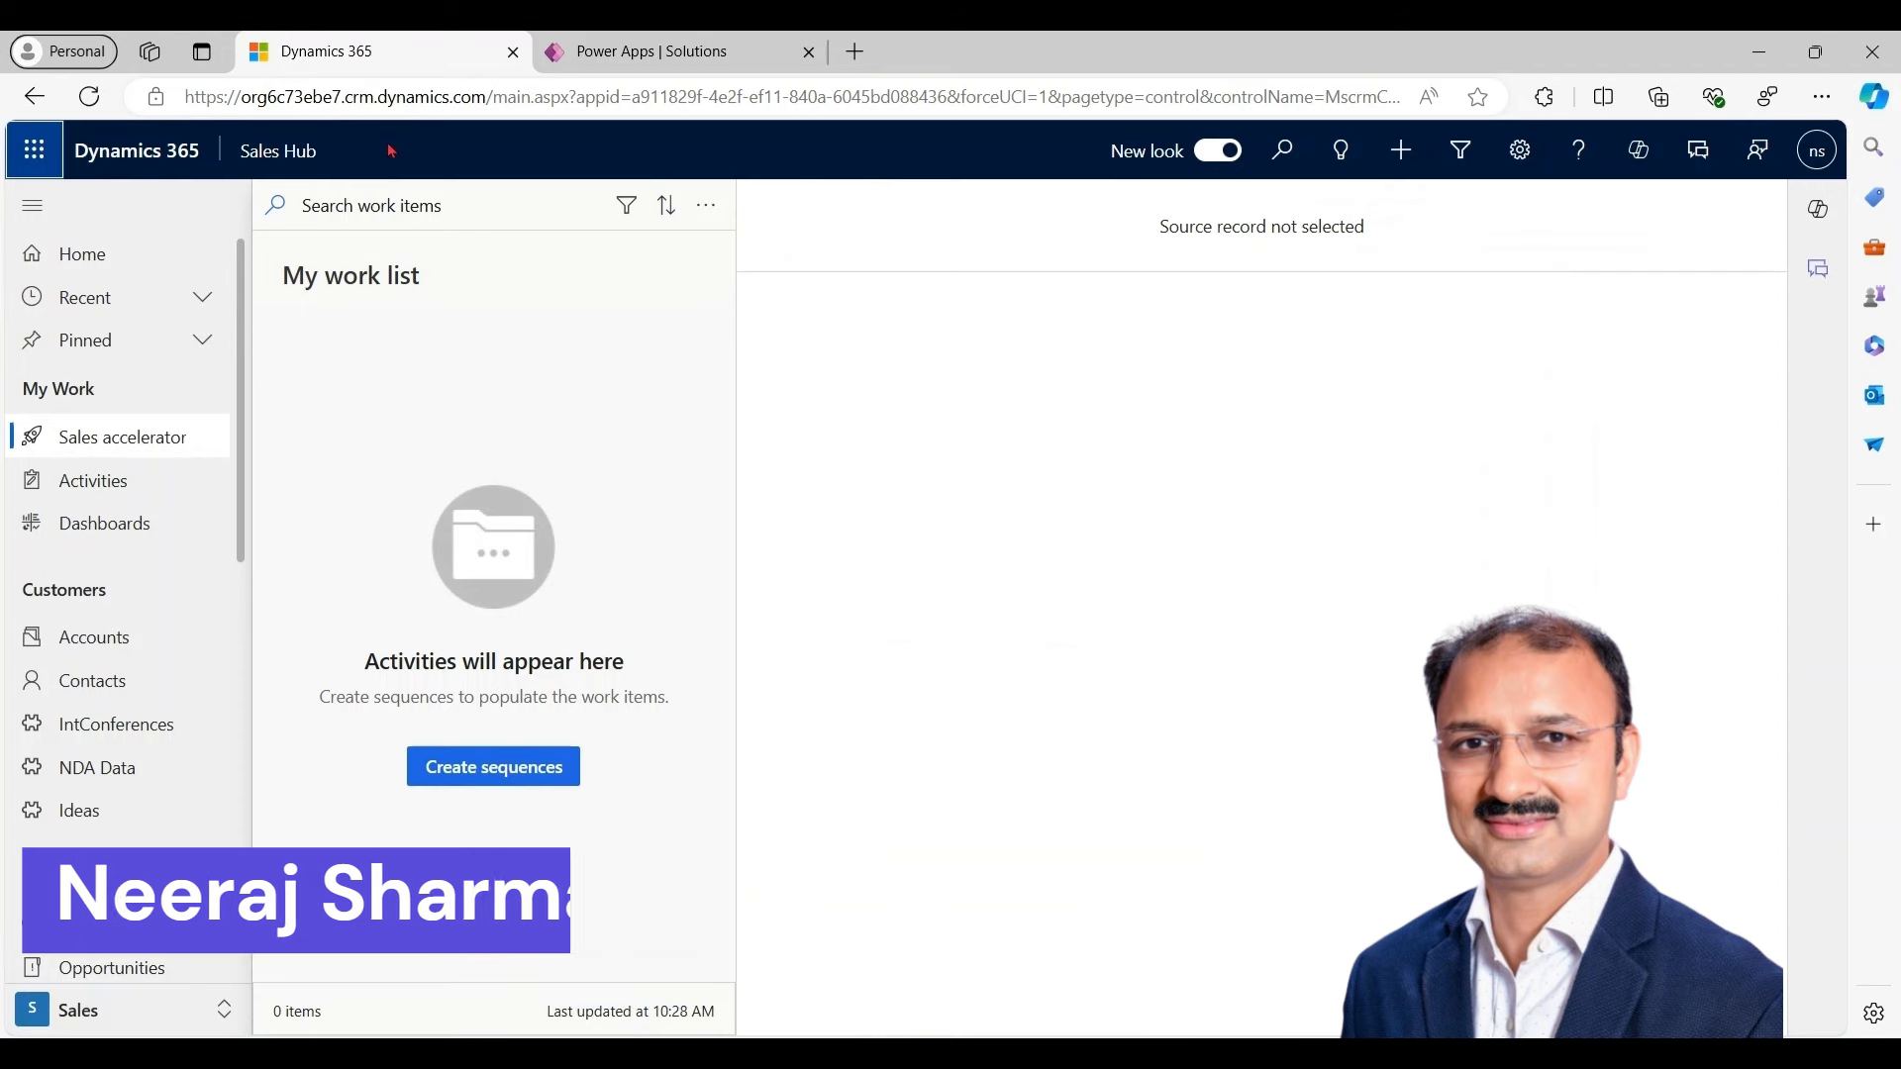
Switch the Opportunities list to the All Opportunities view showing 20 records
{"action": "left_click", "coordinate": [111, 968]}
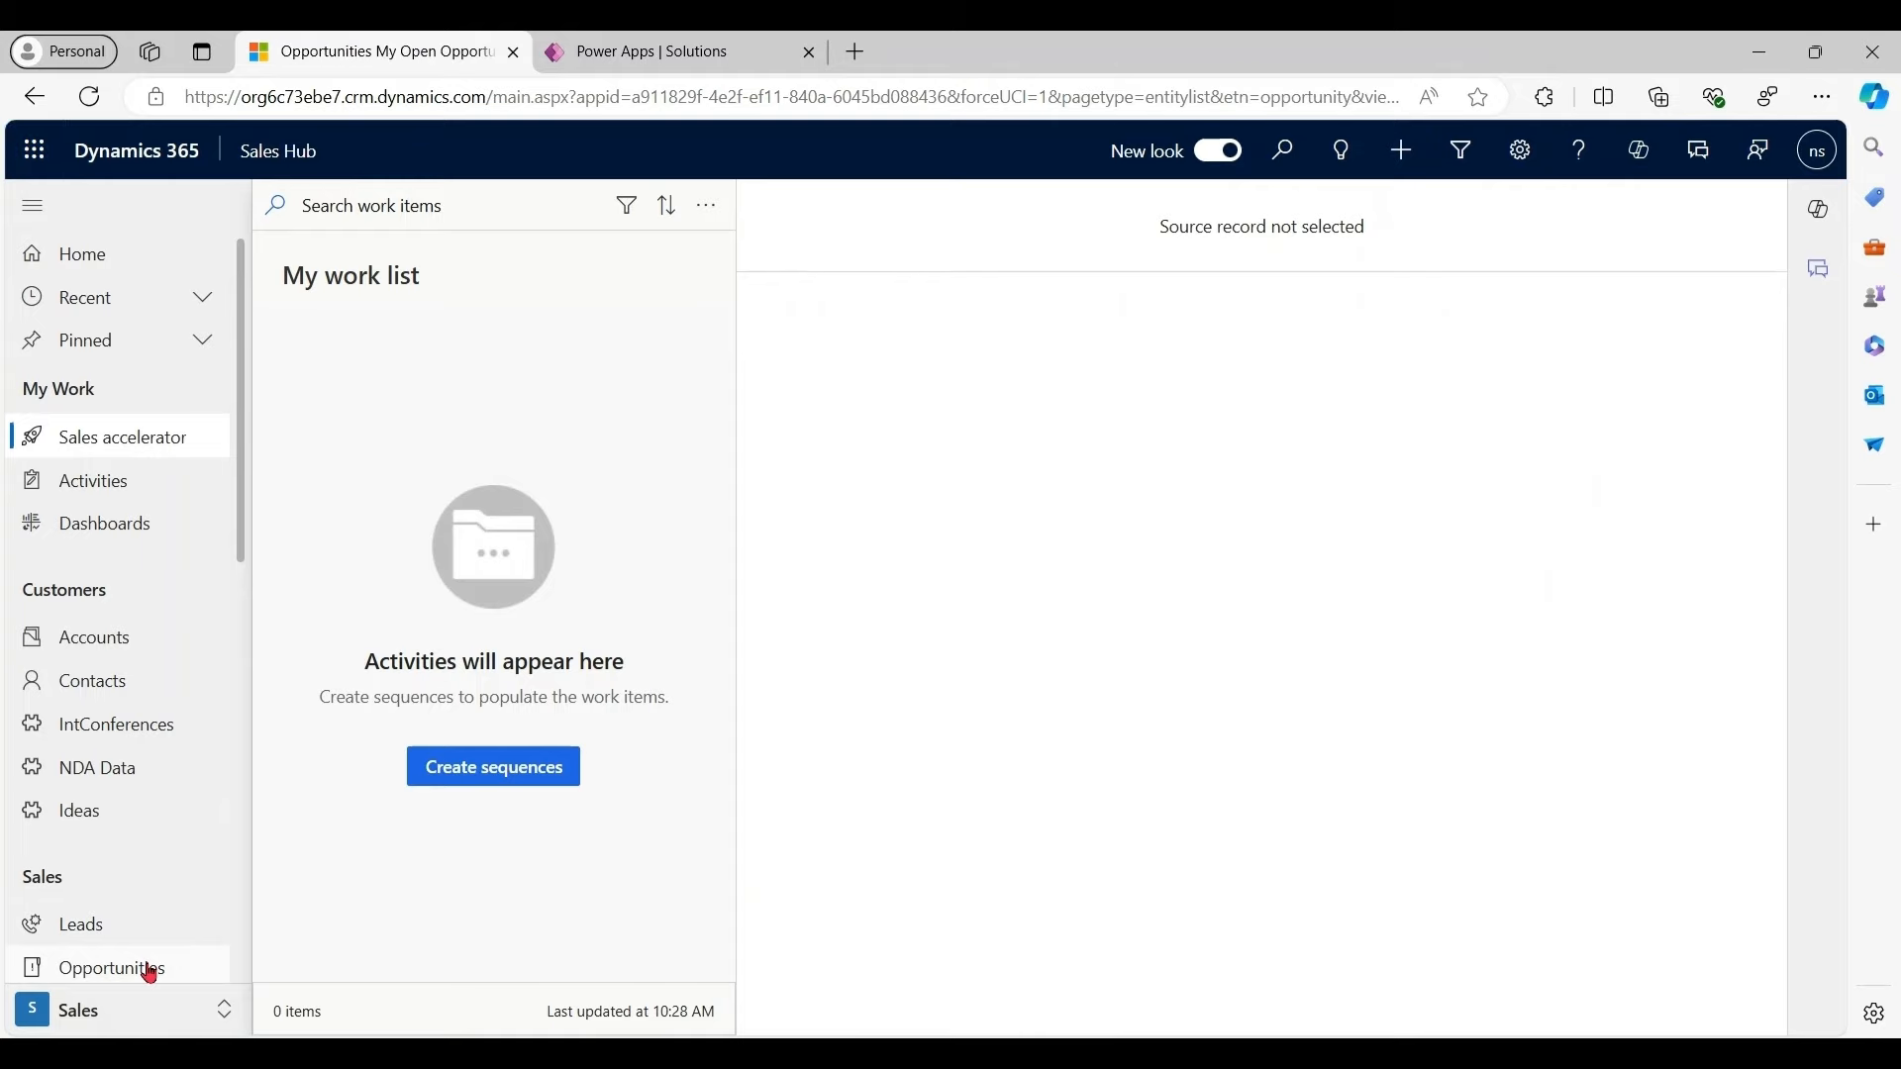
{"action": "left_click", "coordinate": [111, 968]}
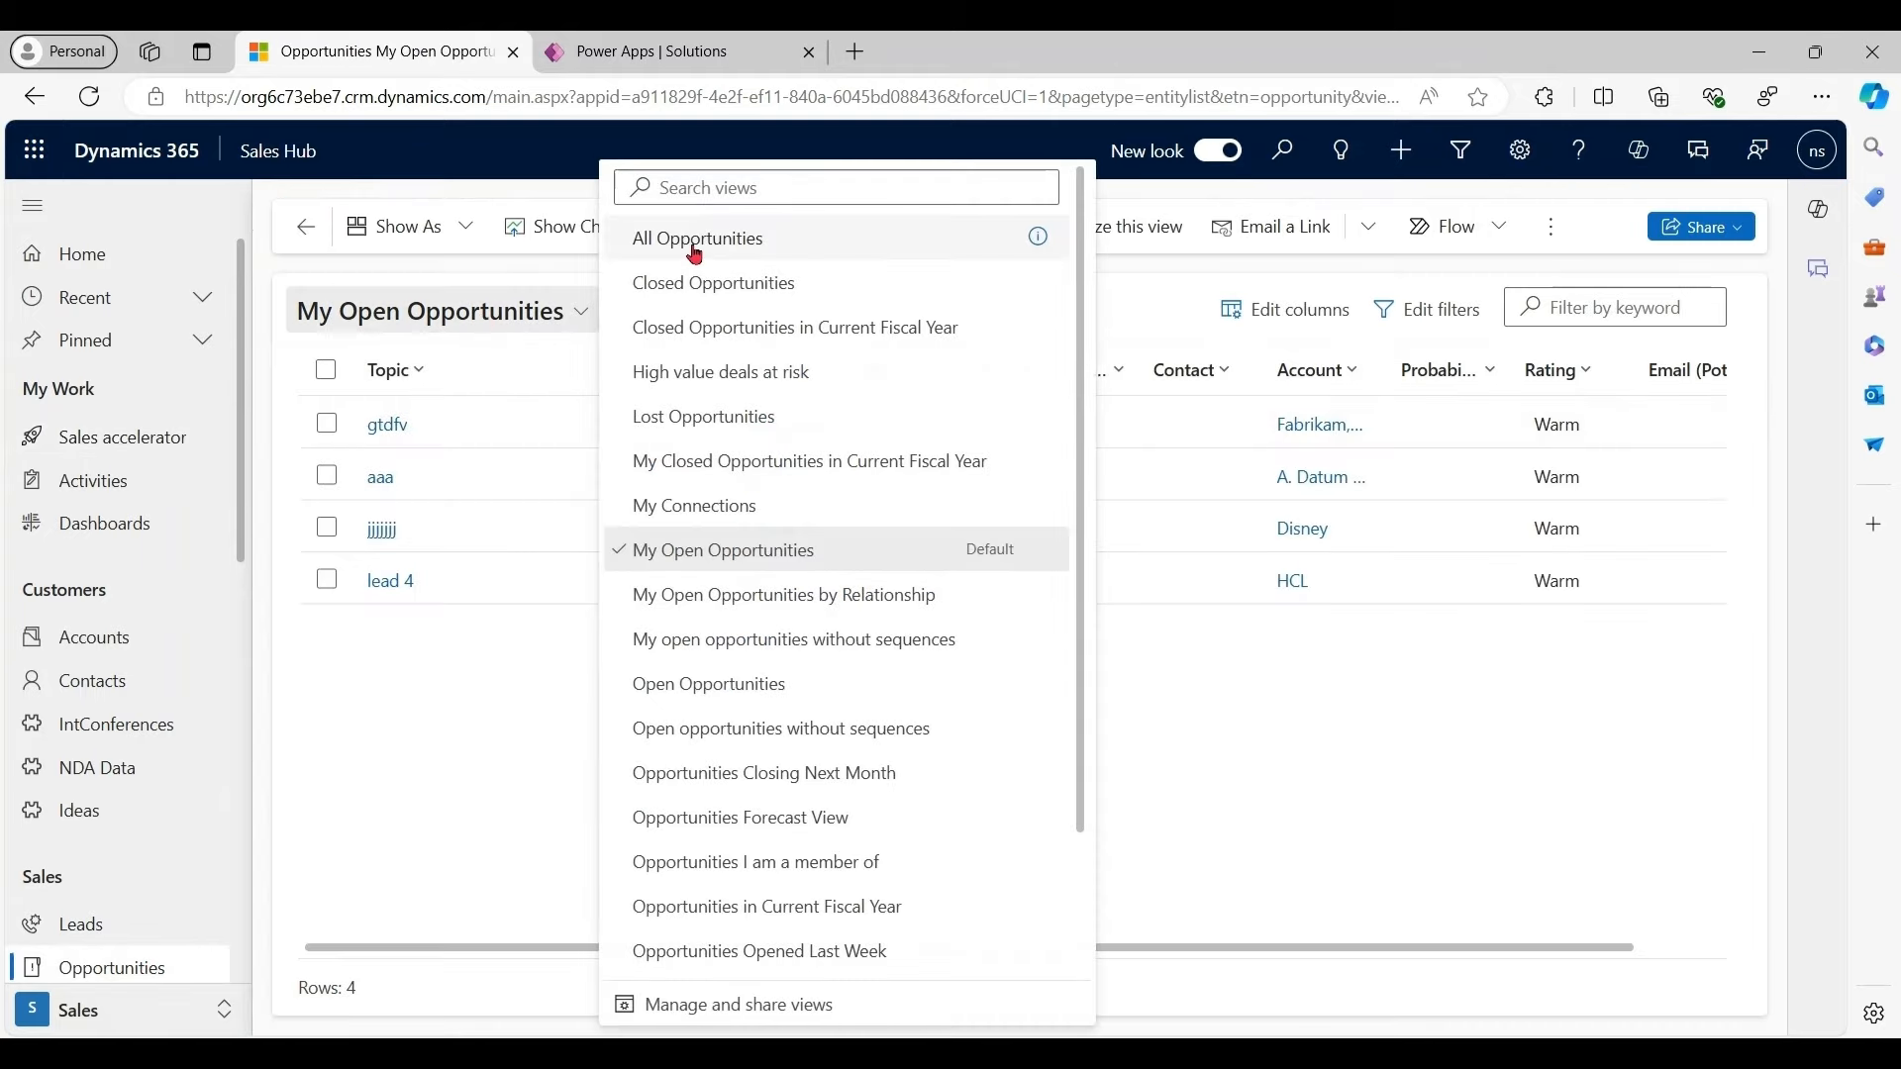
{"action": "left_click", "coordinate": [697, 237]}
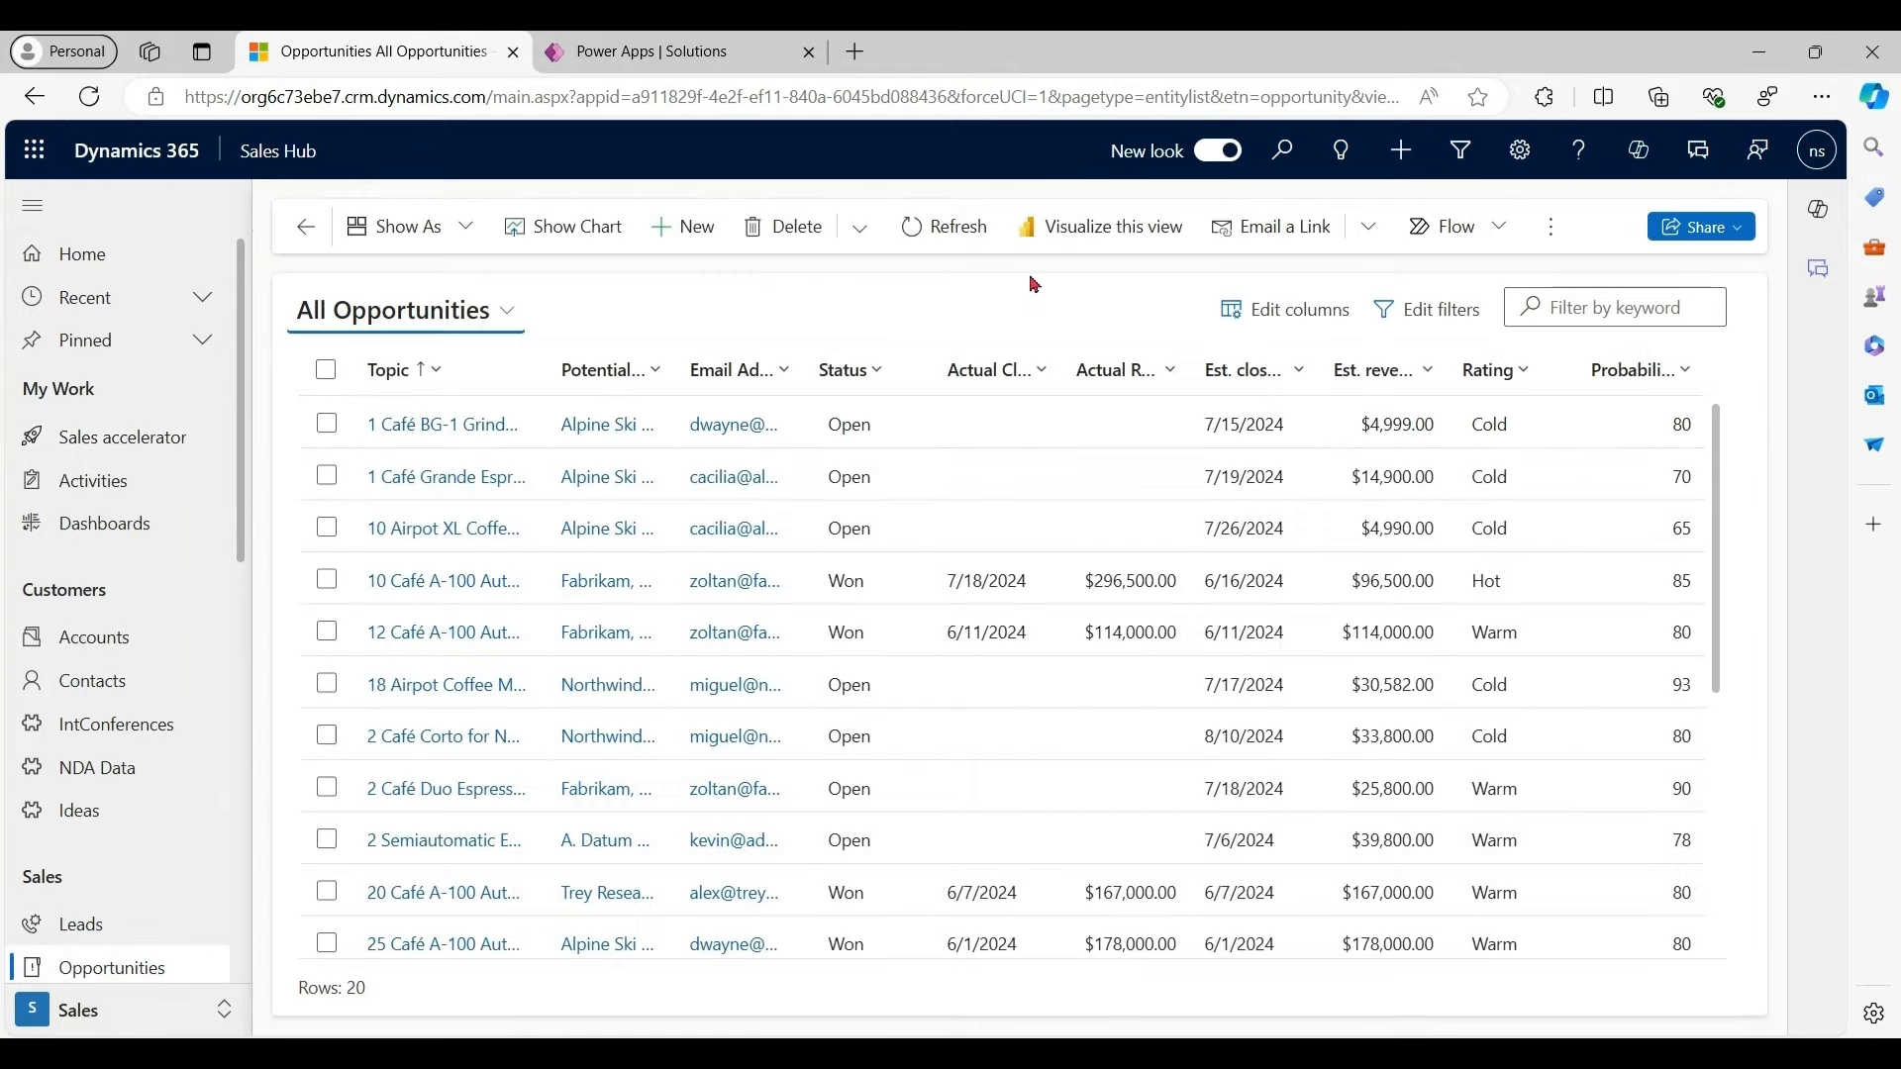
{"action": "mouse_move", "coordinate": [1077, 299]}
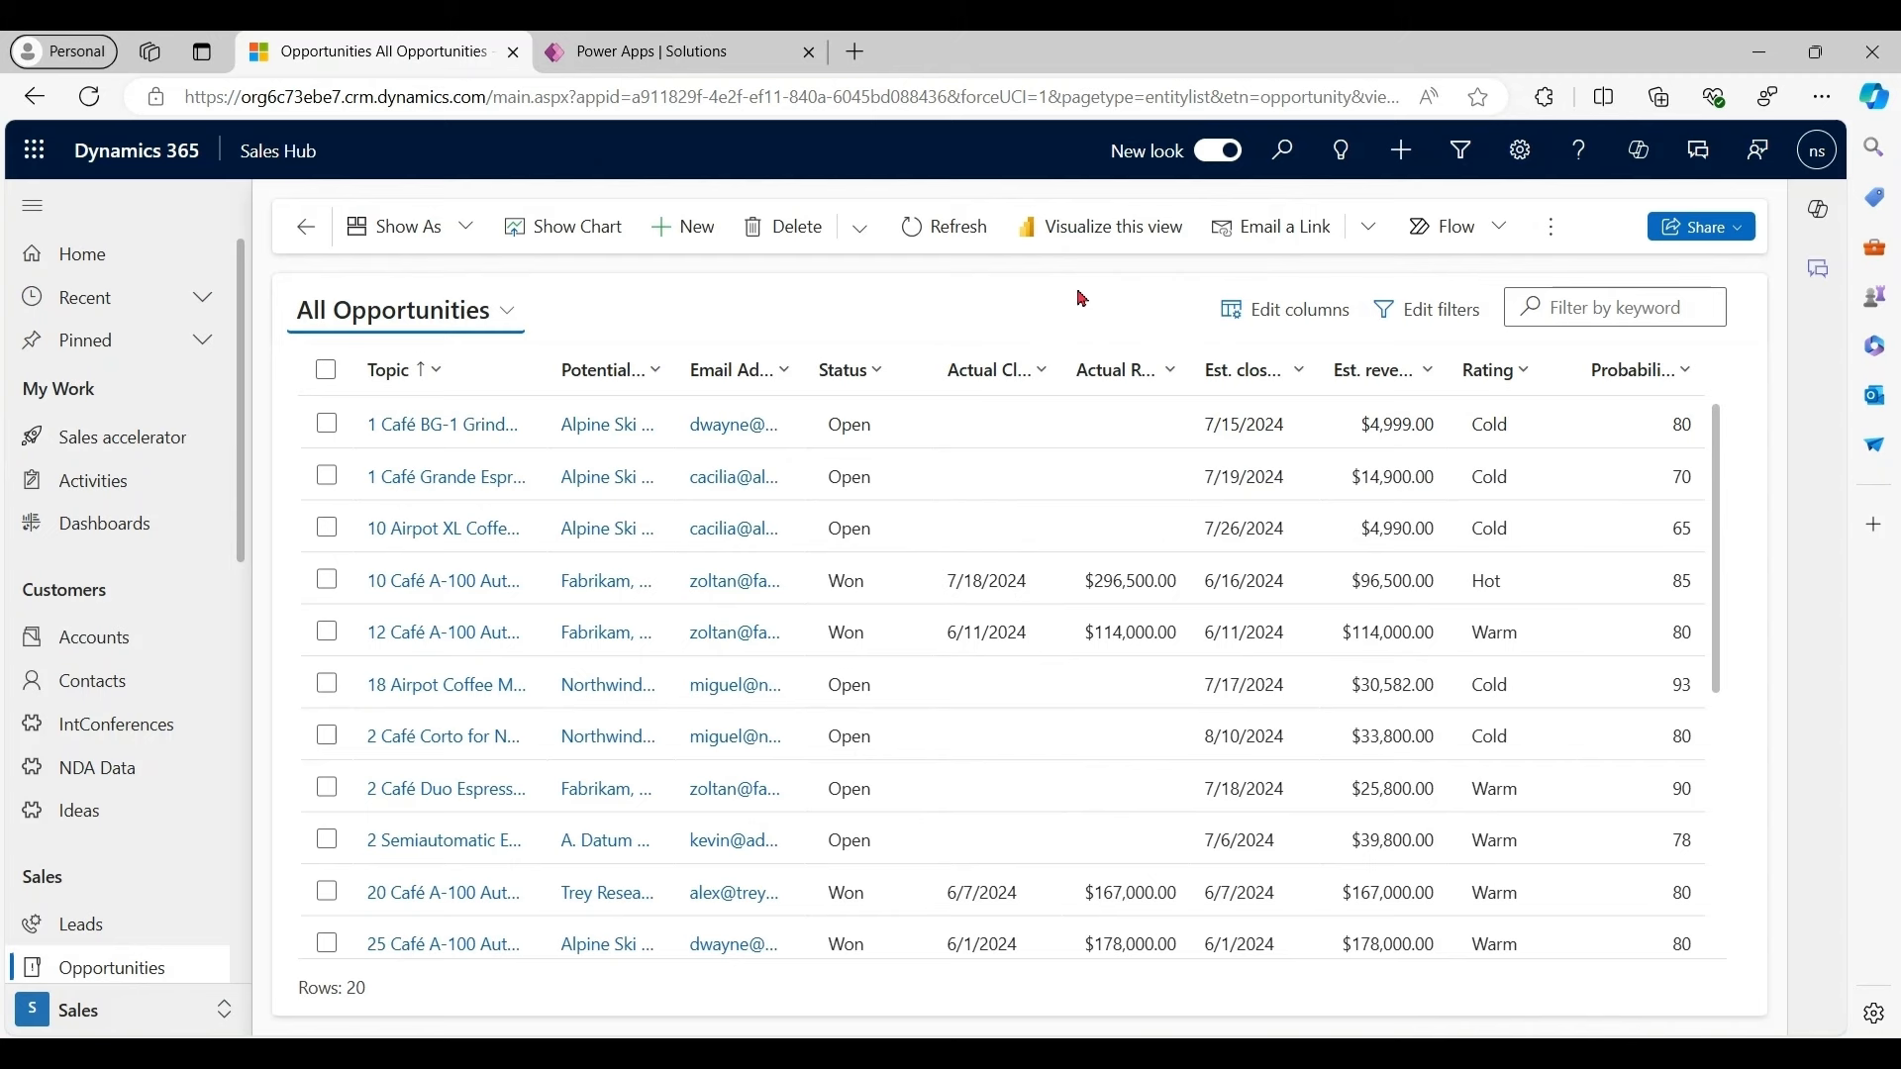
{"action": "left_click", "coordinate": [1110, 226]}
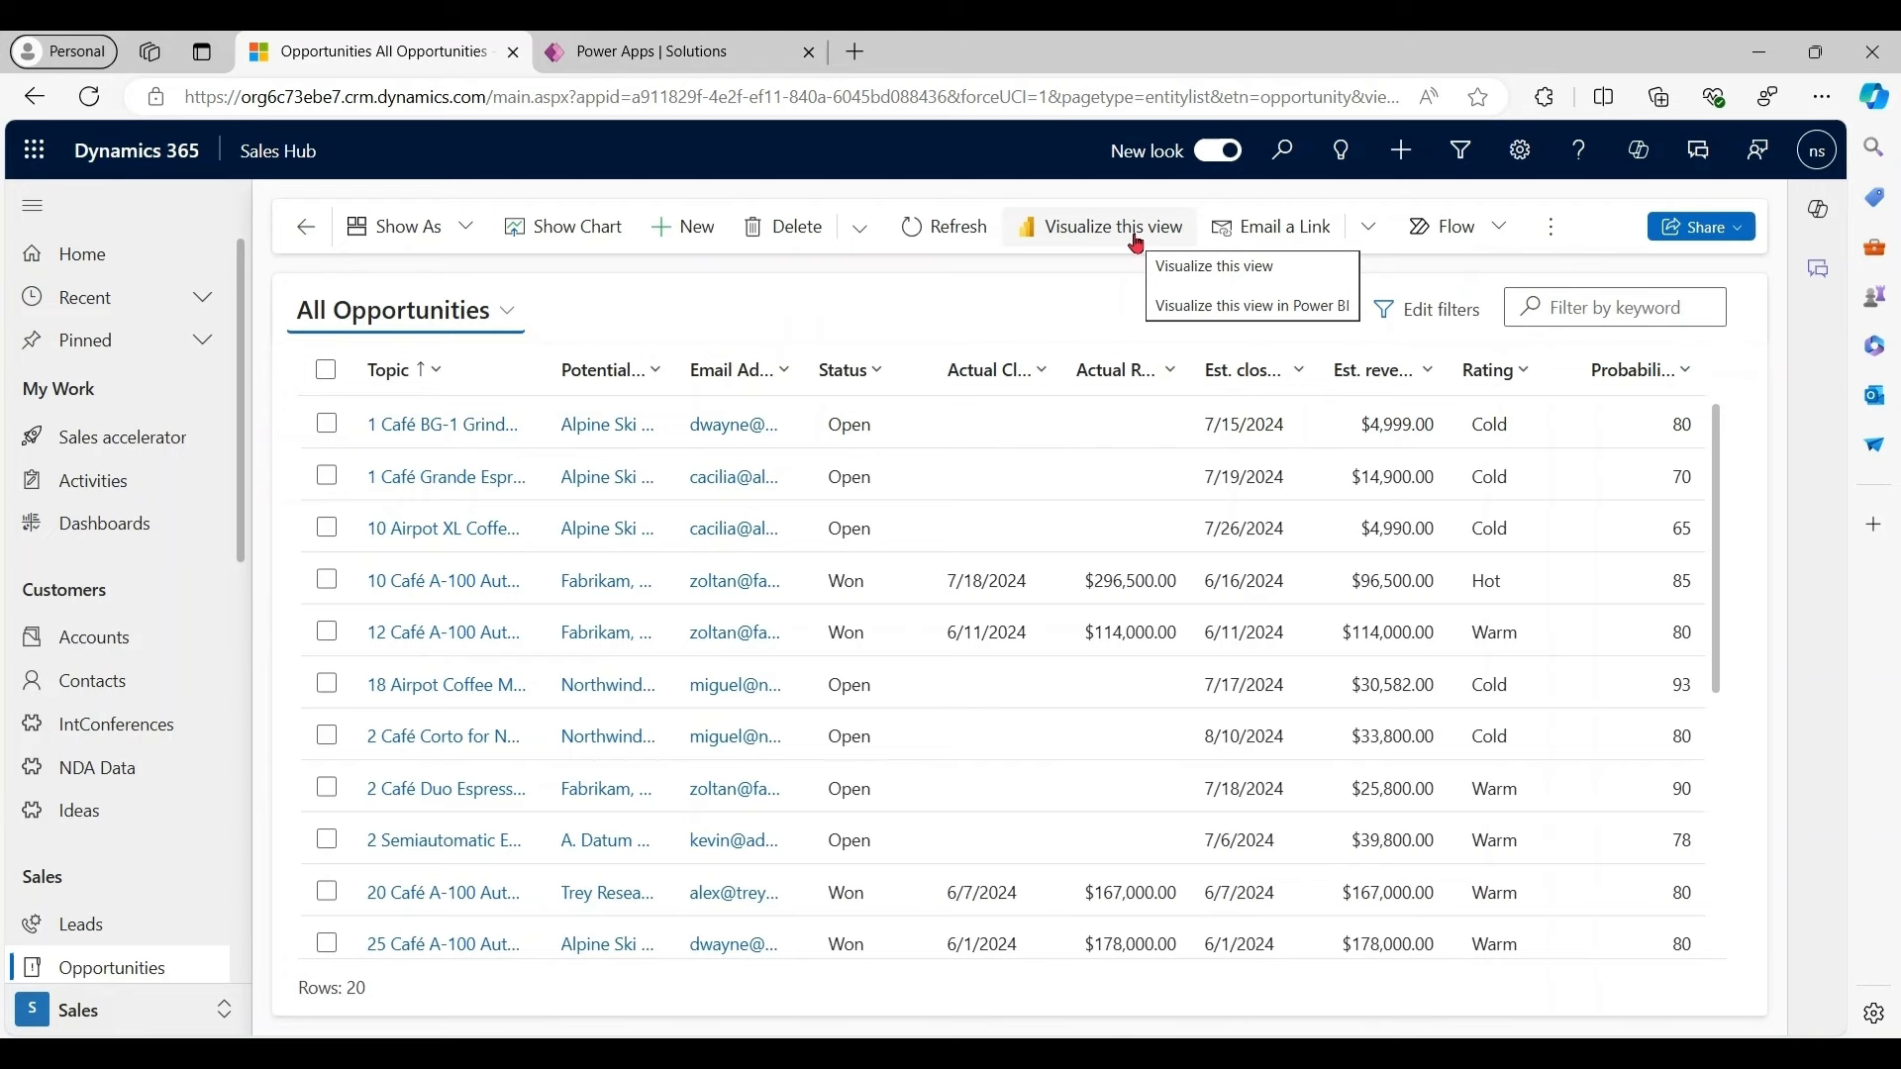
{"action": "left_click", "coordinate": [1251, 305]}
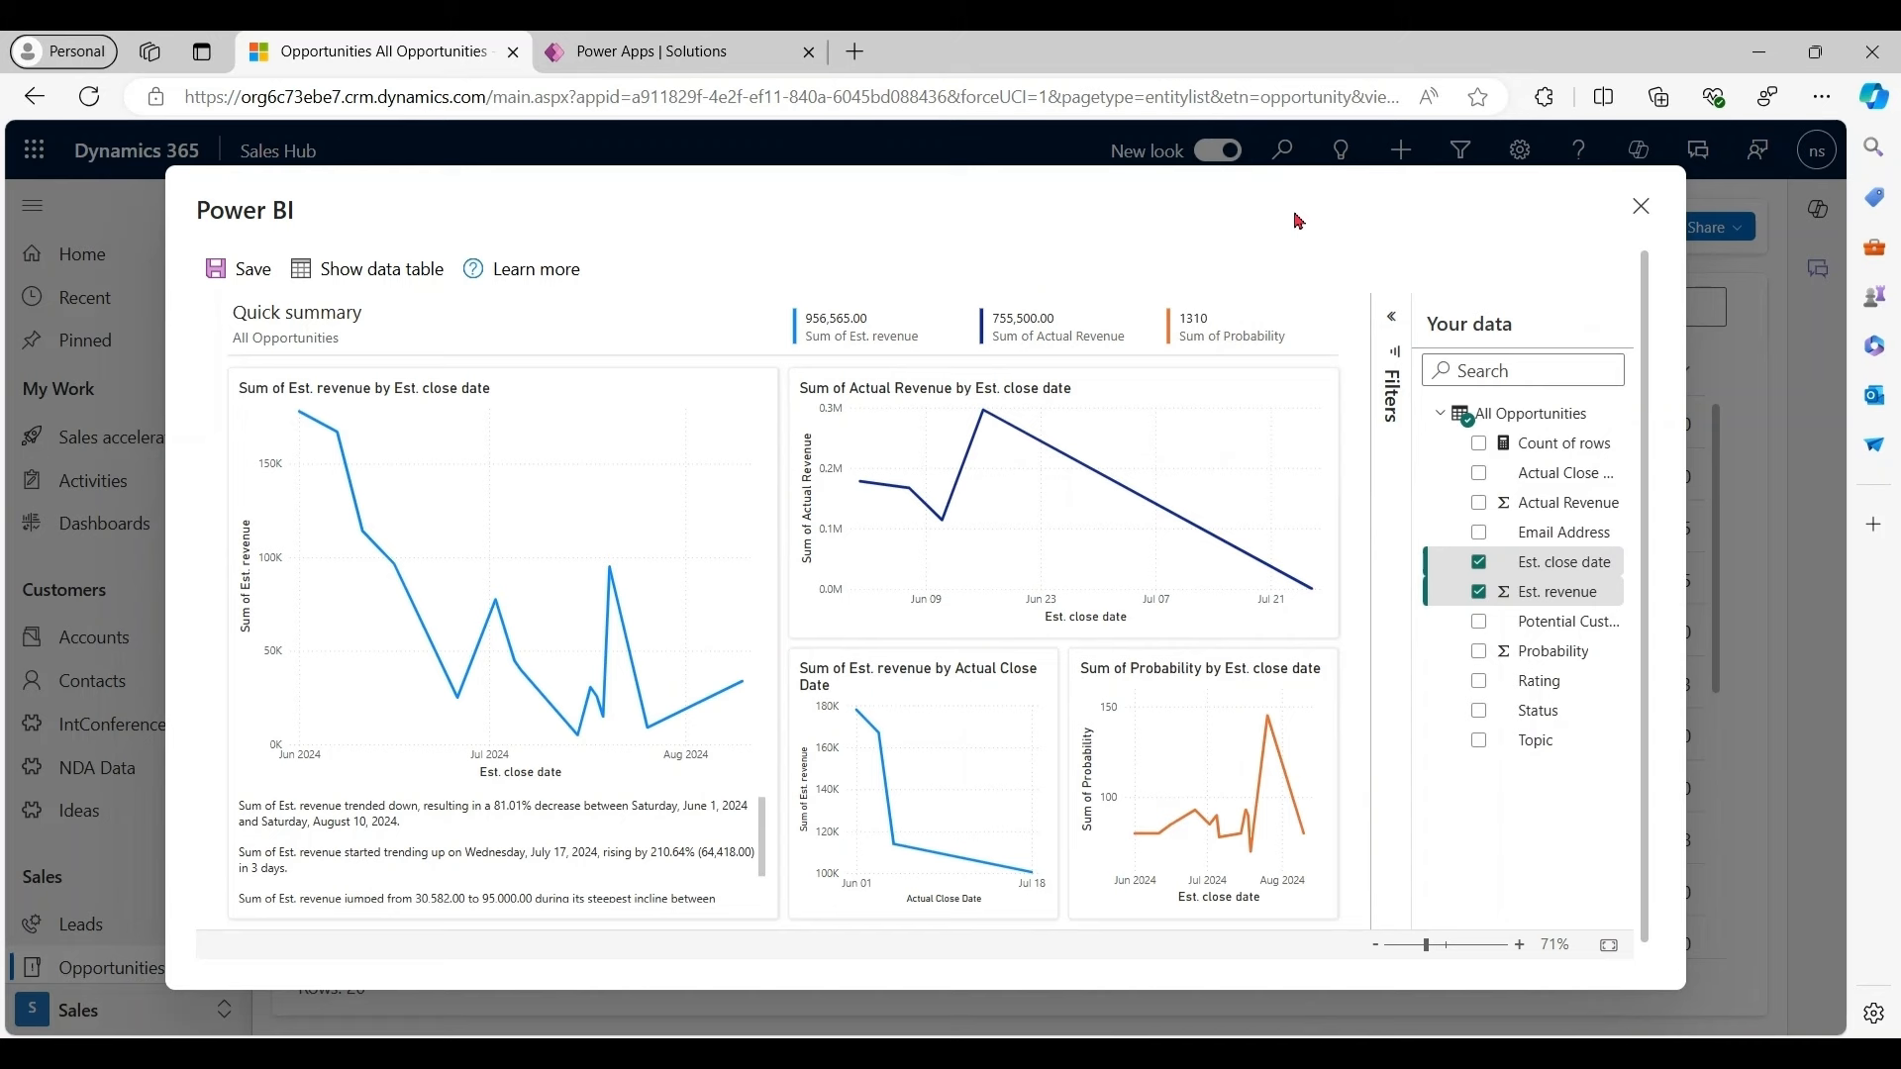
{"action": "mouse_move", "coordinate": [1186, 225]}
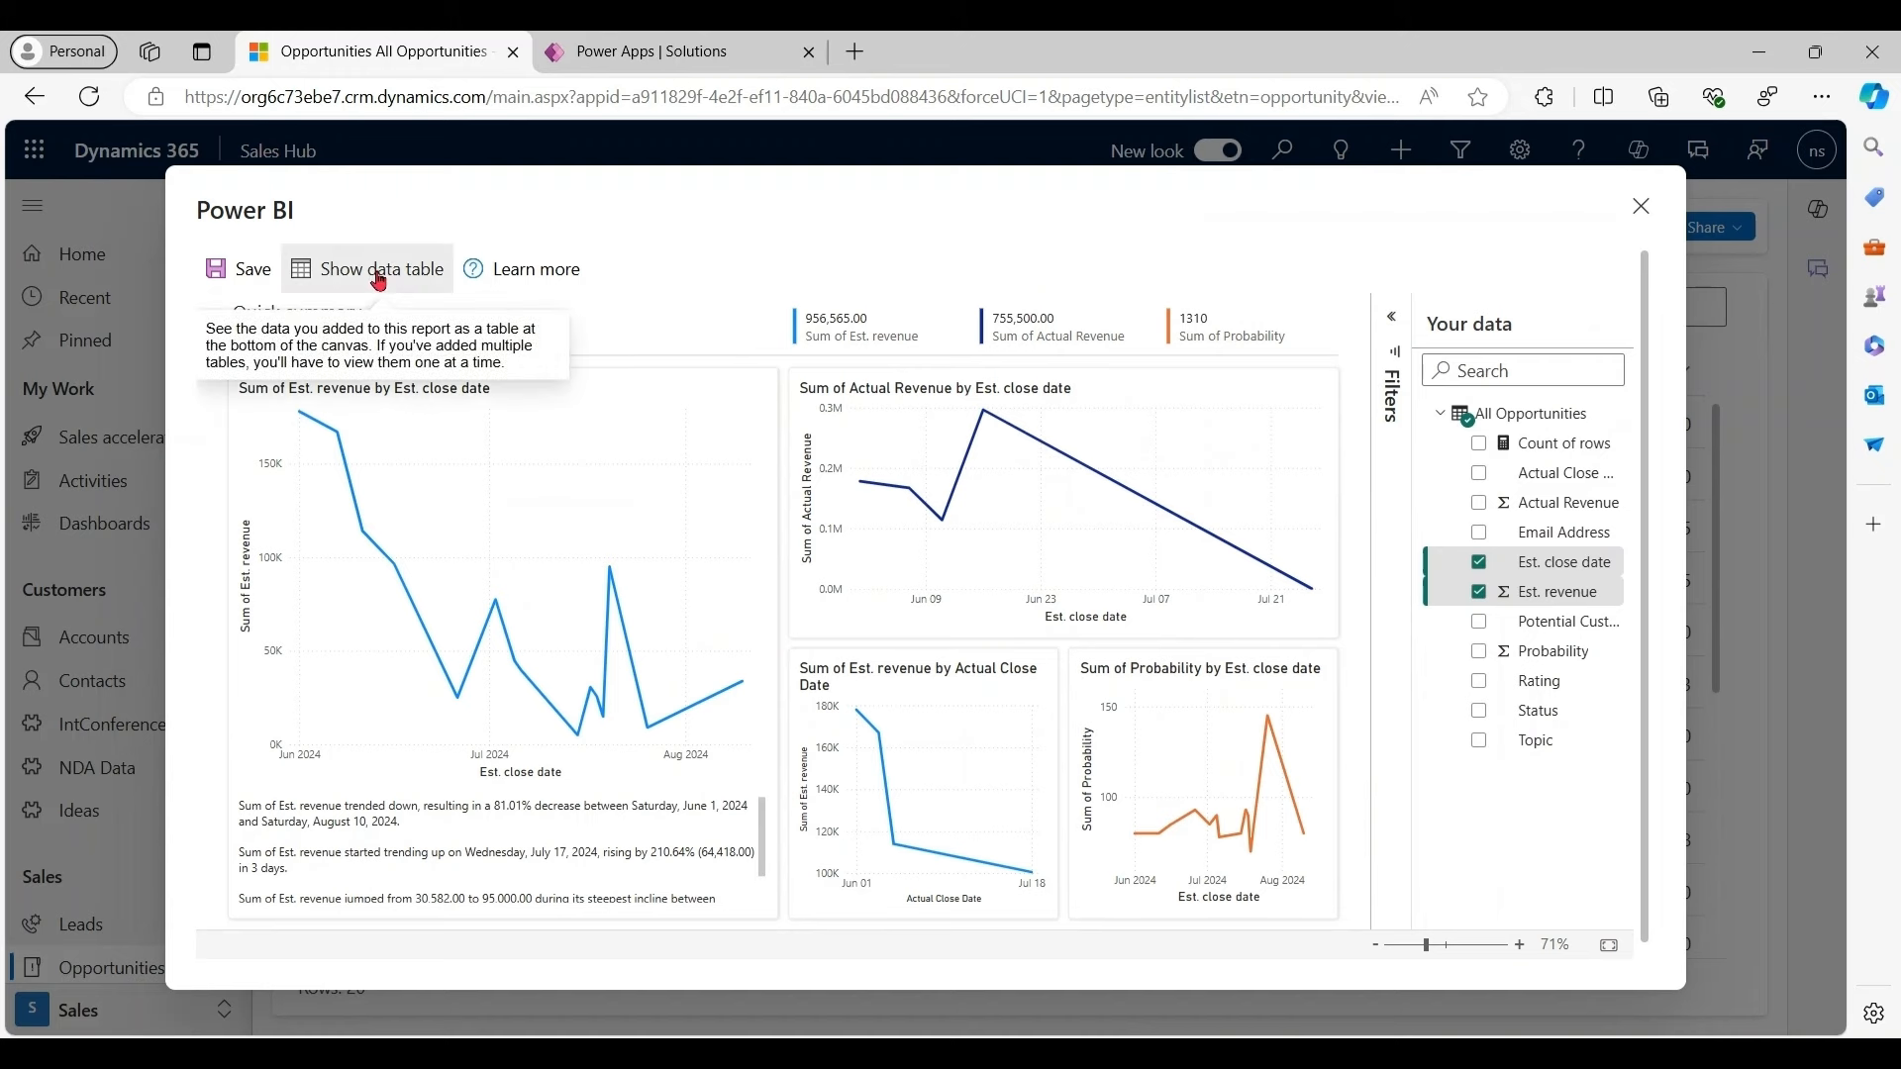
{"action": "mouse_move", "coordinate": [743, 251]}
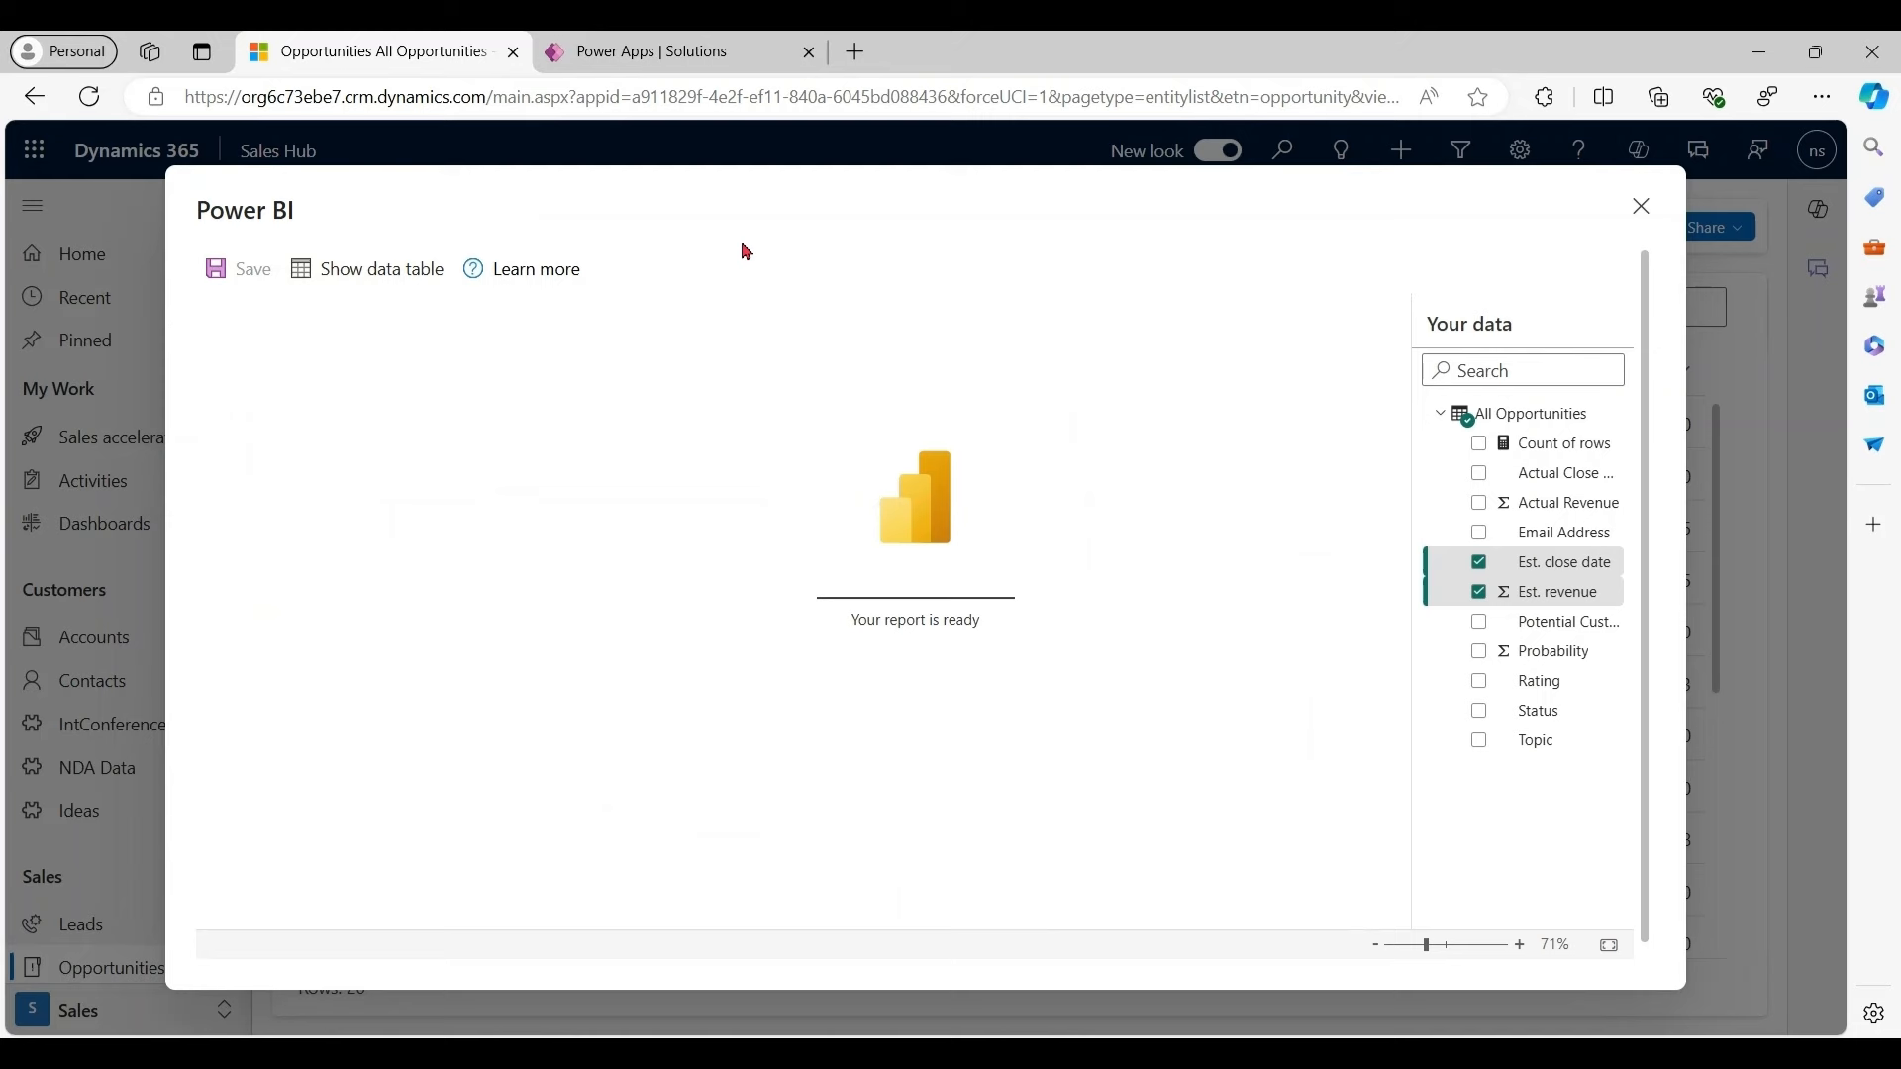
{"action": "left_click", "coordinate": [367, 269]}
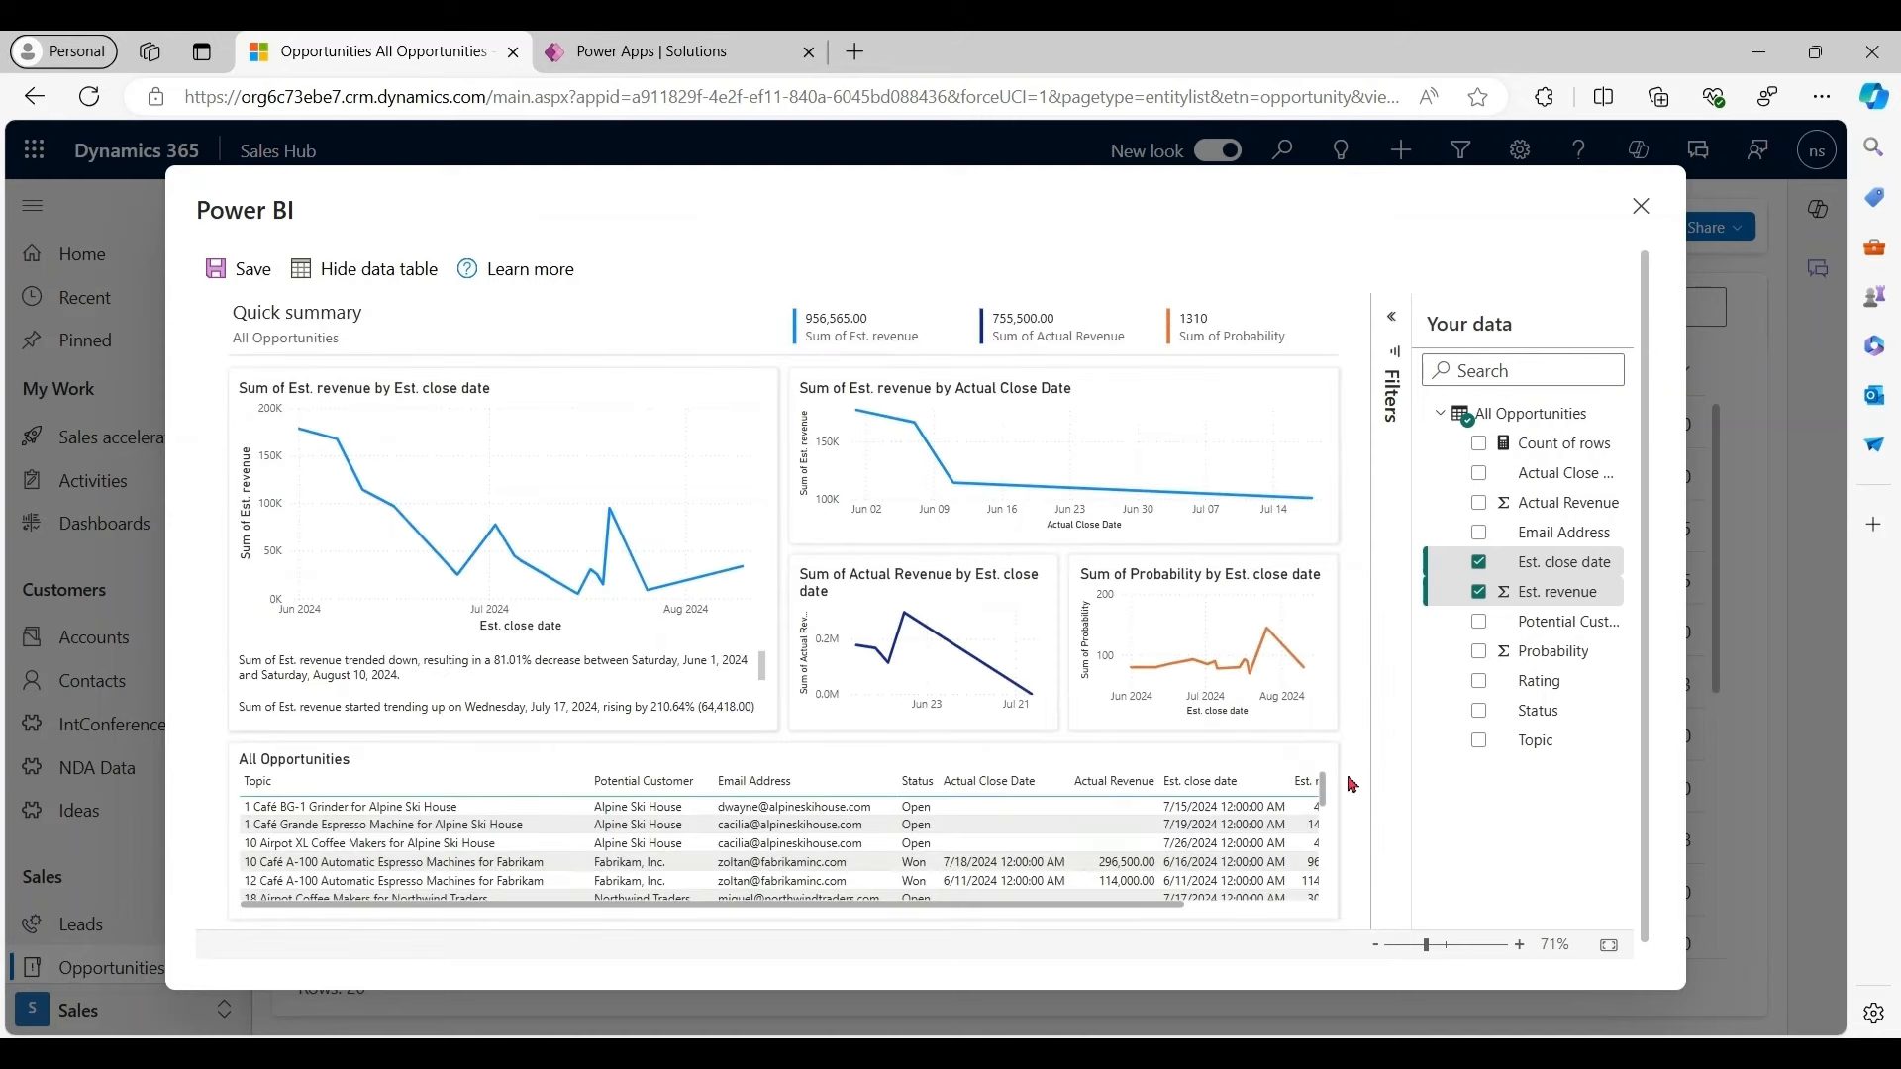
{"action": "scroll", "scroll_direction": "down", "scroll_amount": 3}
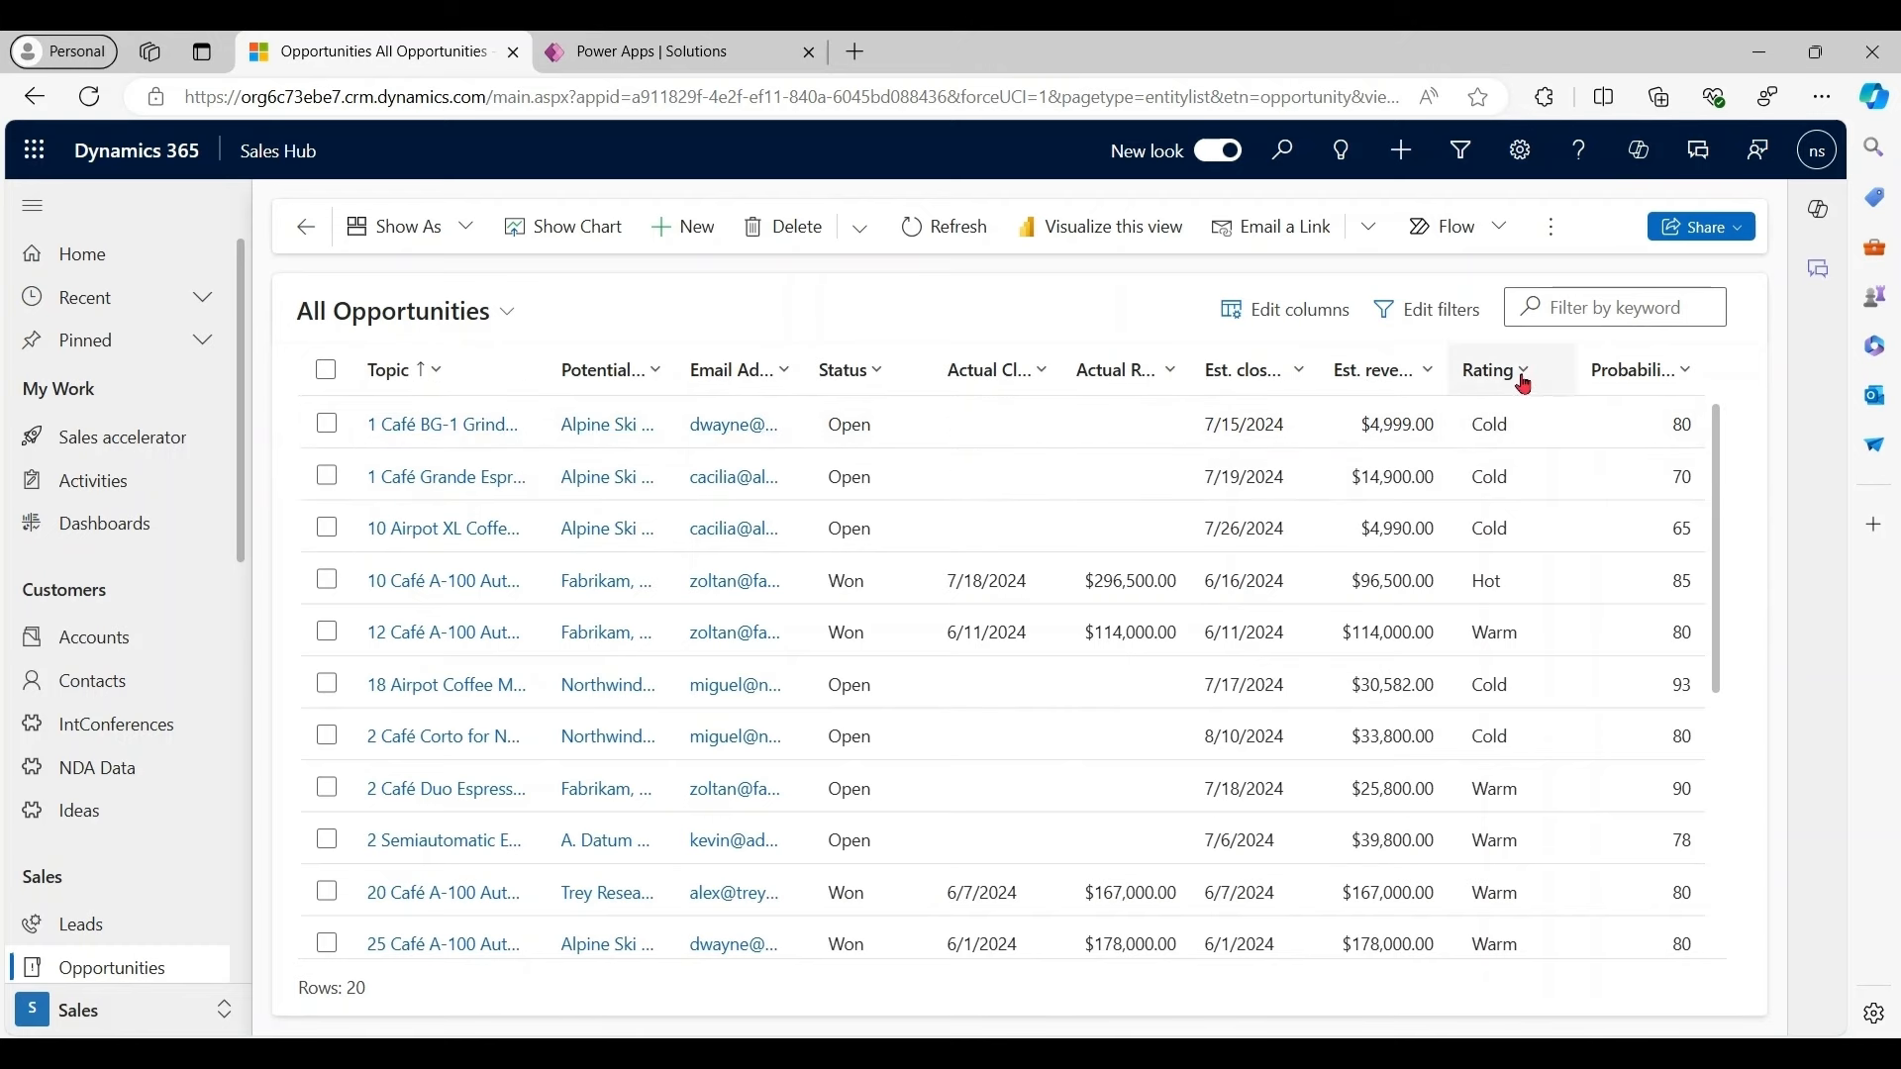
Filter the Rating column to Hot, leaving 3 opportunity records
{"action": "left_click", "coordinate": [1522, 370]}
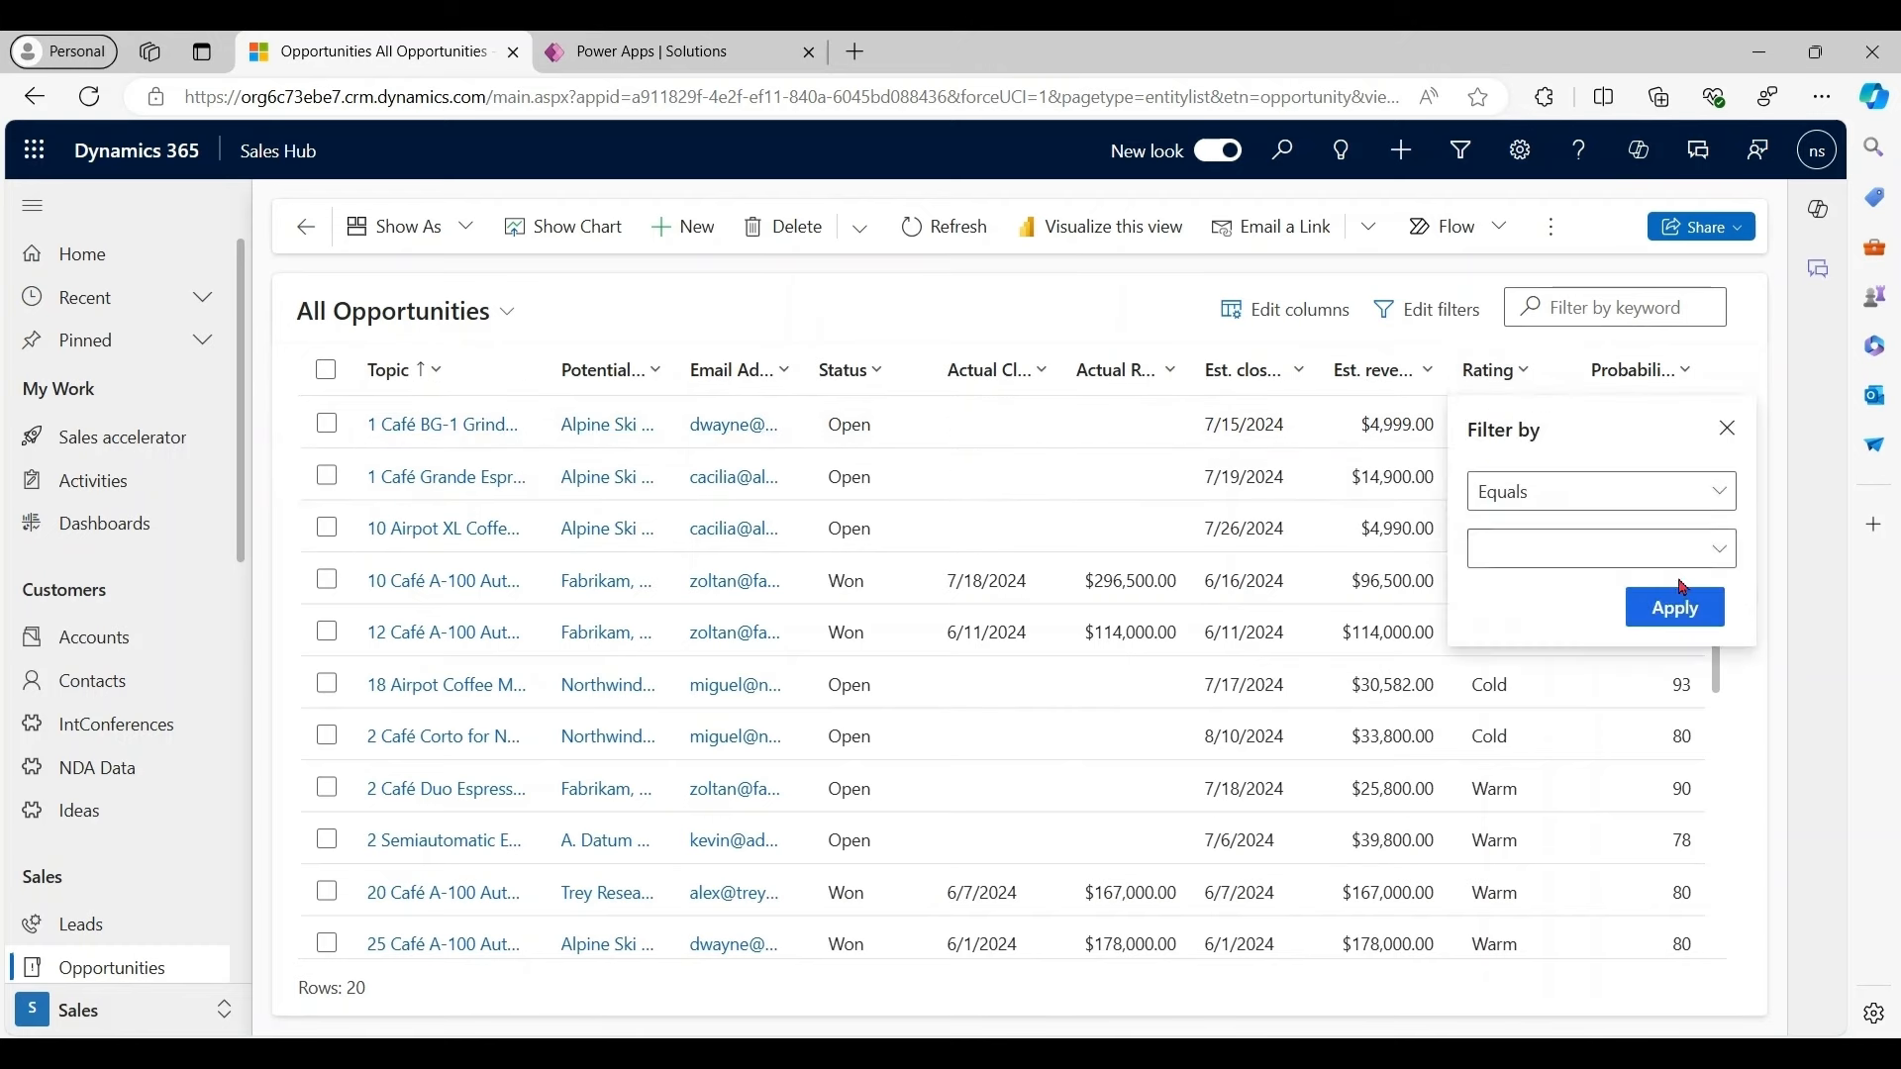
{"action": "left_click", "coordinate": [1598, 549]}
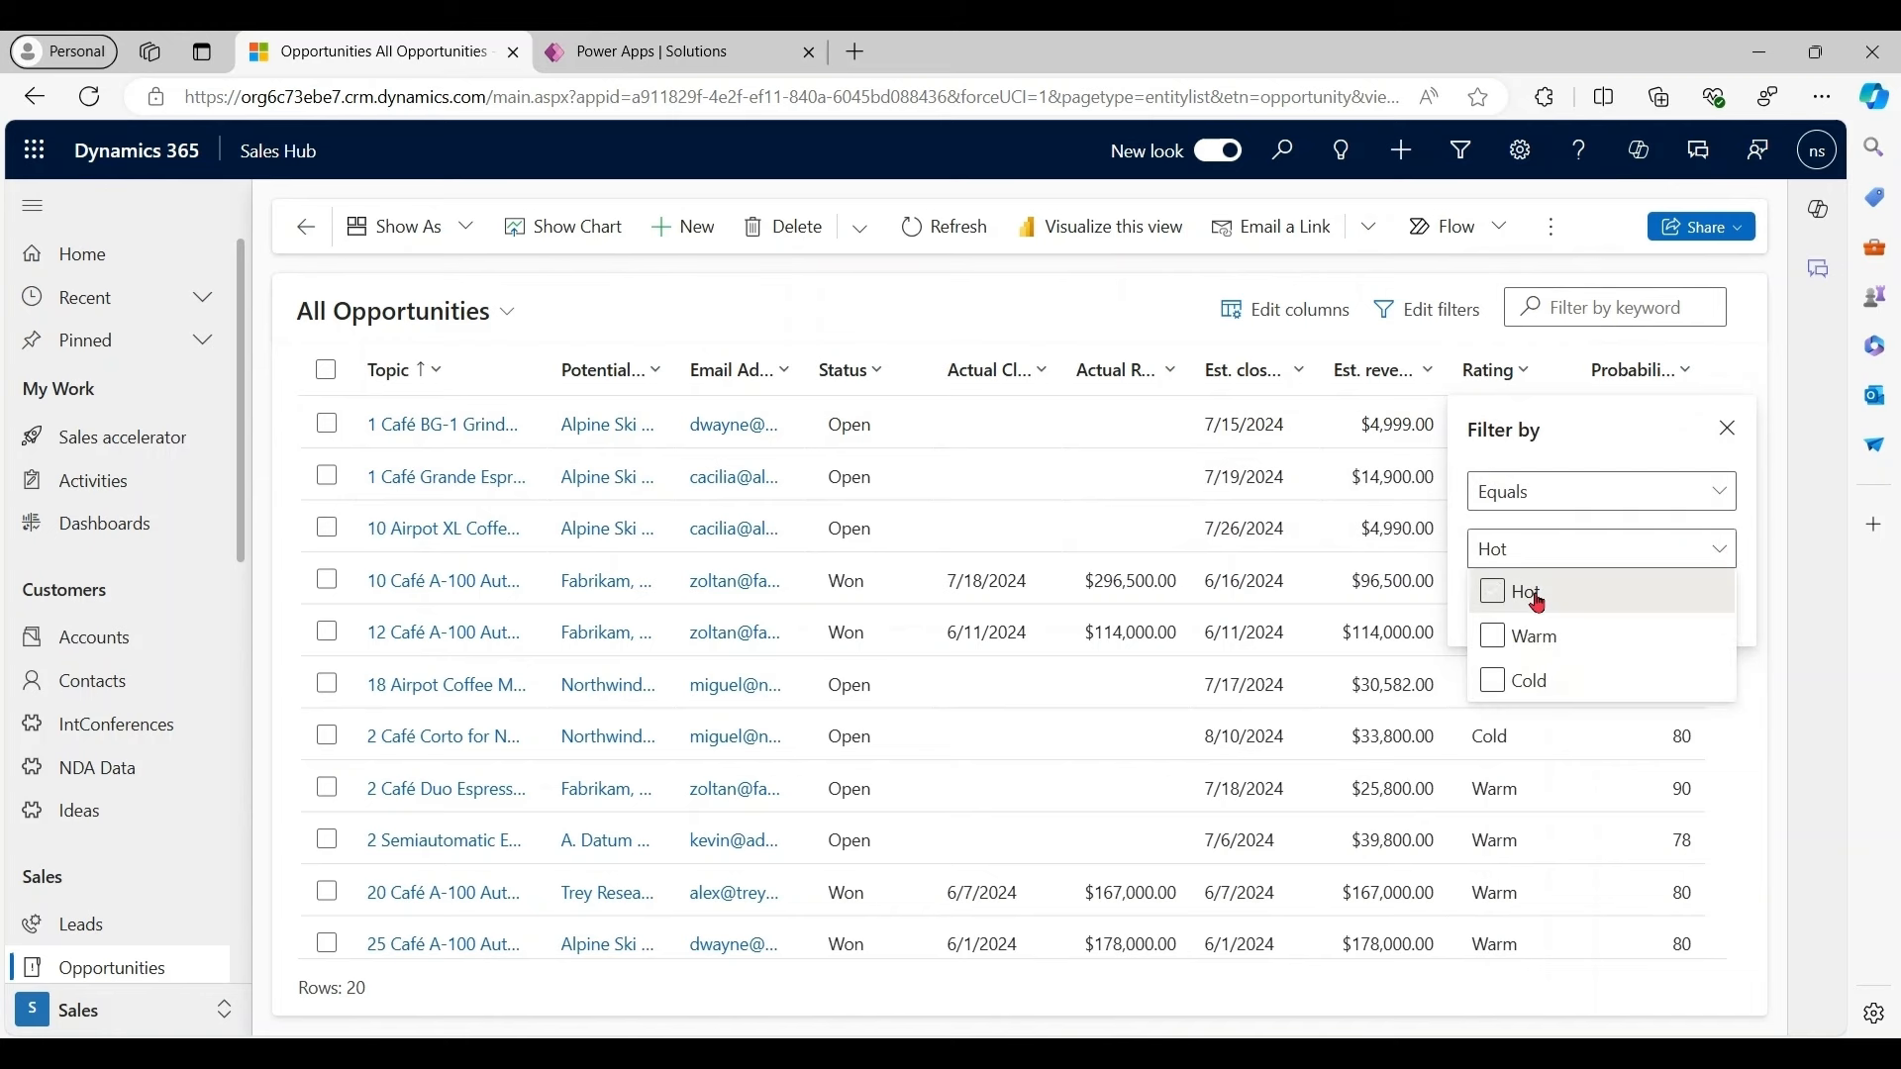
{"action": "left_click", "coordinate": [1493, 592]}
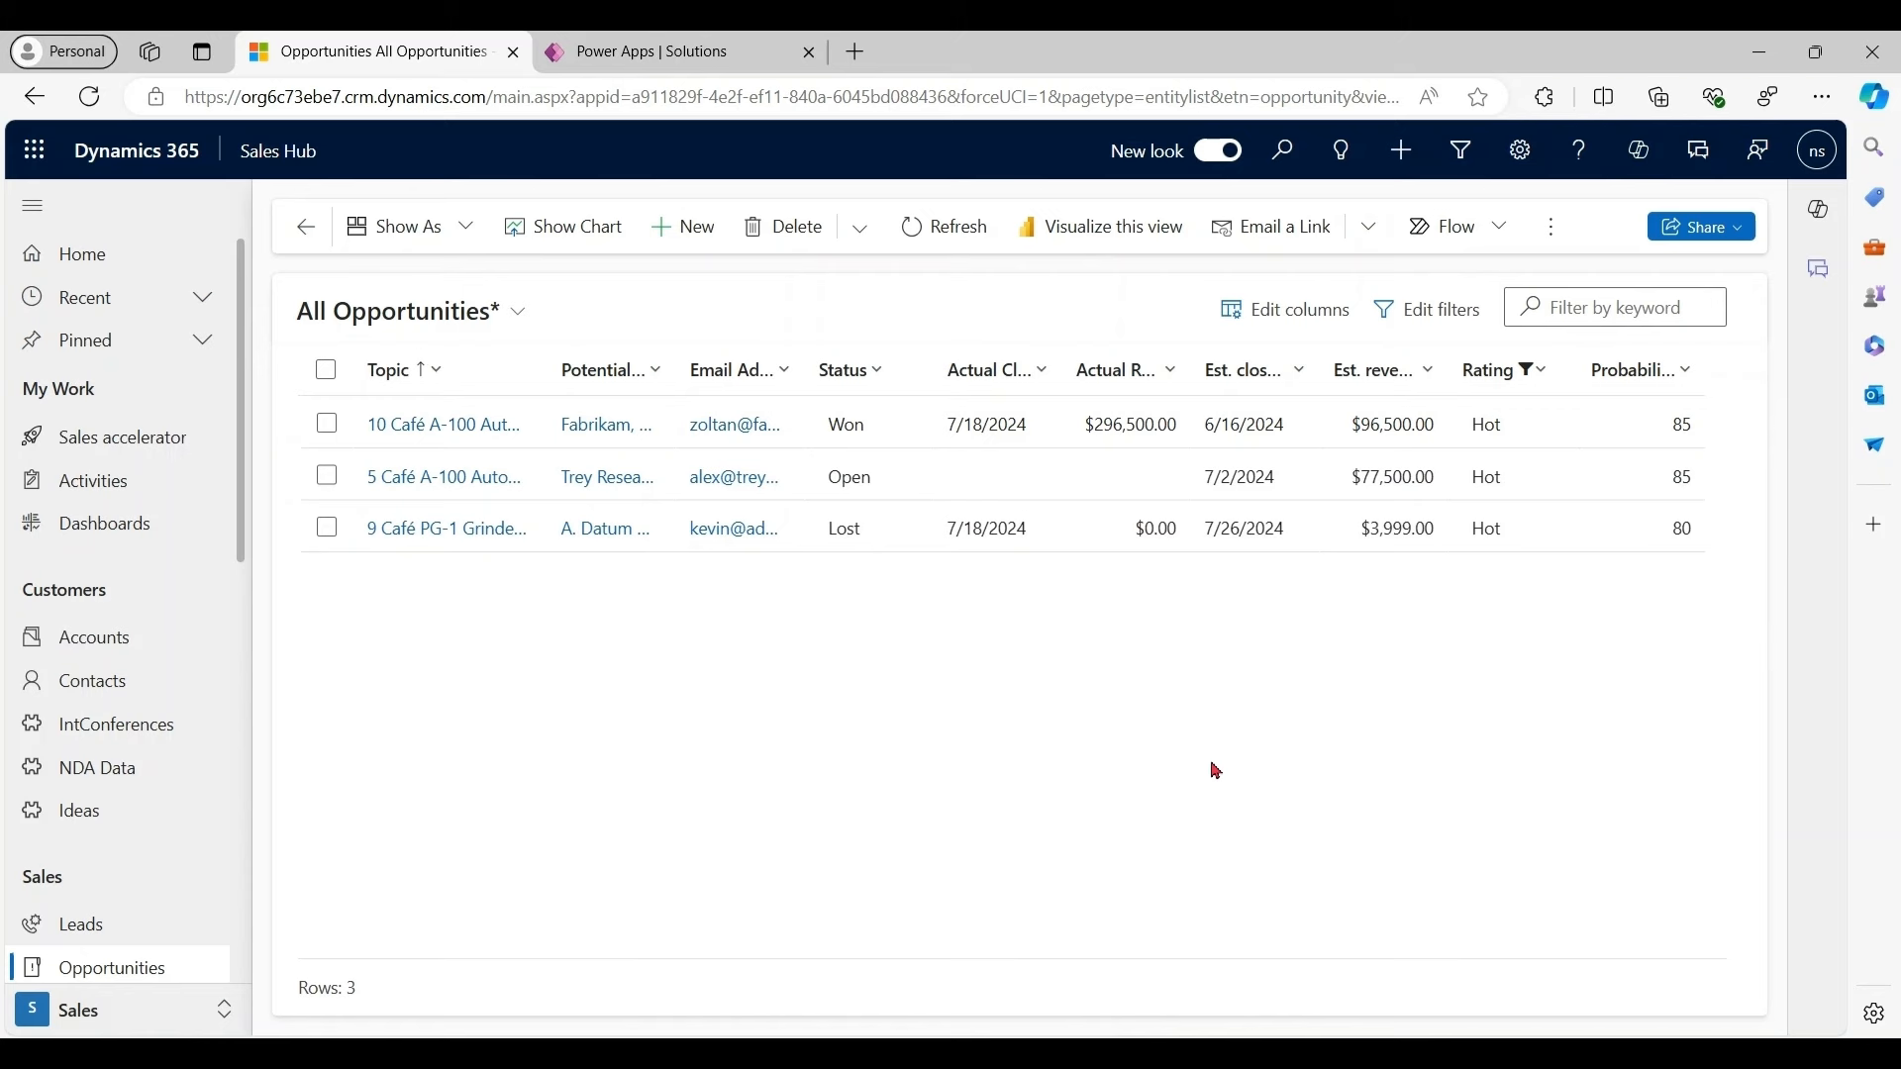
{"action": "left_click", "coordinate": [1101, 225]}
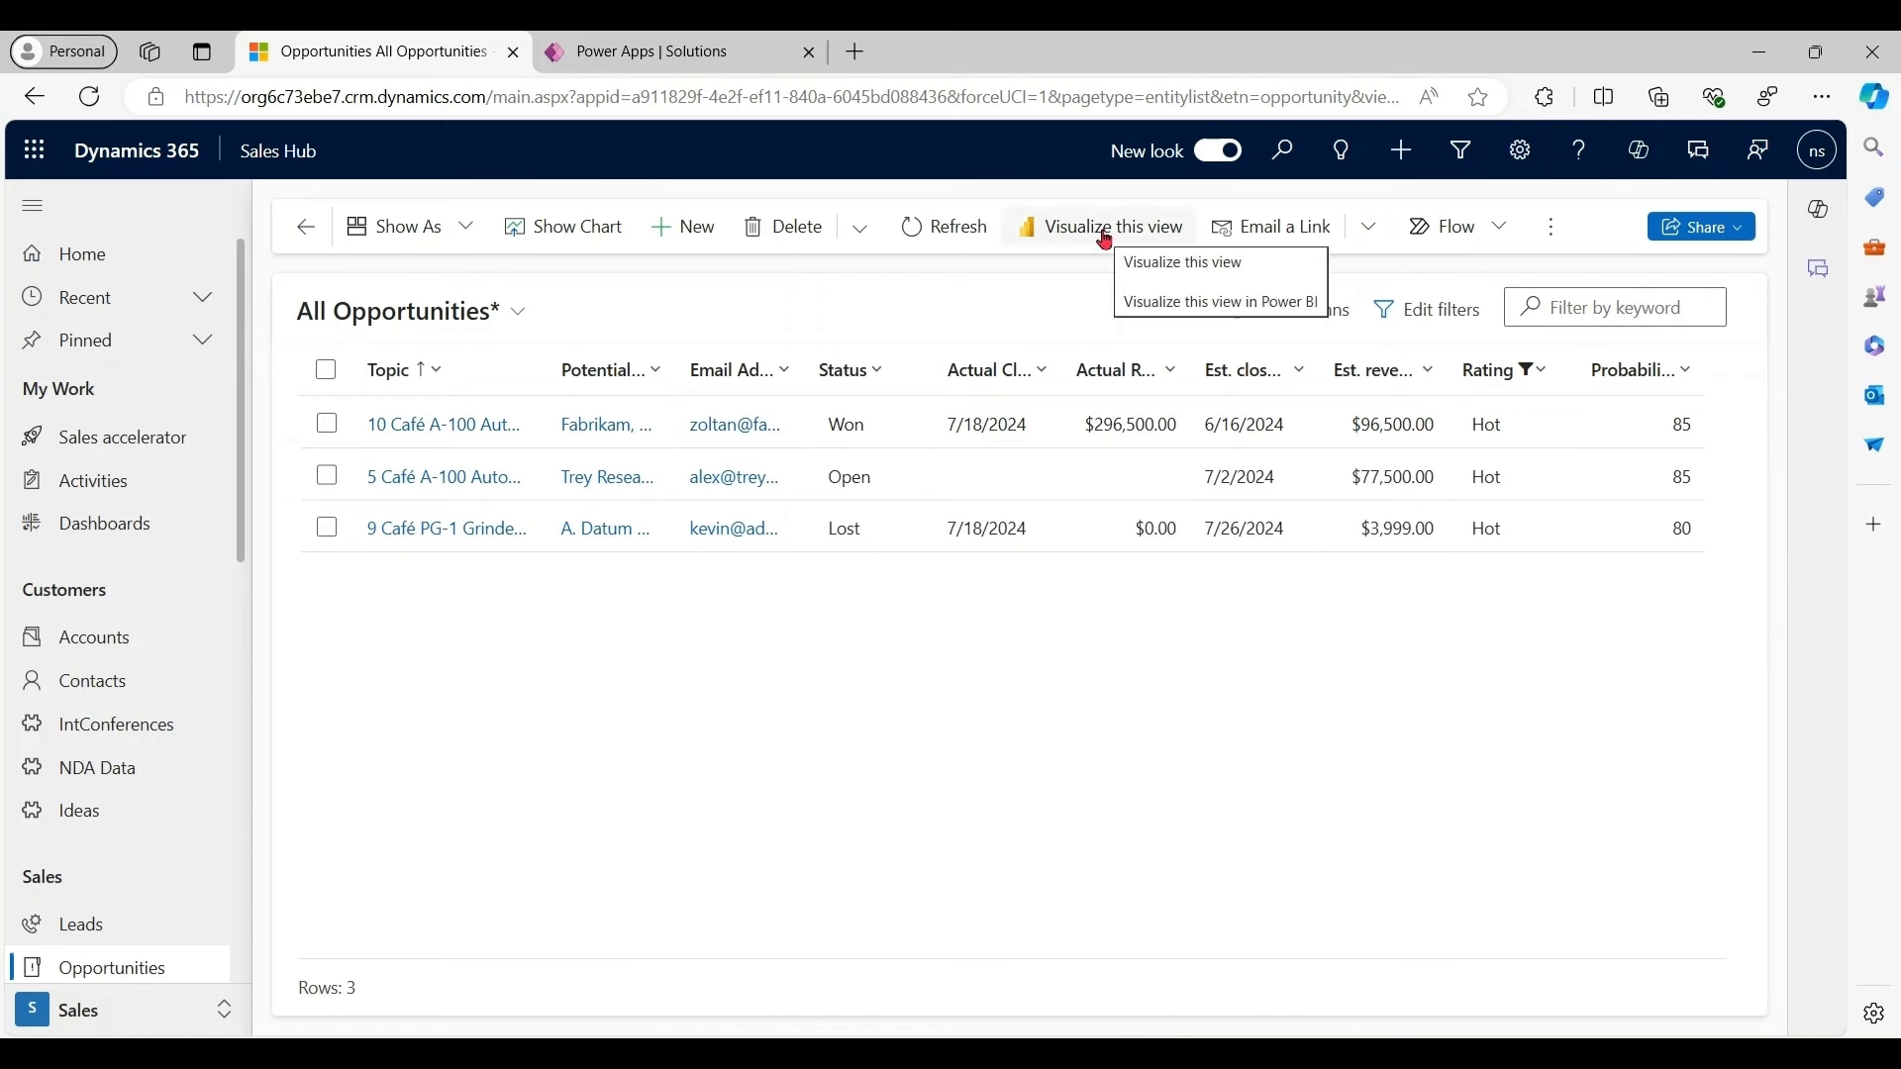
Visualize the three Hot opportunities in Power BI, then clear the Rating filter to restore 20 records
{"action": "left_click", "coordinate": [1218, 301]}
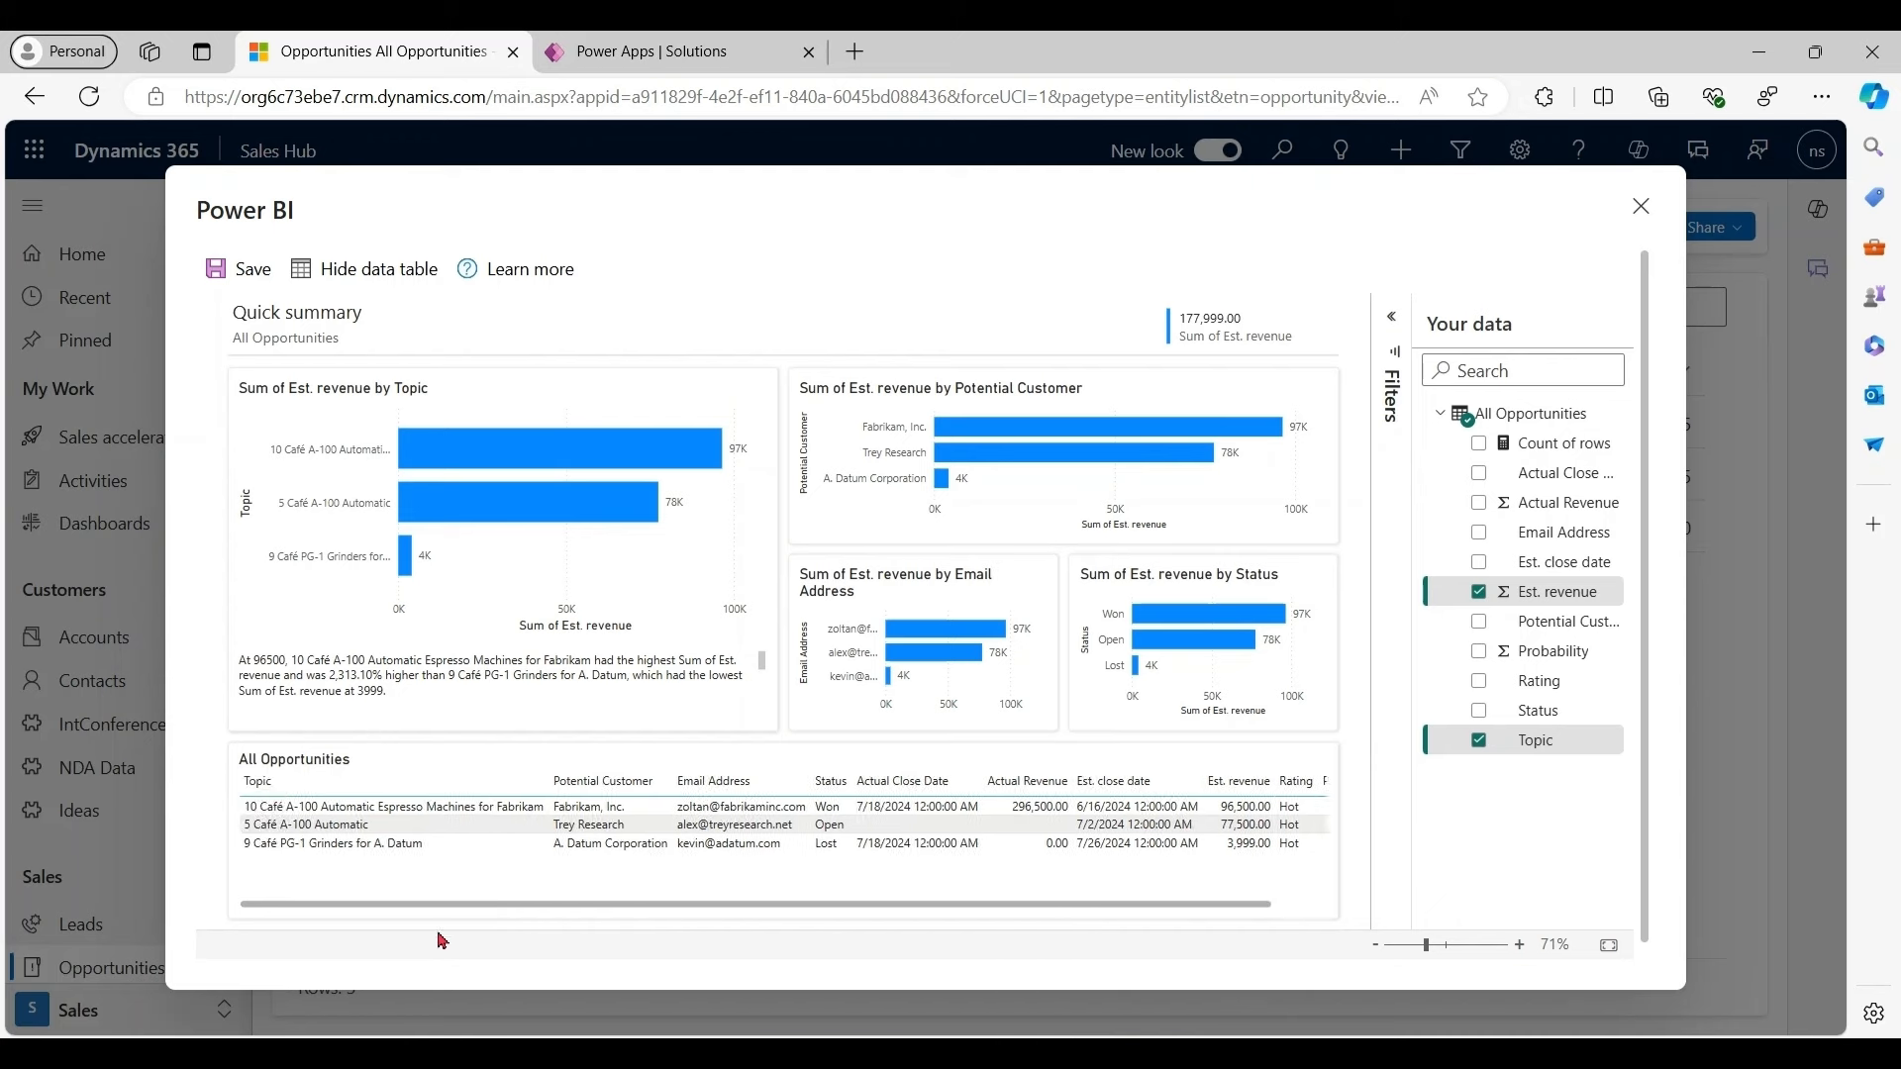
{"action": "mouse_move", "coordinate": [909, 240]}
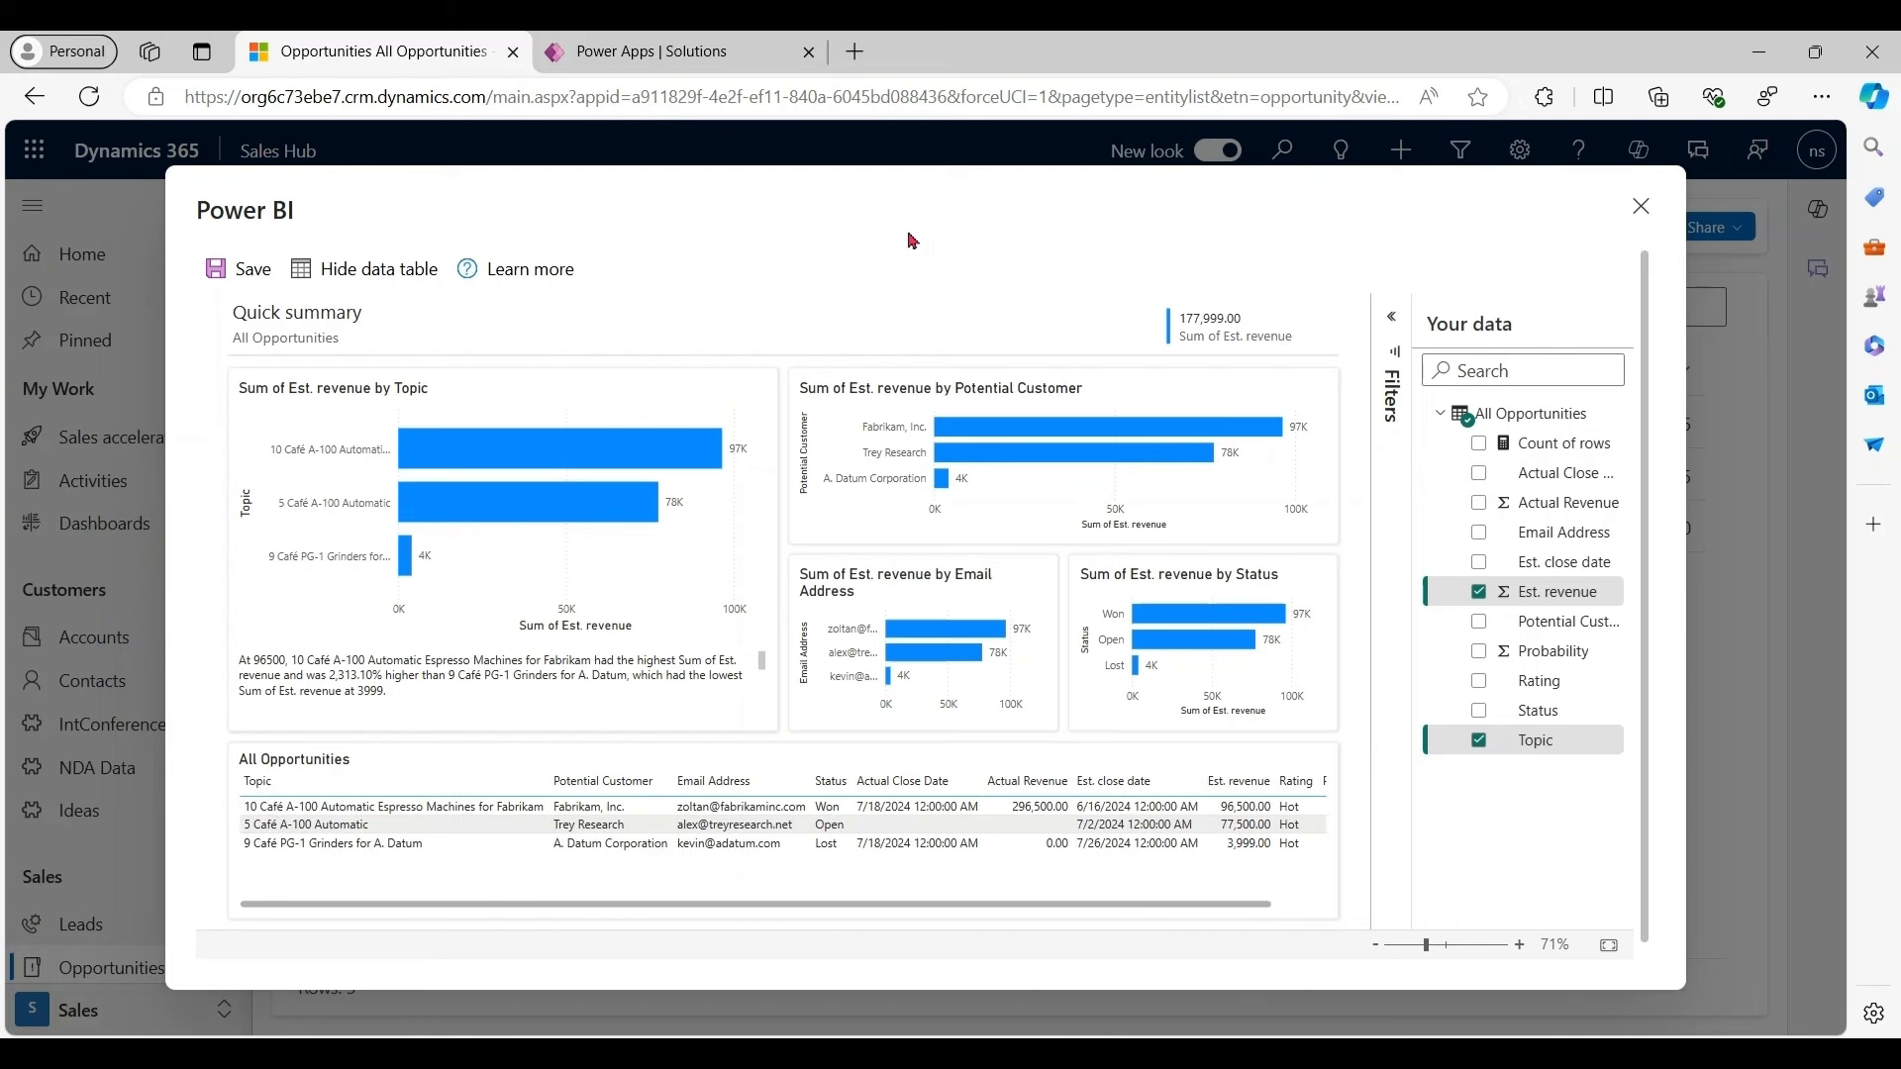
{"action": "mouse_move", "coordinate": [1624, 229]}
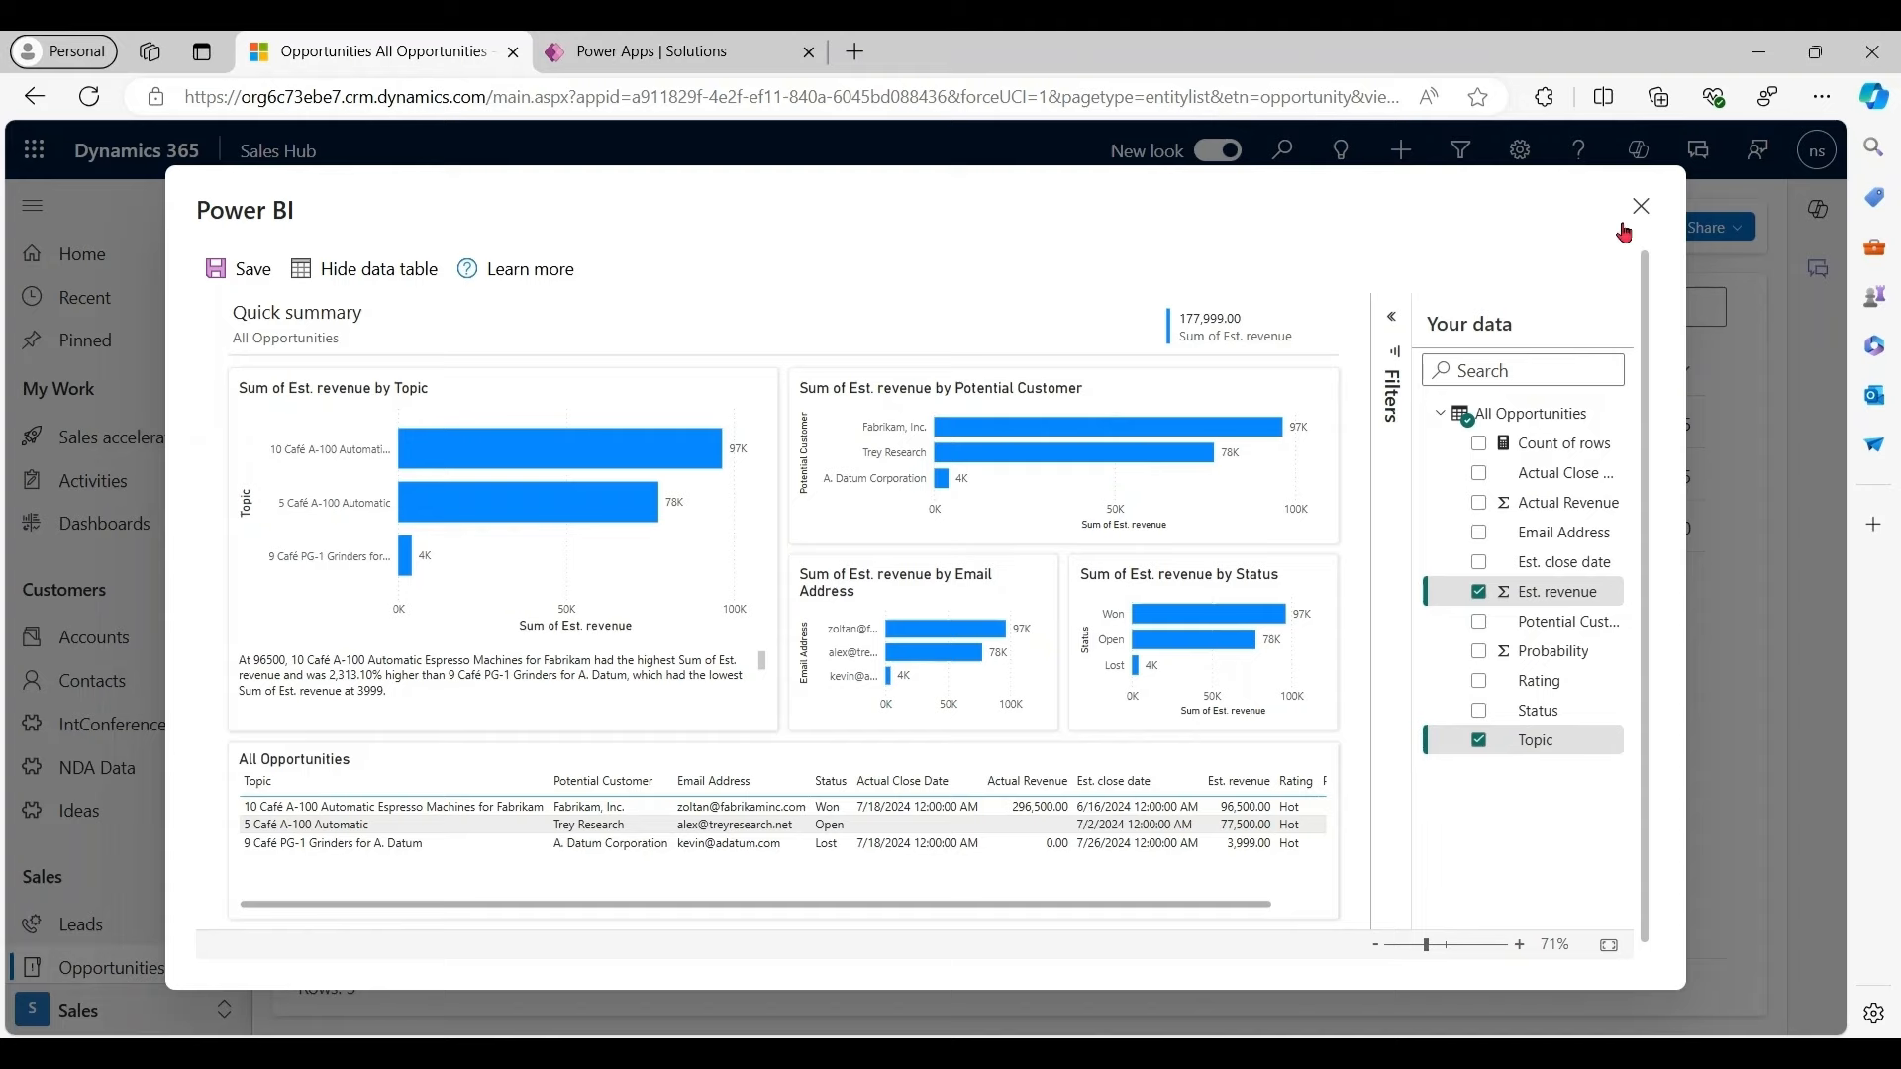
{"action": "left_click", "coordinate": [1641, 206]}
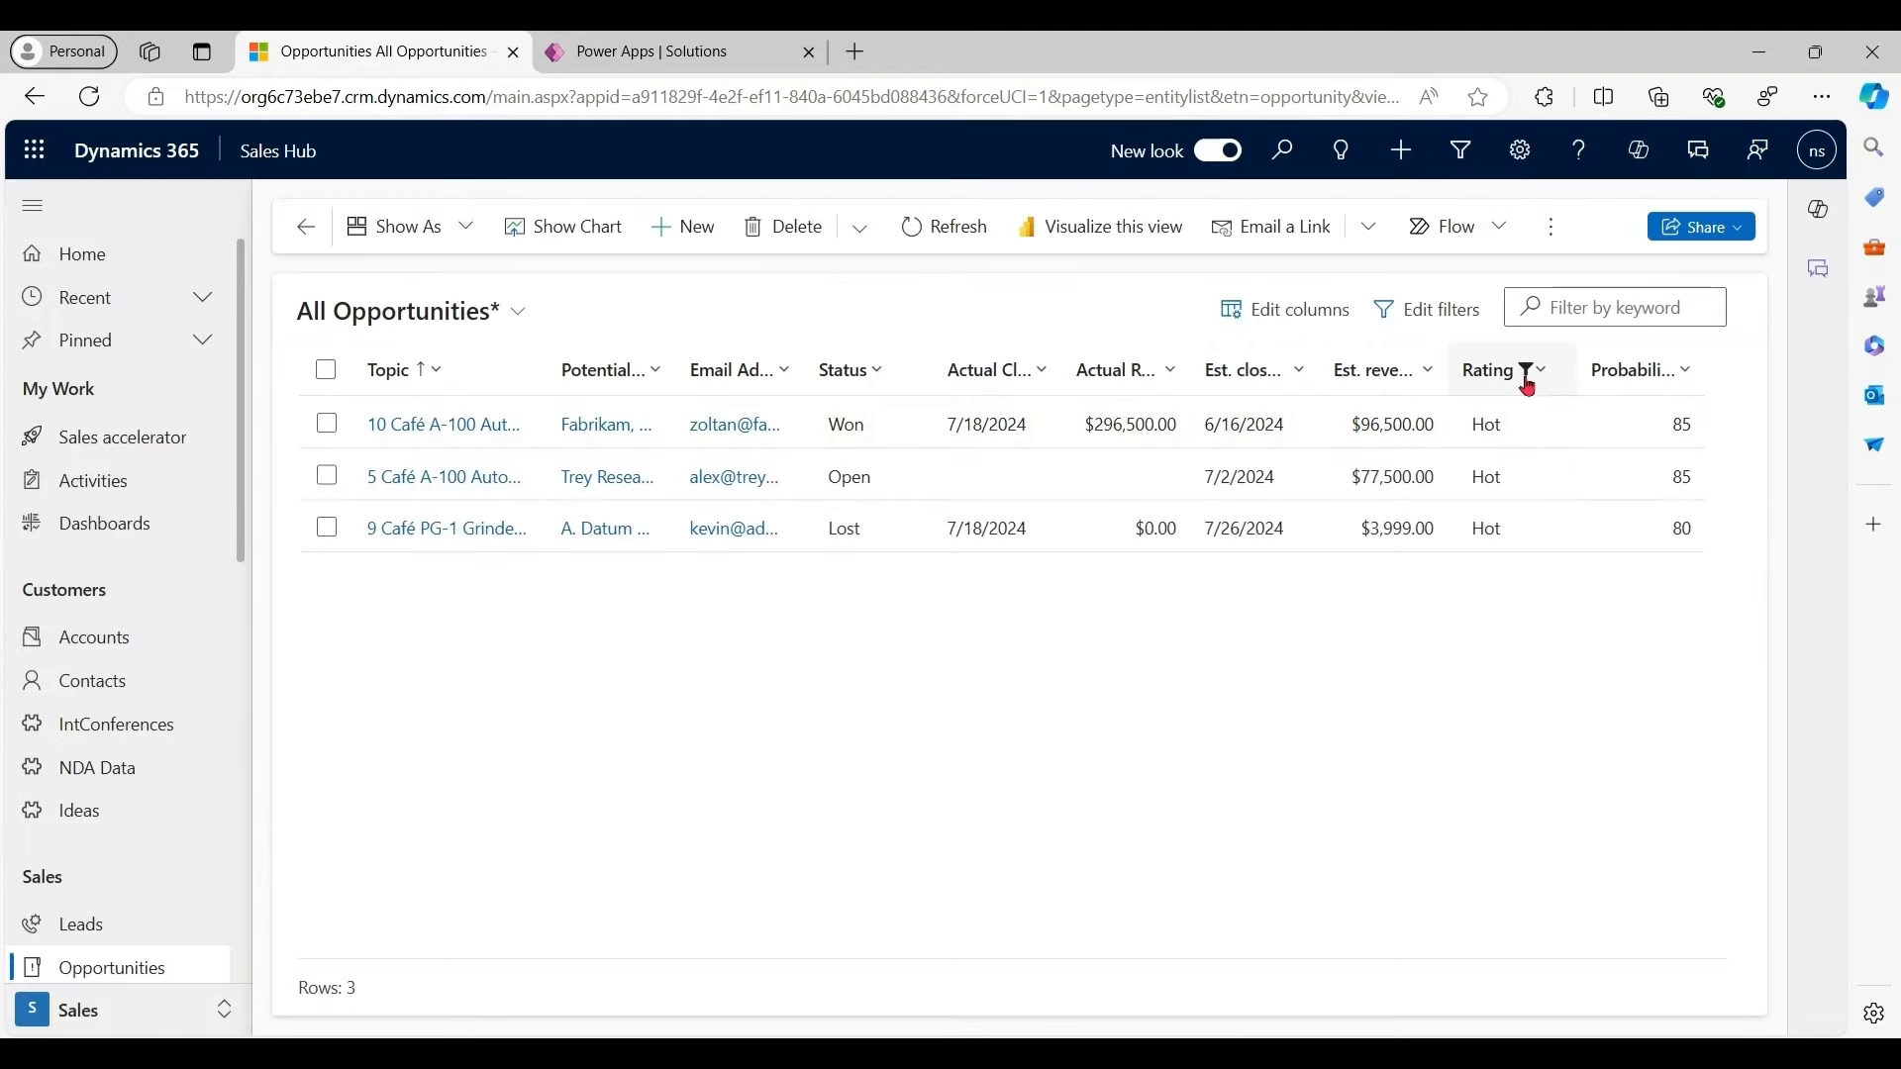
{"action": "left_click", "coordinate": [1536, 370]}
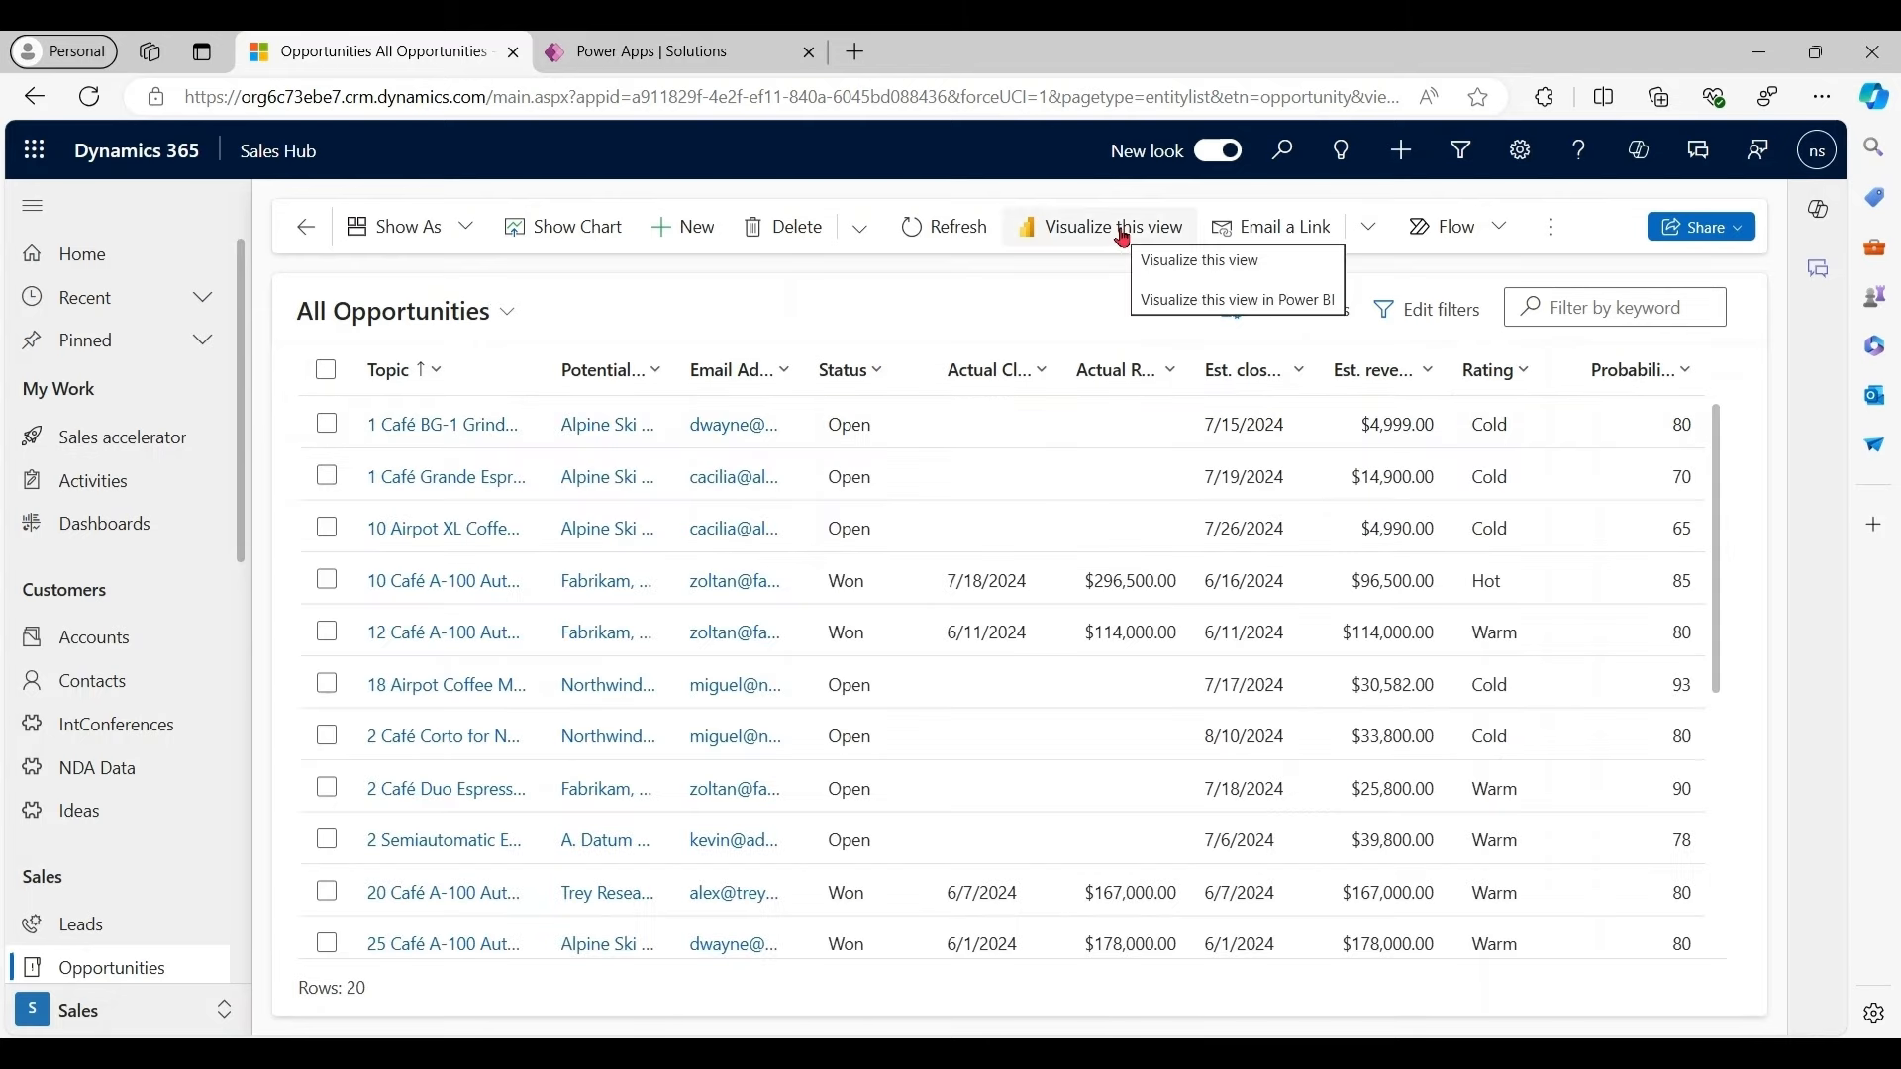
Visualize all opportunities by potential customer and cross-filter the report to Trey Research
{"action": "left_click", "coordinate": [1235, 299]}
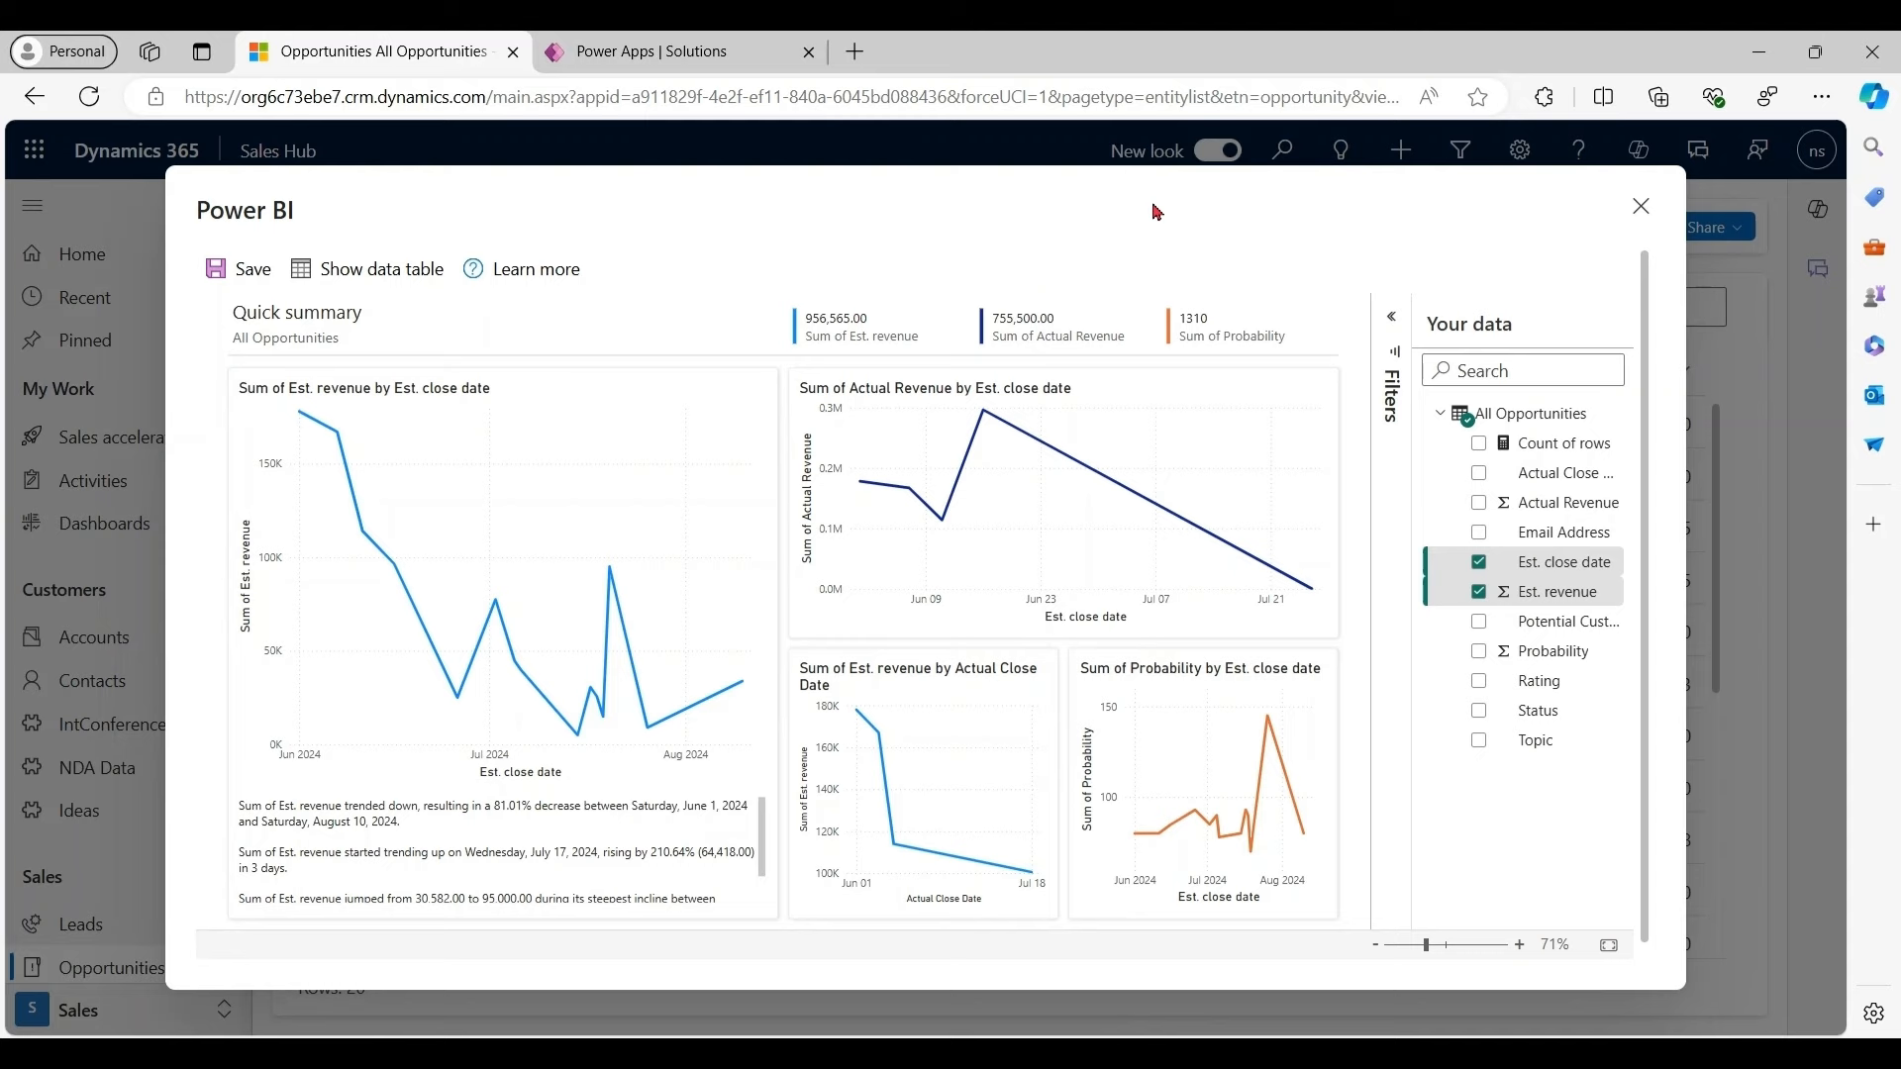
{"action": "mouse_move", "coordinate": [1427, 239]}
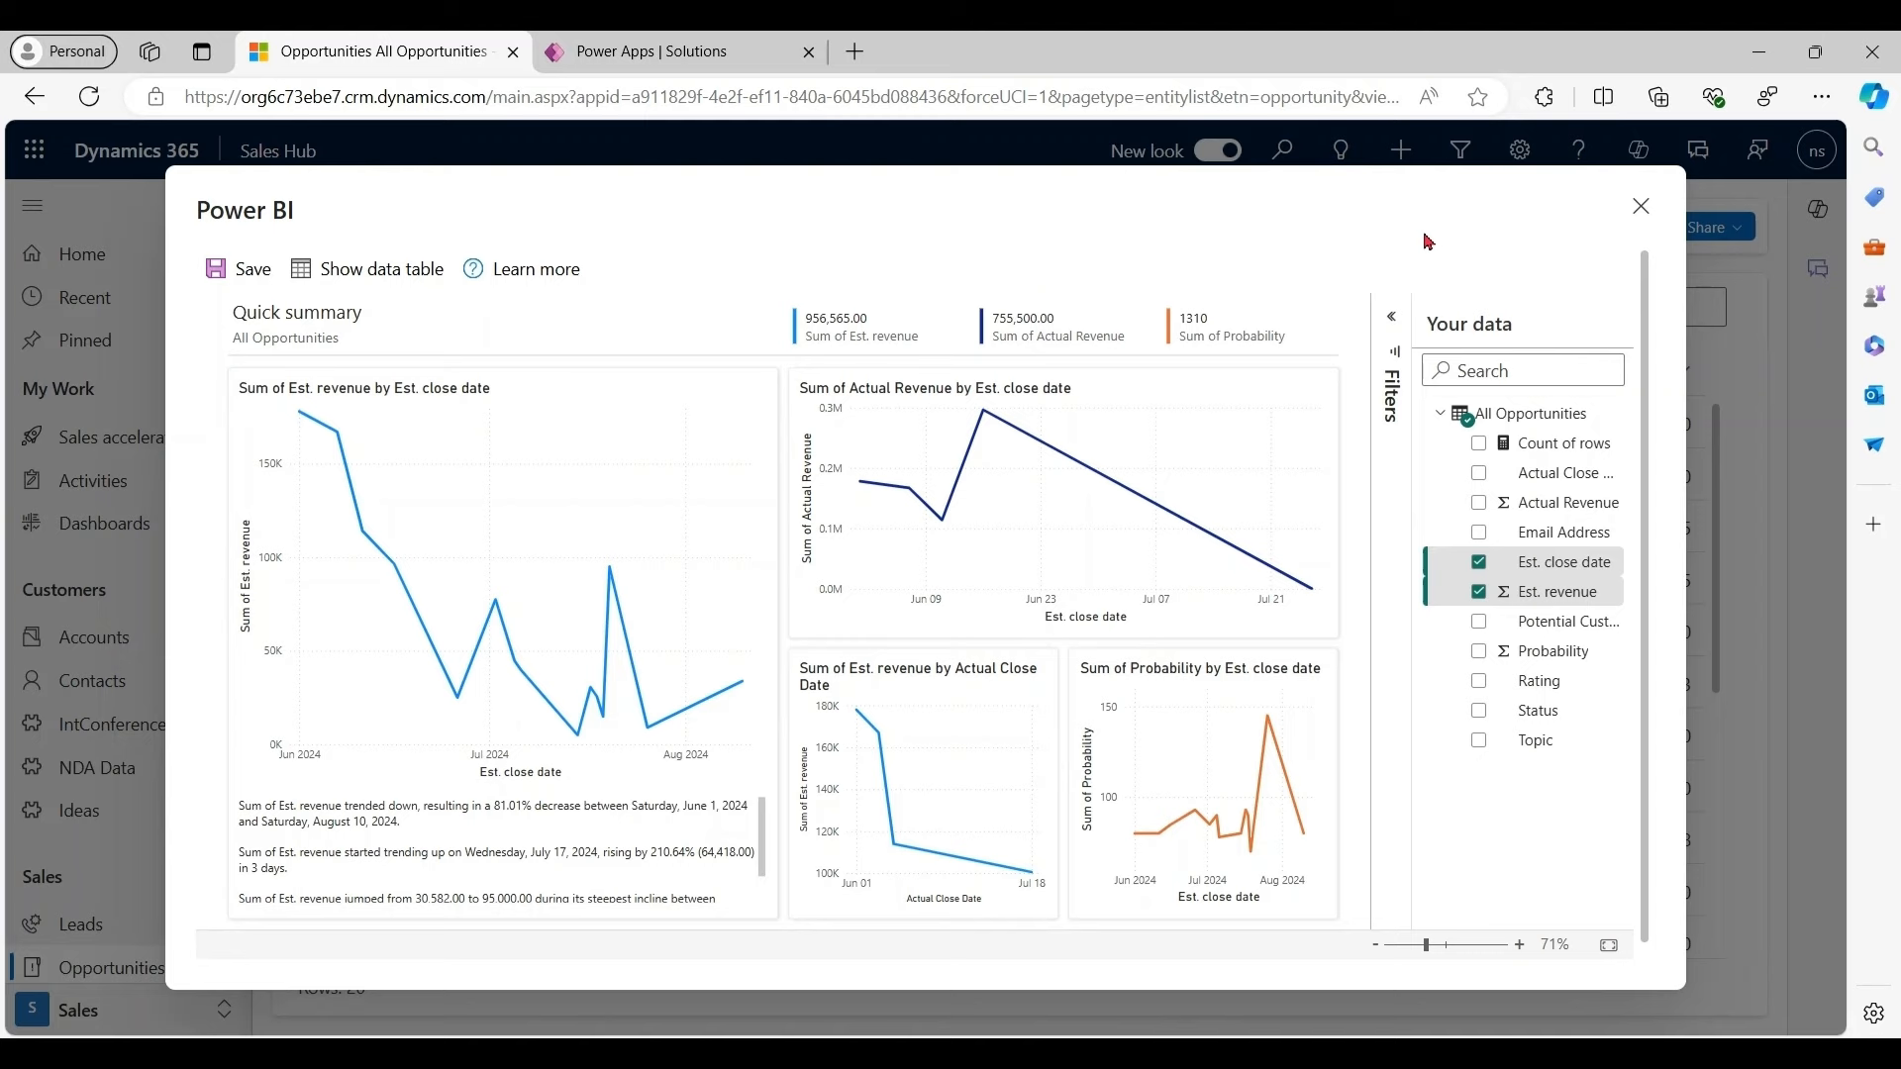
{"action": "mouse_move", "coordinate": [1537, 335]}
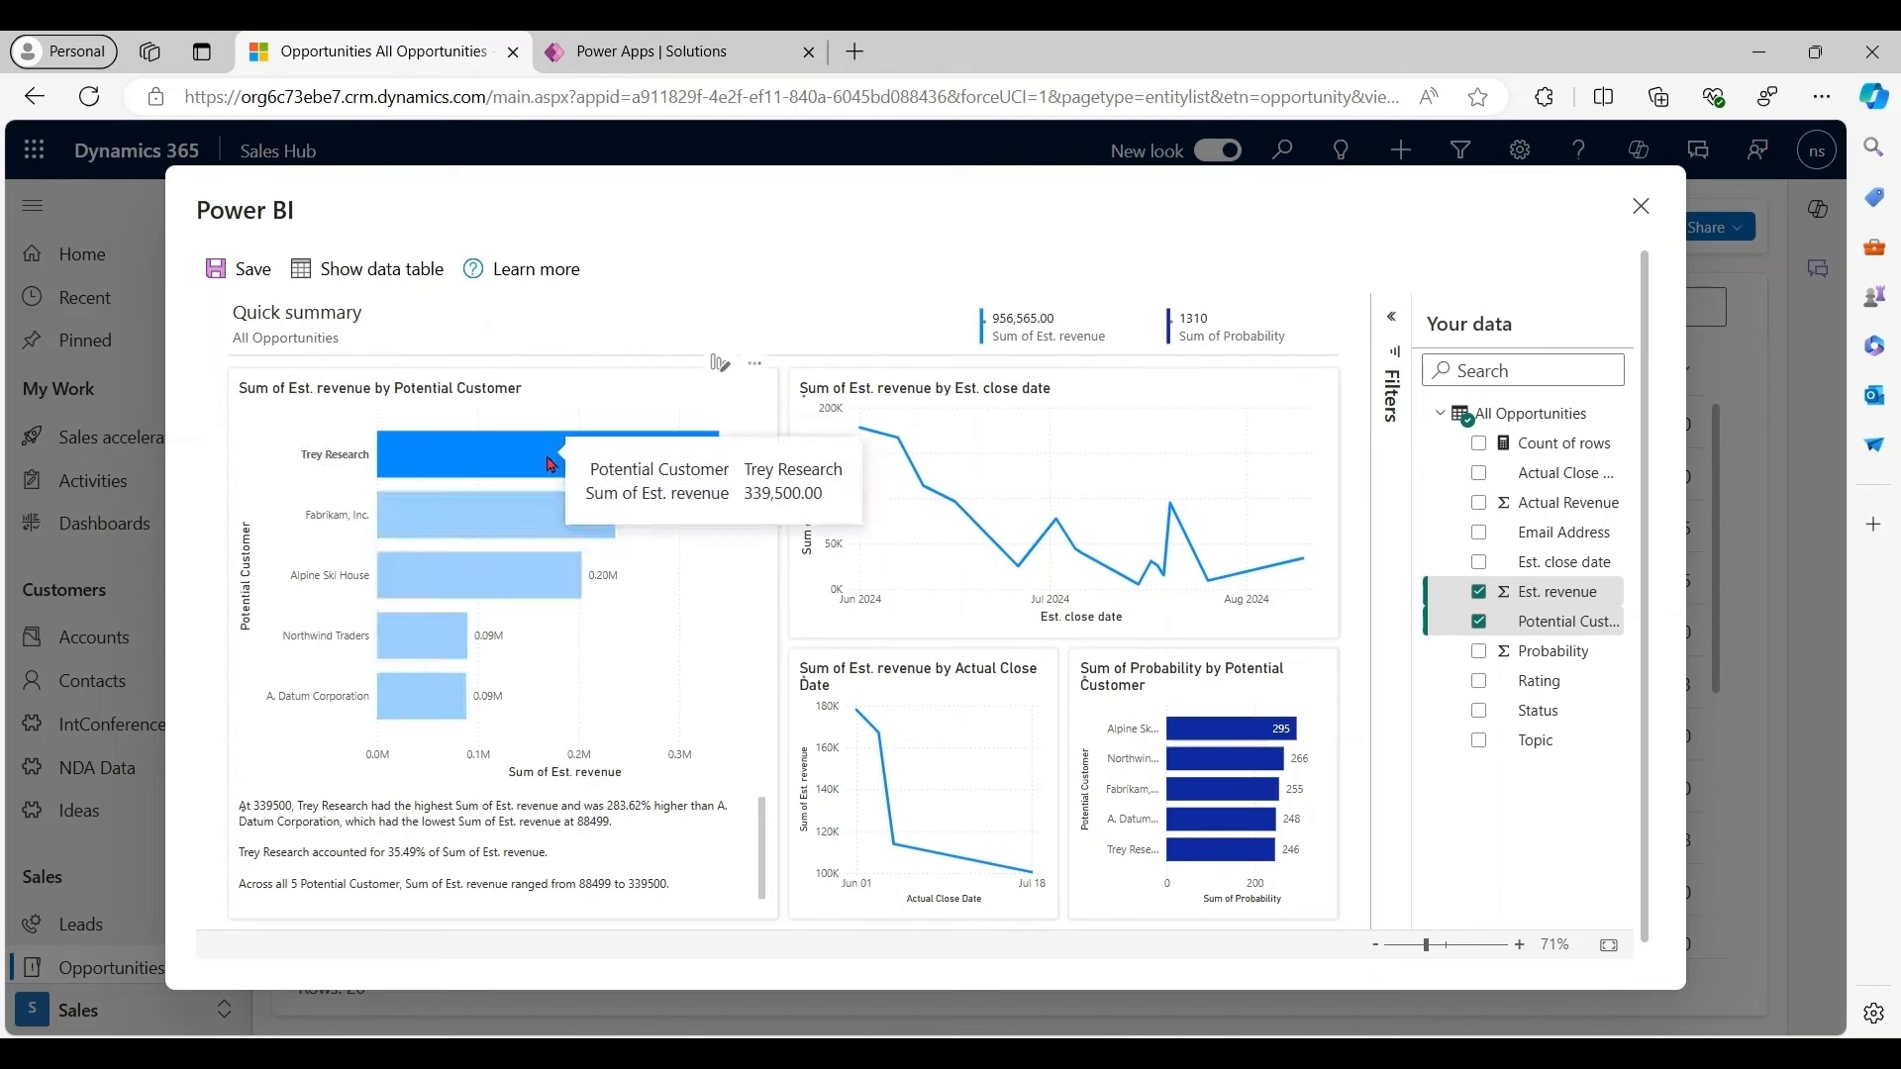
{"action": "left_click", "coordinate": [509, 453]}
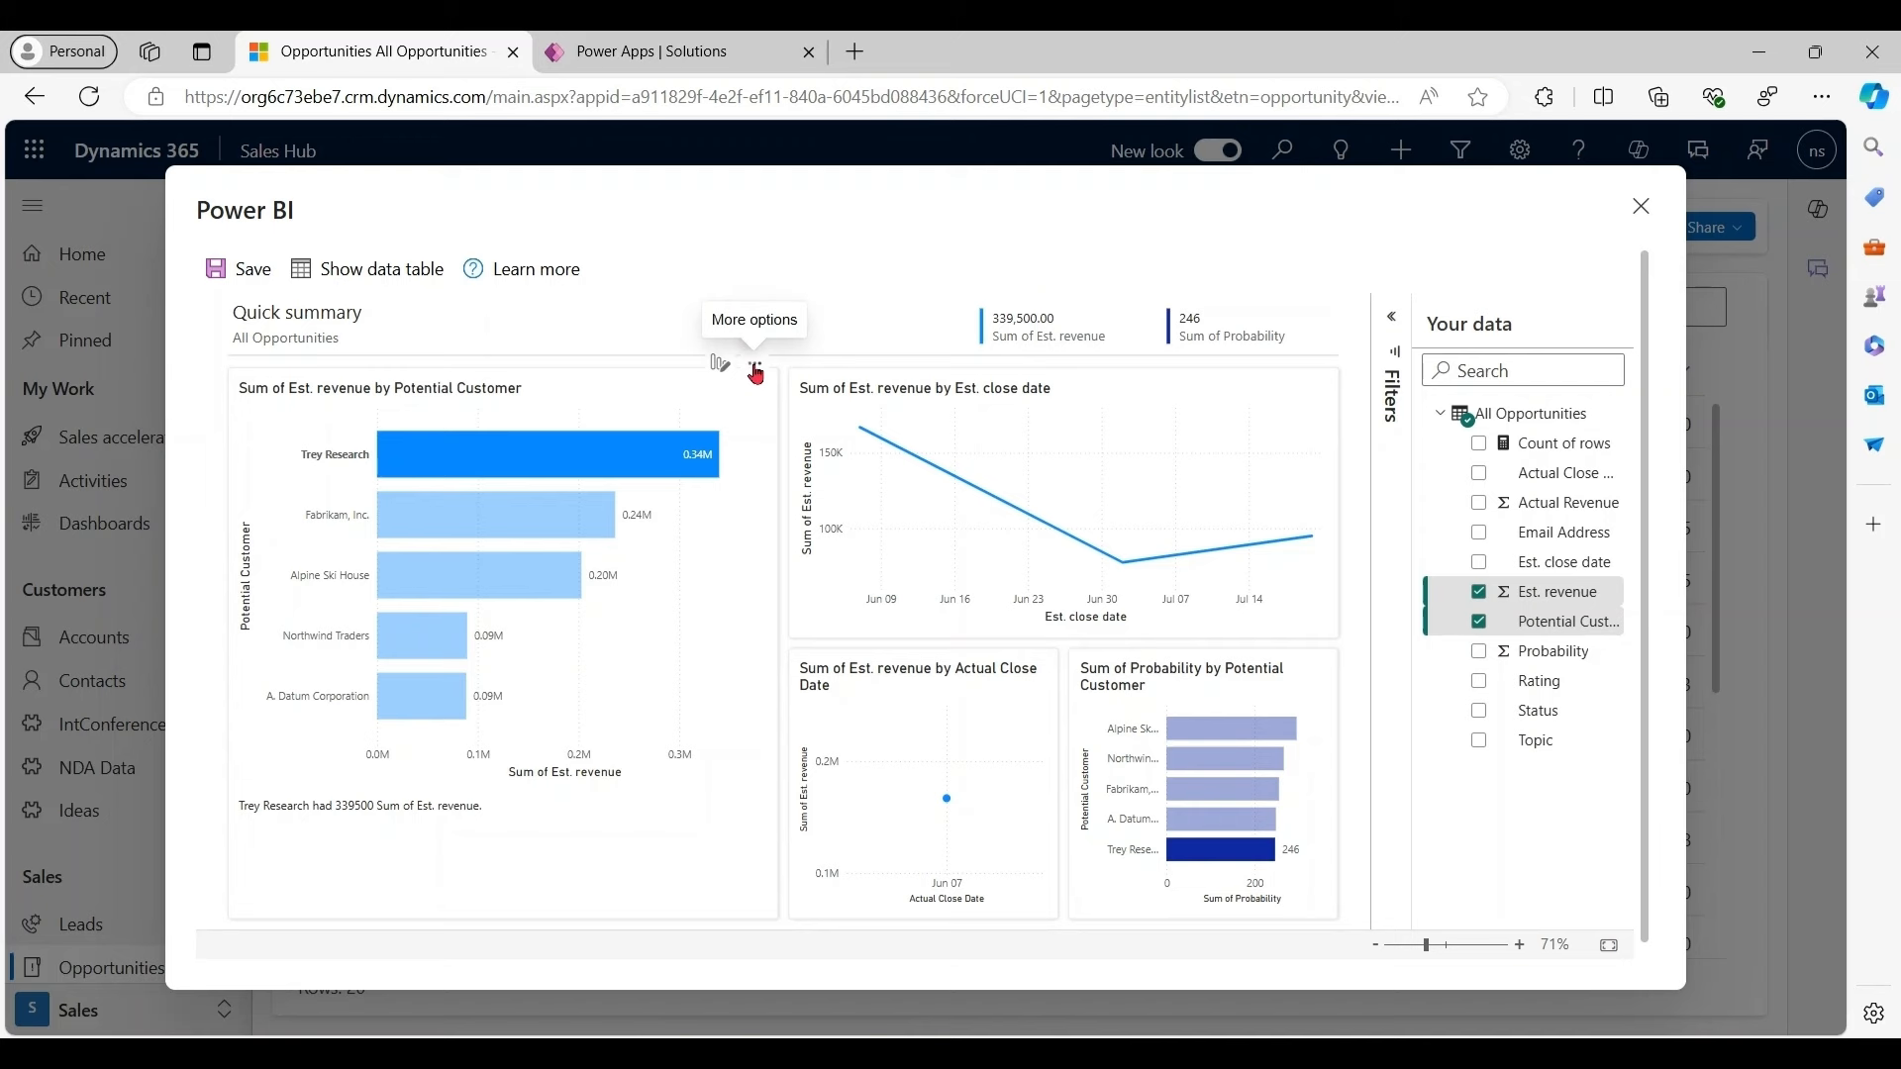
Export the customer revenue chart's summarized data as an .xlsx file and view it
{"action": "left_click", "coordinate": [754, 372]}
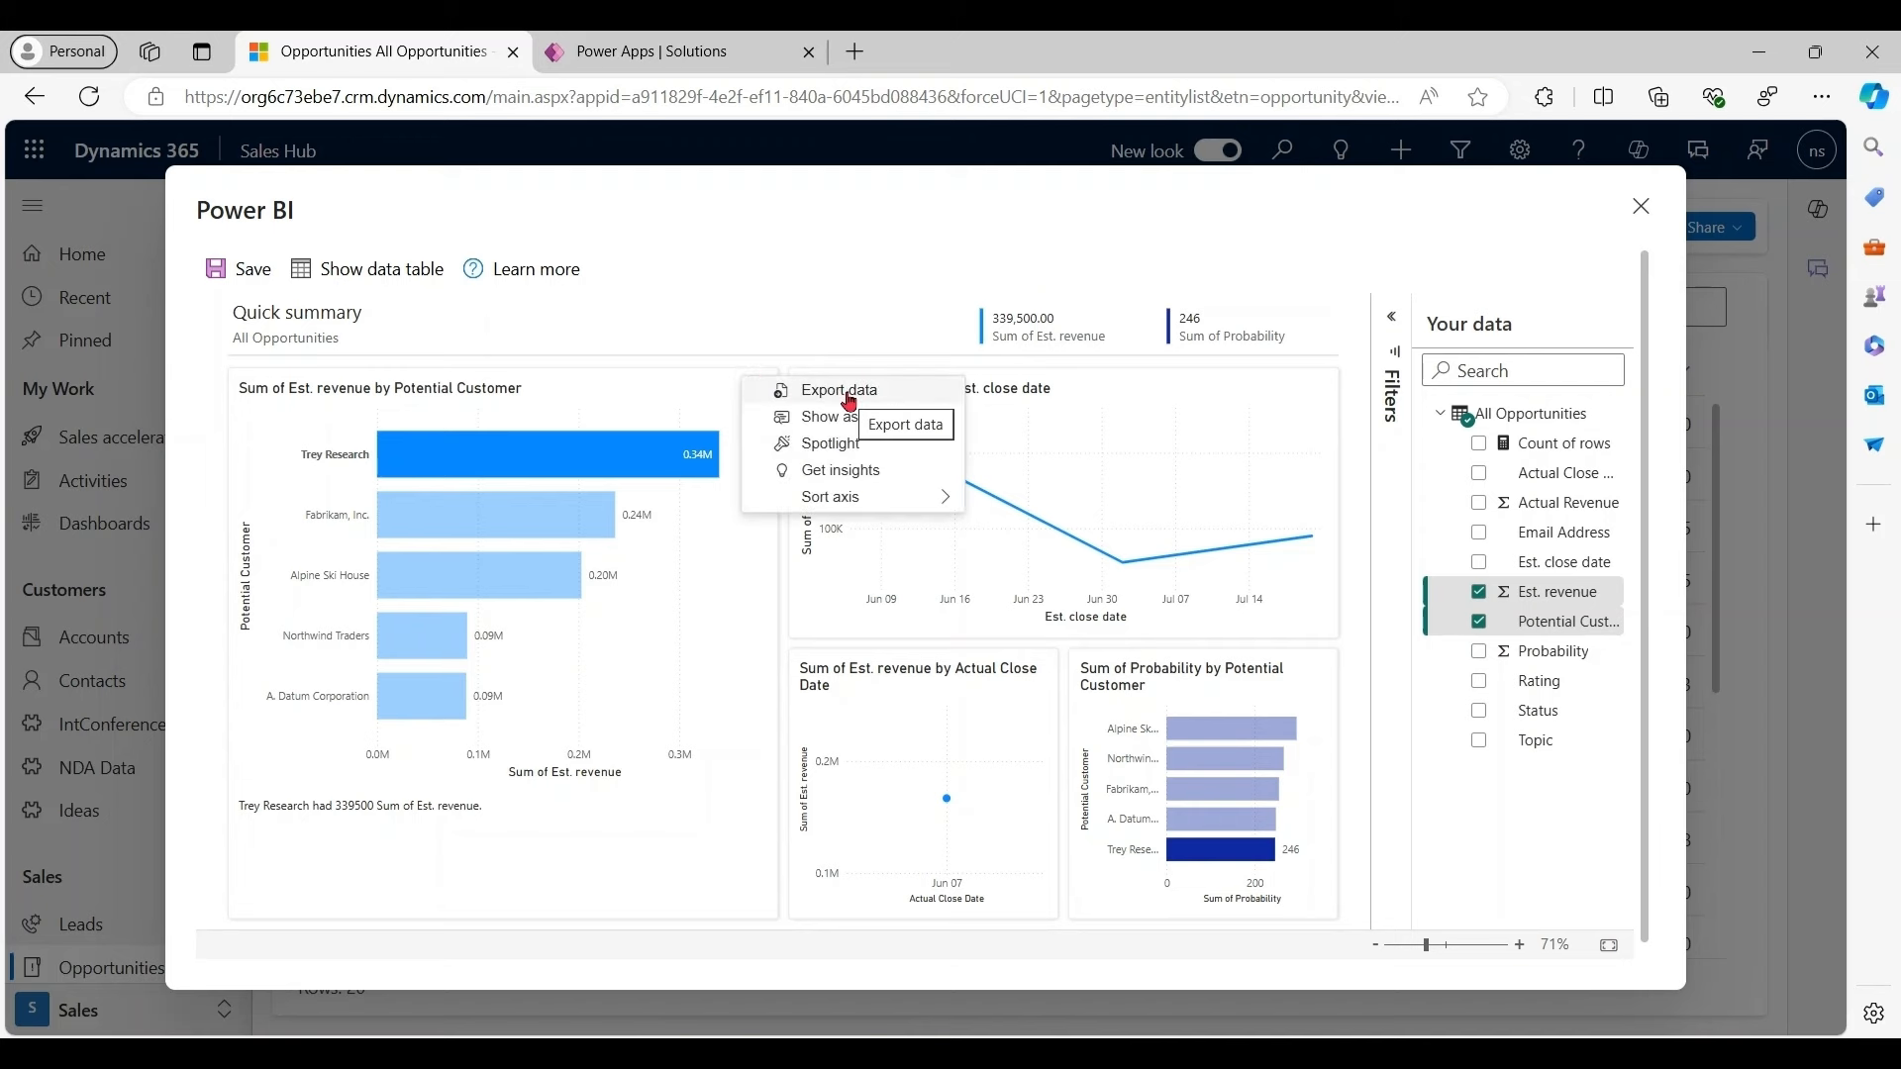
{"action": "left_click", "coordinate": [837, 390]}
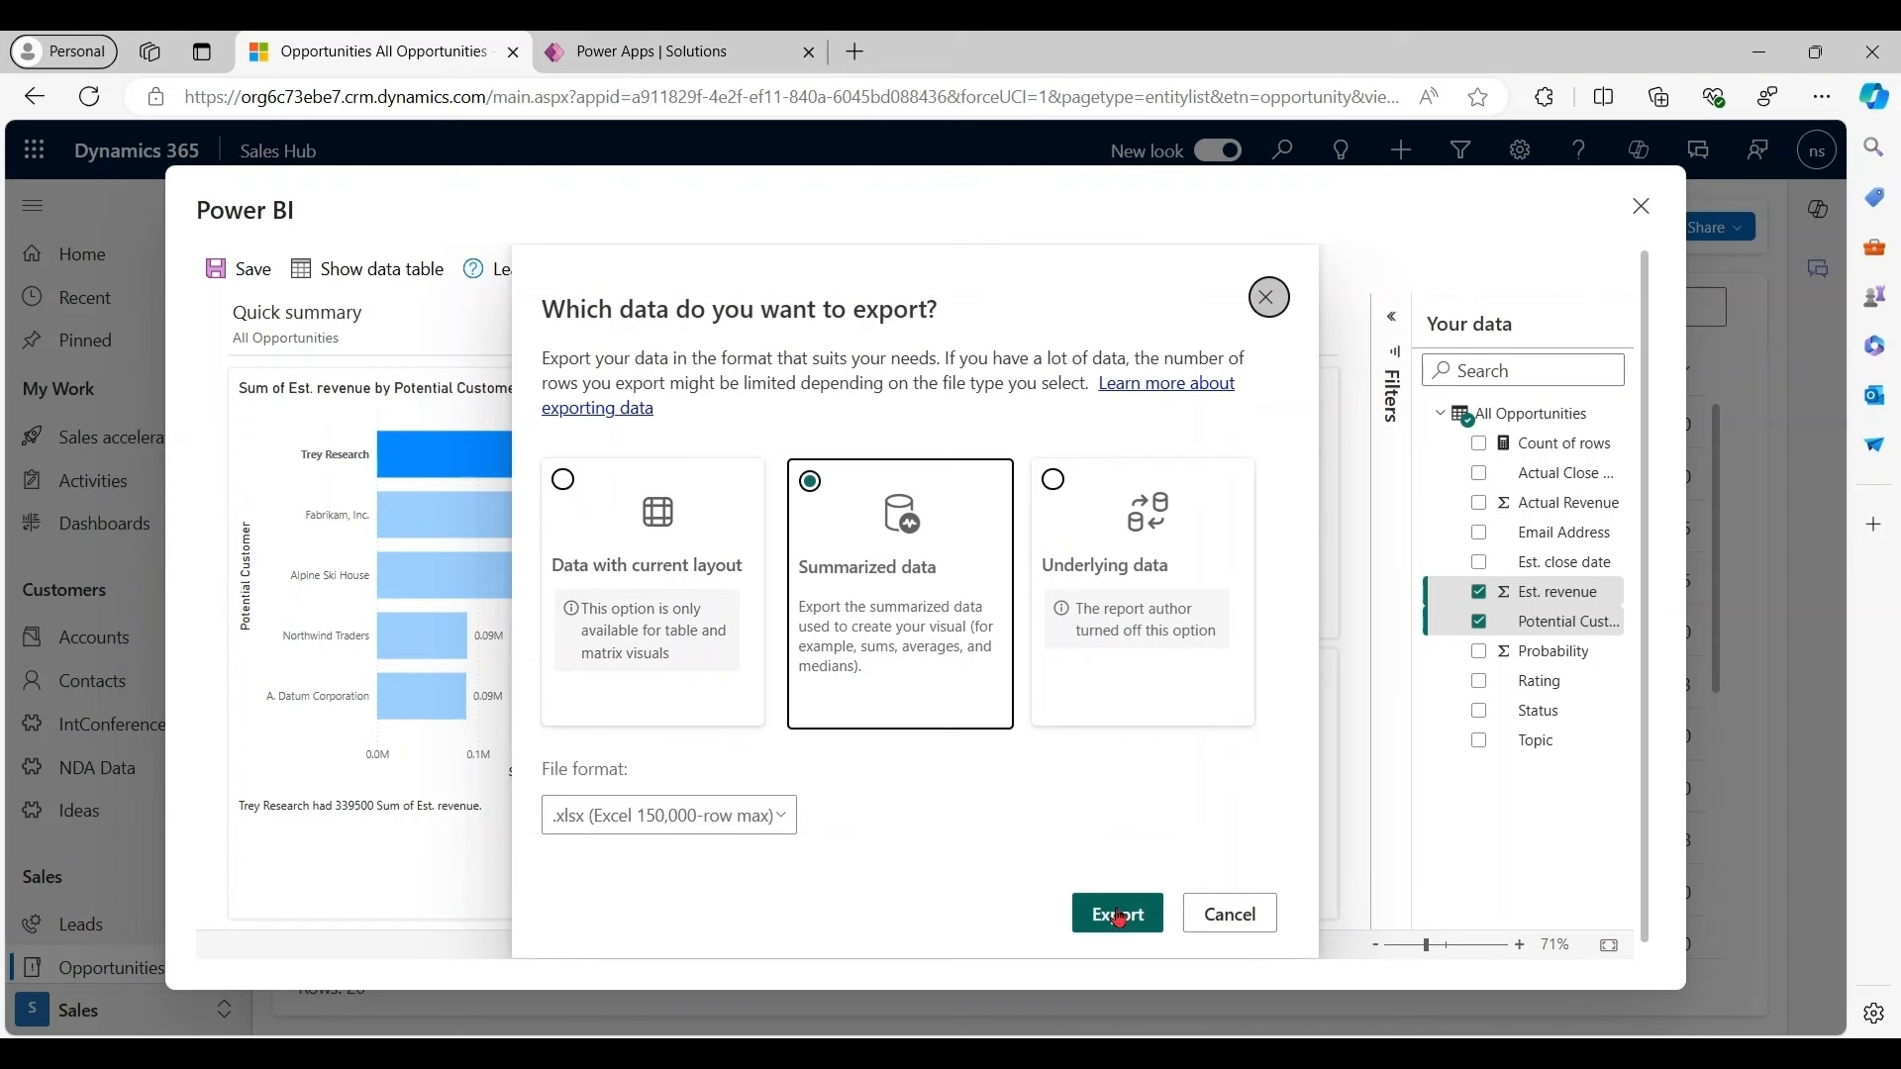
{"action": "left_click", "coordinate": [1115, 913]}
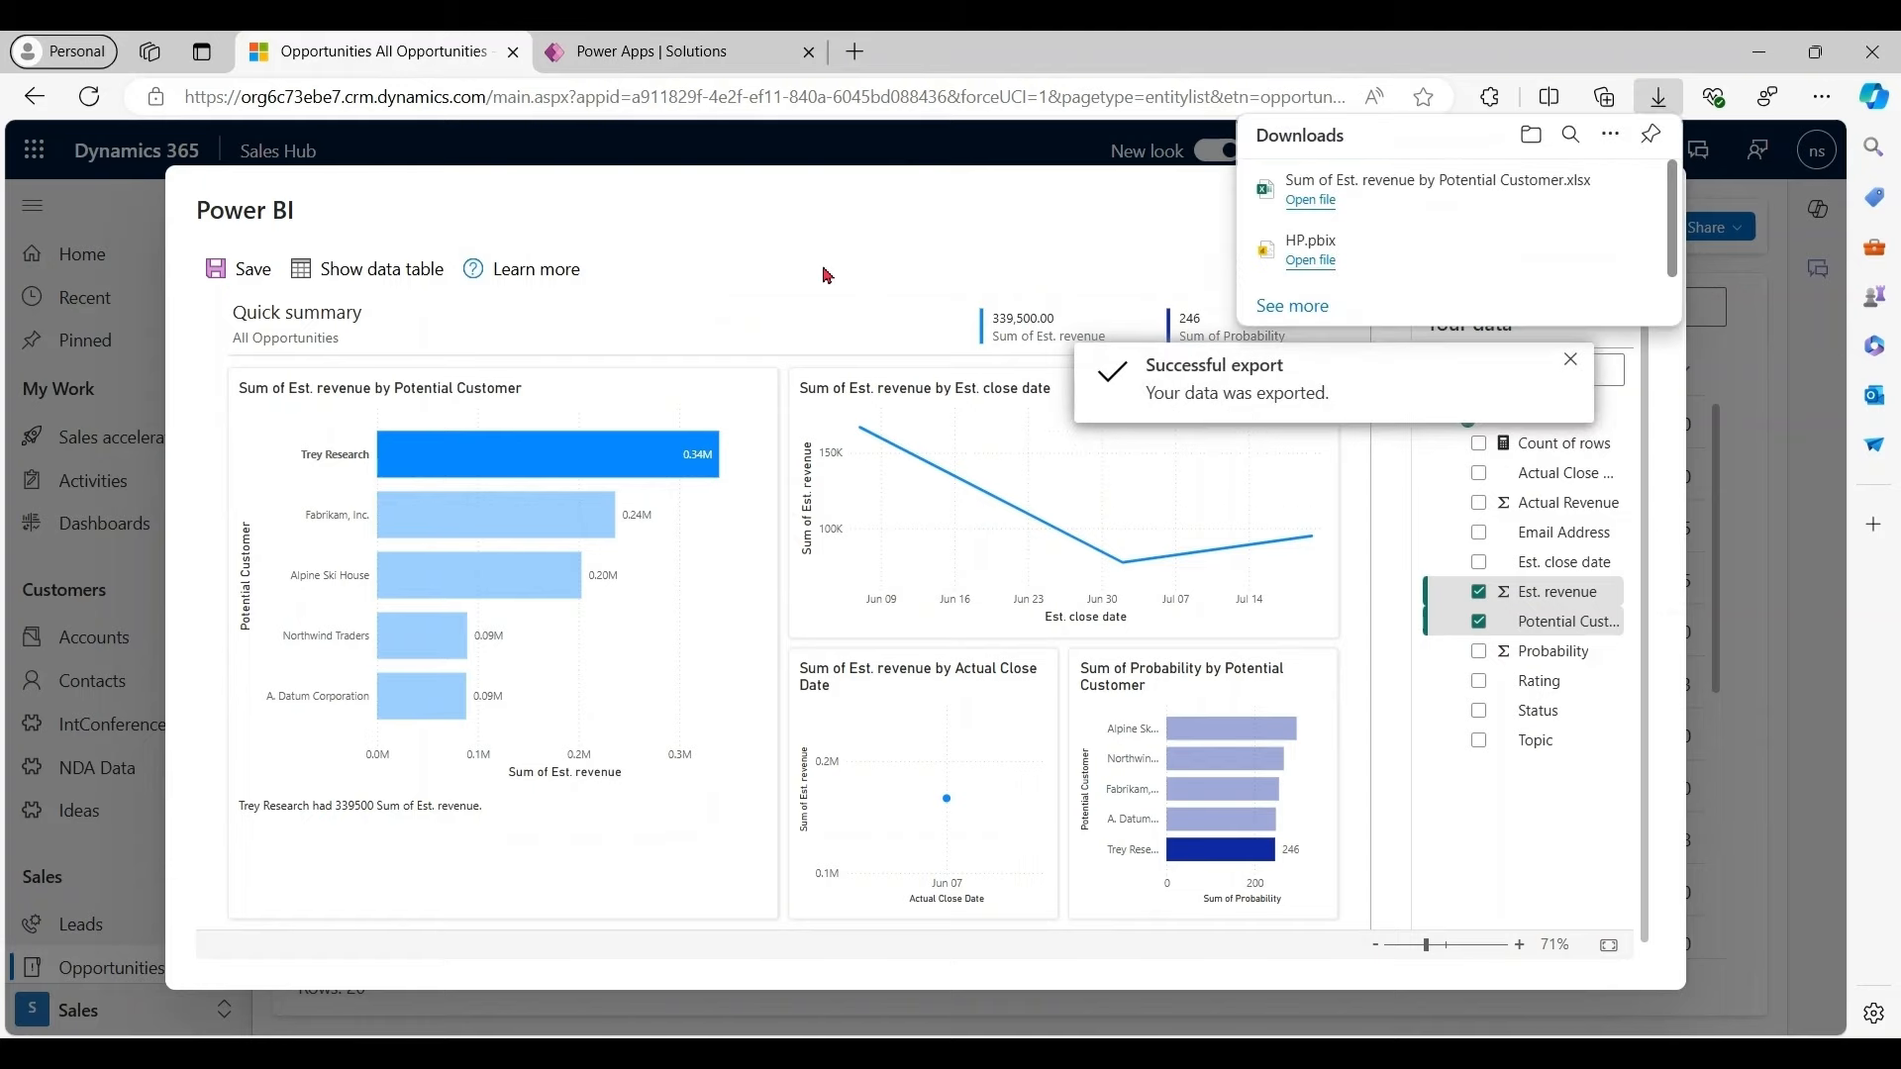
{"action": "left_click", "coordinate": [1309, 198]}
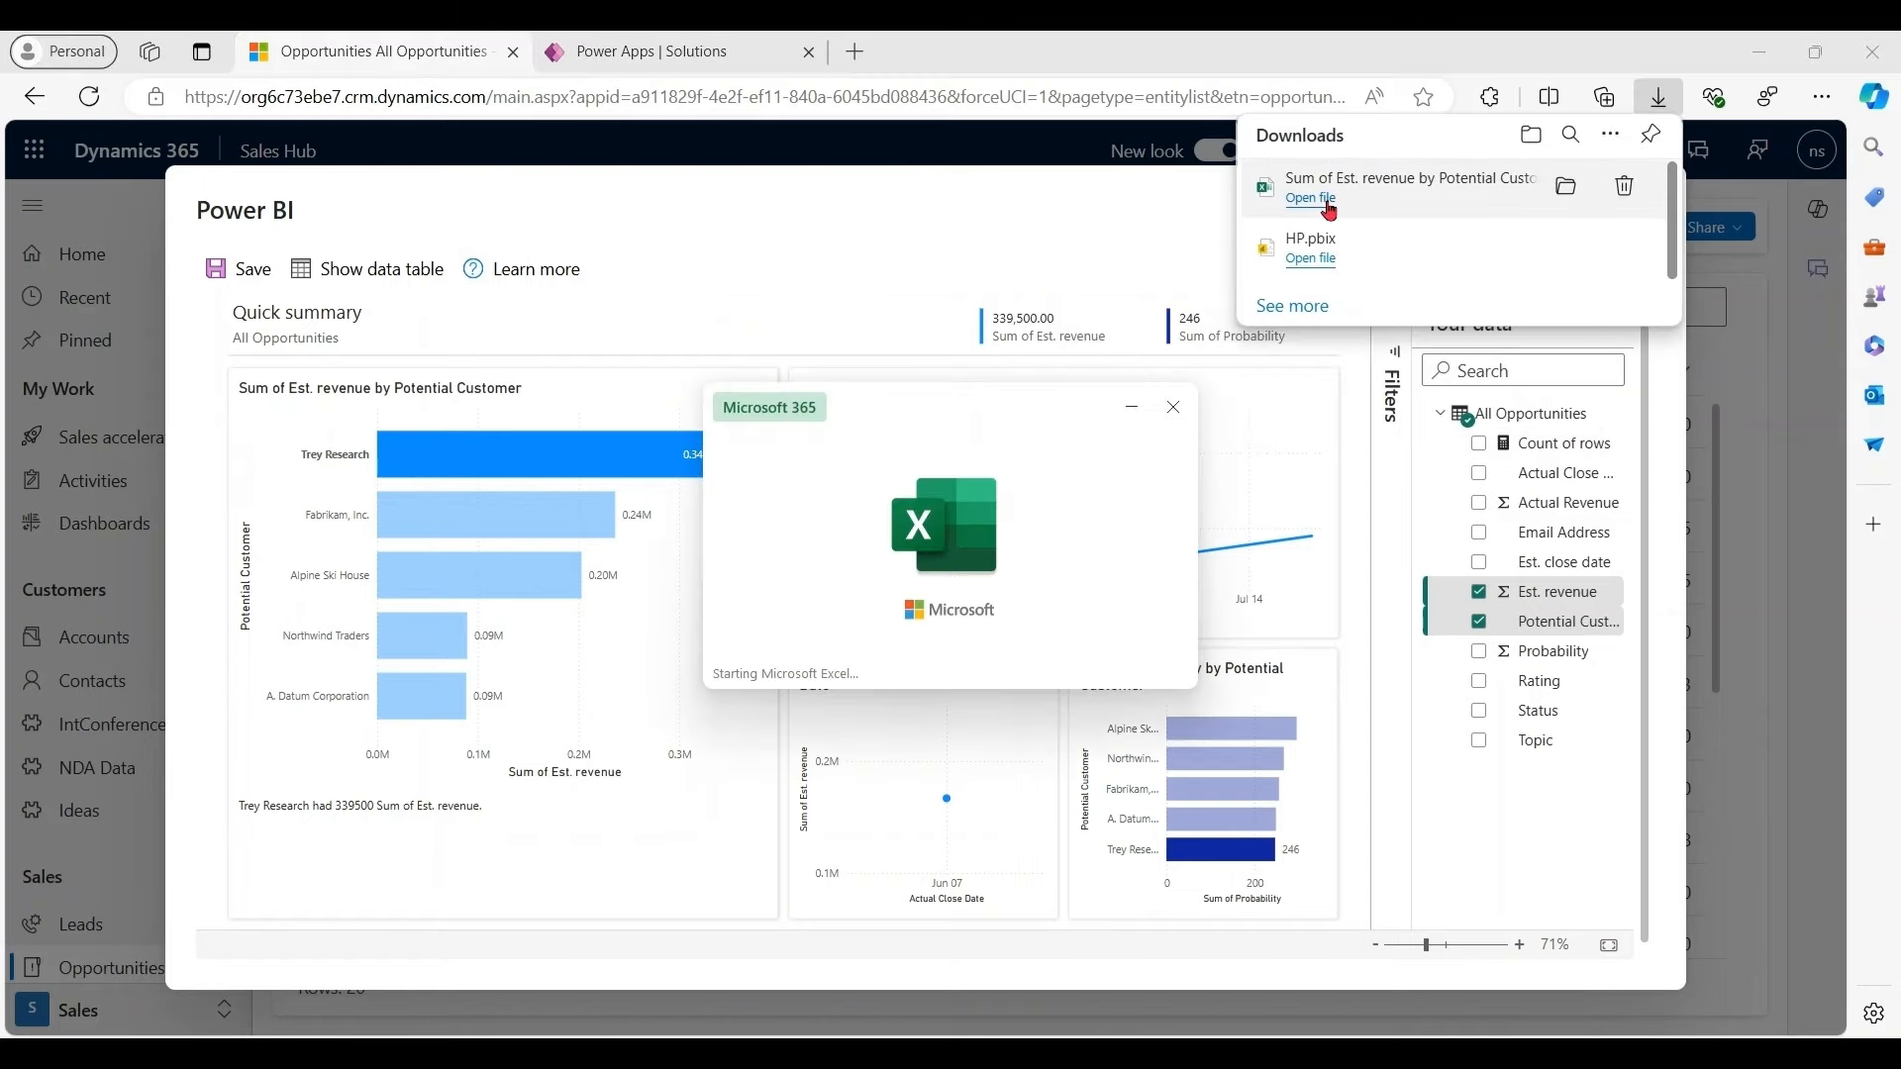
{"action": "left_click", "coordinate": [1309, 198]}
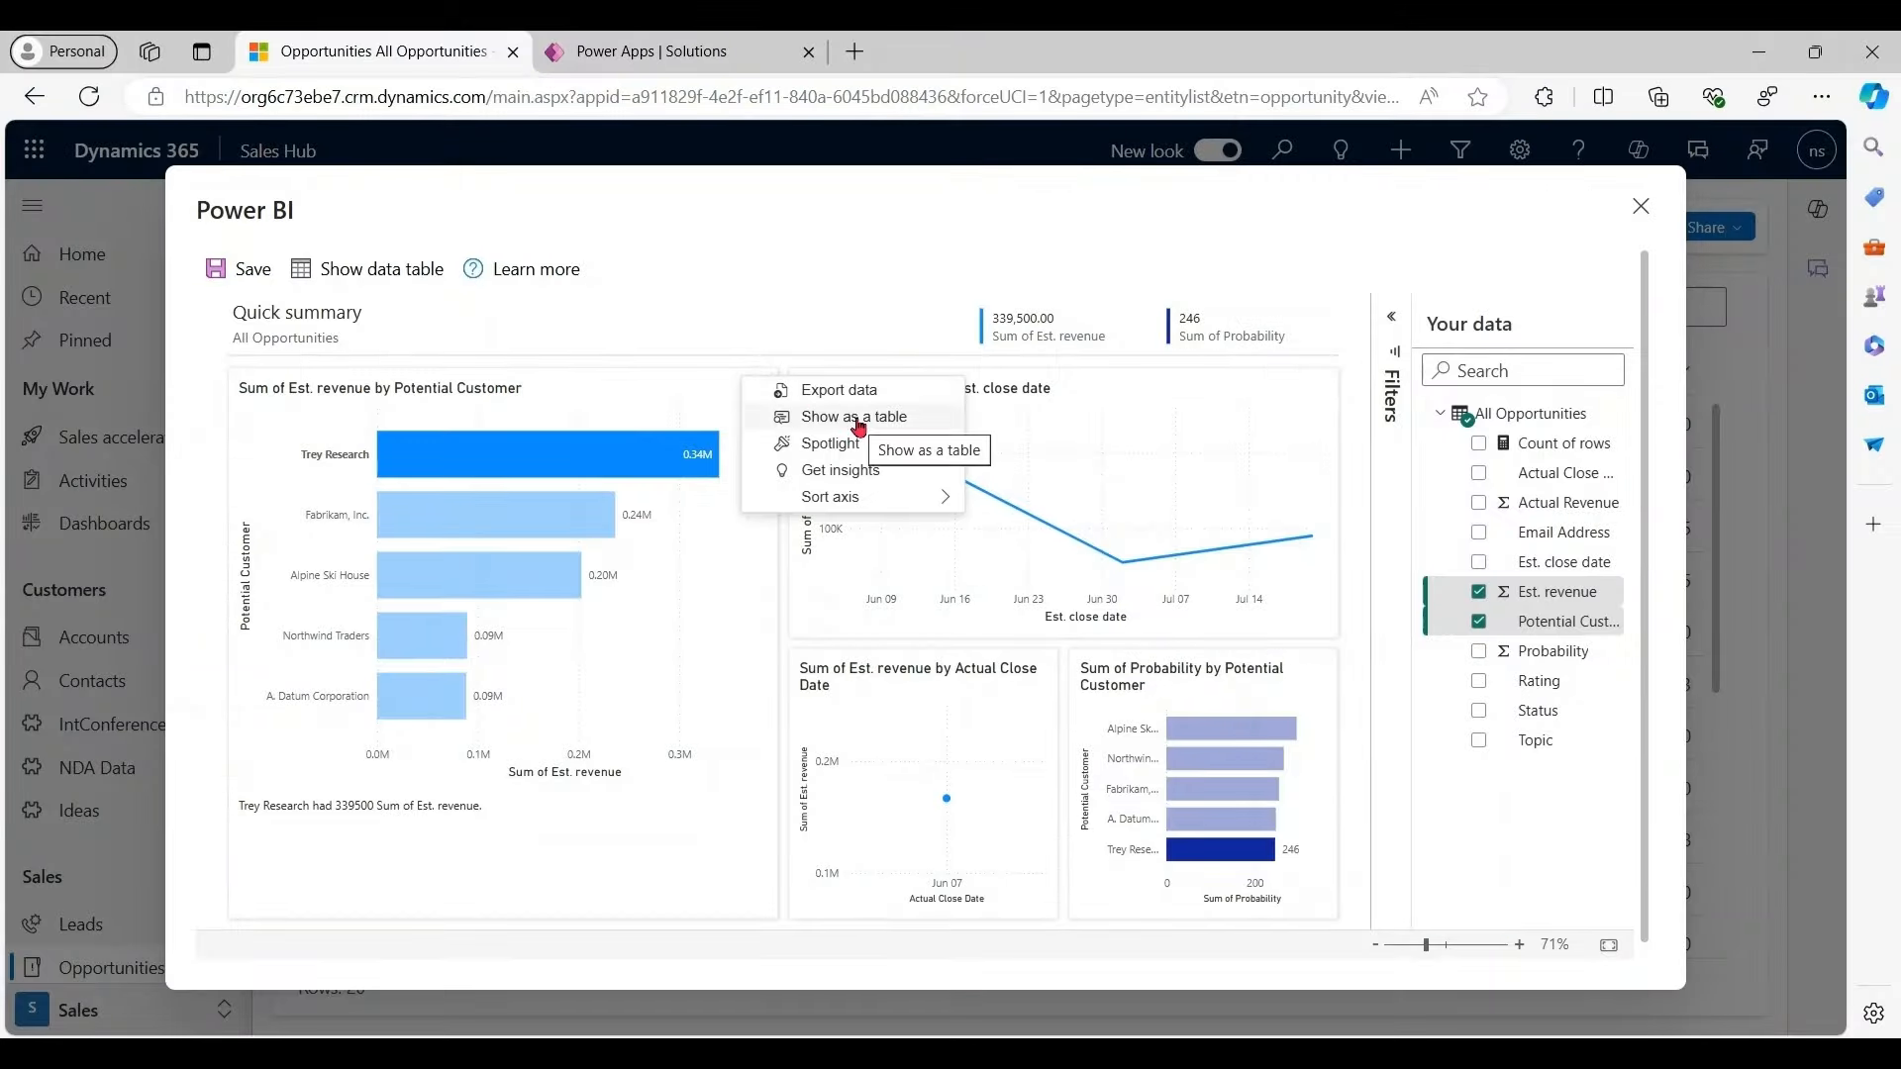
Spotlight the revenue-by-potential-customer chart and sort its axis by customer name
{"action": "left_click", "coordinate": [853, 416]}
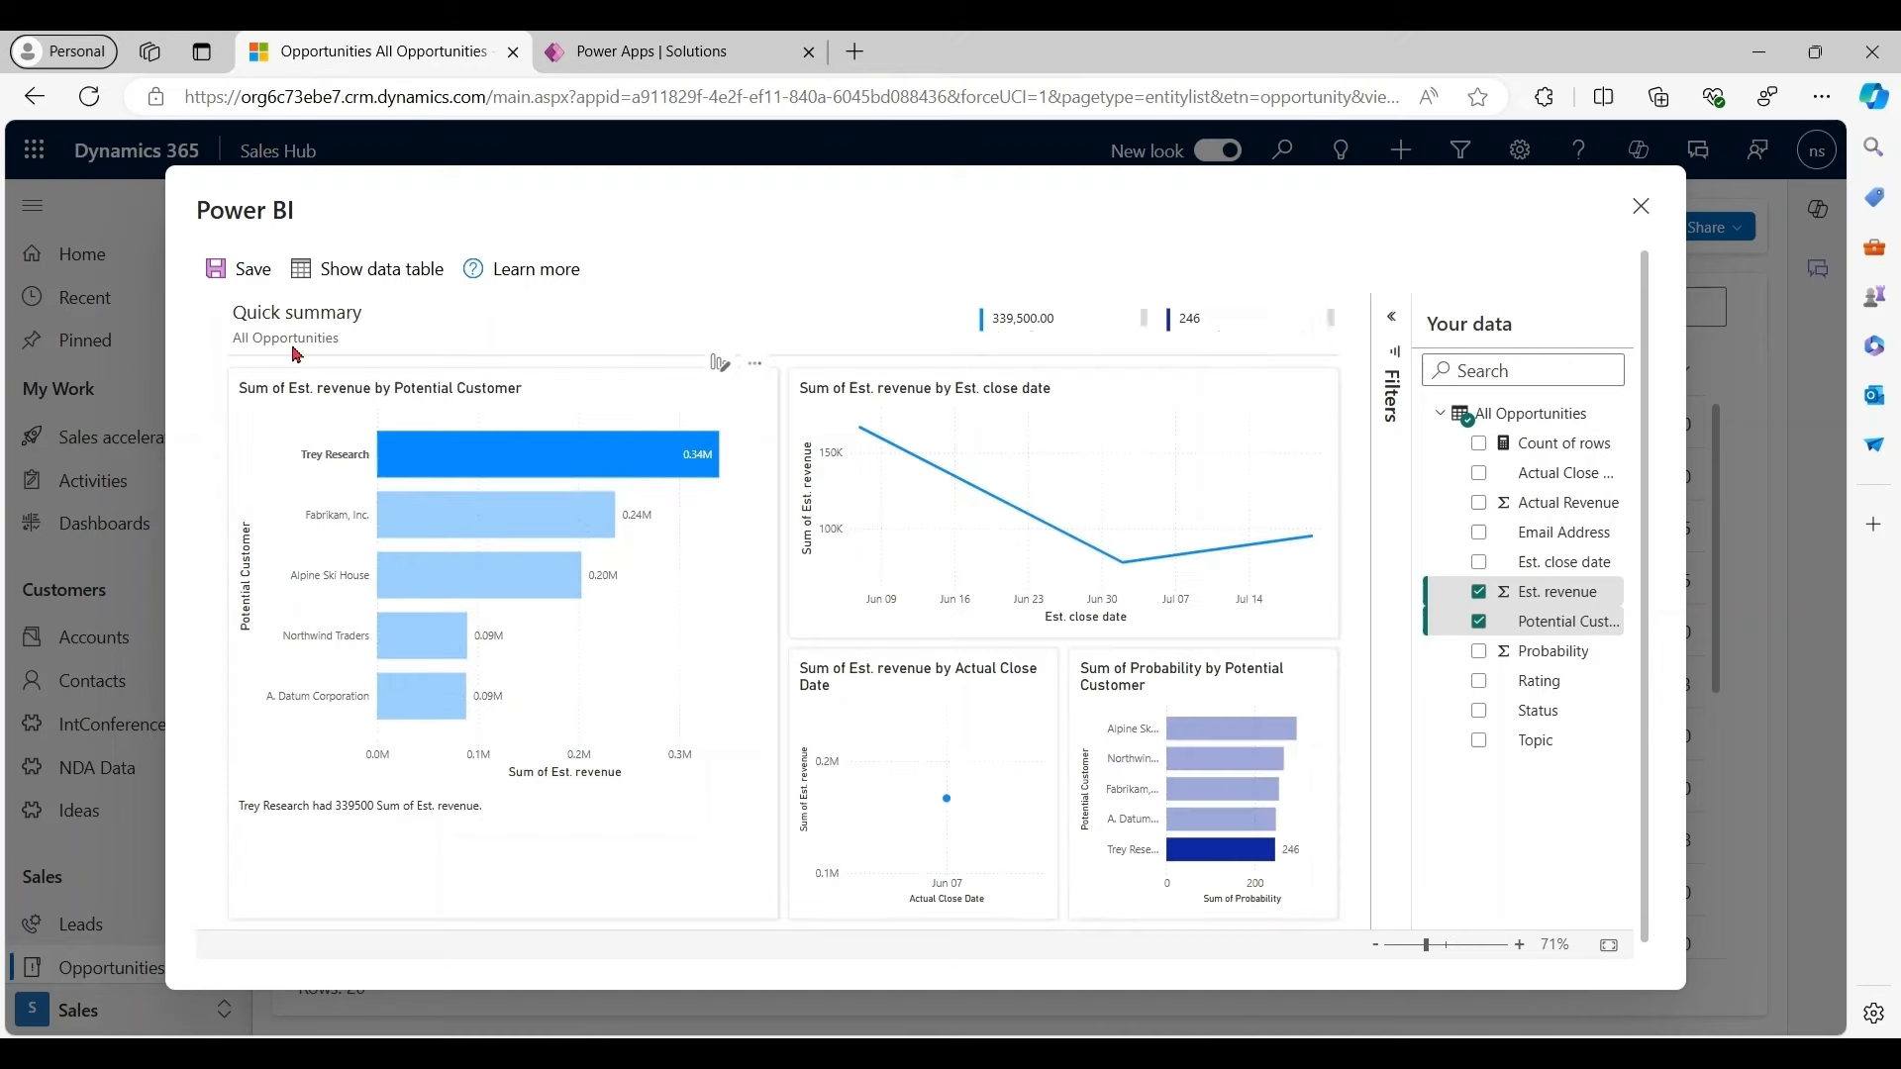
{"action": "left_click", "coordinate": [753, 364]}
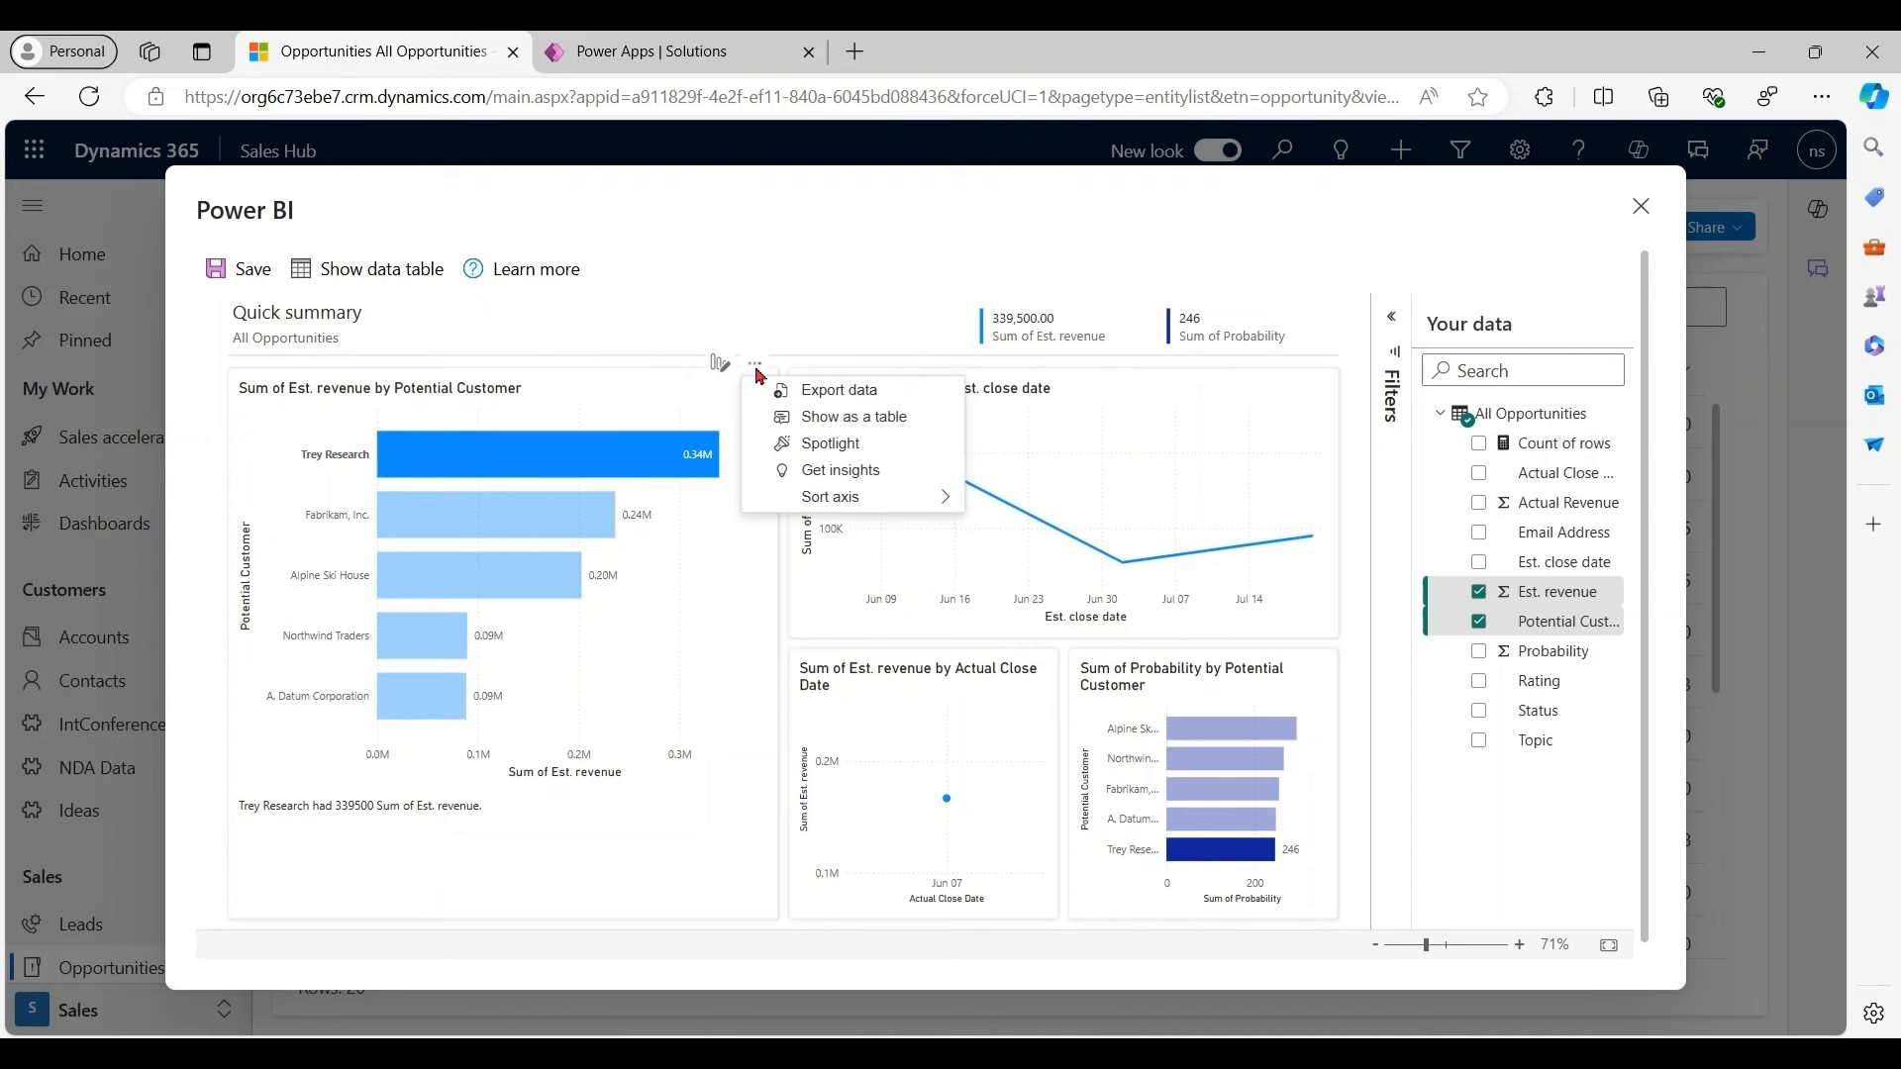
{"action": "left_click", "coordinate": [784, 236]}
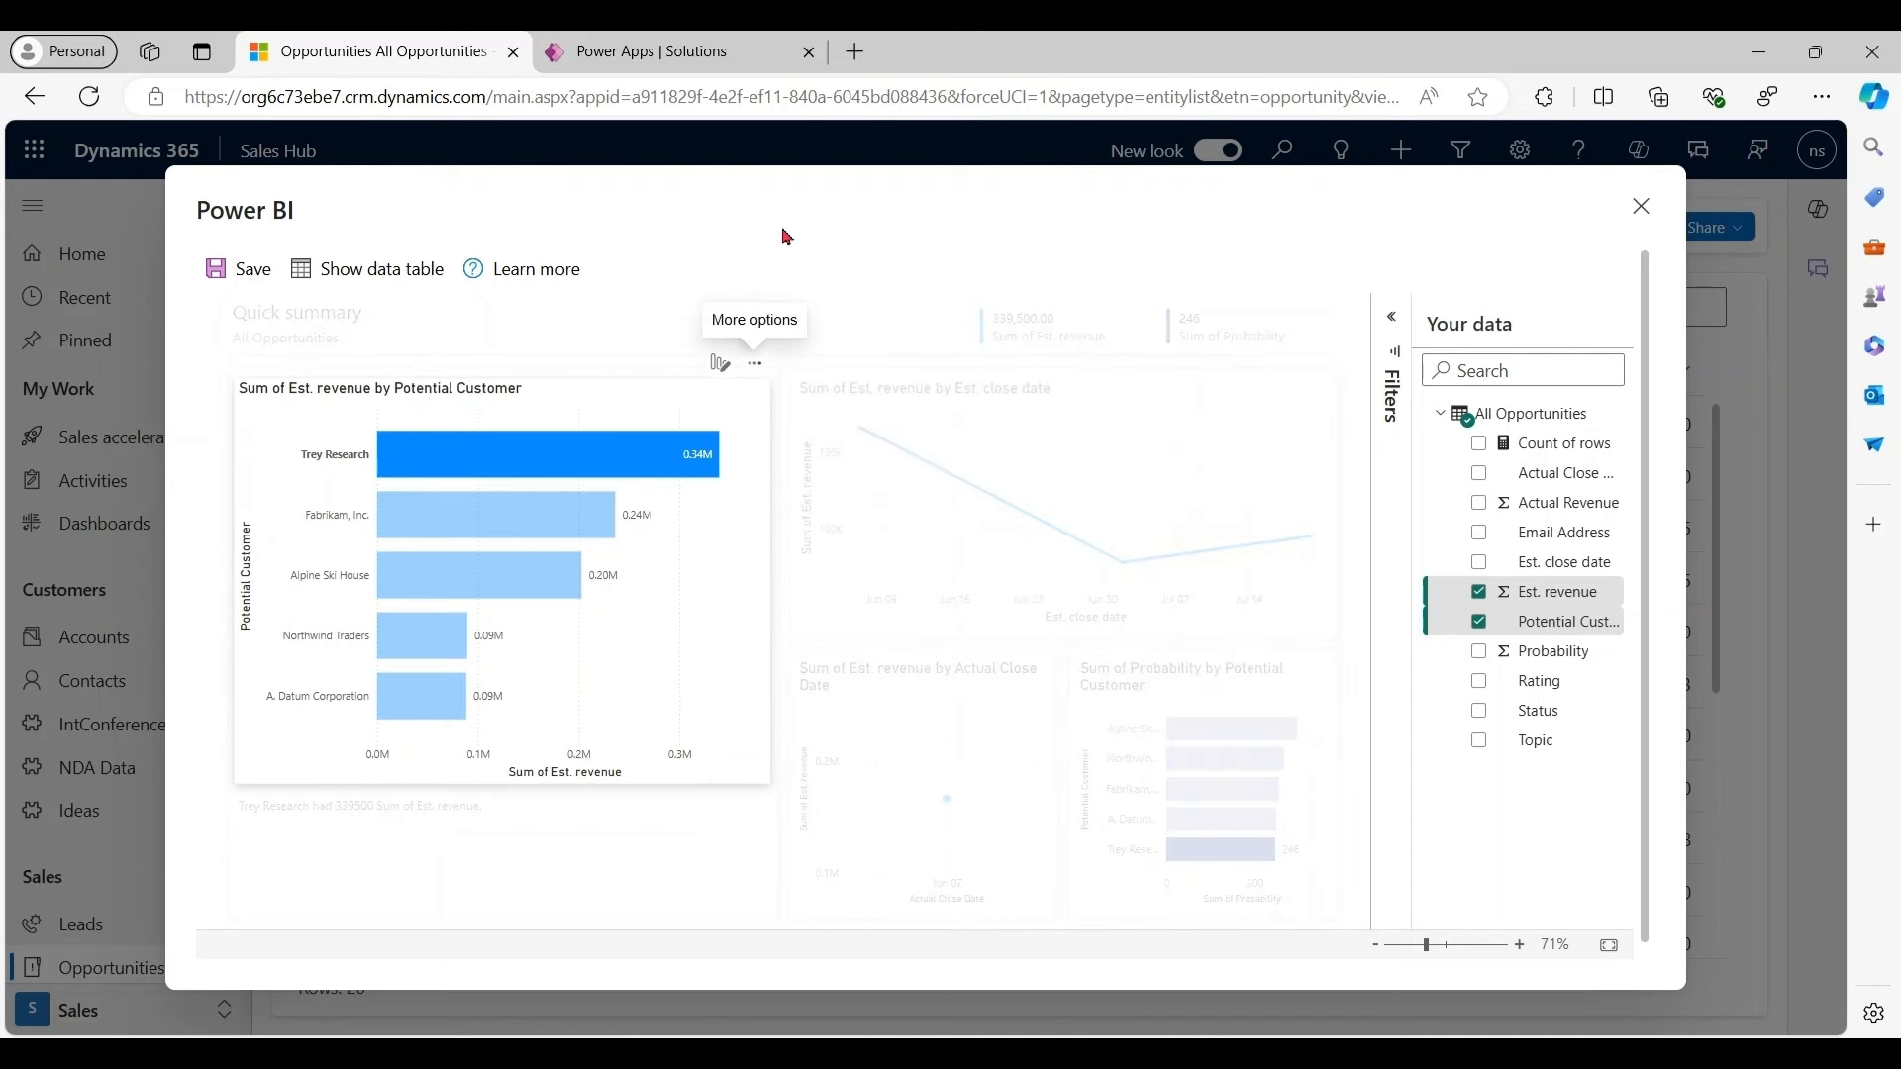
{"action": "left_click", "coordinate": [754, 365]}
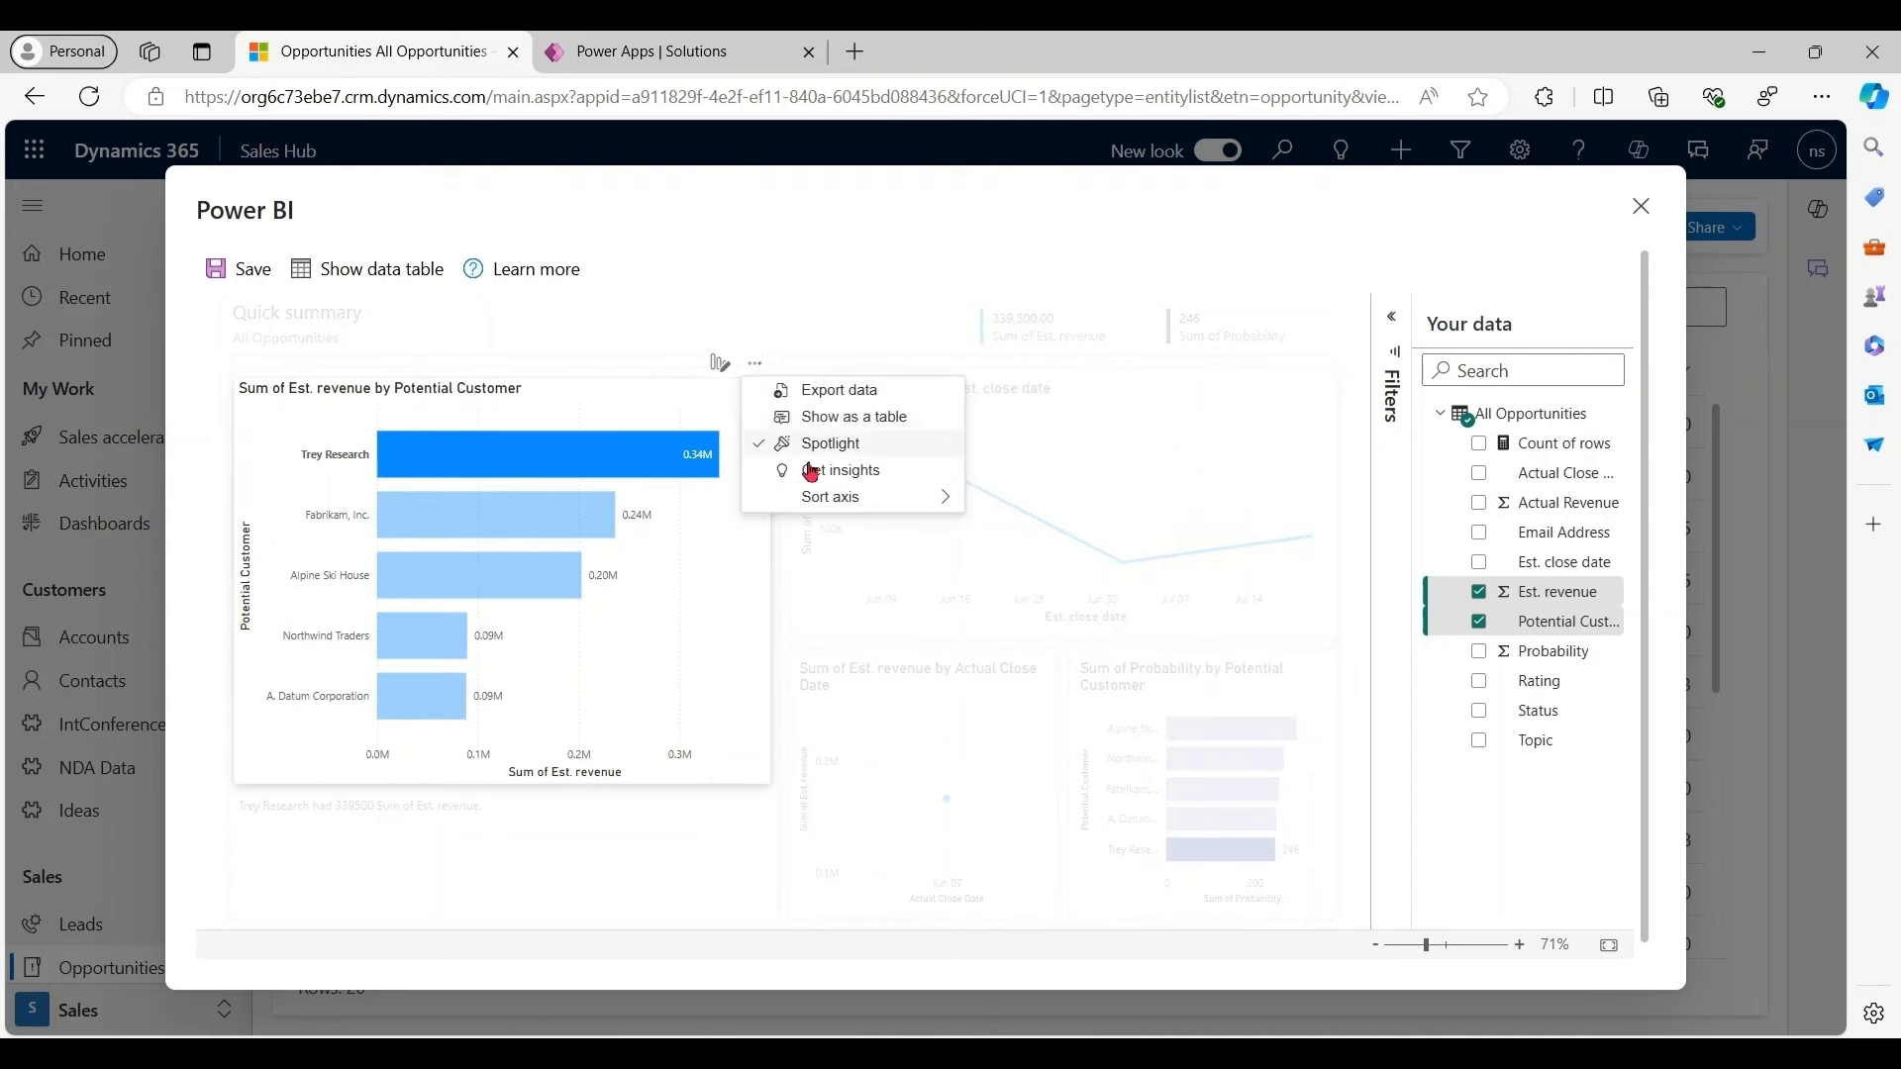
{"action": "mouse_move", "coordinate": [829, 497]}
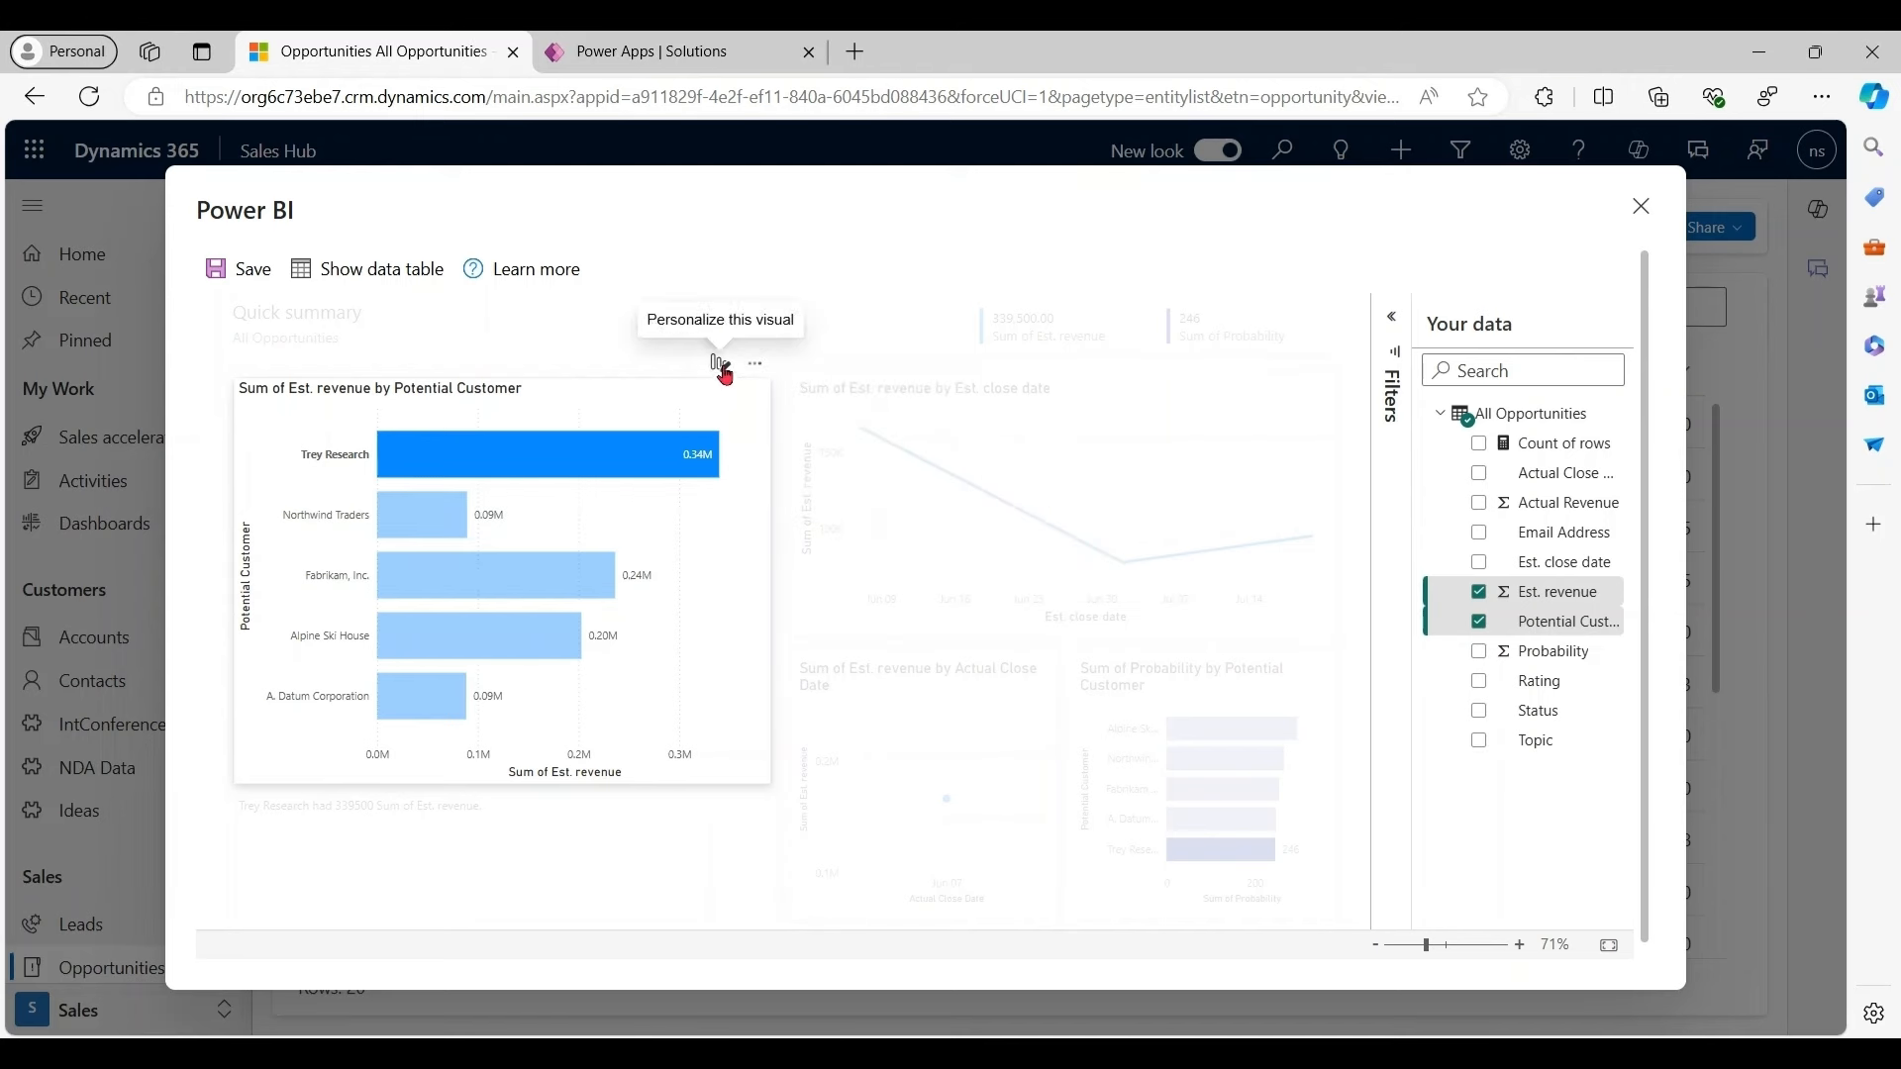
Personalize the chart into a clustered column chart with Probability on the Y-axis
{"action": "left_click", "coordinate": [717, 363]}
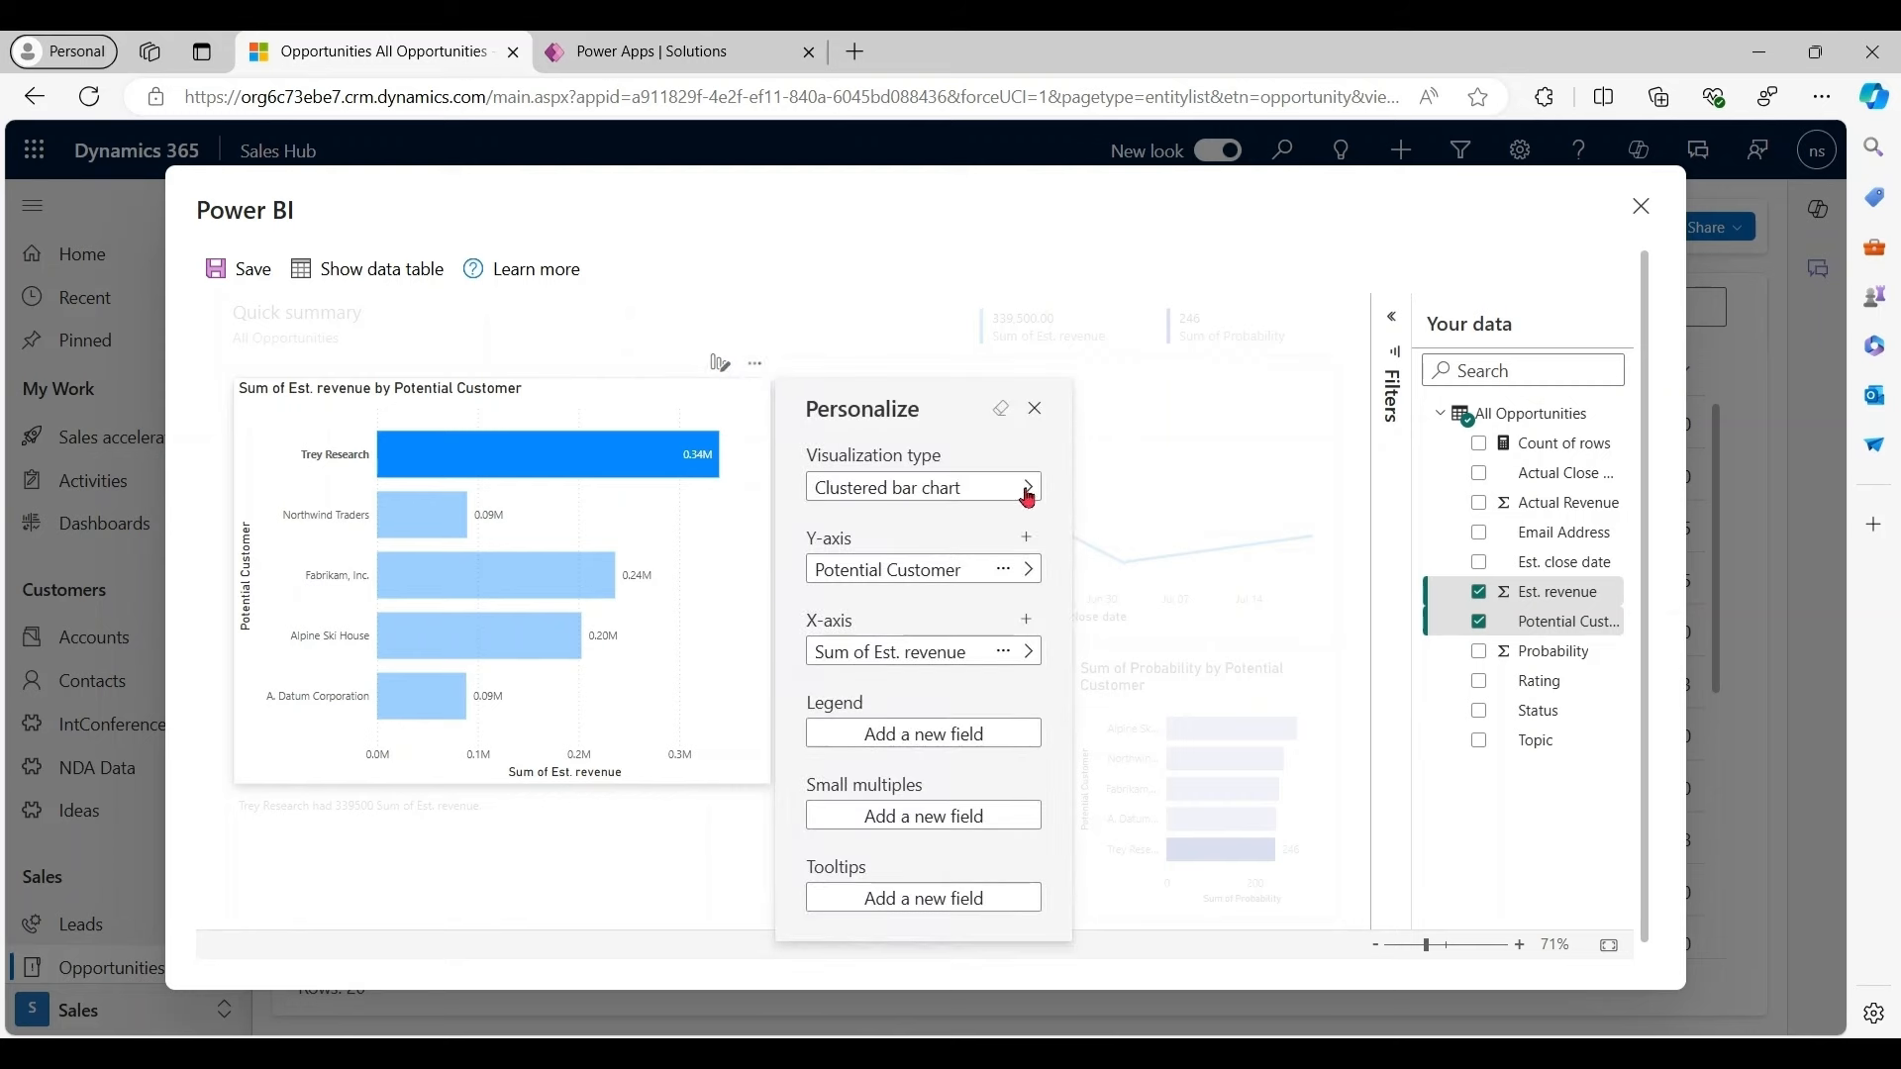
{"action": "left_click", "coordinate": [1026, 487]}
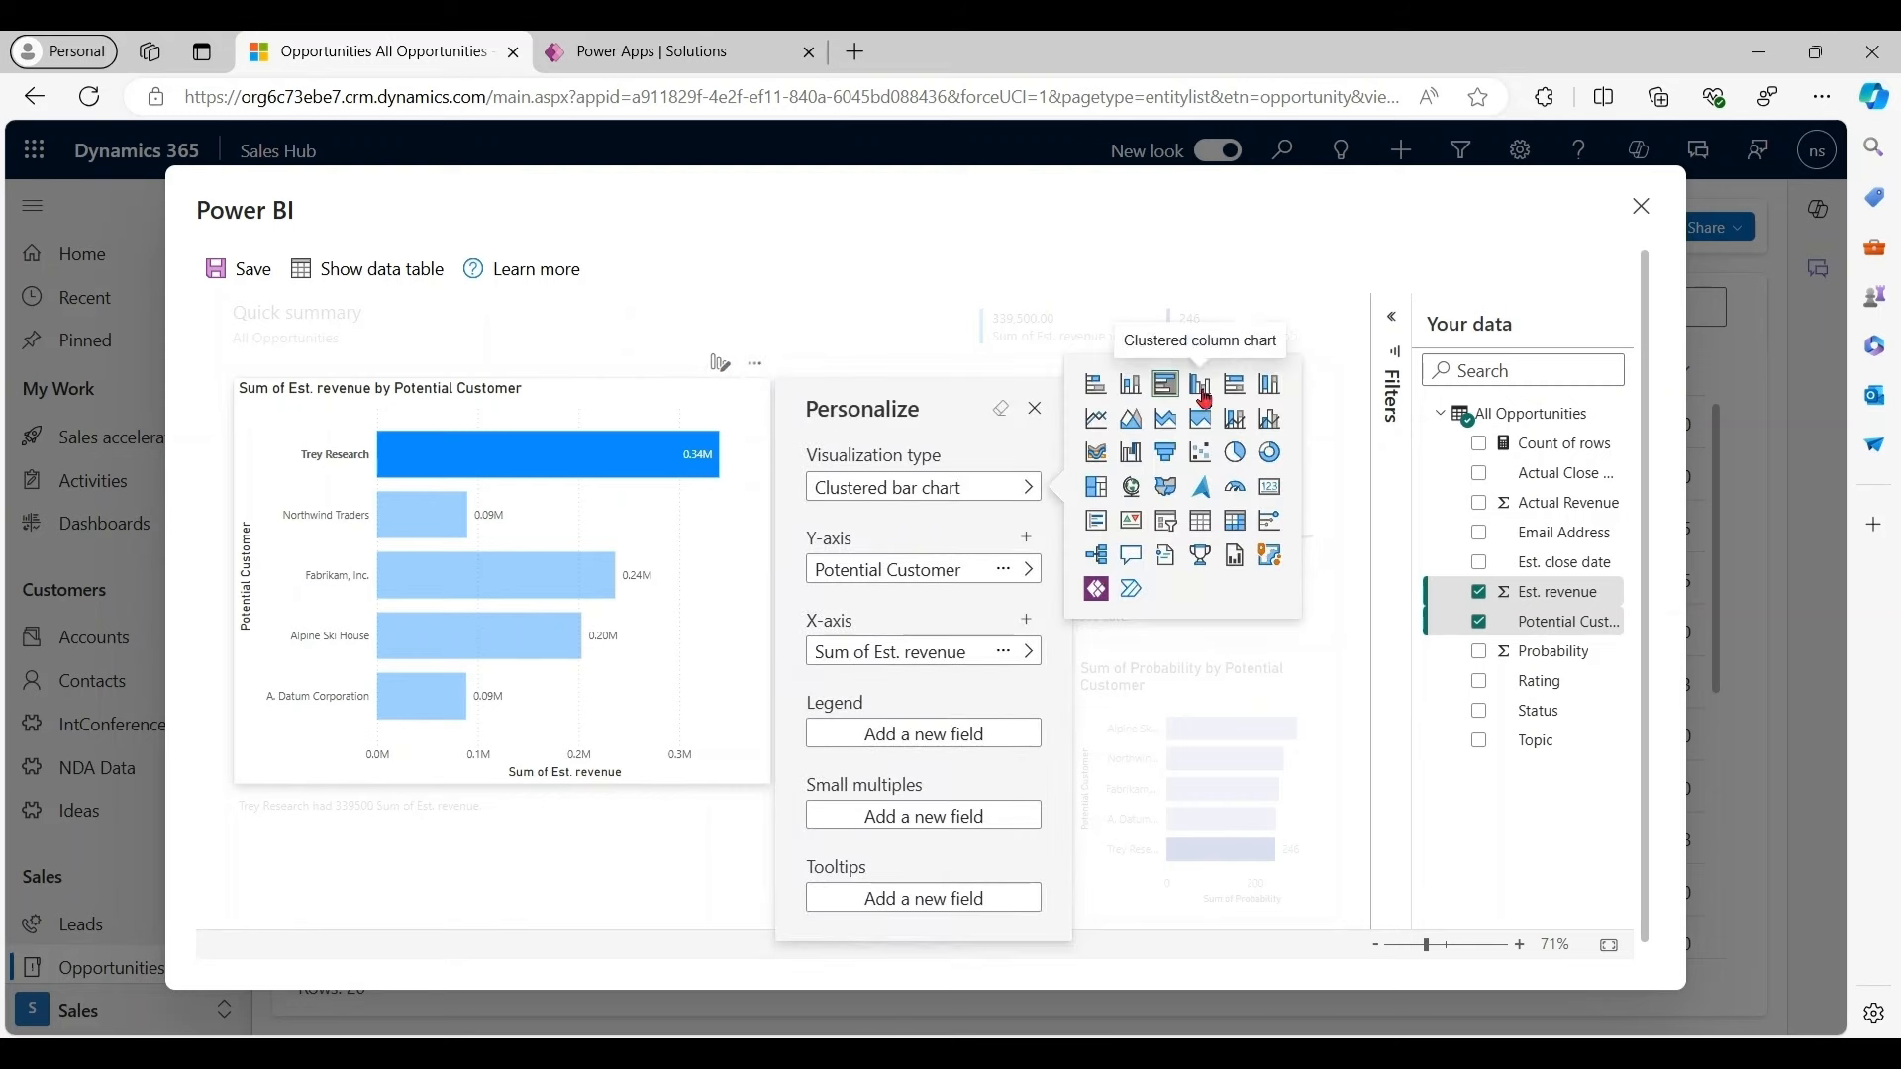
{"action": "left_click", "coordinate": [1200, 384]}
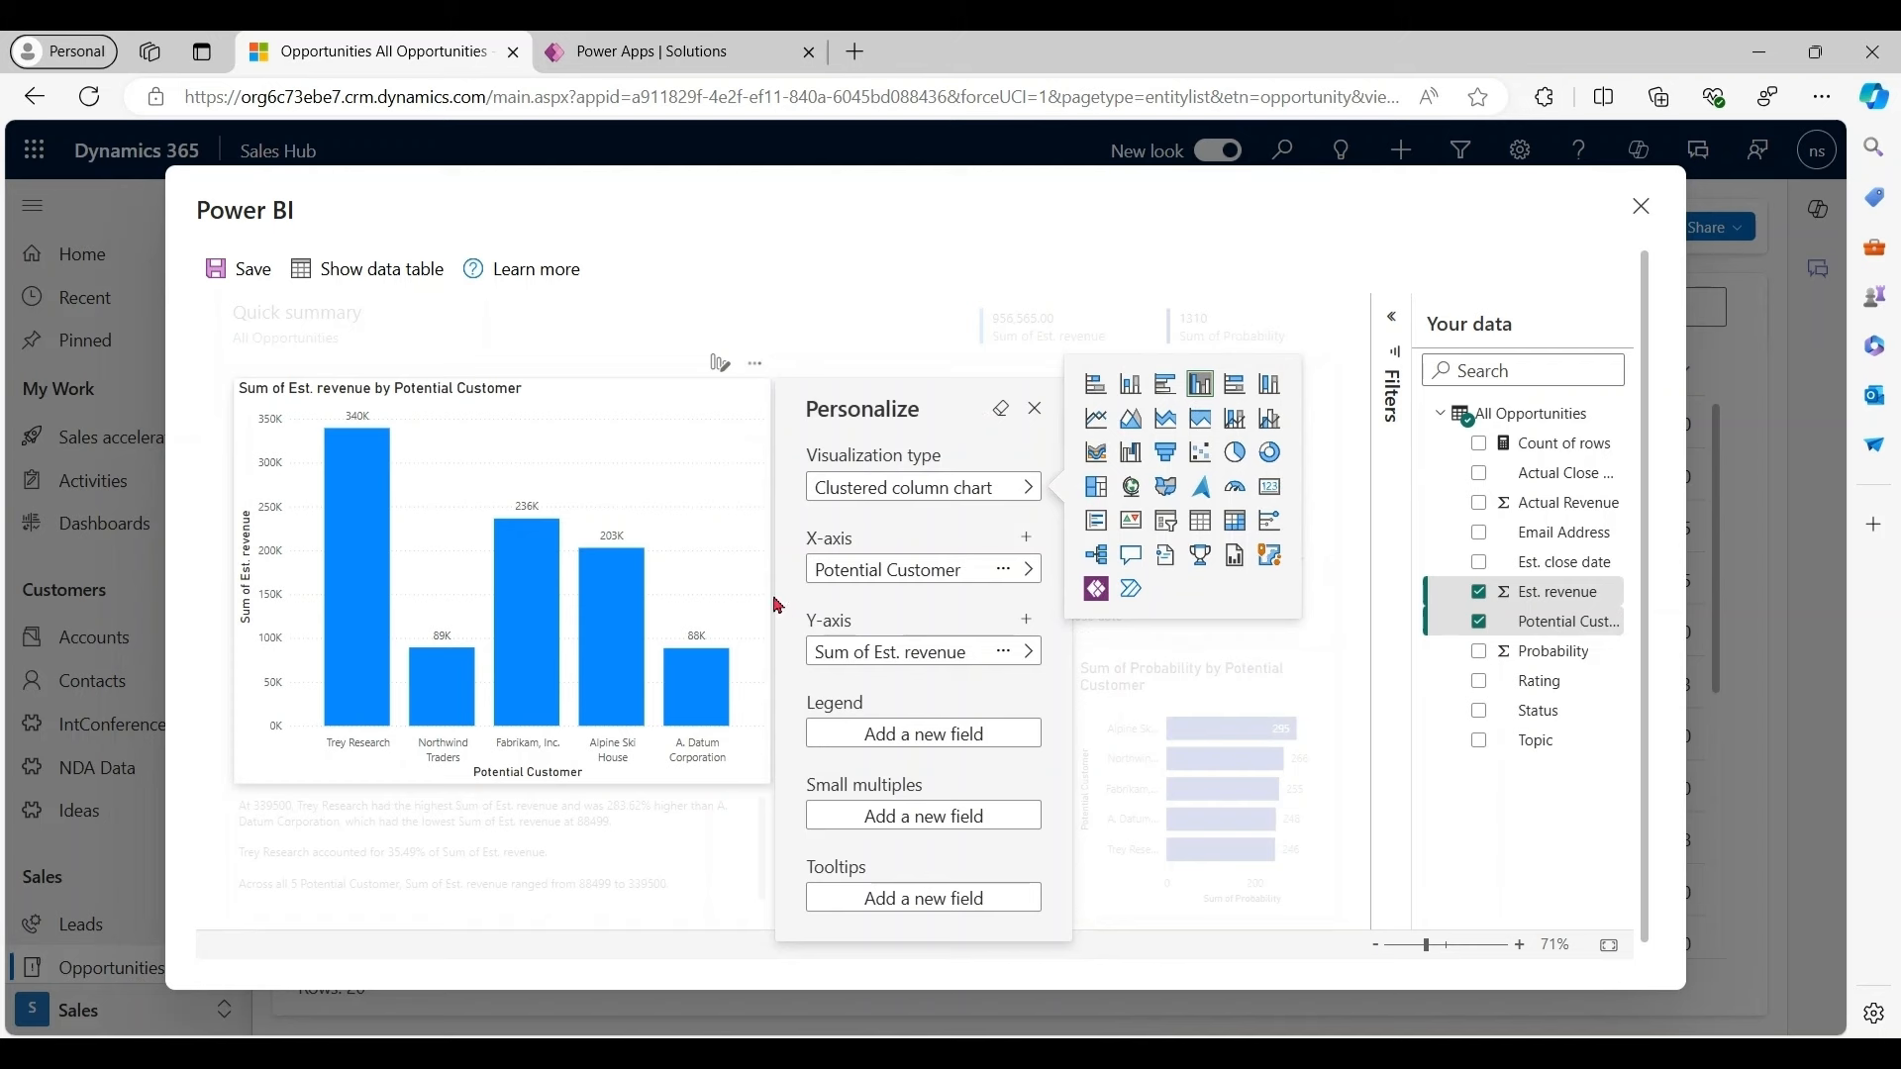
{"action": "mouse_move", "coordinate": [1023, 657]}
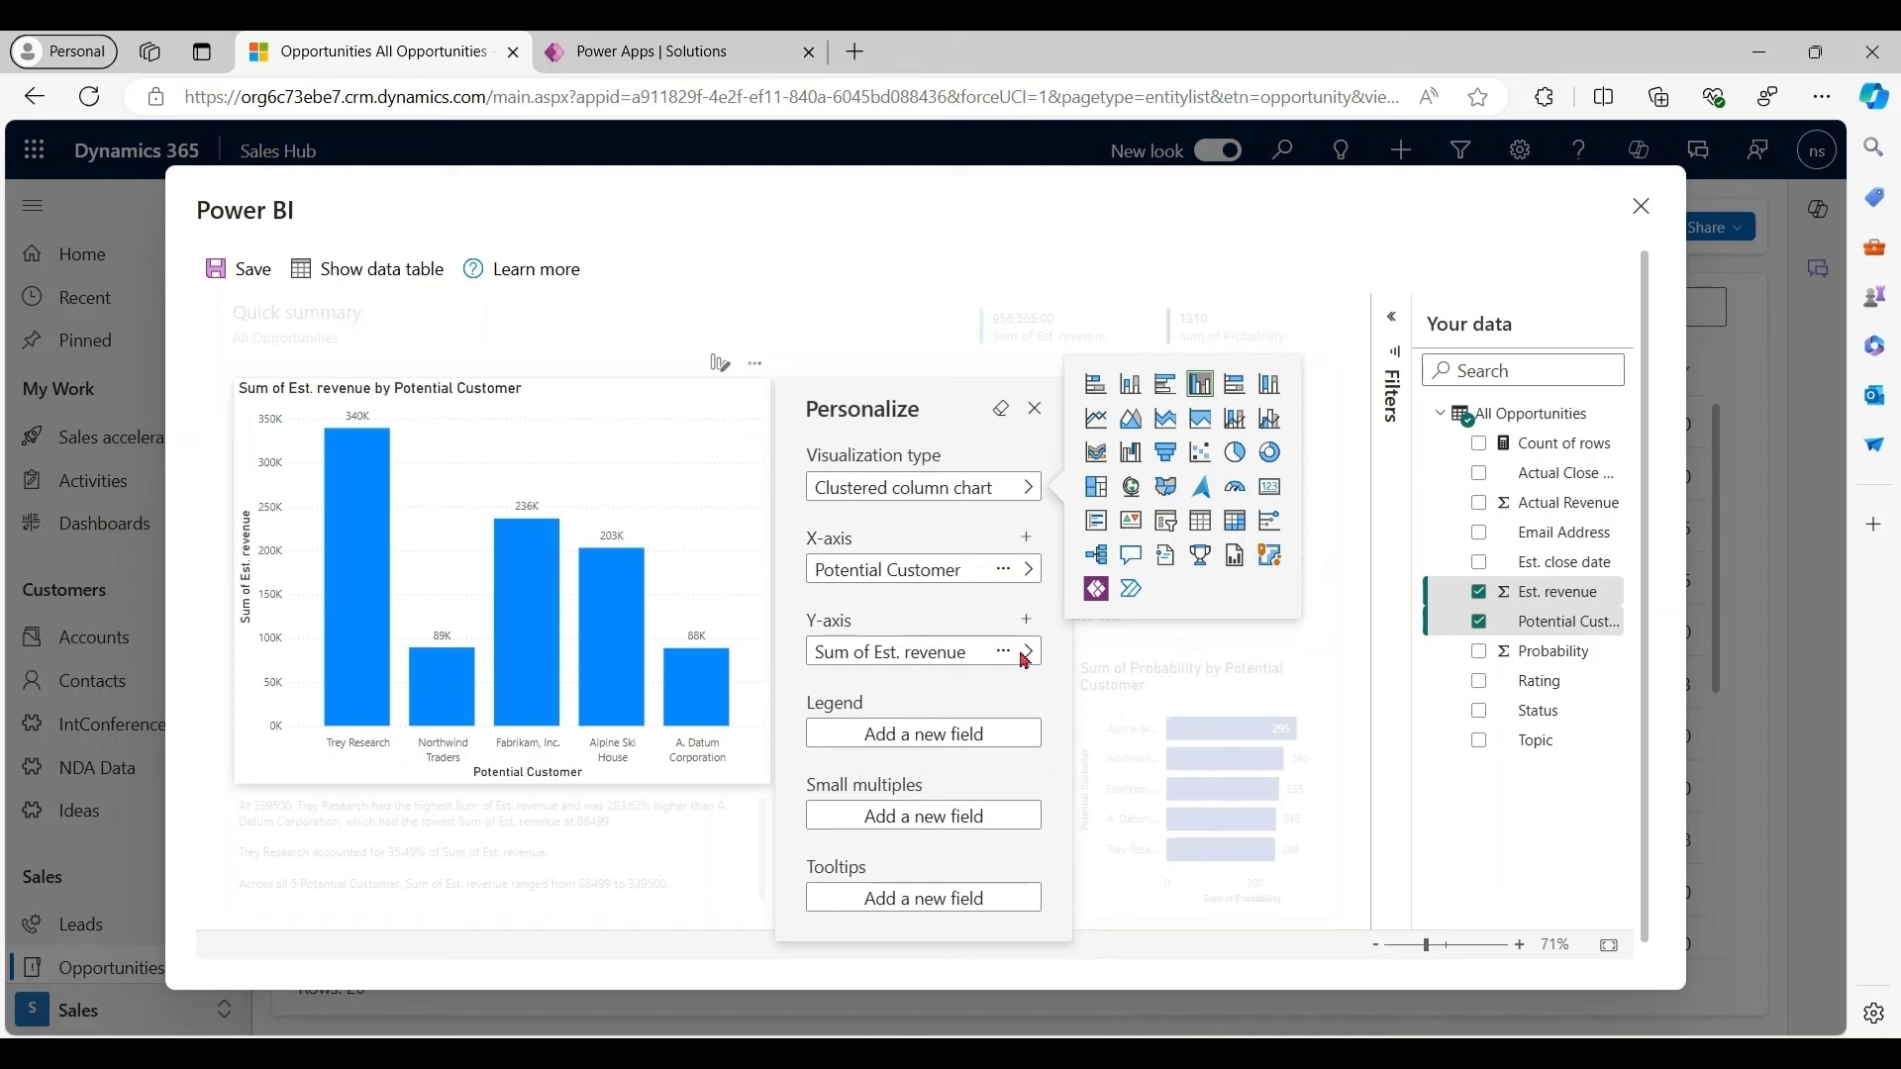
{"action": "left_click", "coordinate": [1026, 651]}
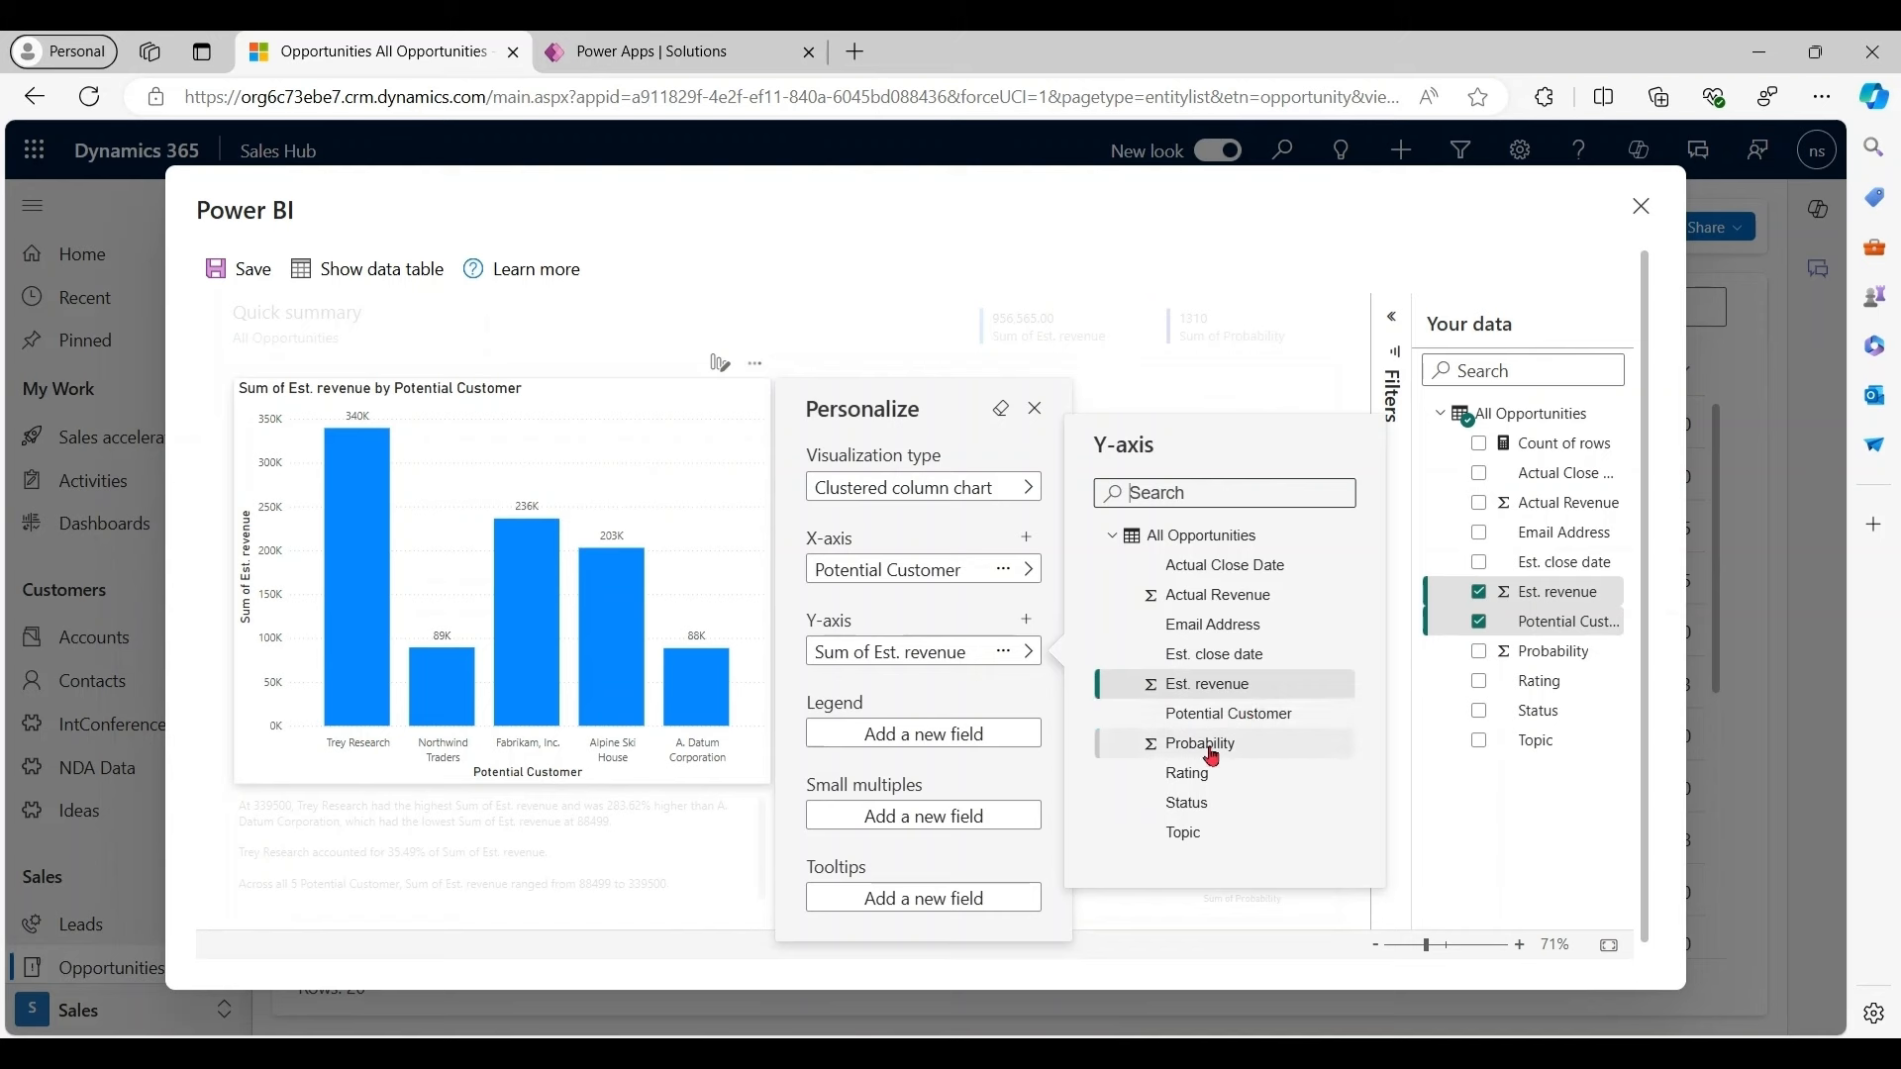
{"action": "left_click", "coordinate": [1198, 742]}
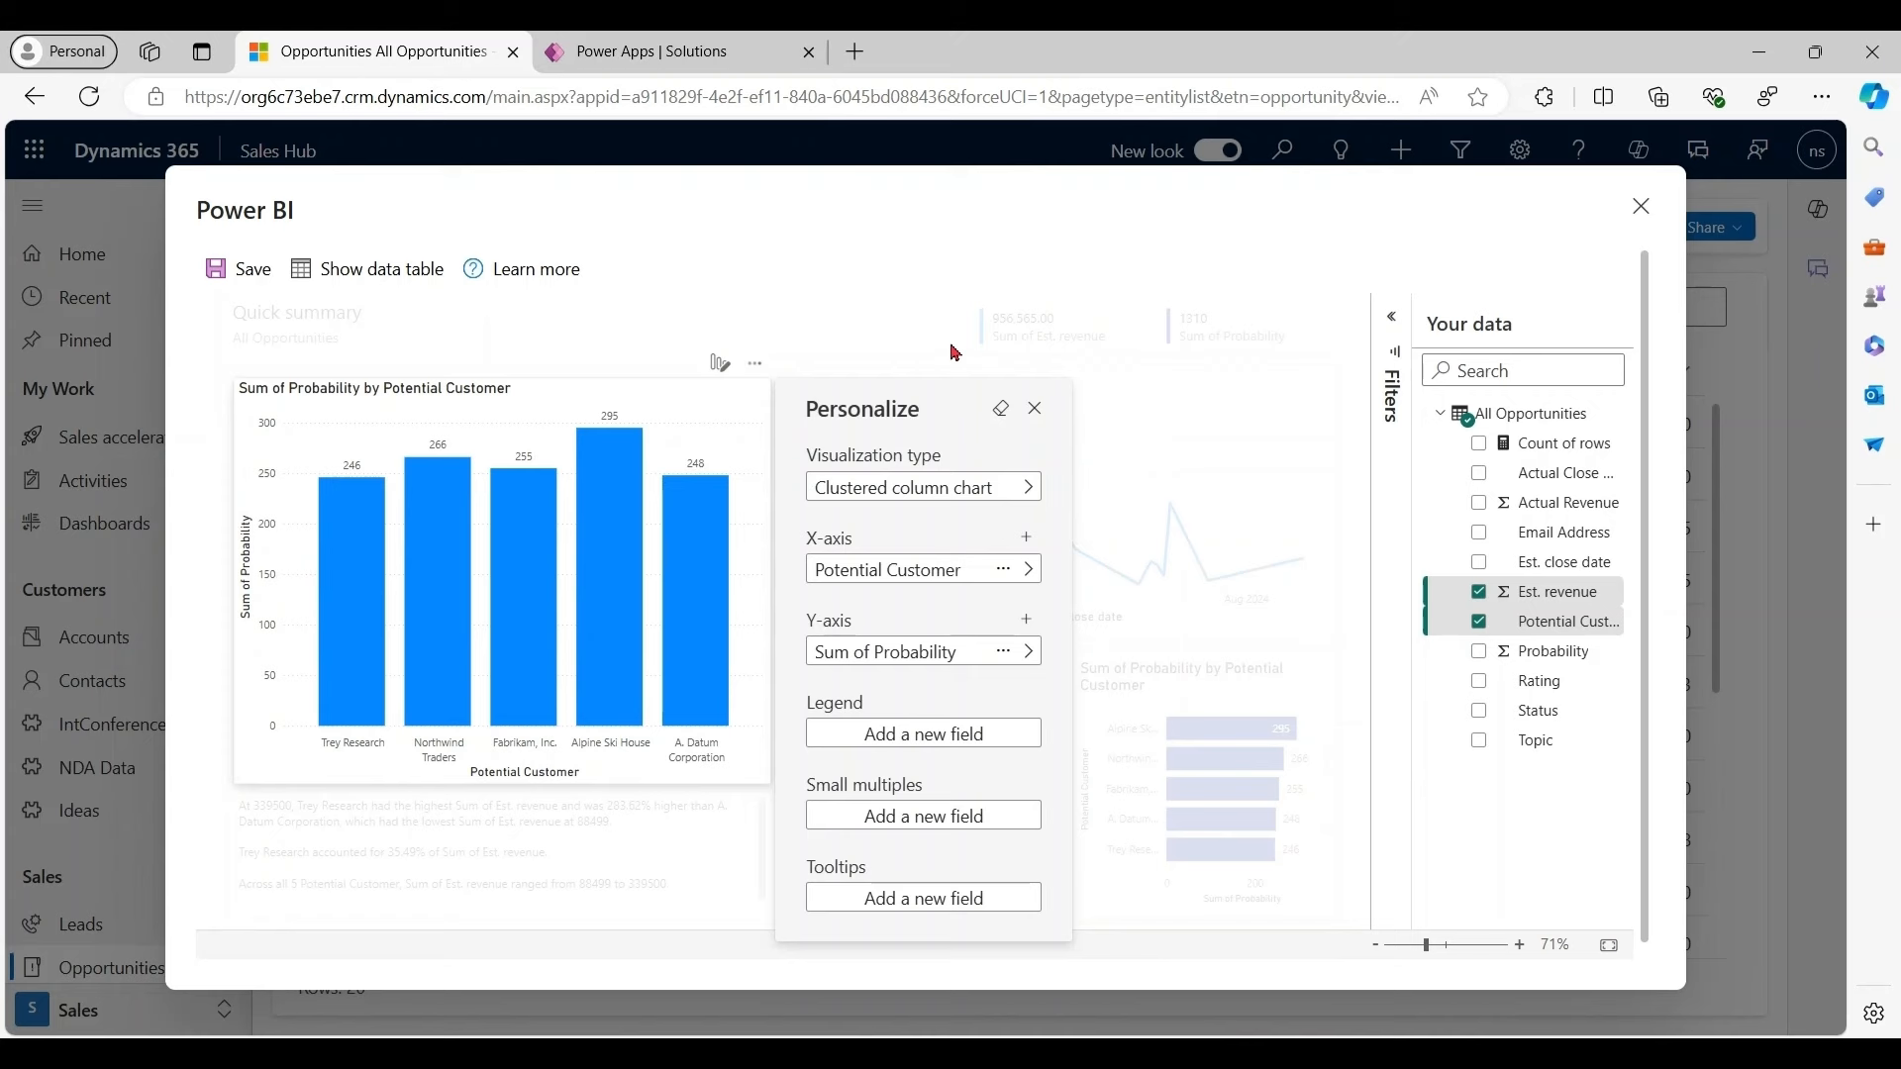
{"action": "left_click", "coordinate": [1034, 408]}
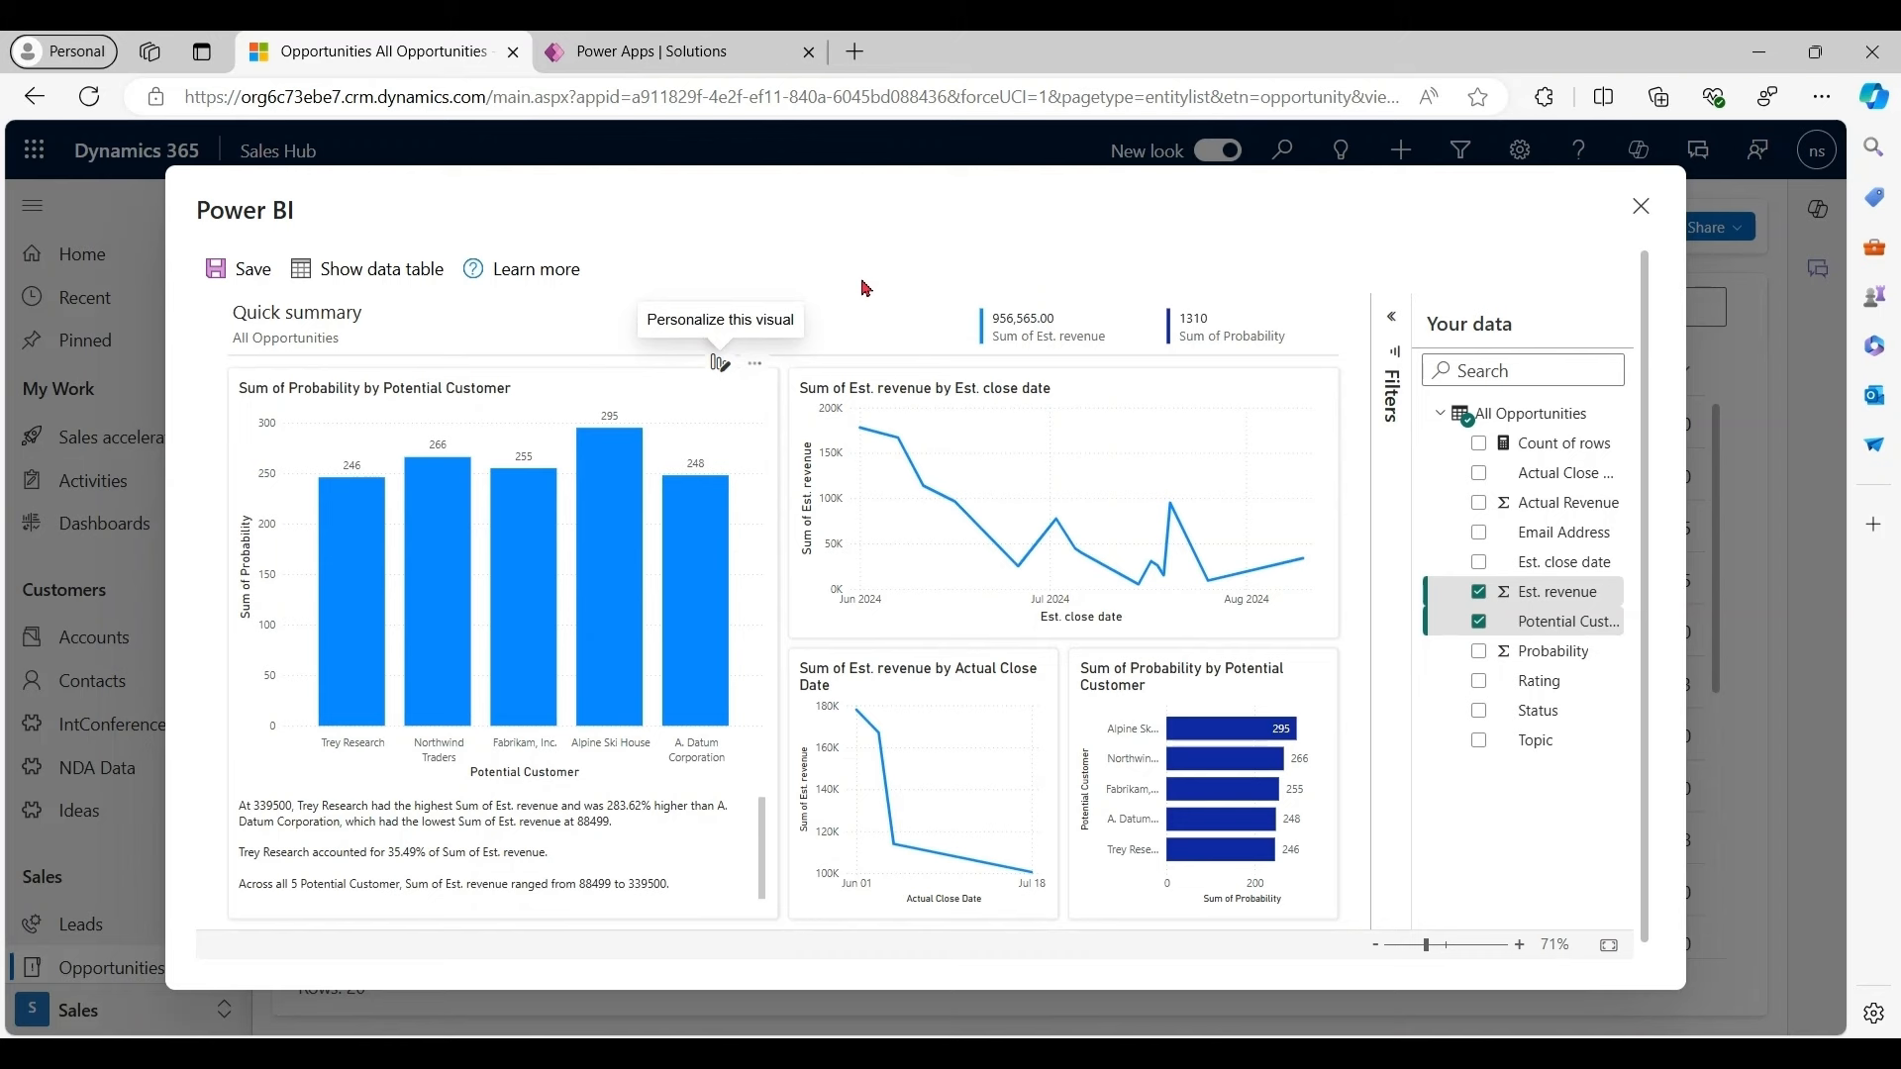
Save the report to Power BI as 'My Oppotunities Report' and launch it in the Power BI service
{"action": "left_click", "coordinate": [252, 270]}
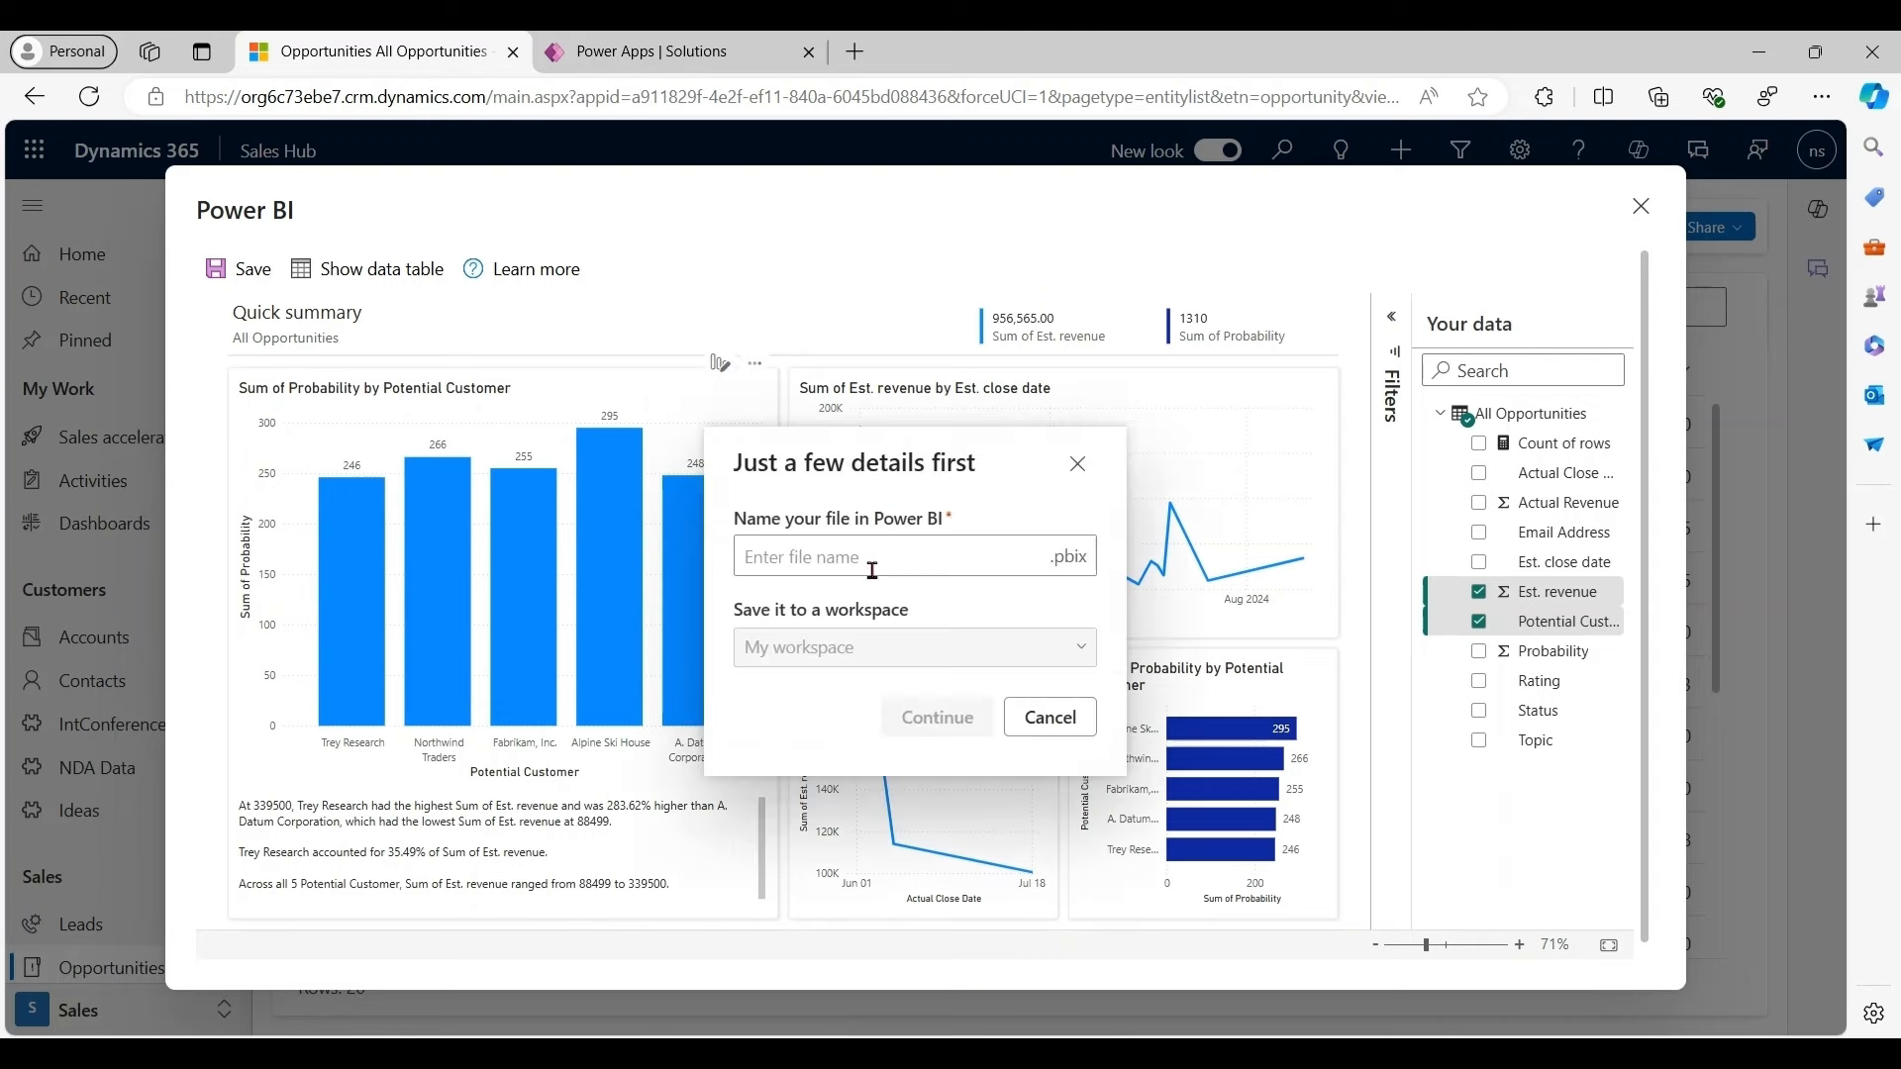
{"action": "type", "text": "My Oppotunities R"}
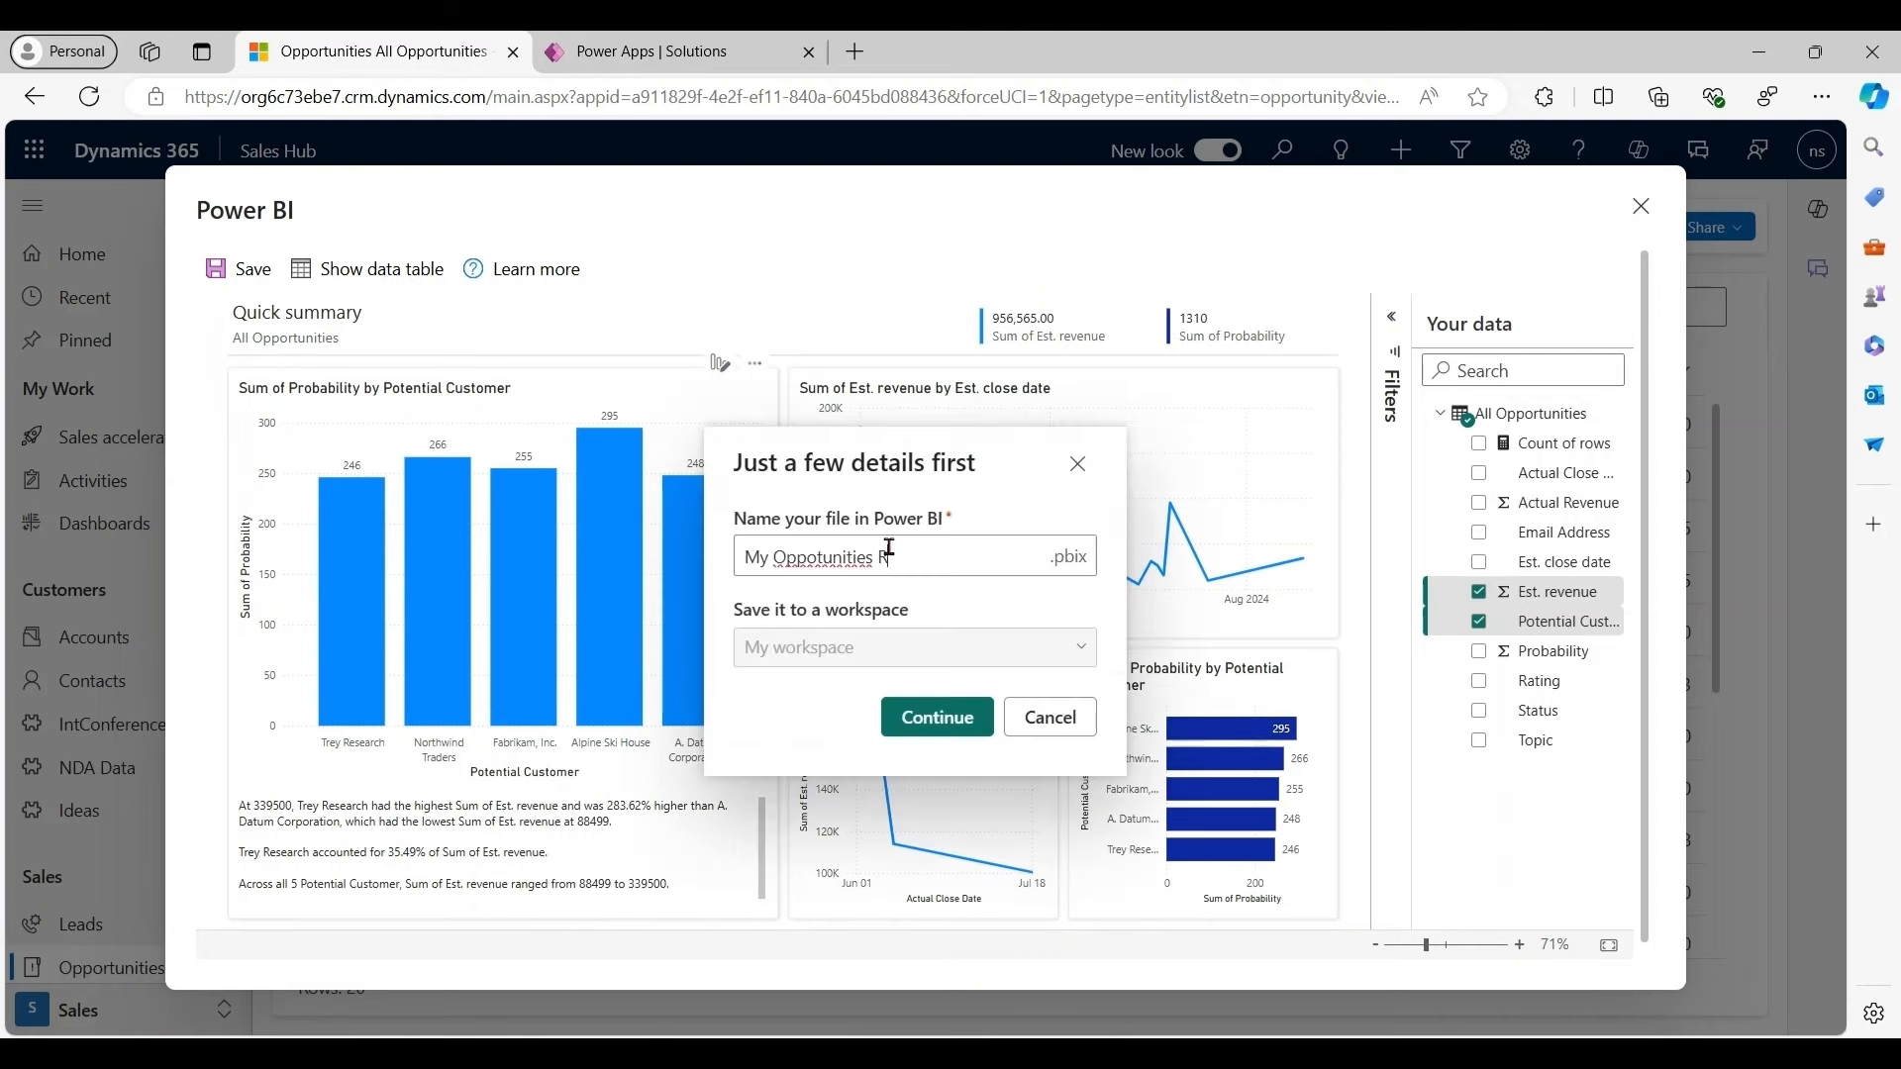
{"action": "left_click", "coordinate": [934, 717]}
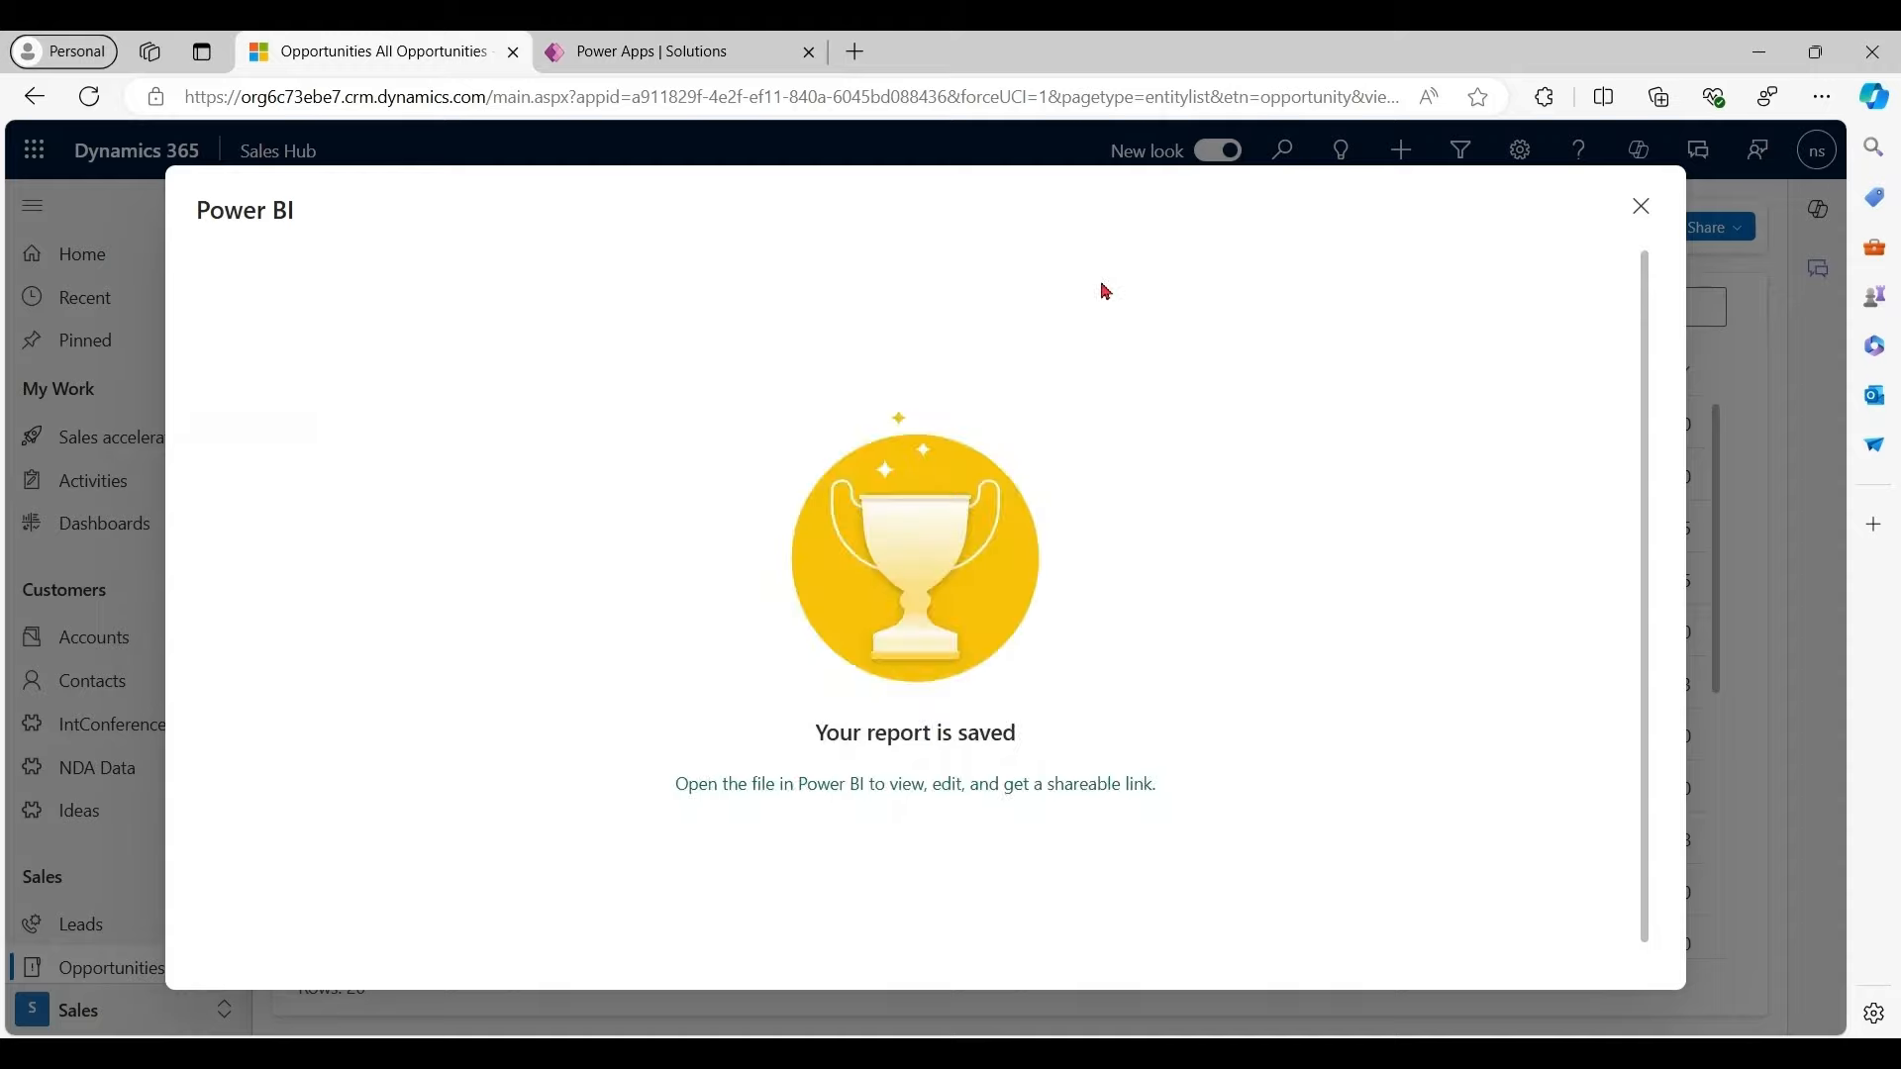
{"action": "left_click", "coordinate": [915, 784]}
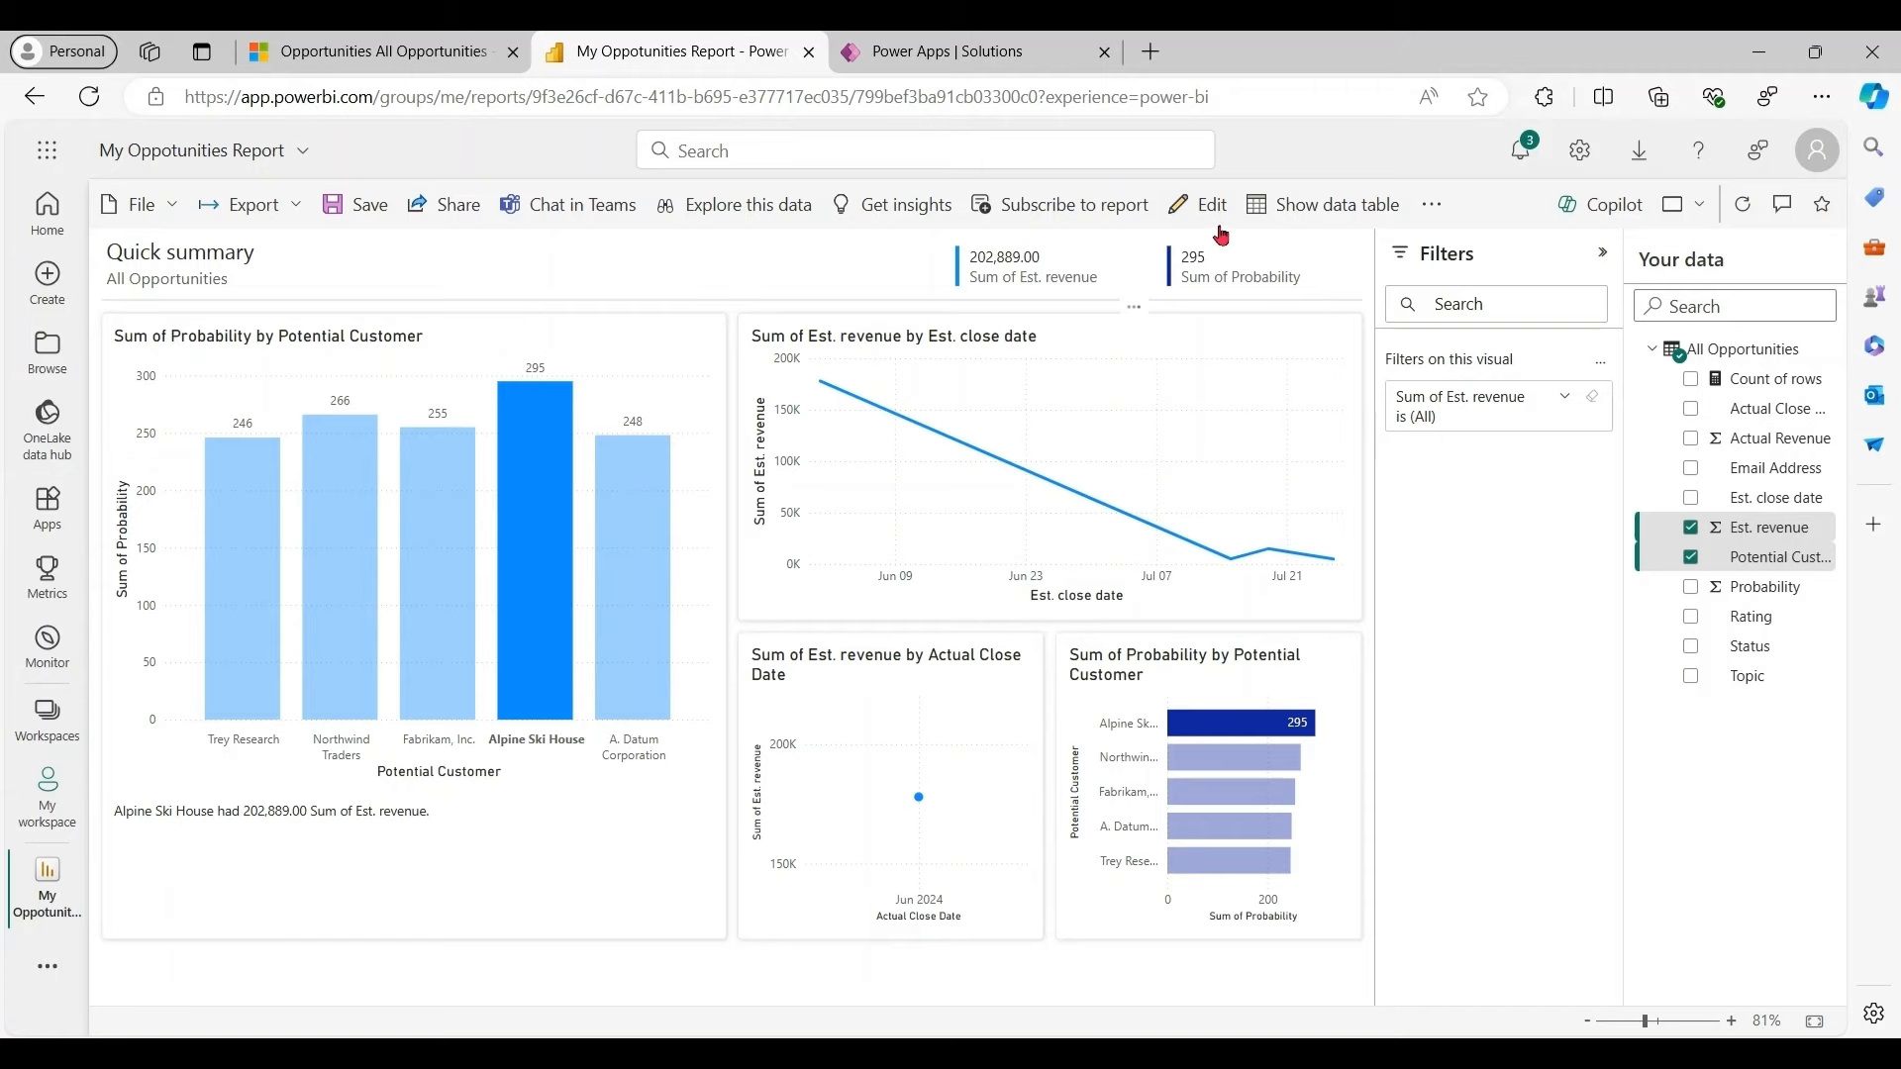
Edit and save the web report, then start downloading it as a .pbix copy with data
{"action": "left_click", "coordinate": [1210, 204]}
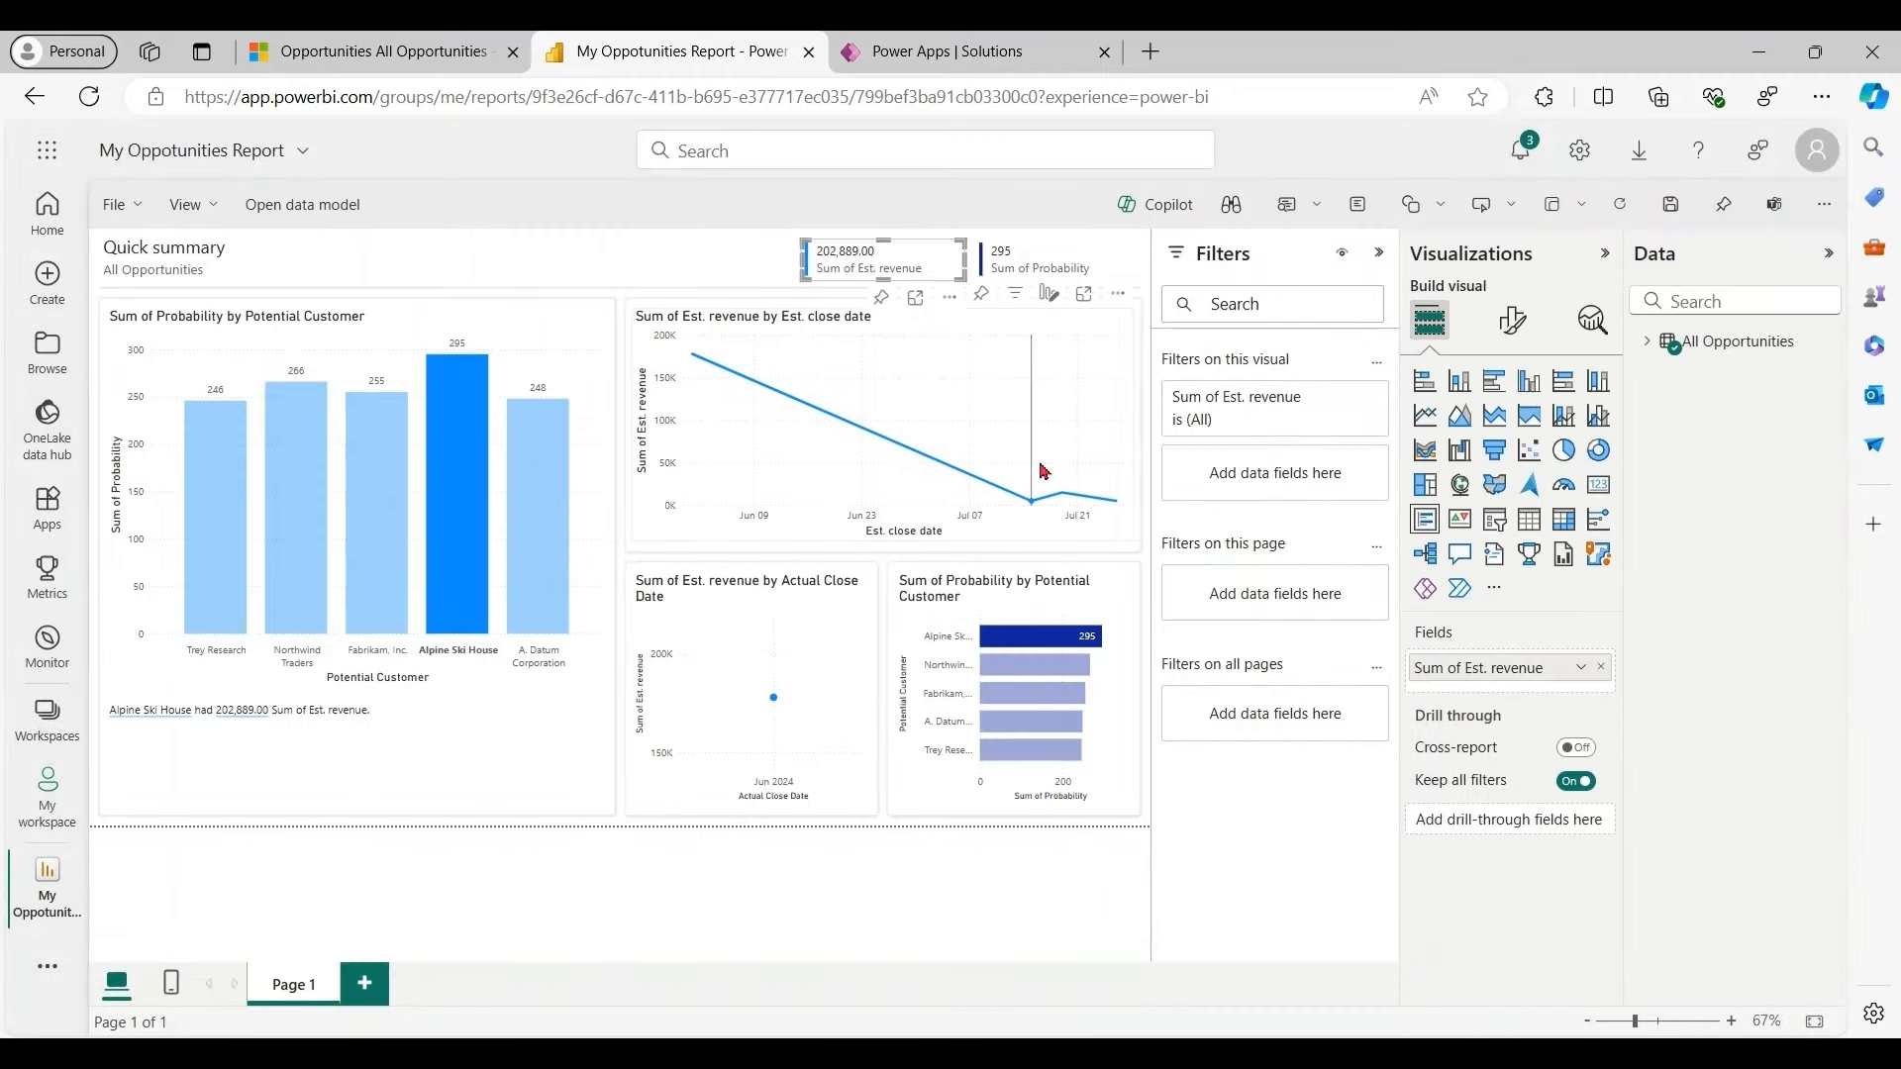
{"action": "left_click", "coordinate": [1511, 323]}
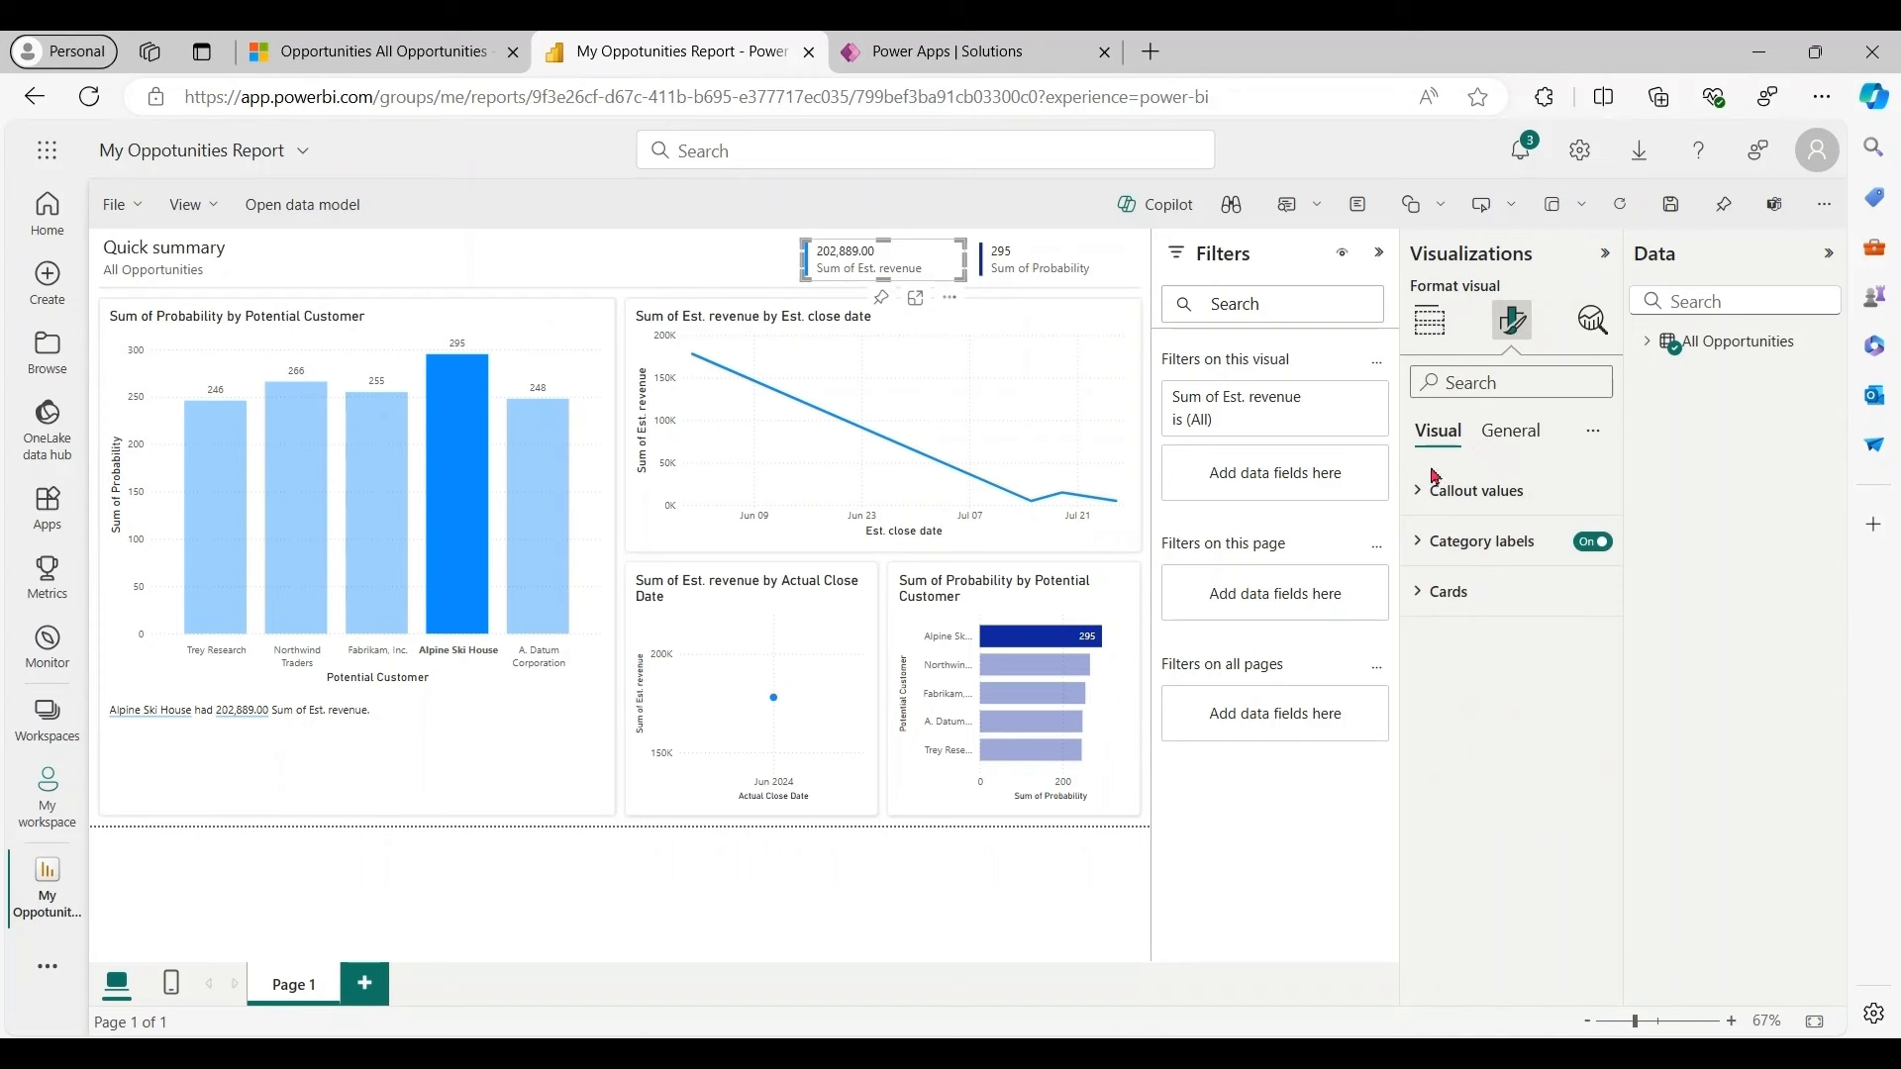
{"action": "left_click", "coordinate": [1450, 677]}
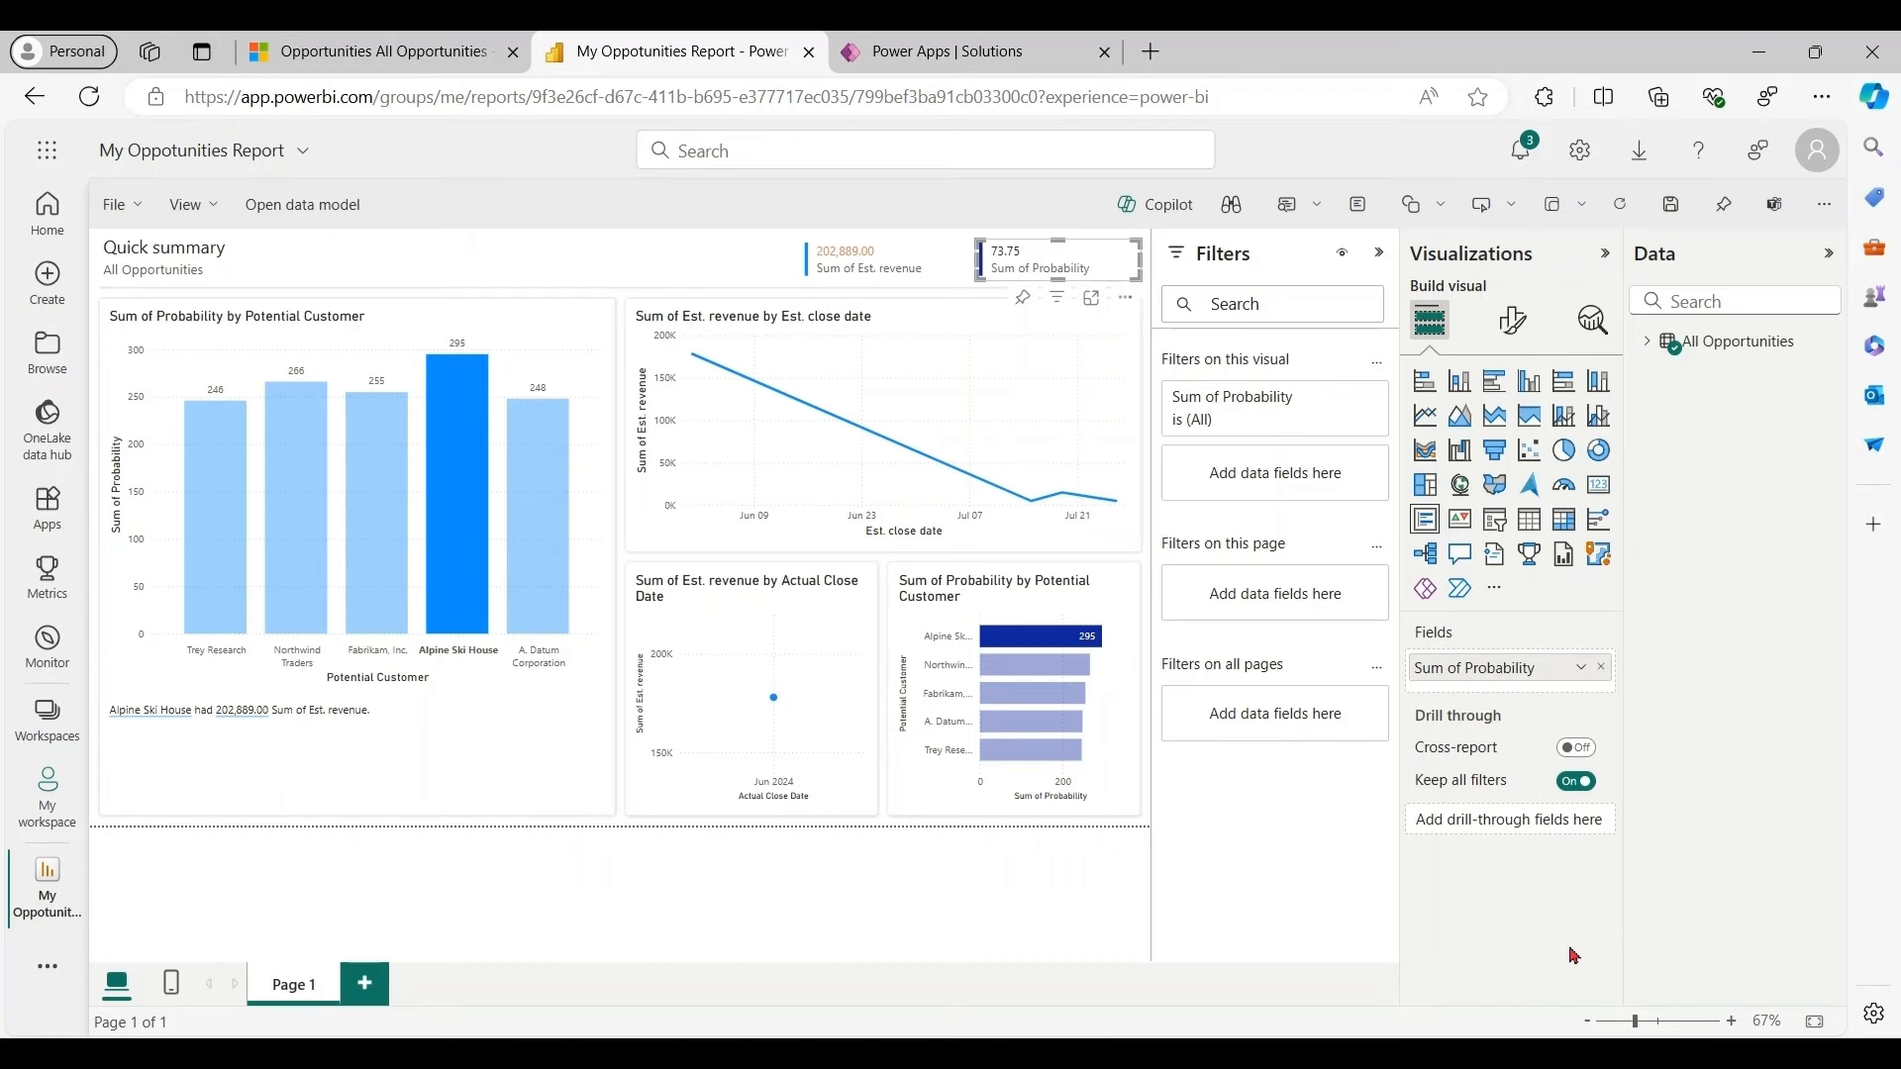
{"action": "left_click", "coordinate": [115, 204]}
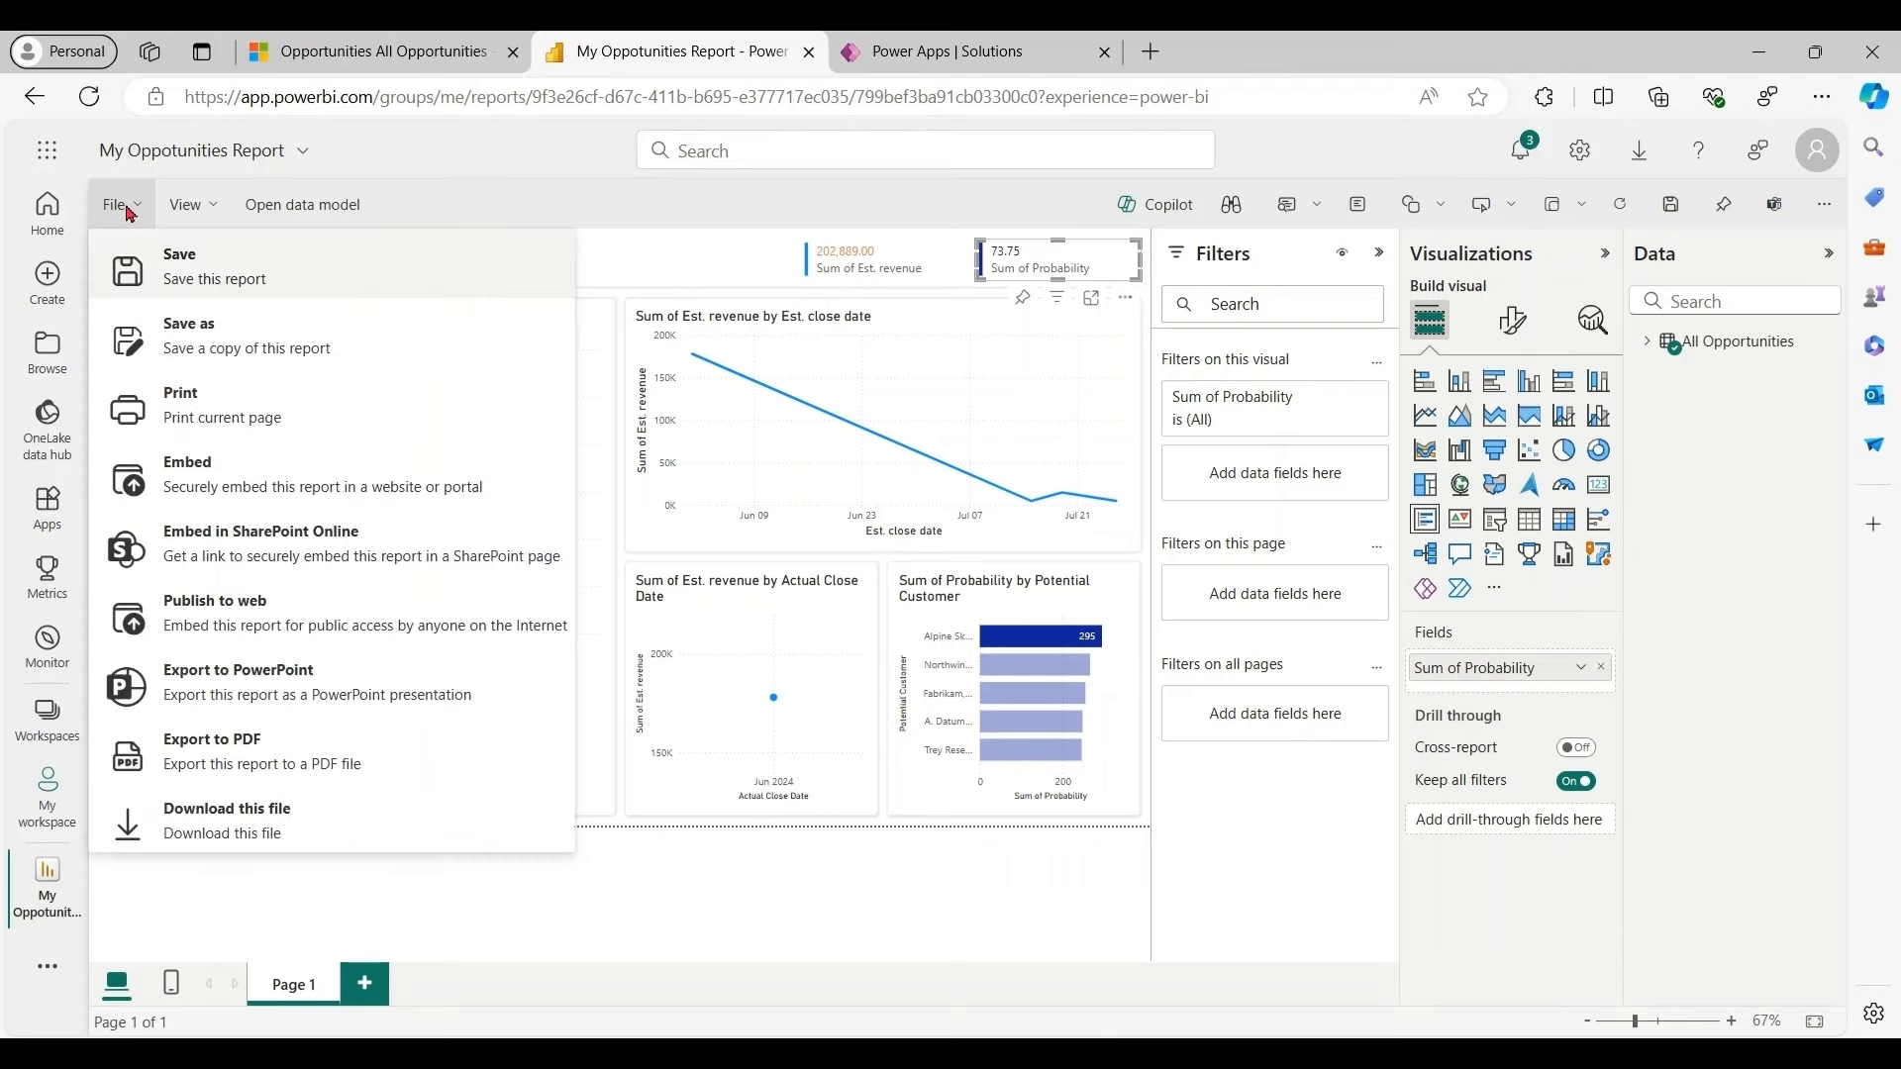
{"action": "left_click", "coordinate": [180, 256]}
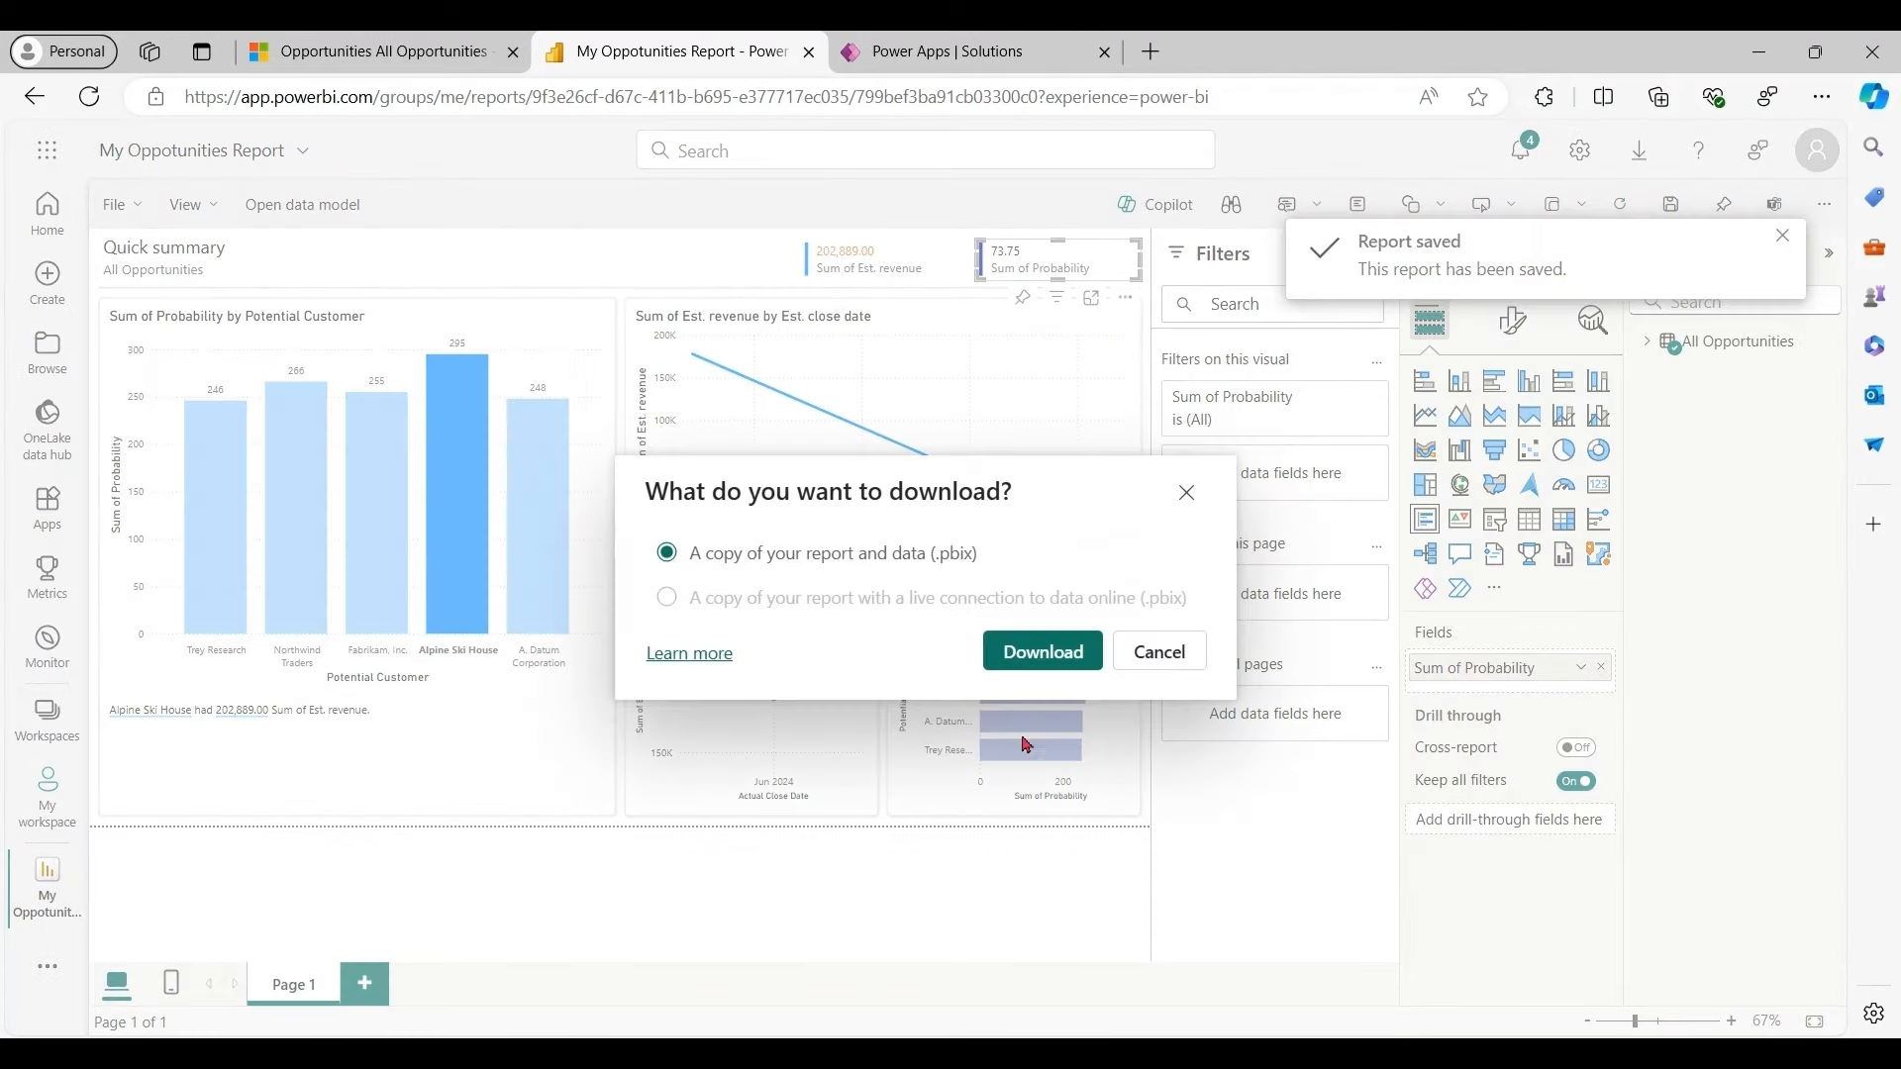
Download the .pbix, run the native database query in Power BI Desktop and dismiss the tip banner
{"action": "left_click", "coordinate": [1040, 651]}
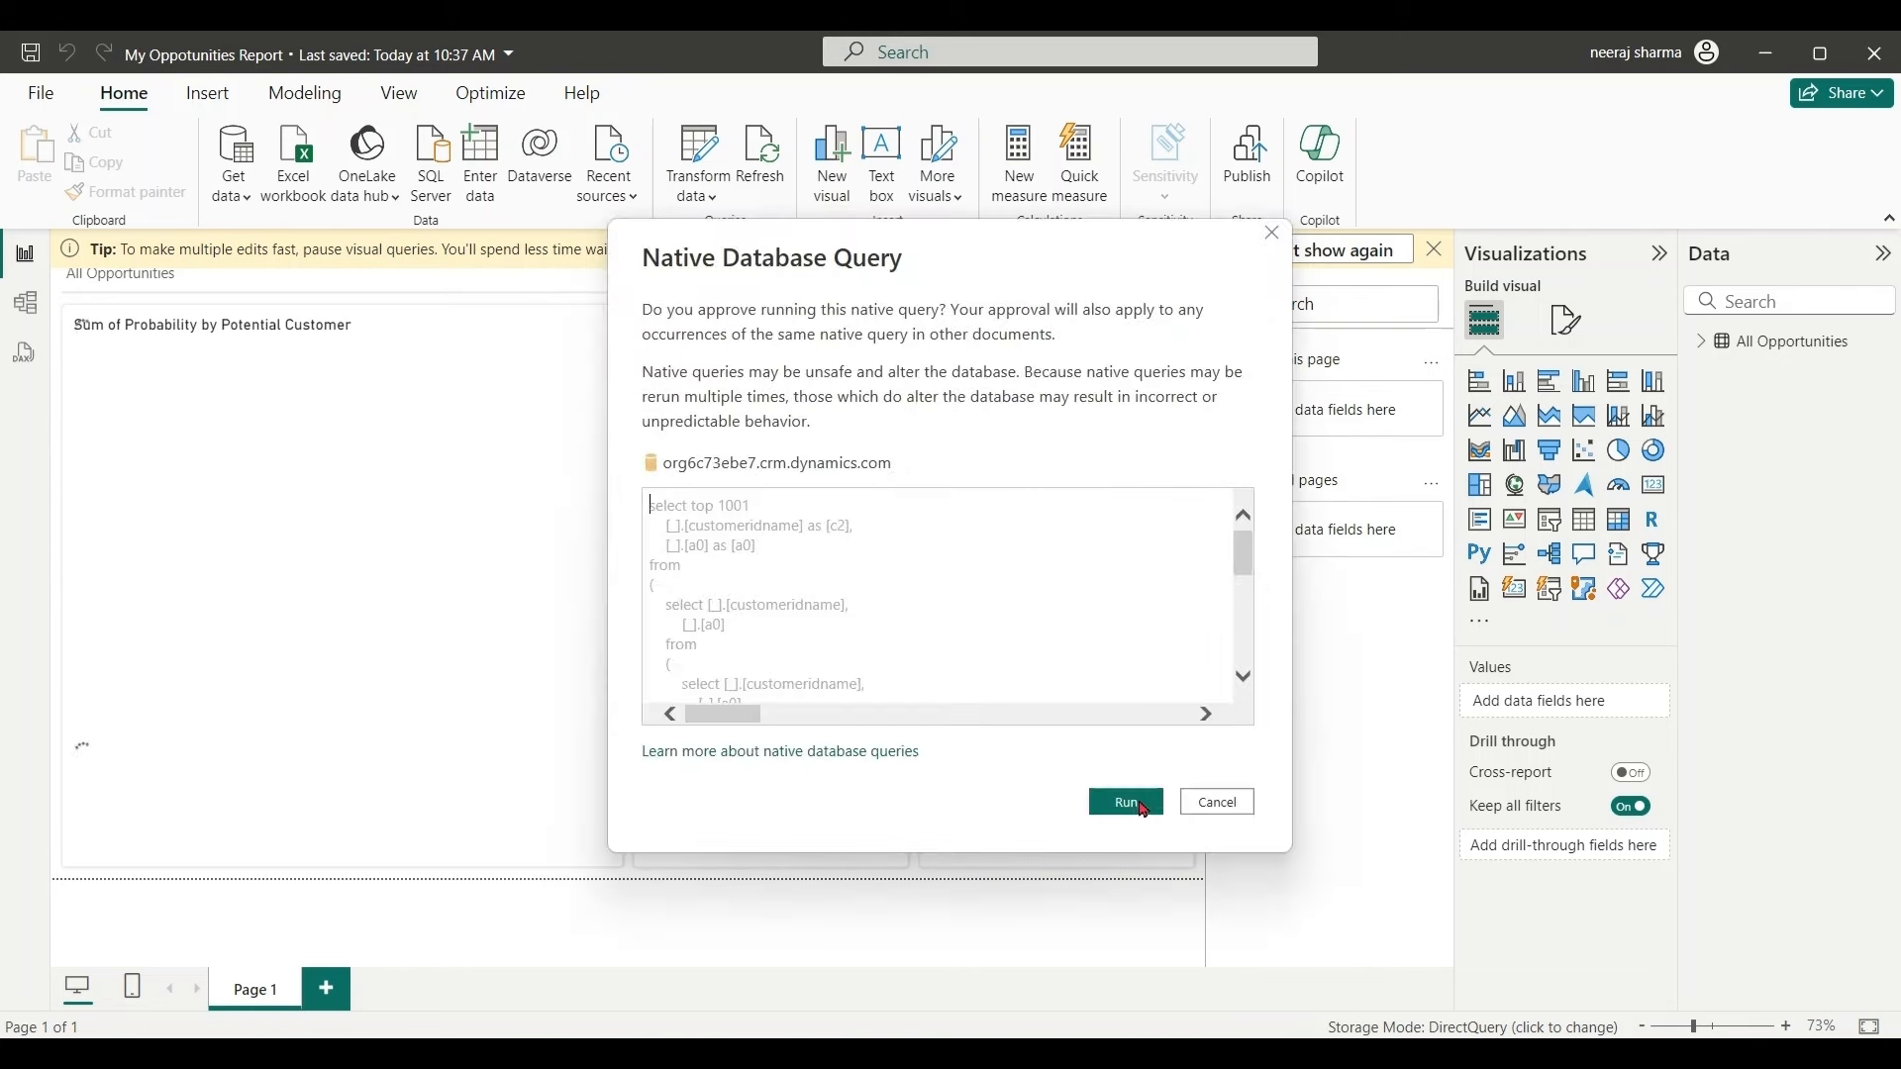
{"action": "left_click", "coordinate": [1125, 802]}
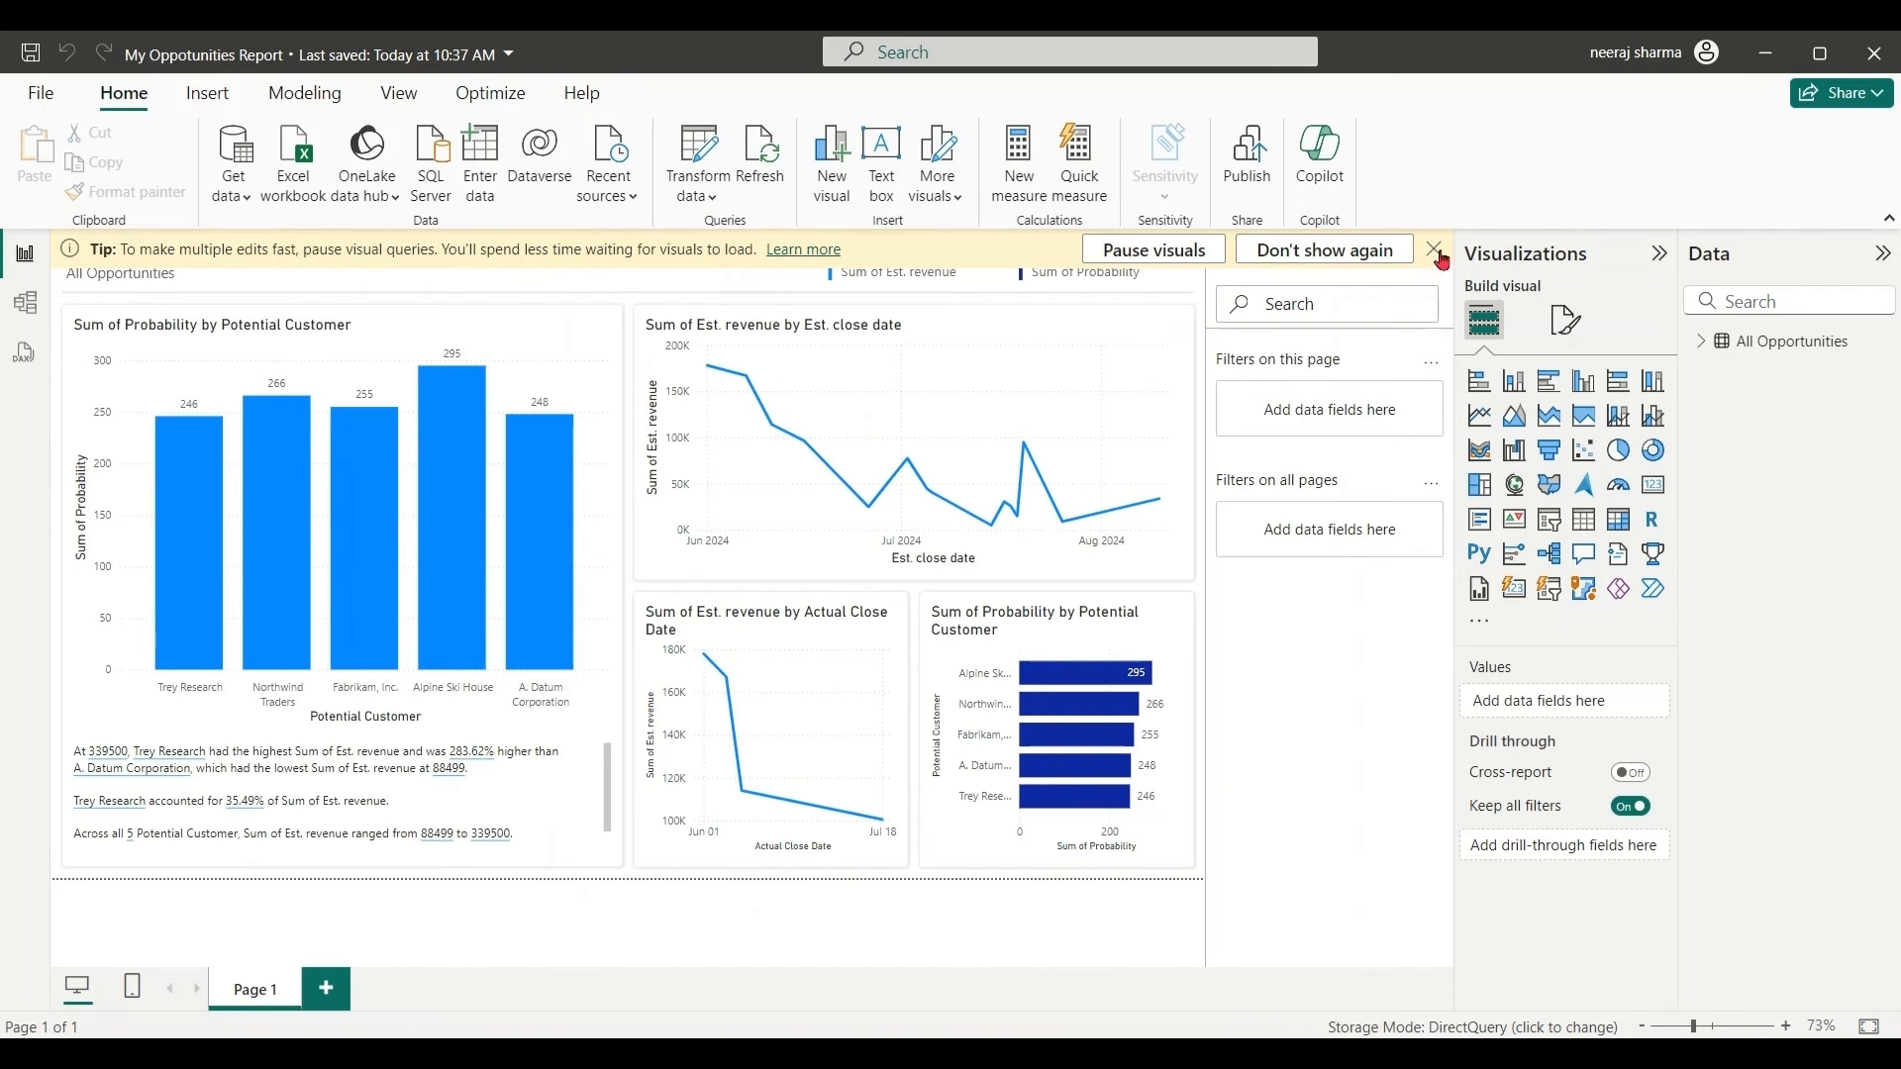
{"action": "left_click", "coordinate": [1436, 249]}
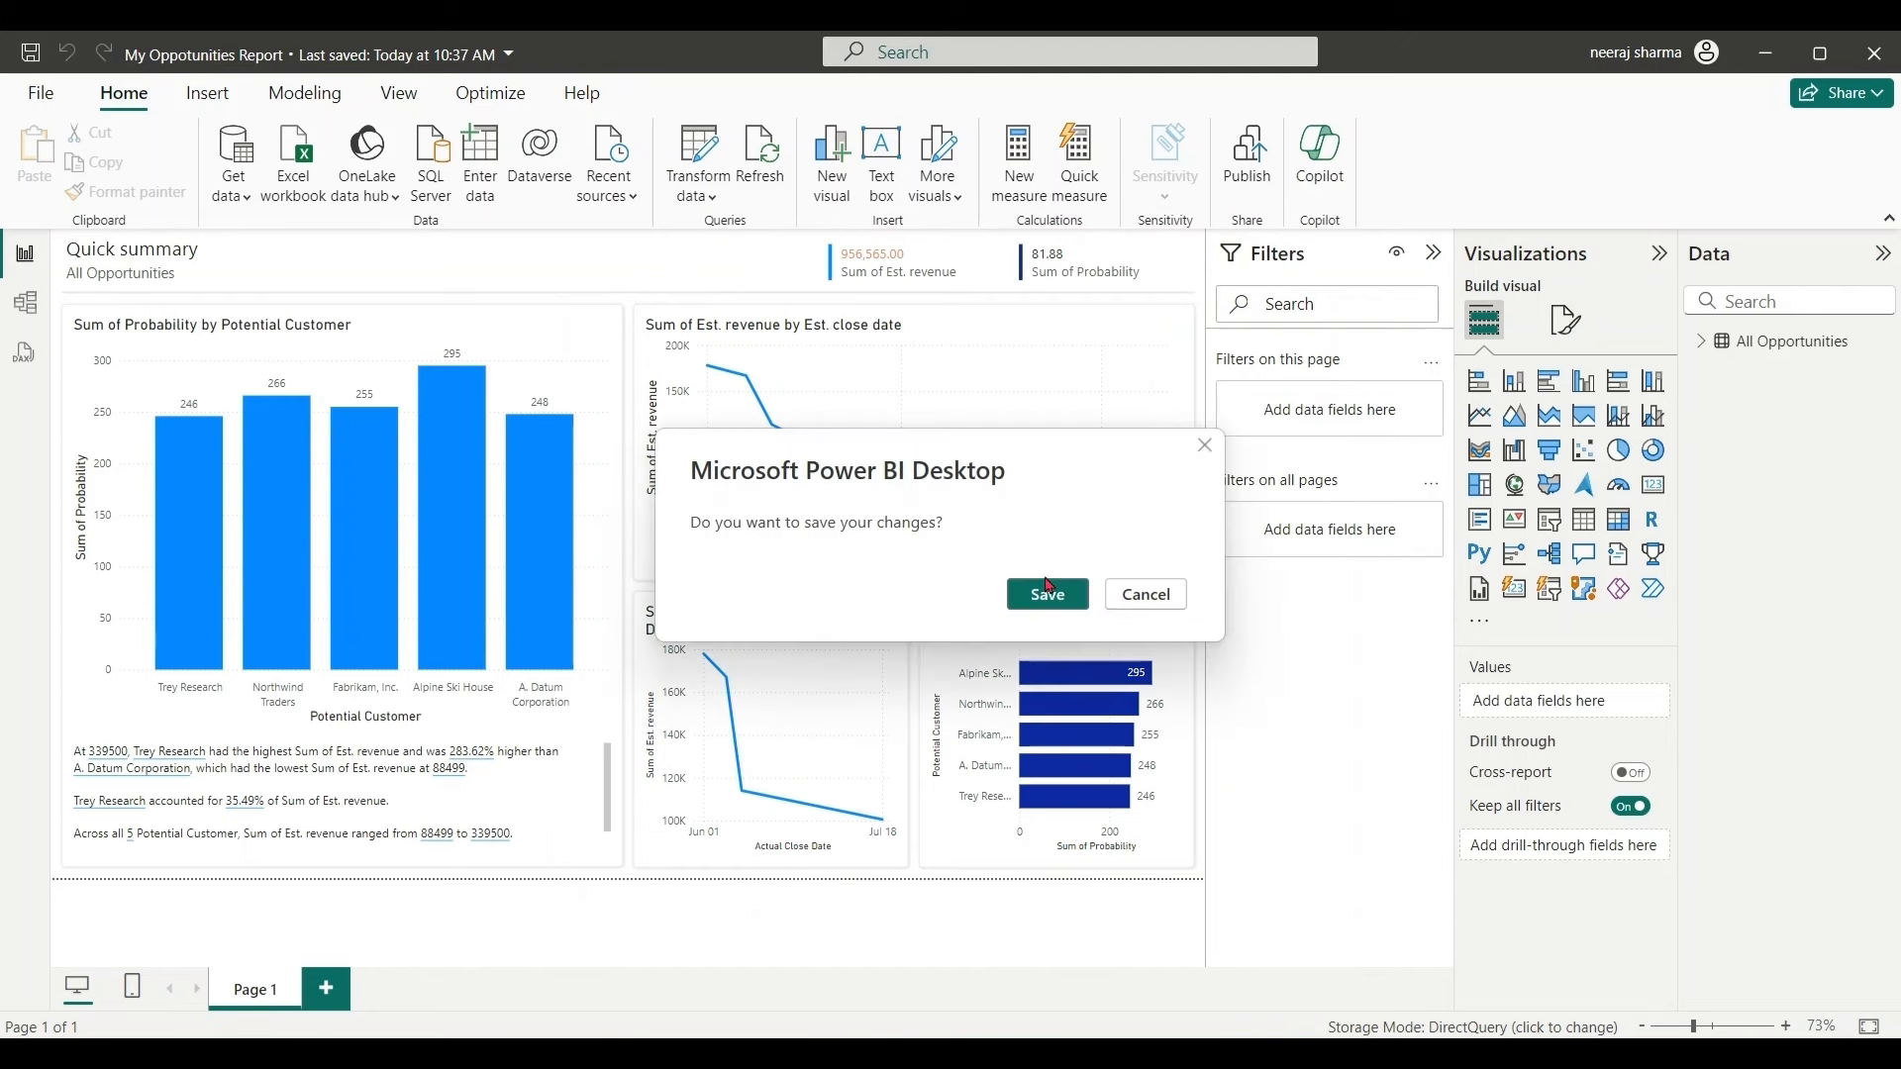
Save the report changes and publish the report to My workspace
{"action": "left_click", "coordinate": [1045, 594]}
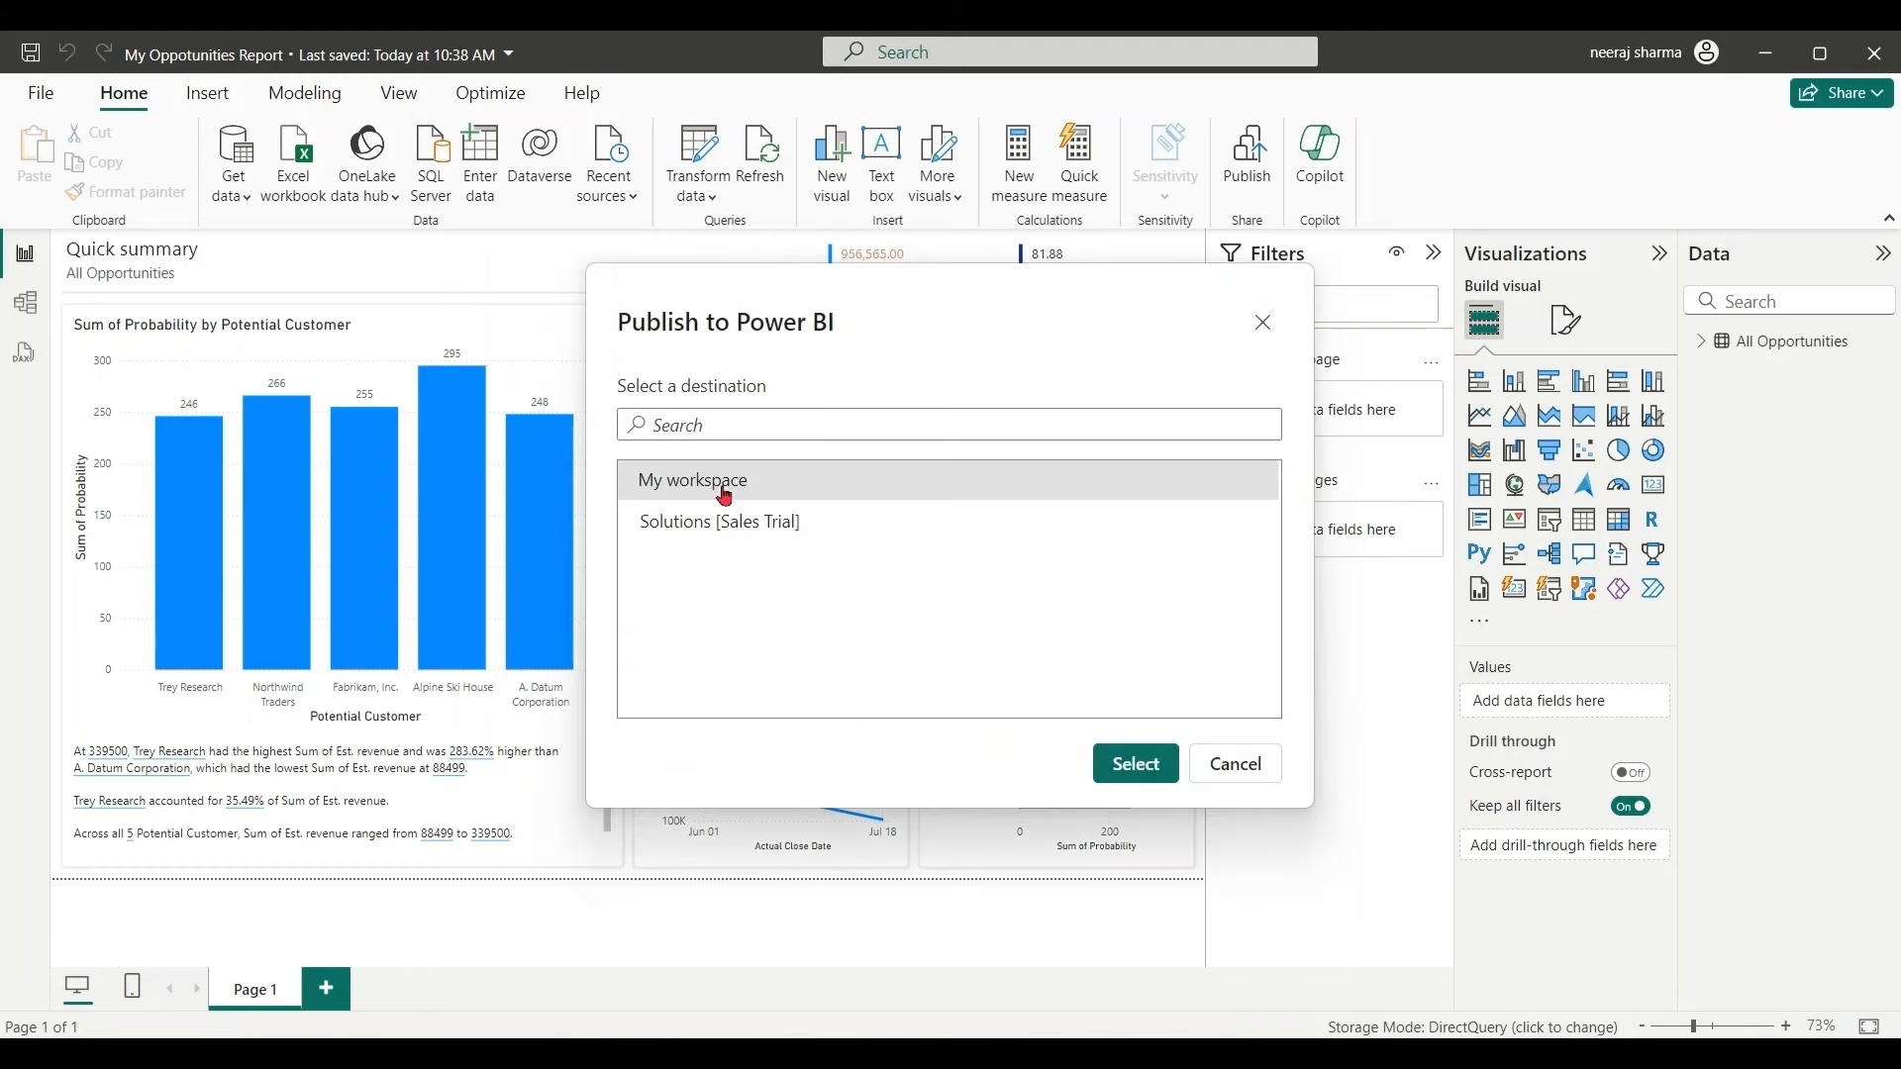
{"action": "left_click", "coordinate": [1133, 764]}
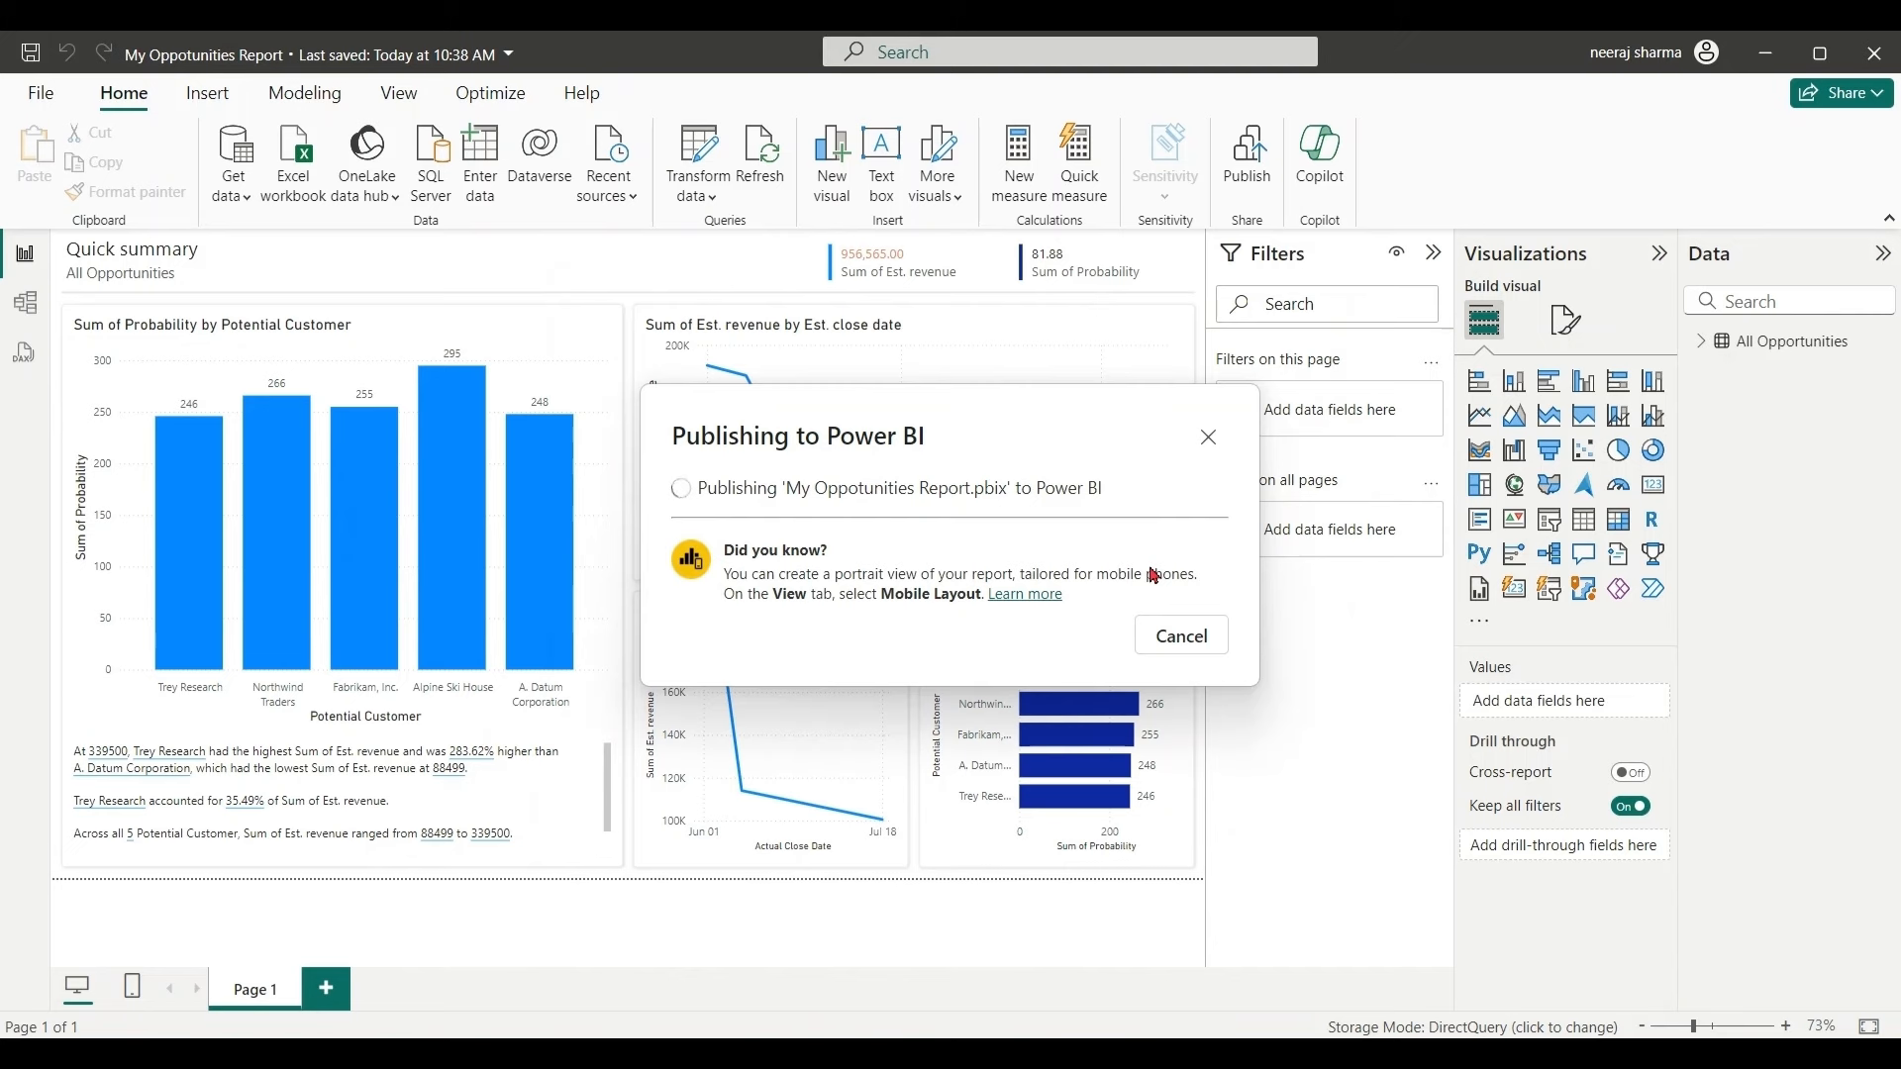
{"action": "left_click", "coordinate": [1176, 635]}
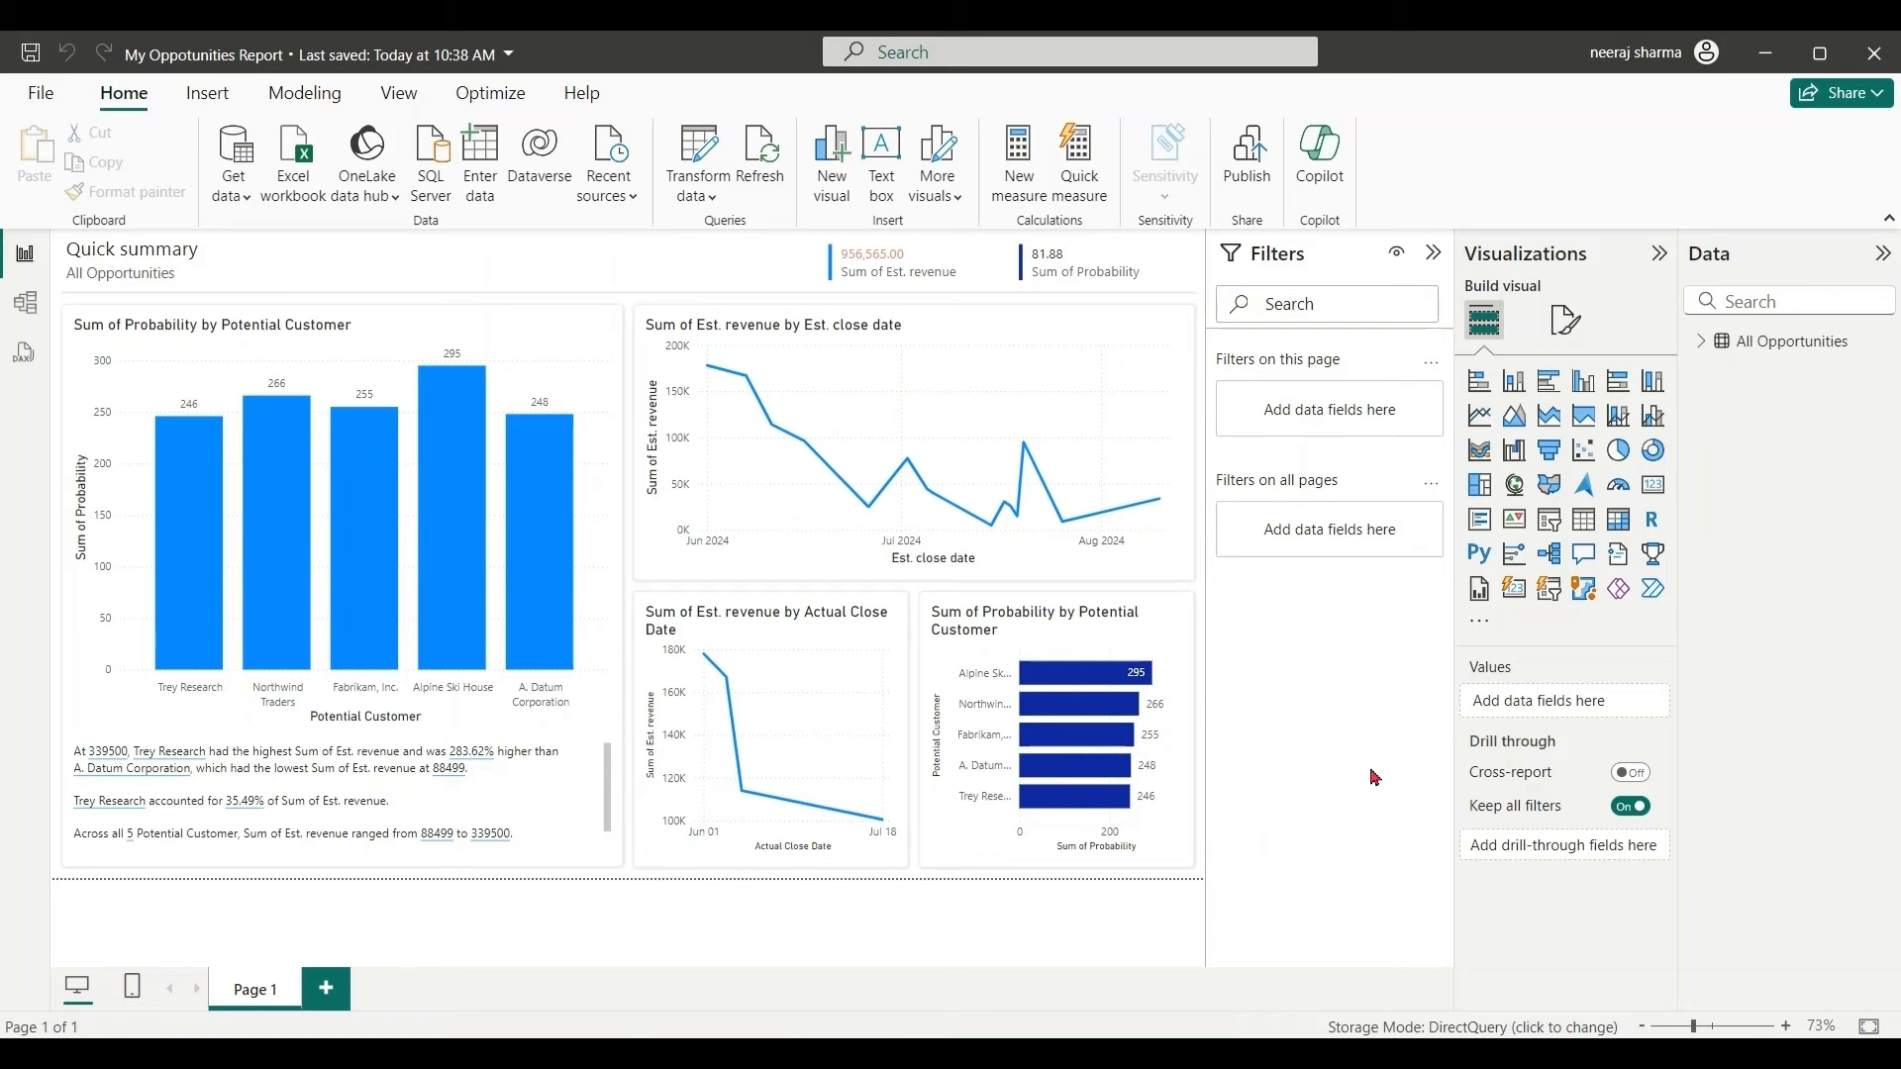
{"action": "mouse_move", "coordinate": [1531, 440]}
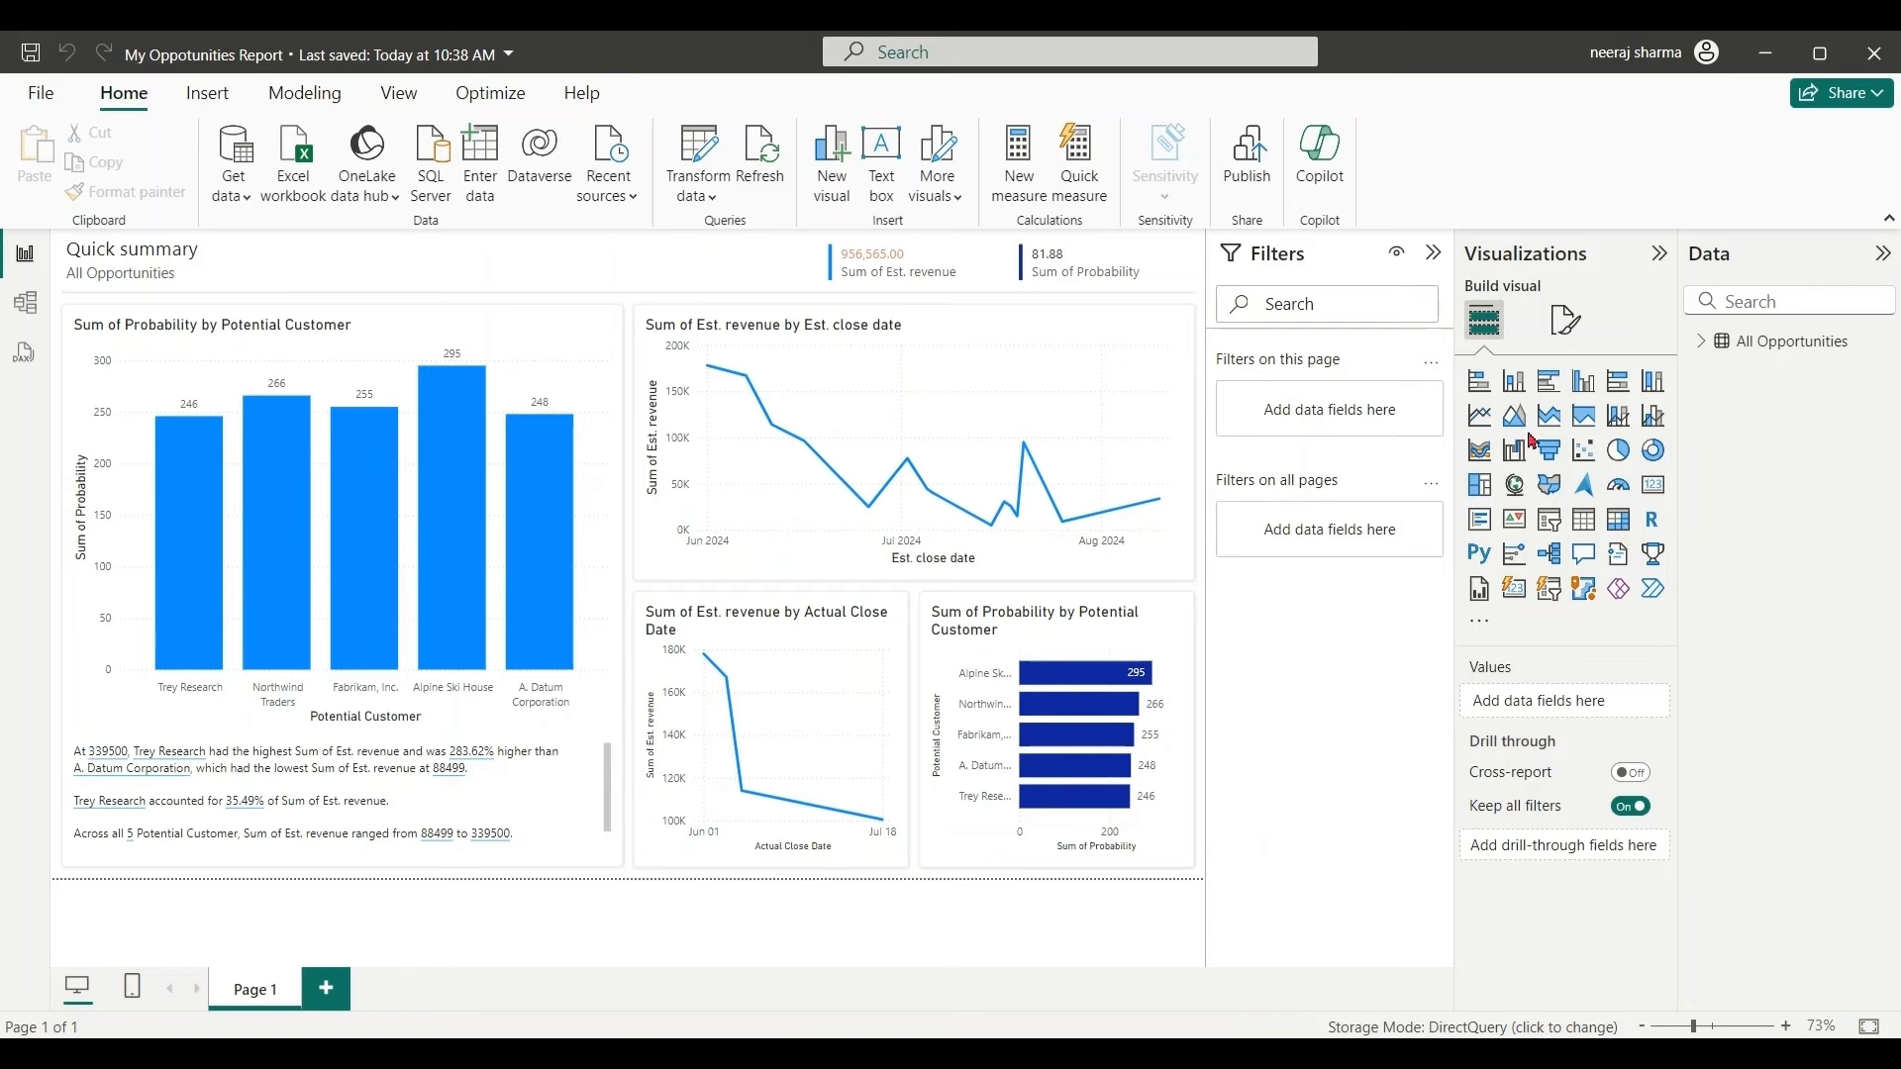
Create a new solution with display name ReportDemoSolution and a chosen publisher
{"action": "left_click", "coordinate": [970, 52]}
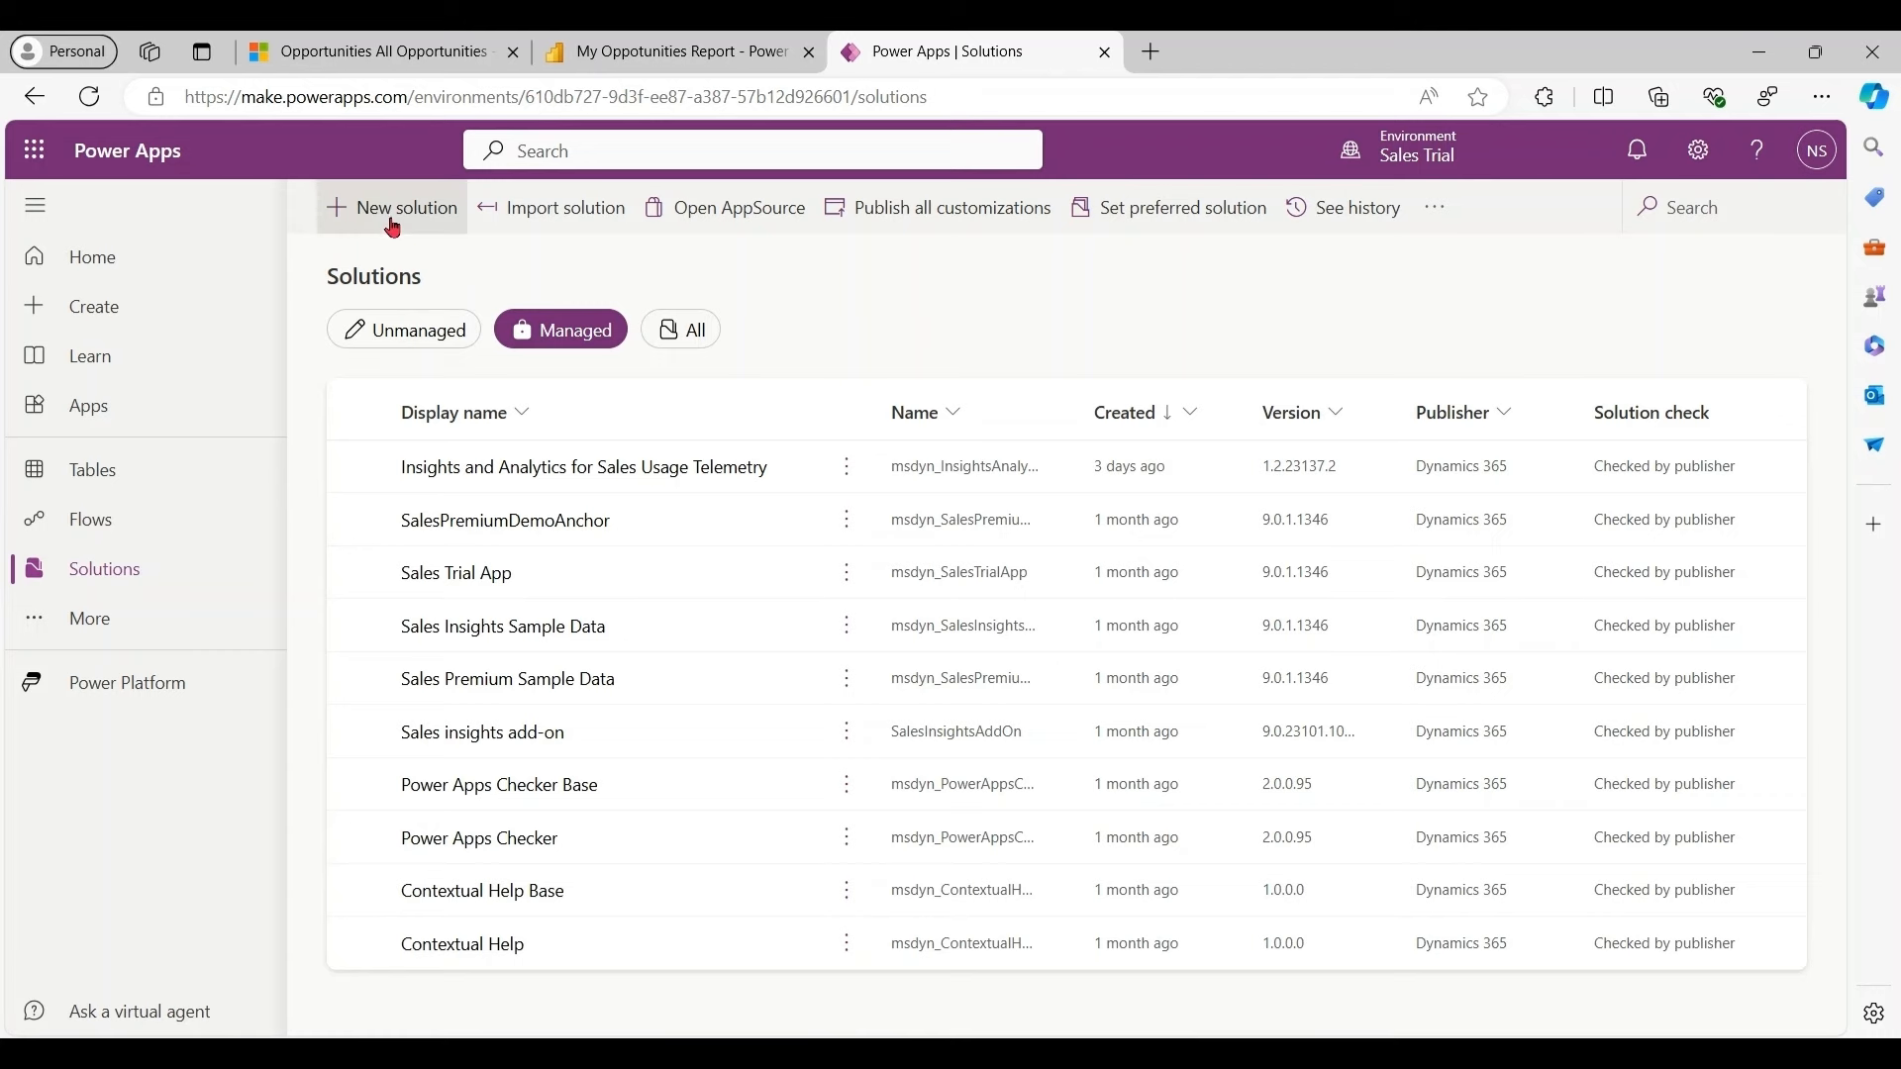
{"action": "left_click", "coordinate": [404, 208]}
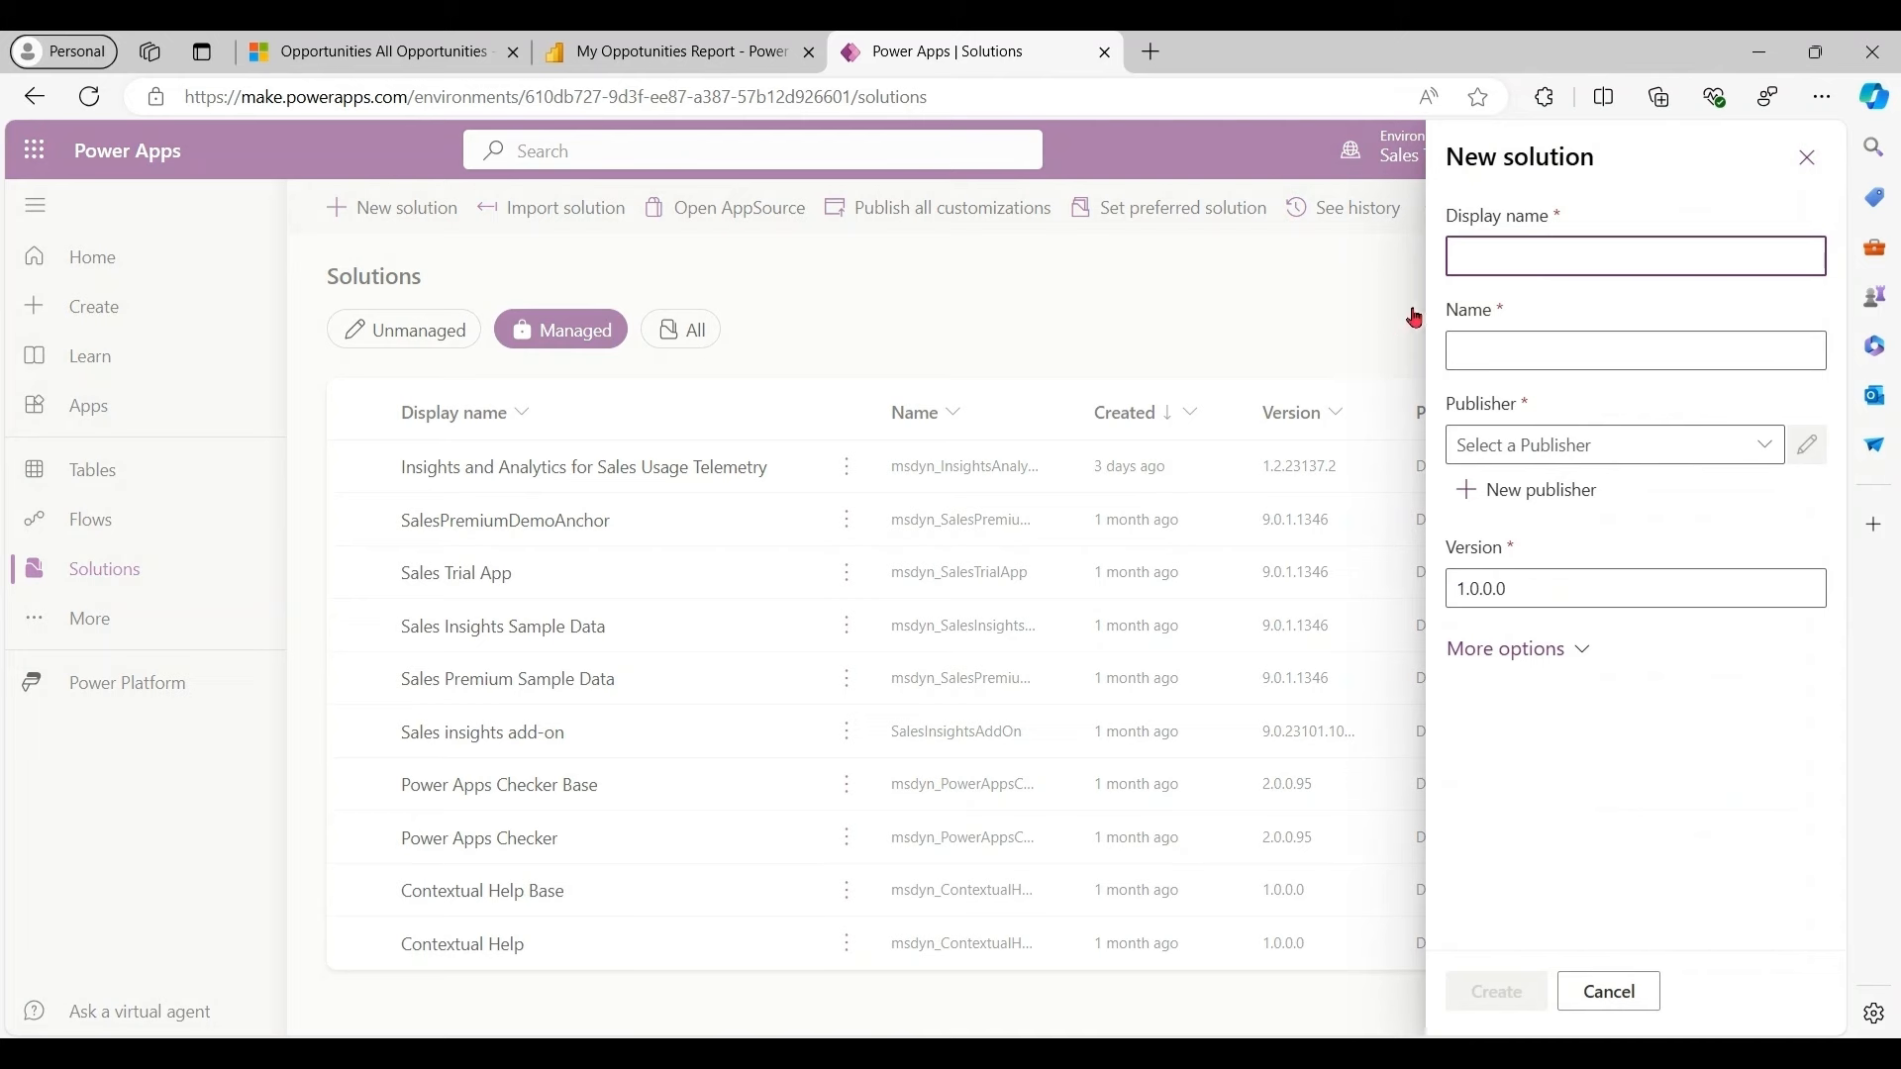
{"action": "type", "text": "ReportDemoSolution"}
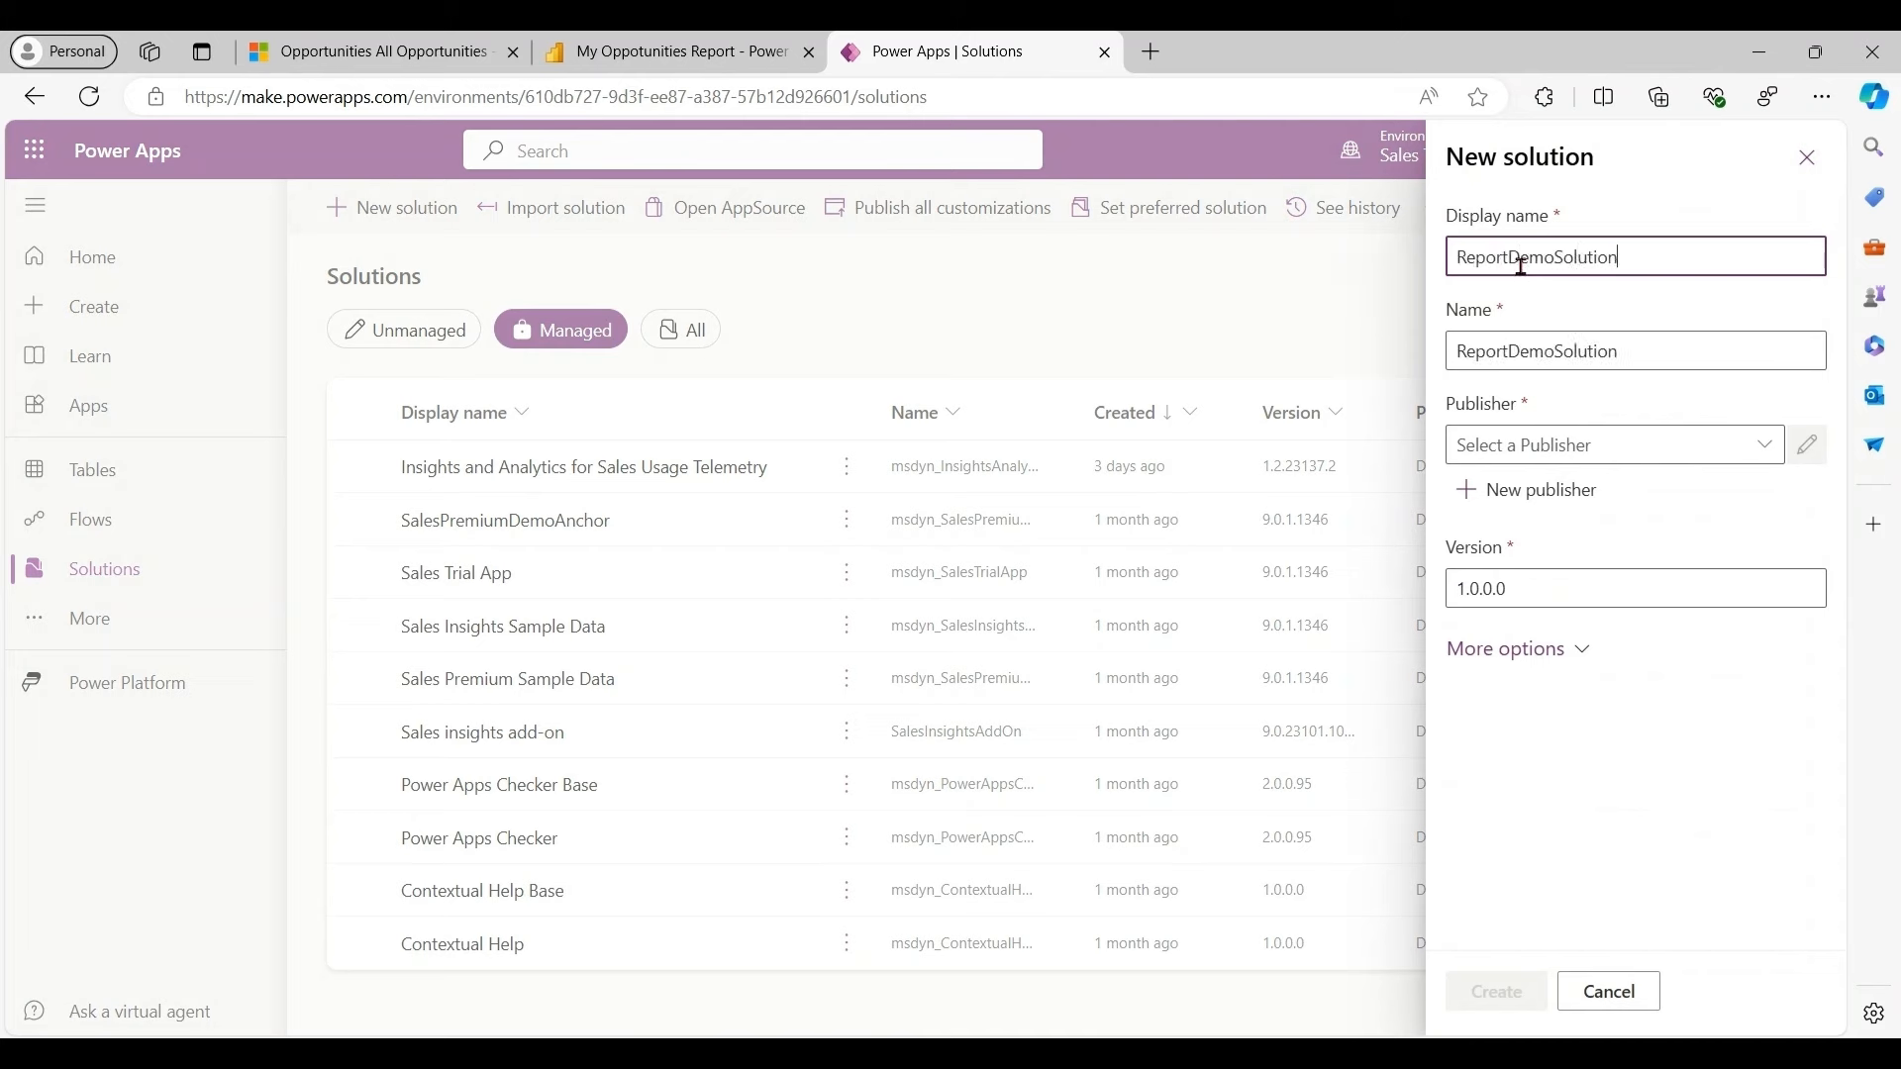
{"action": "left_click", "coordinate": [1495, 1000]}
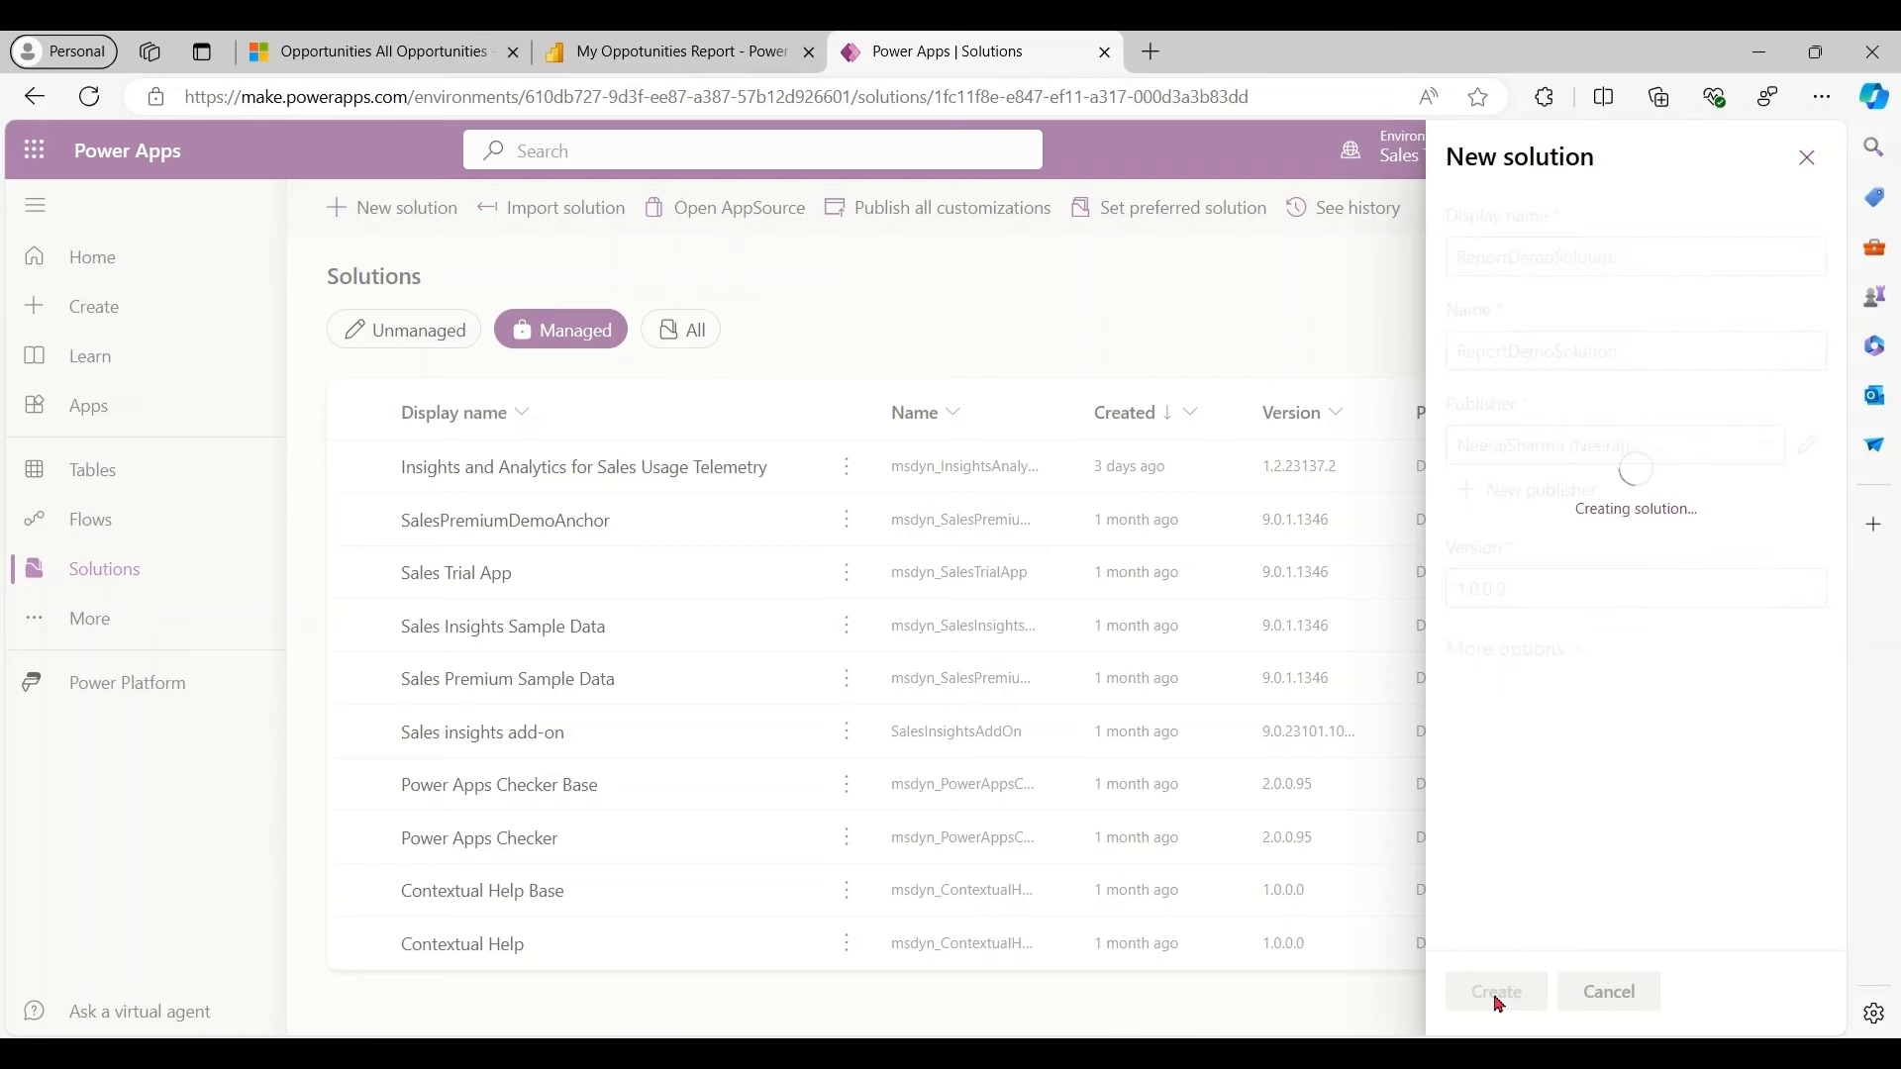
{"action": "left_click", "coordinate": [1493, 990]}
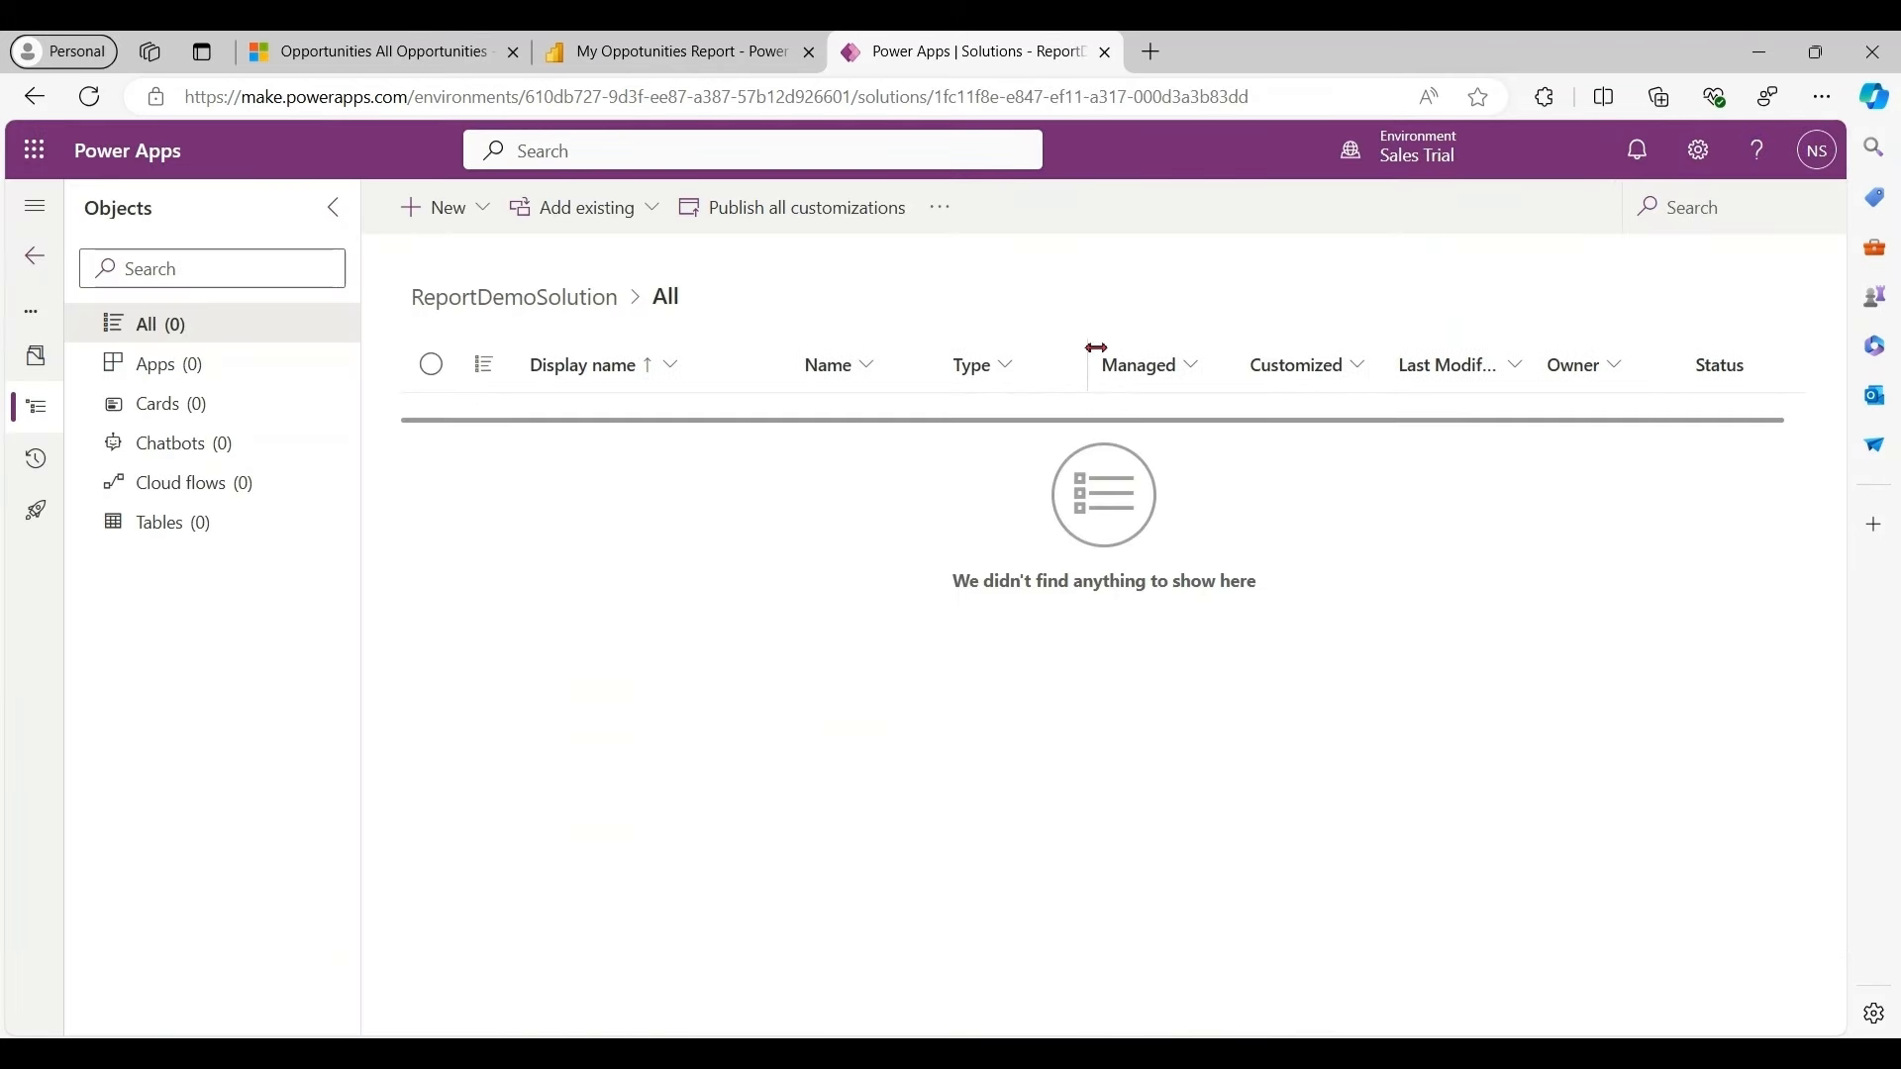
Add the existing My Oppotunities Report from its Power BI workspace into ReportDemoSolution
{"action": "left_click", "coordinate": [586, 206]}
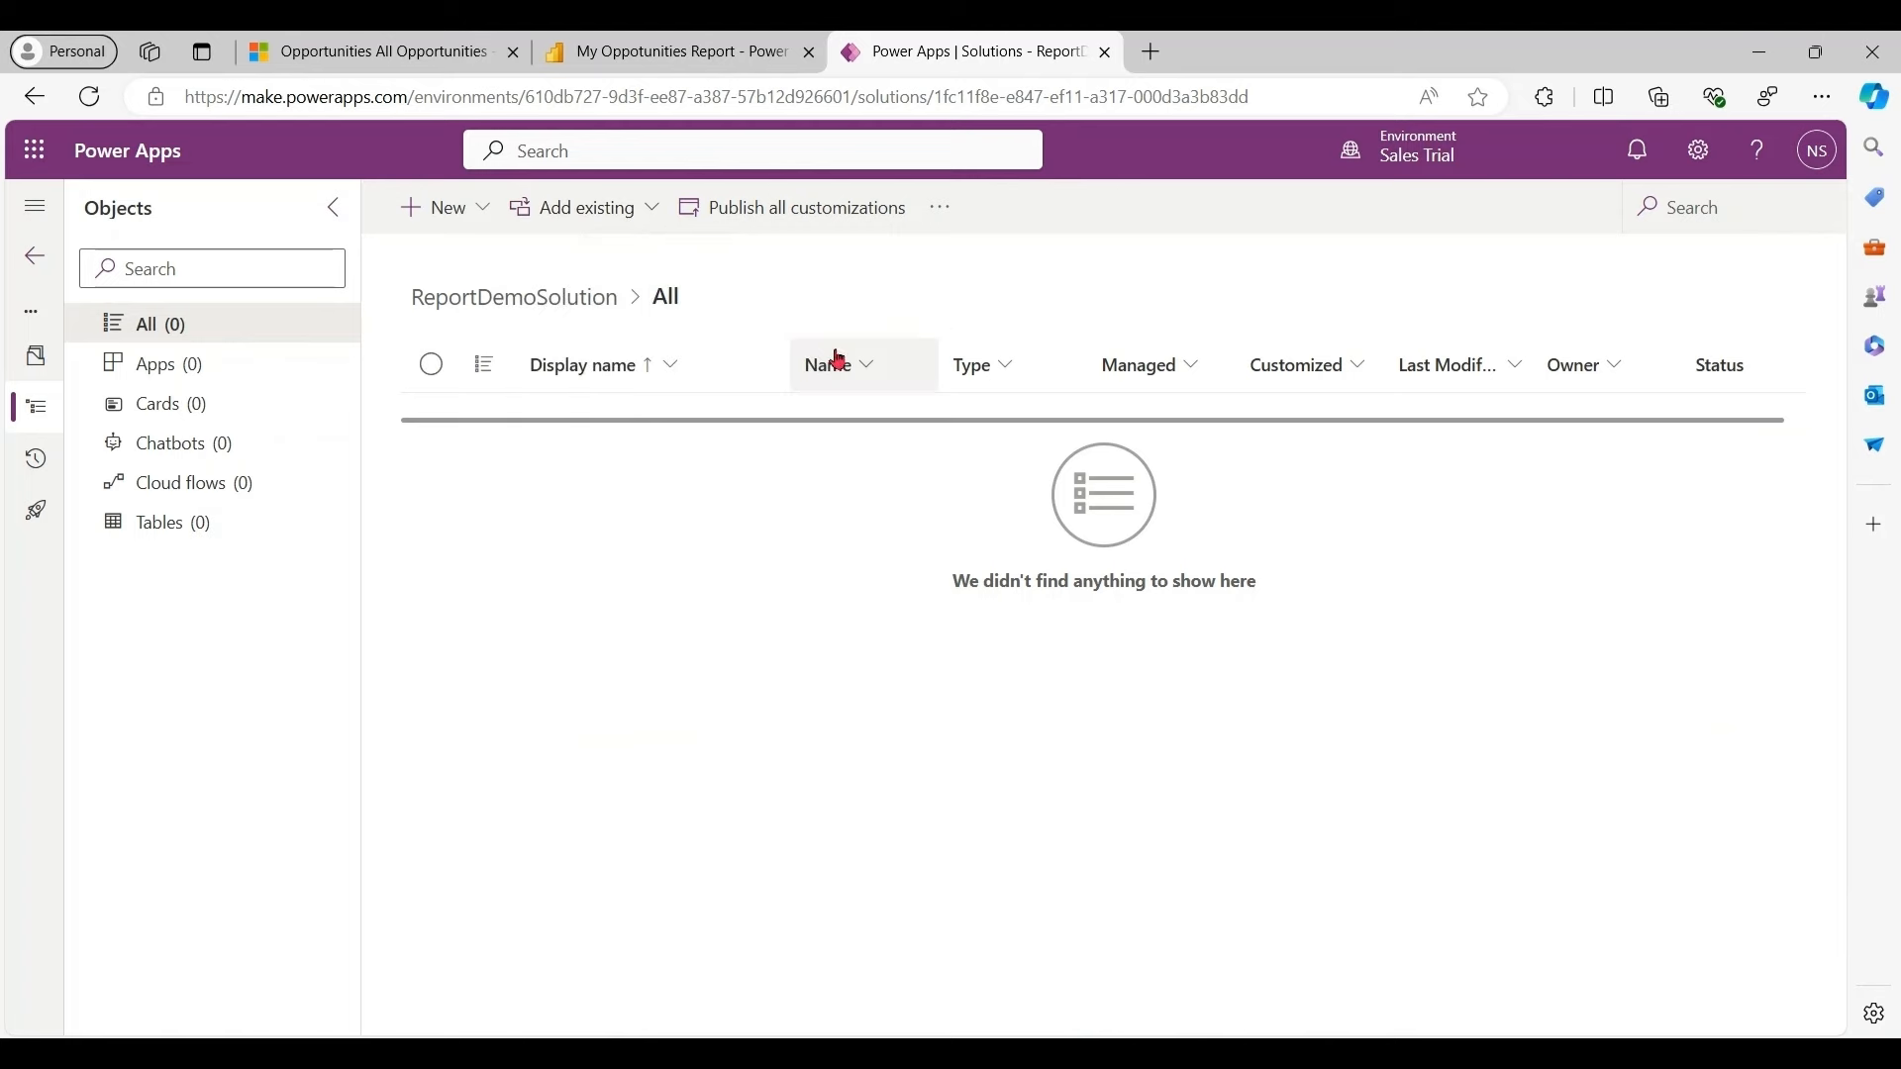
{"action": "left_click", "coordinate": [586, 208]}
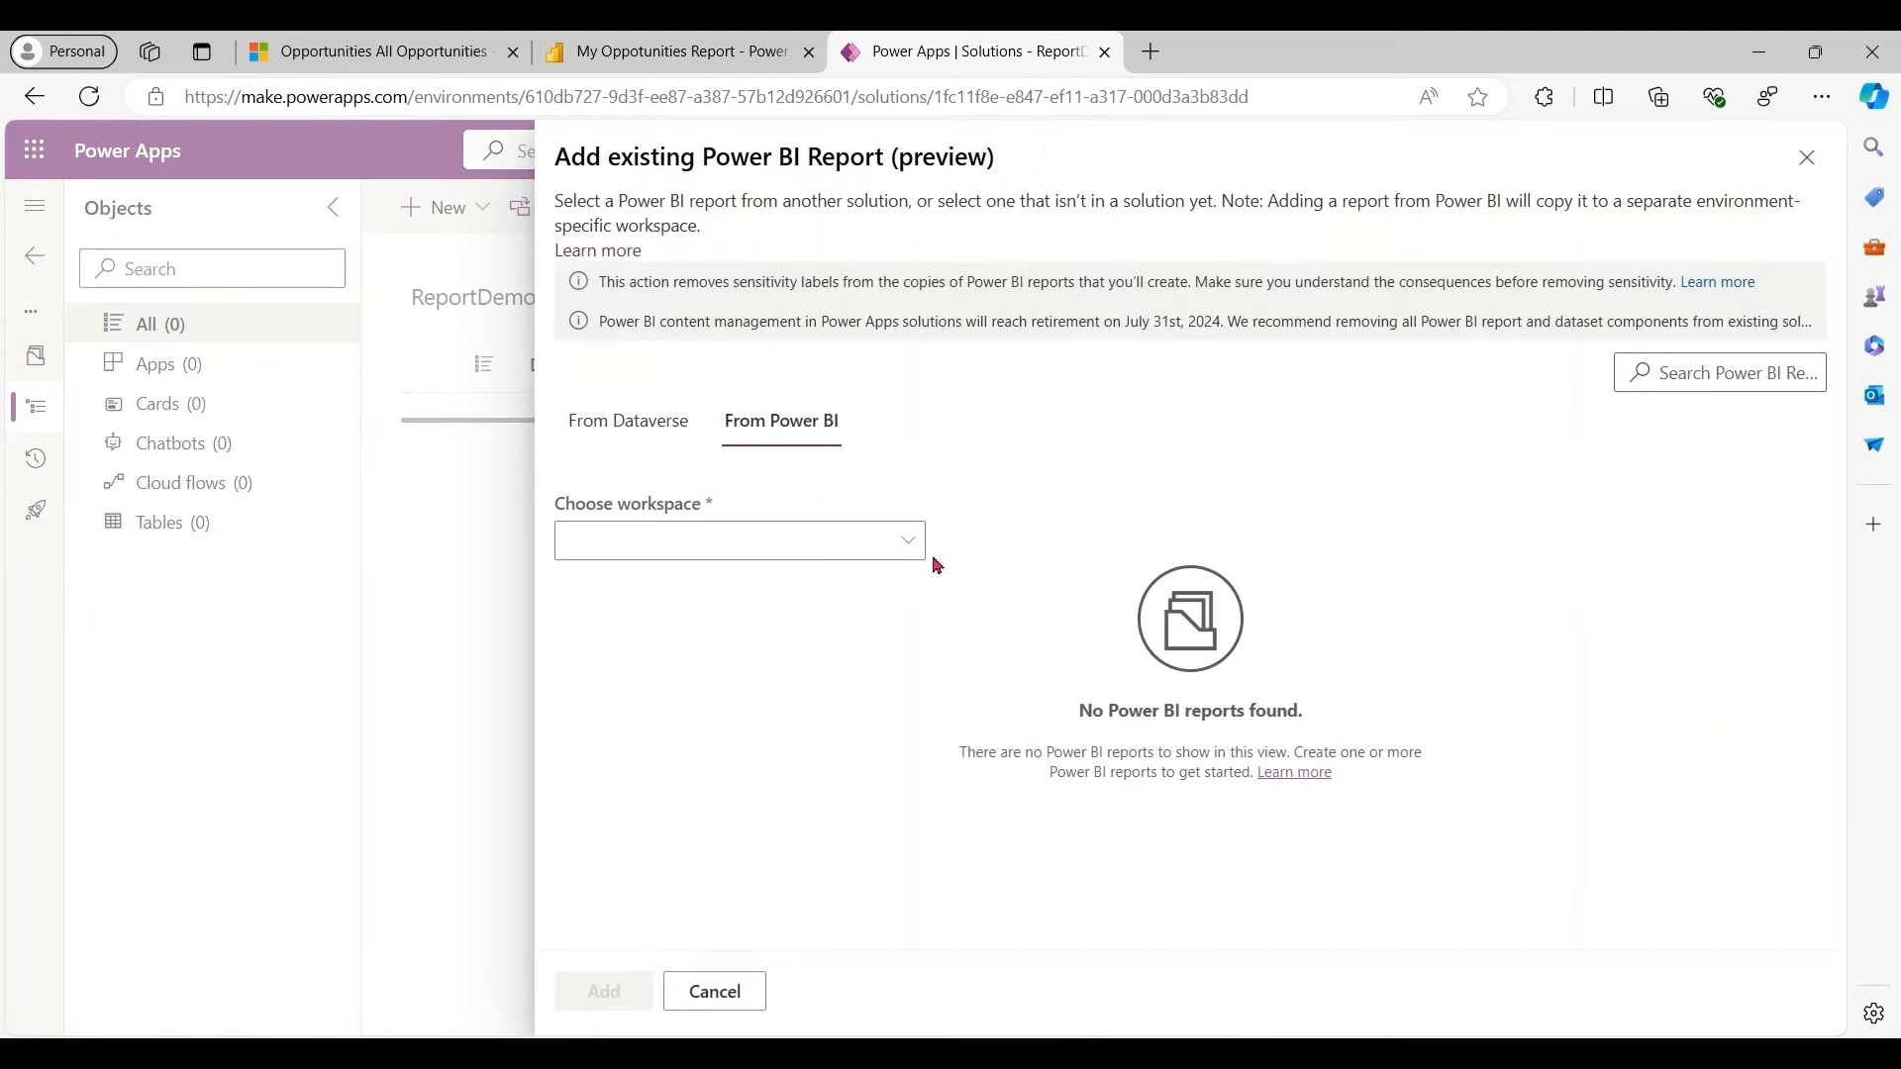
{"action": "left_click", "coordinate": [739, 540]}
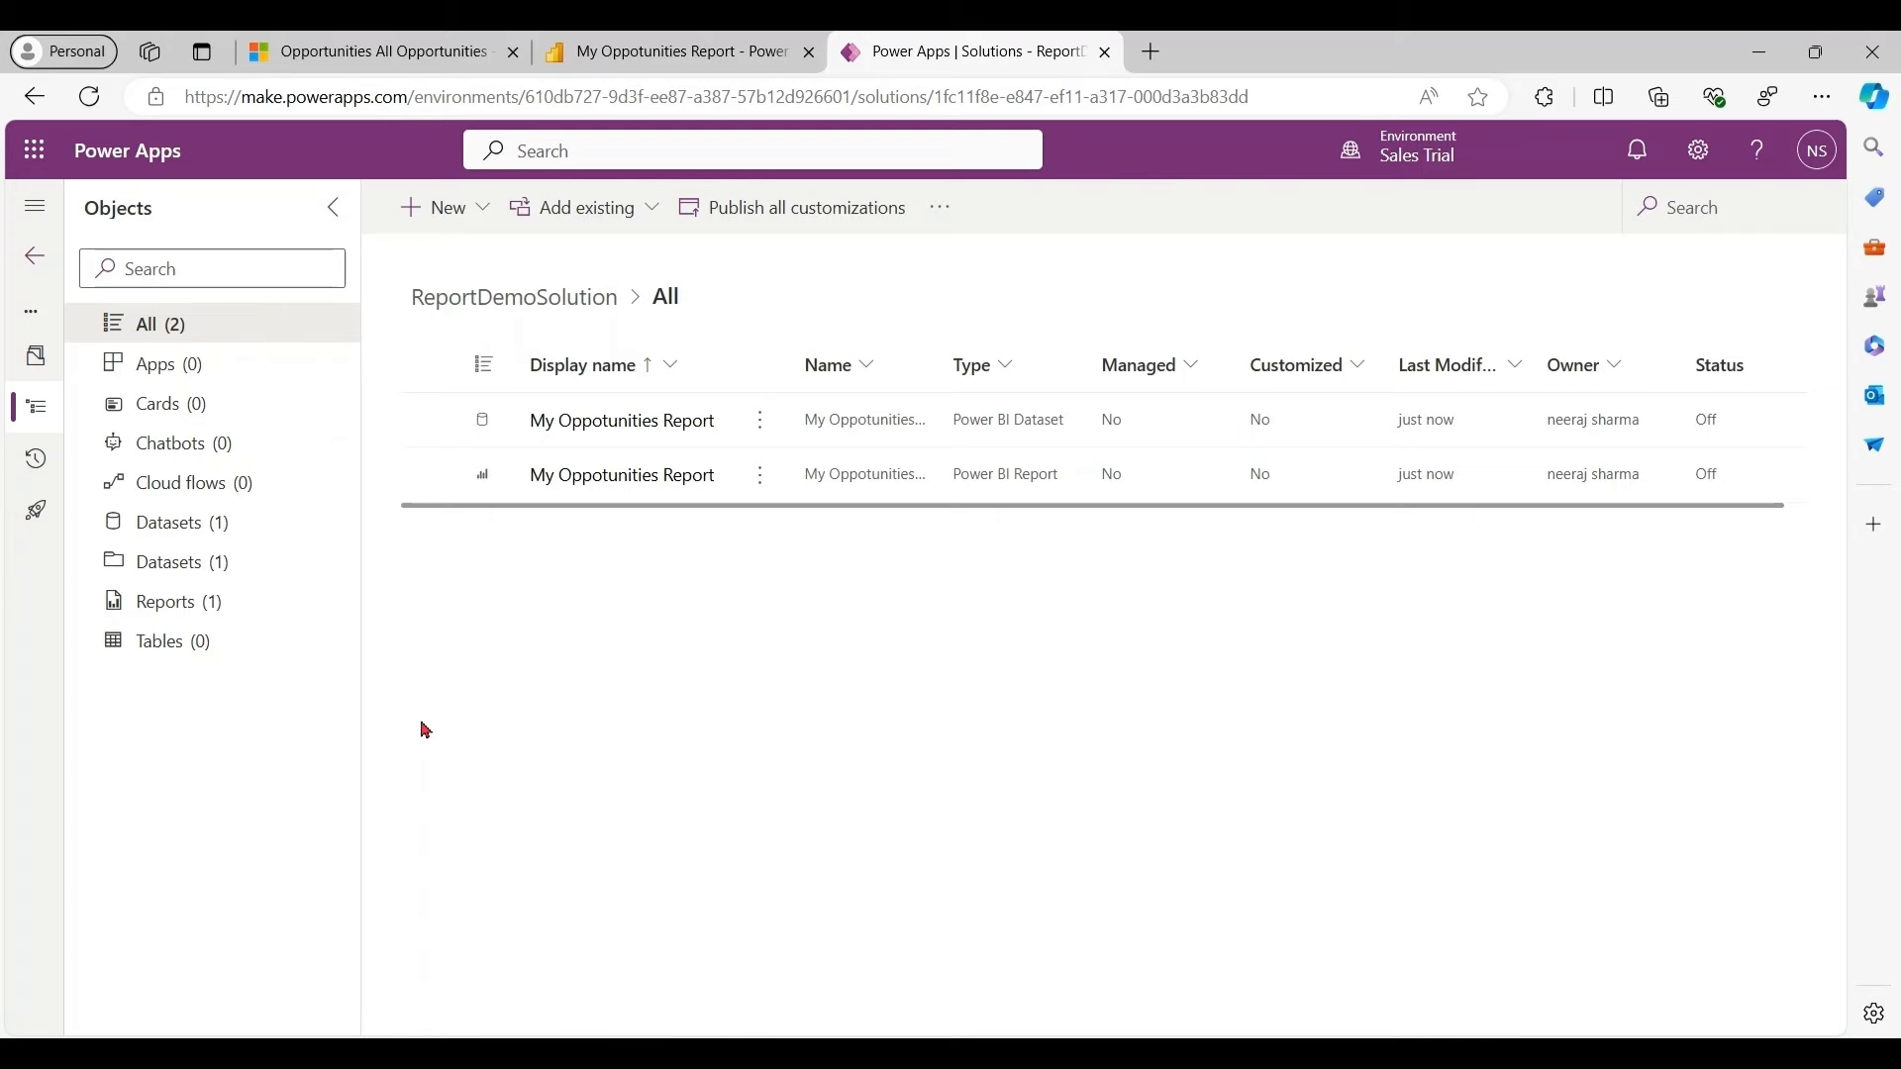
Add the existing Account table to the solution by searching 'account'
{"action": "left_click", "coordinate": [572, 208]}
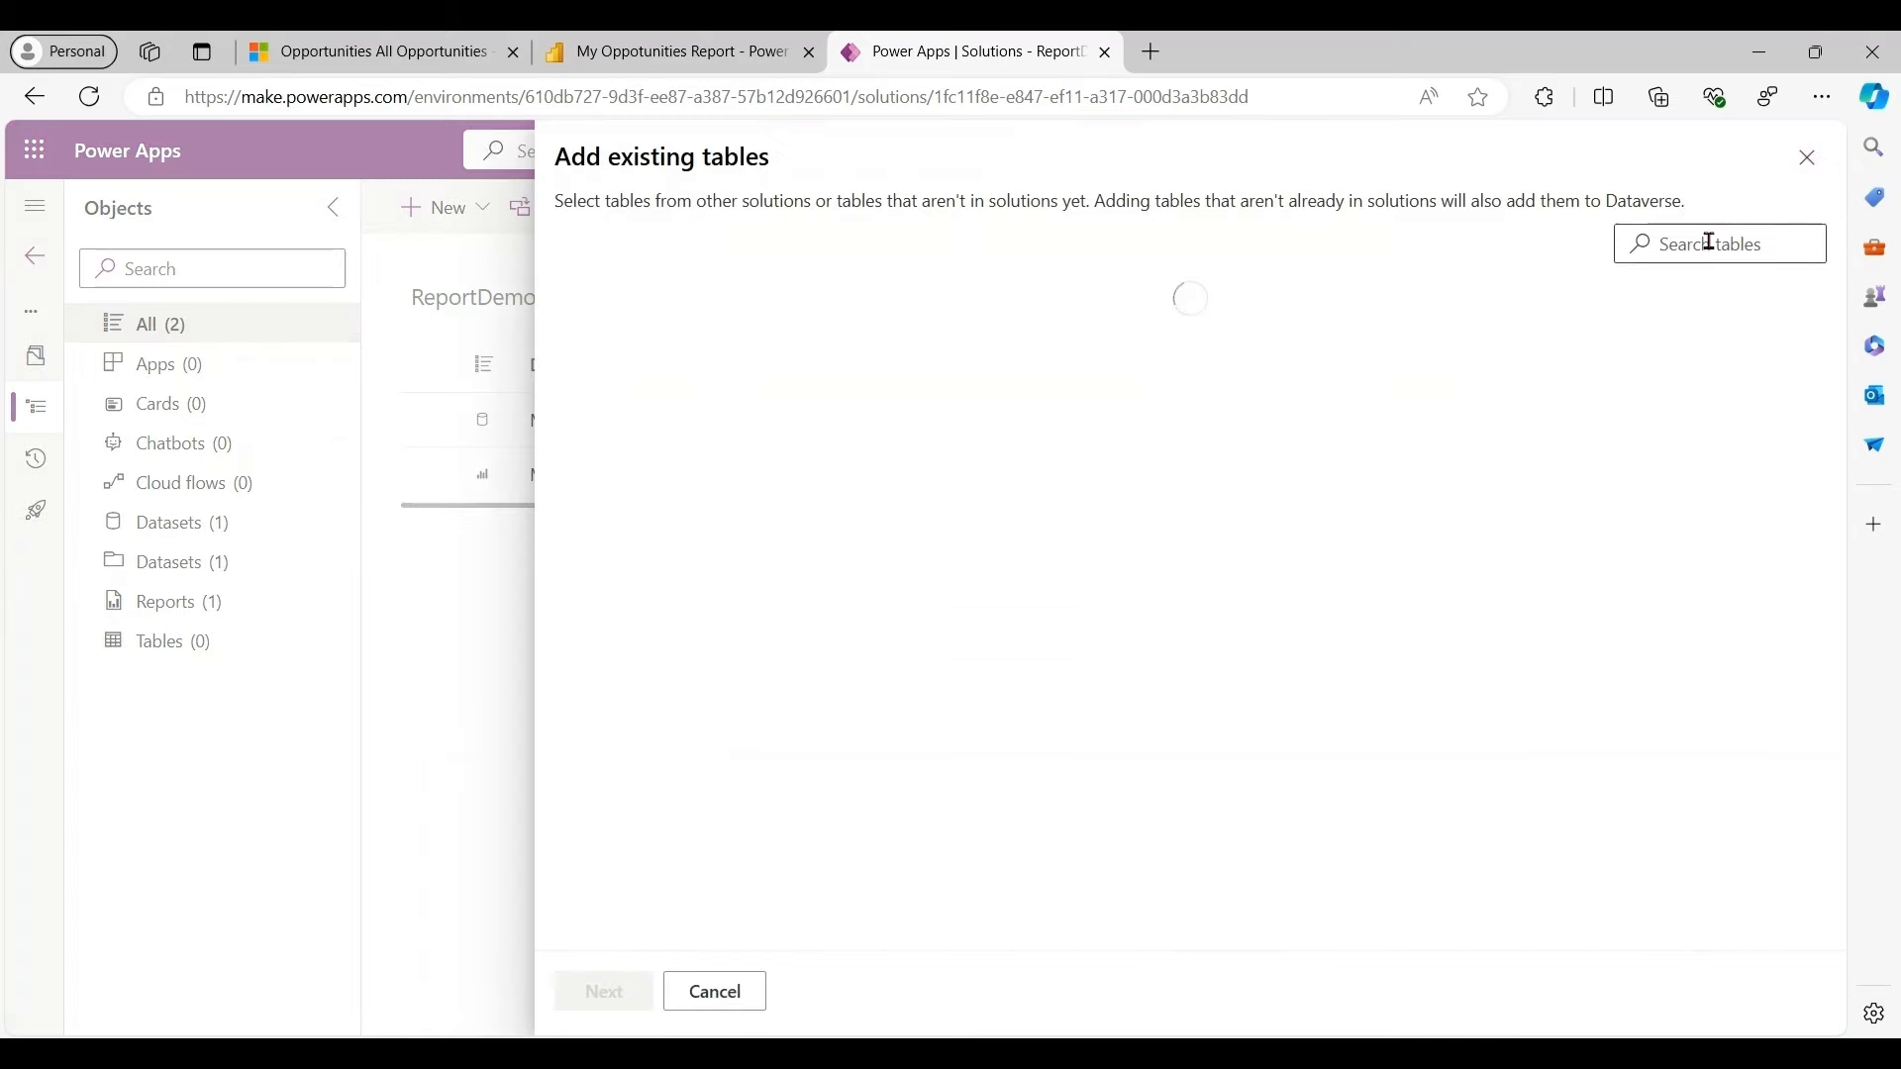
{"action": "type", "text": "account"}
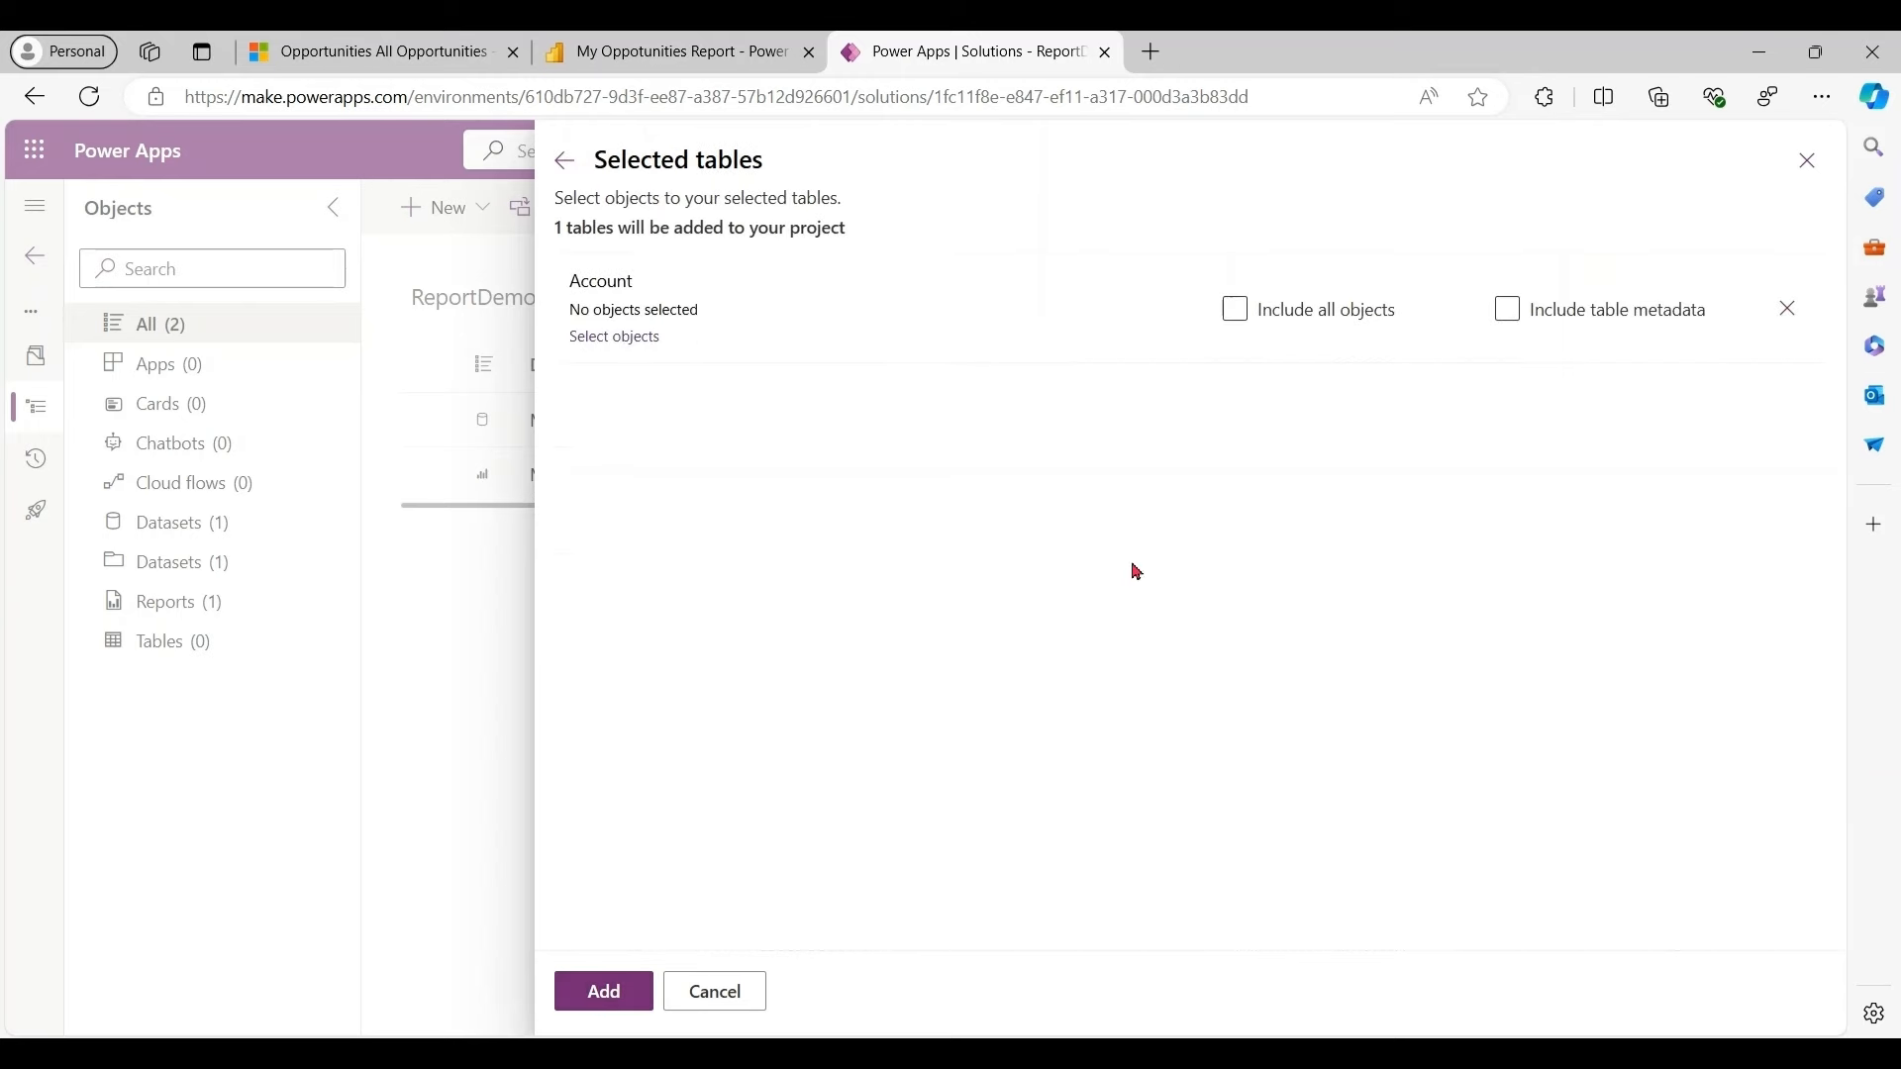
{"action": "left_click", "coordinate": [602, 990]}
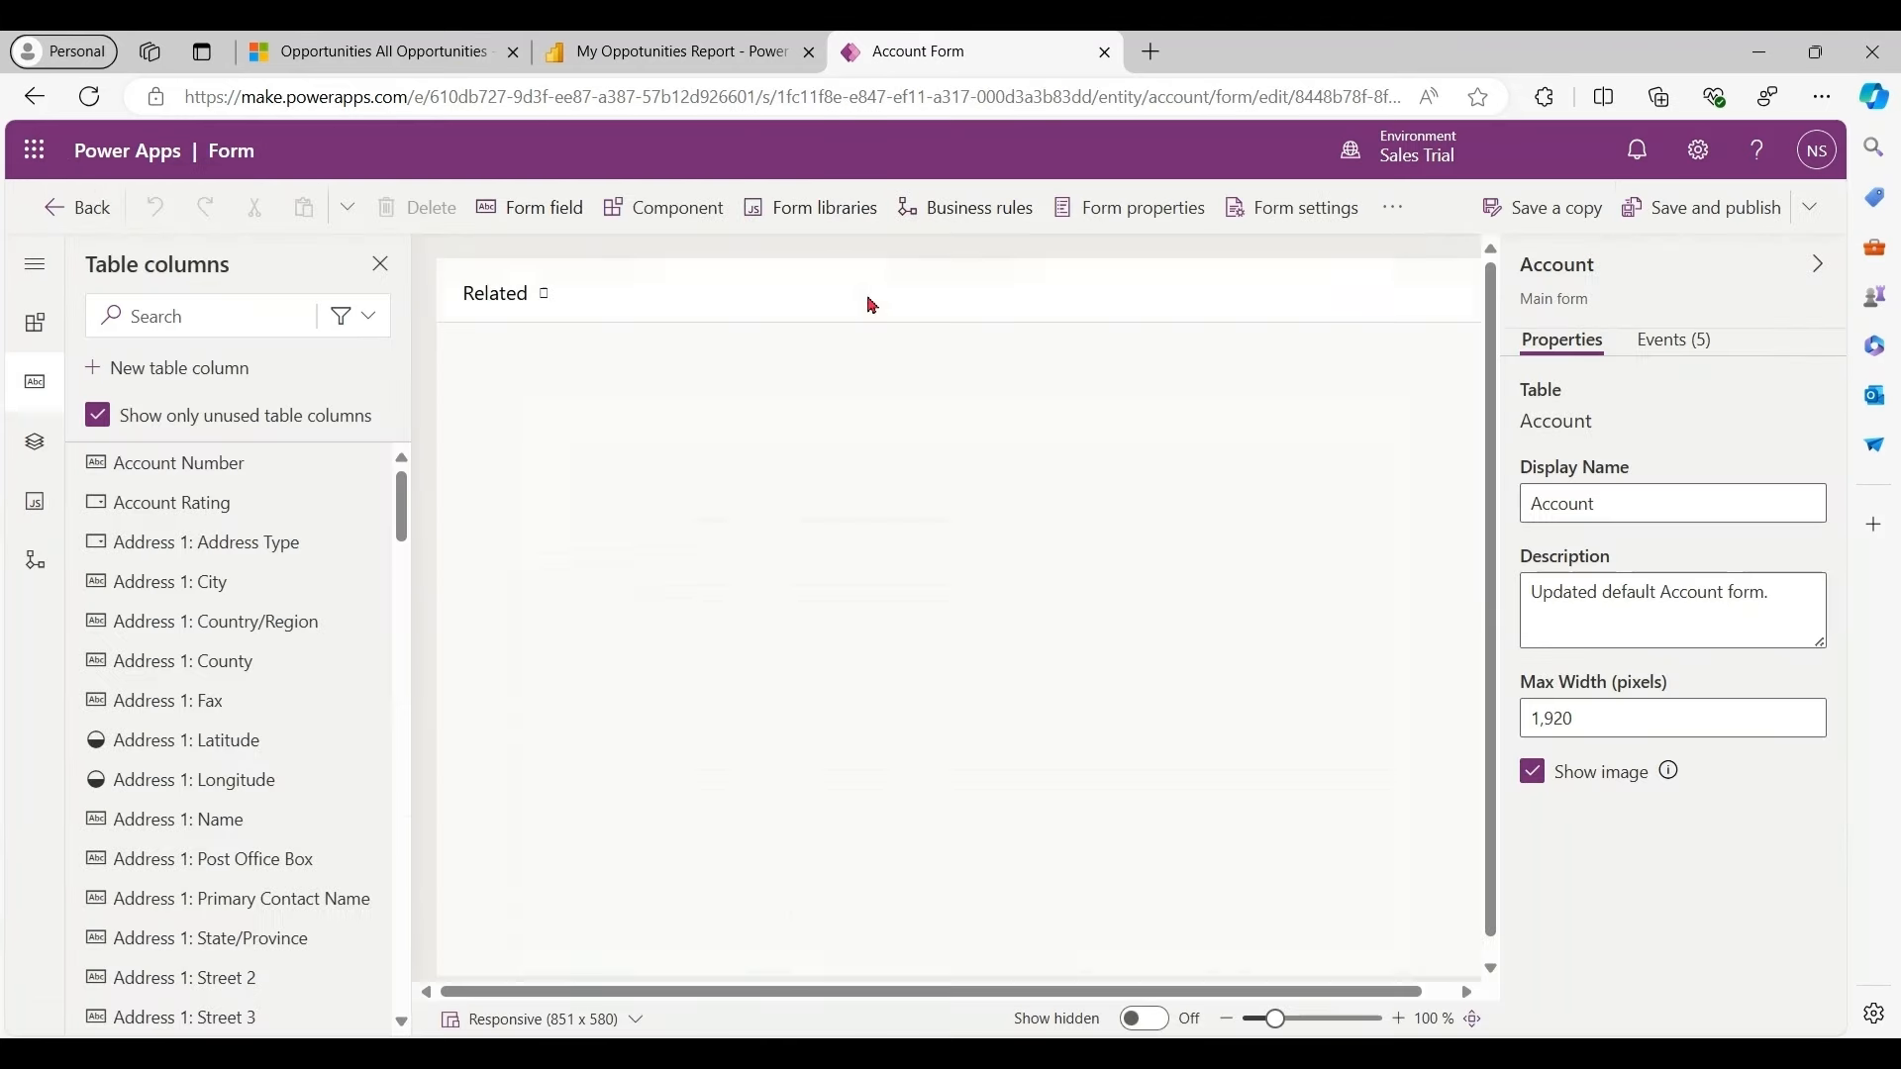
Add a one-column tab labelled Ops Report and insert a Power BI Report component into it
{"action": "left_click", "coordinate": [677, 208]}
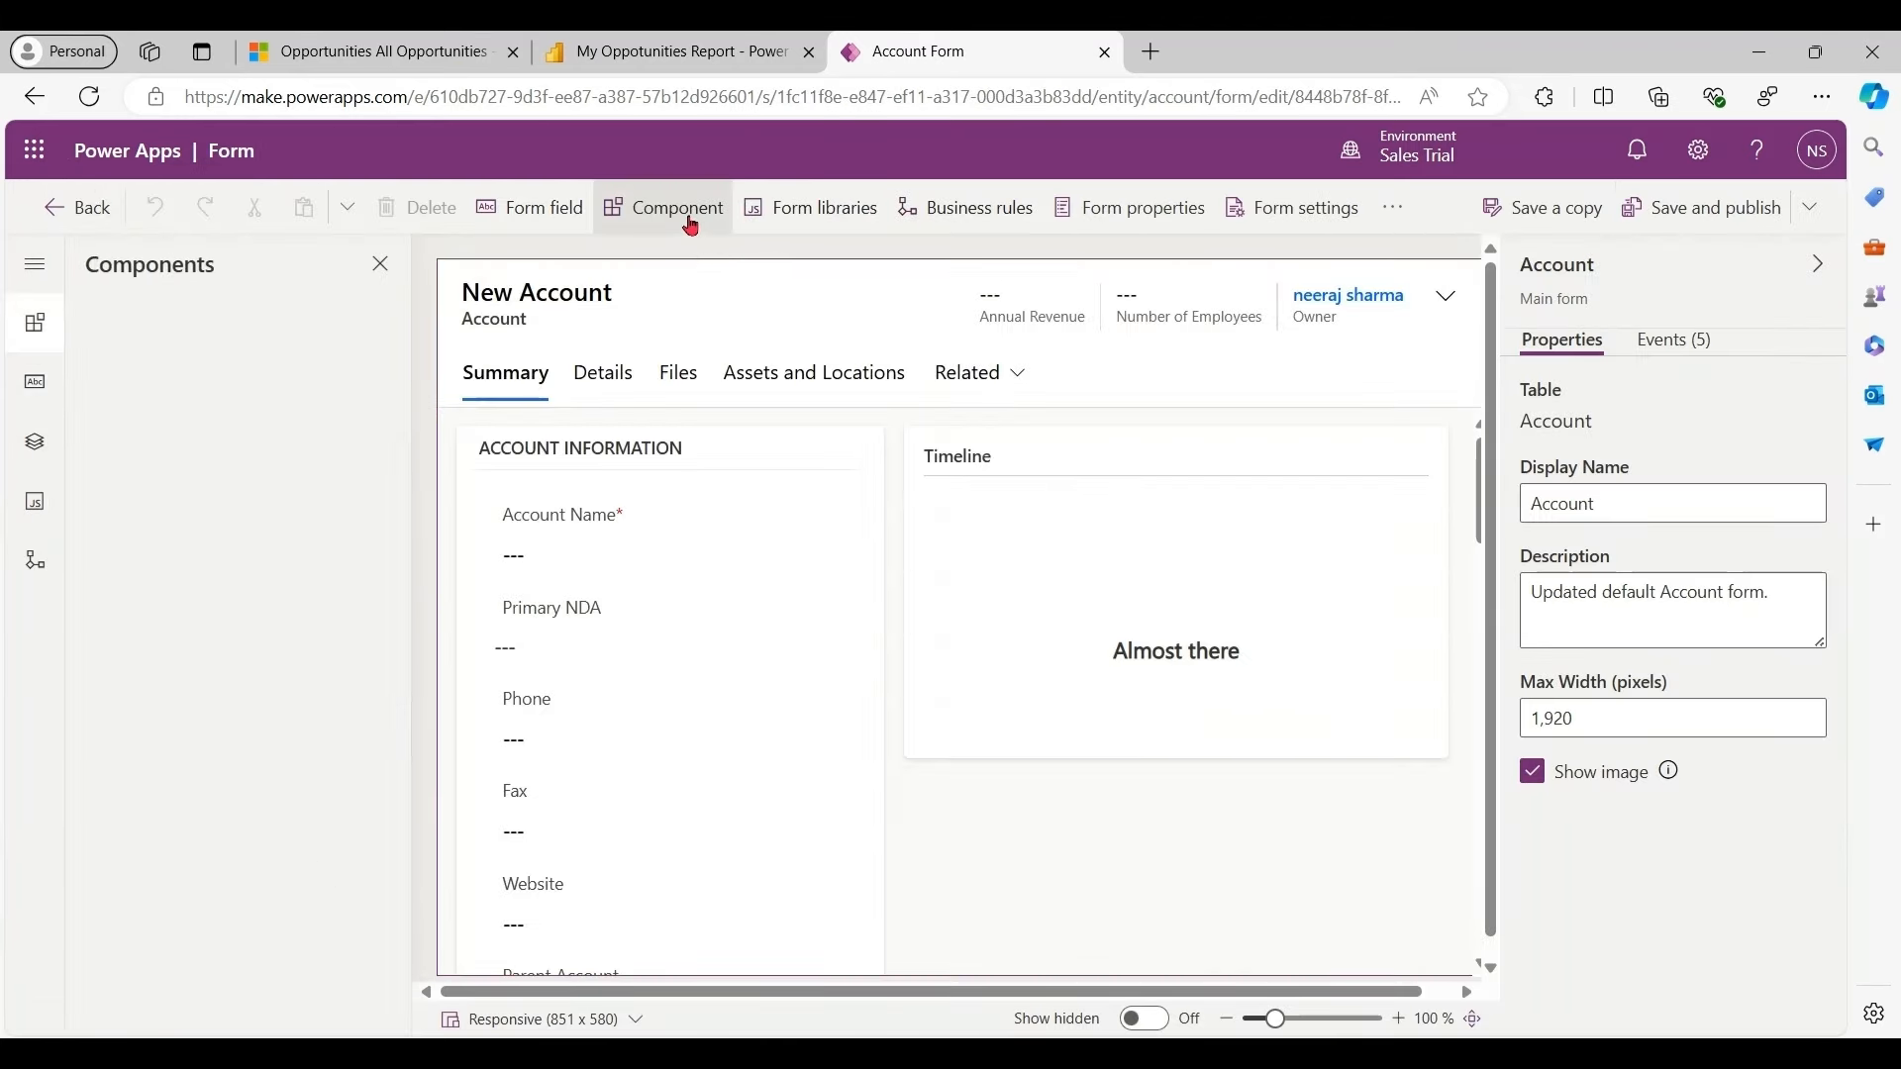
{"action": "left_click", "coordinate": [677, 208]}
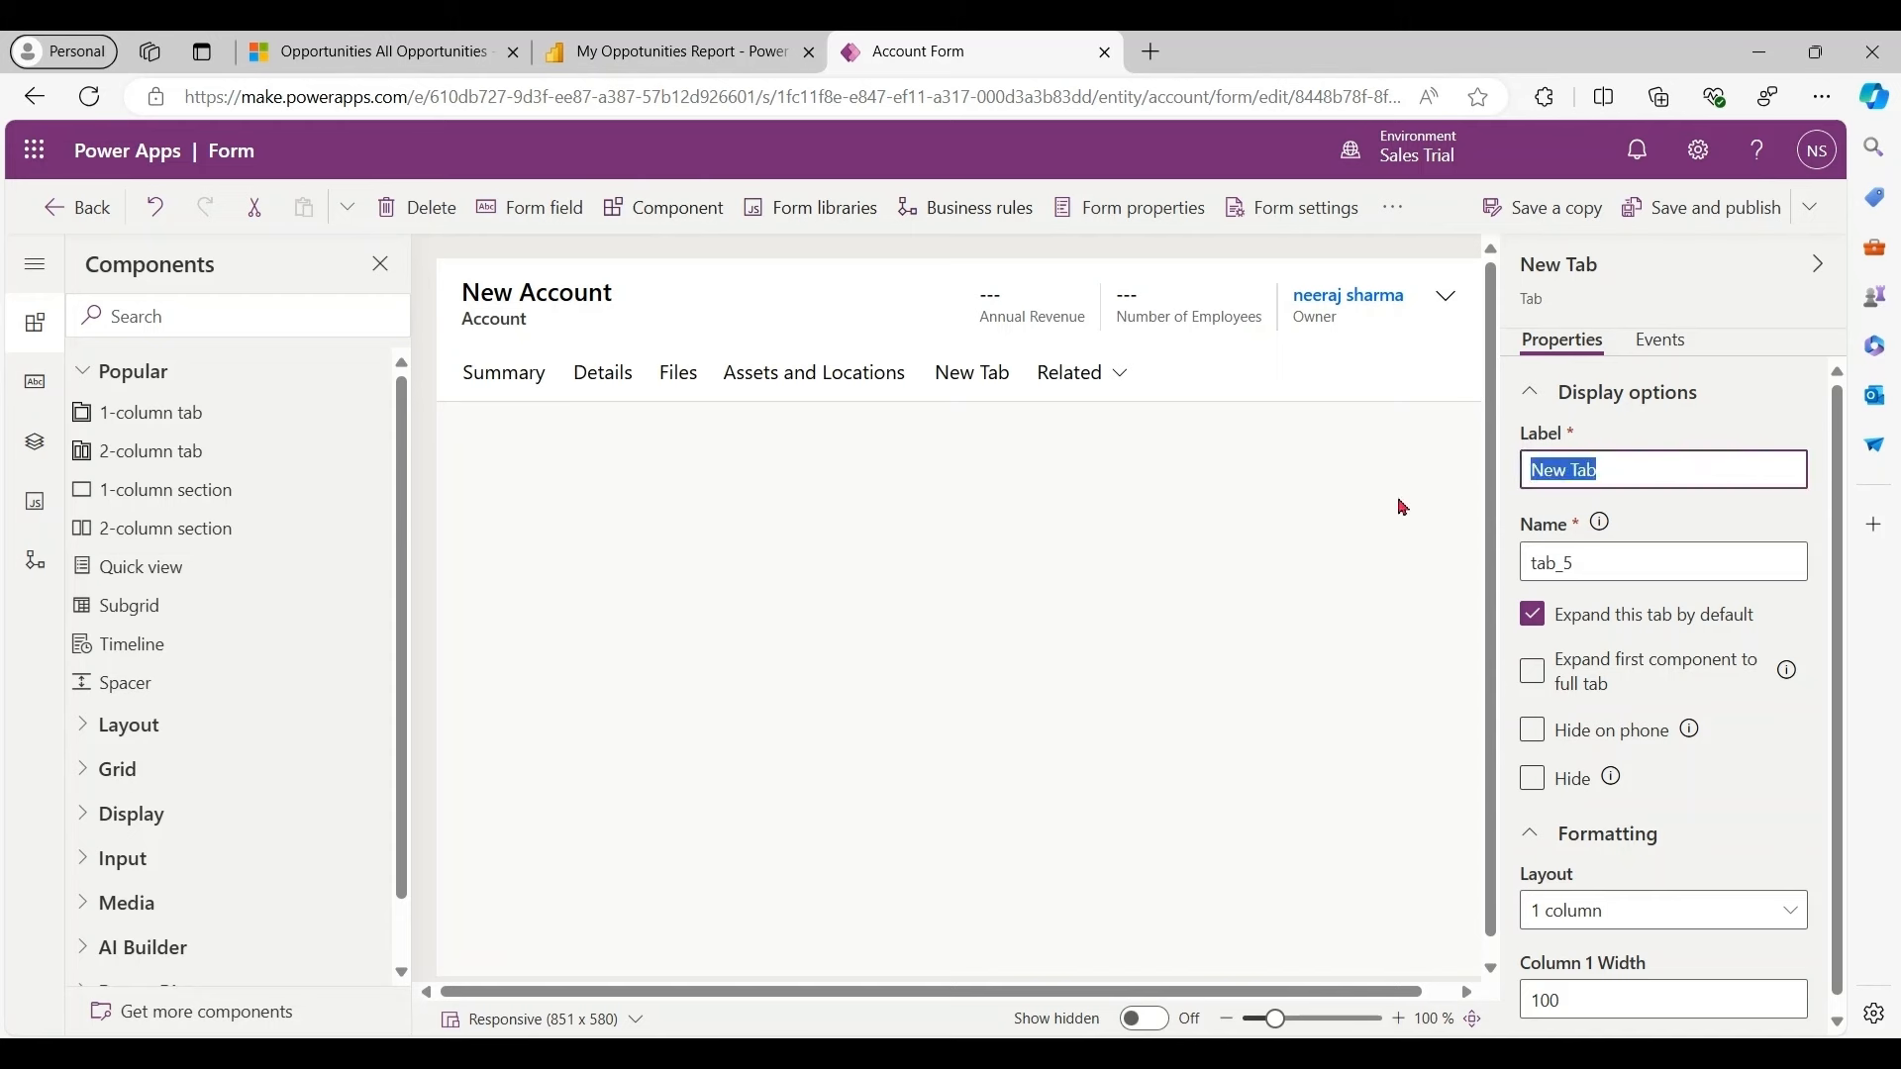
{"action": "type", "text": "Ops Report"}
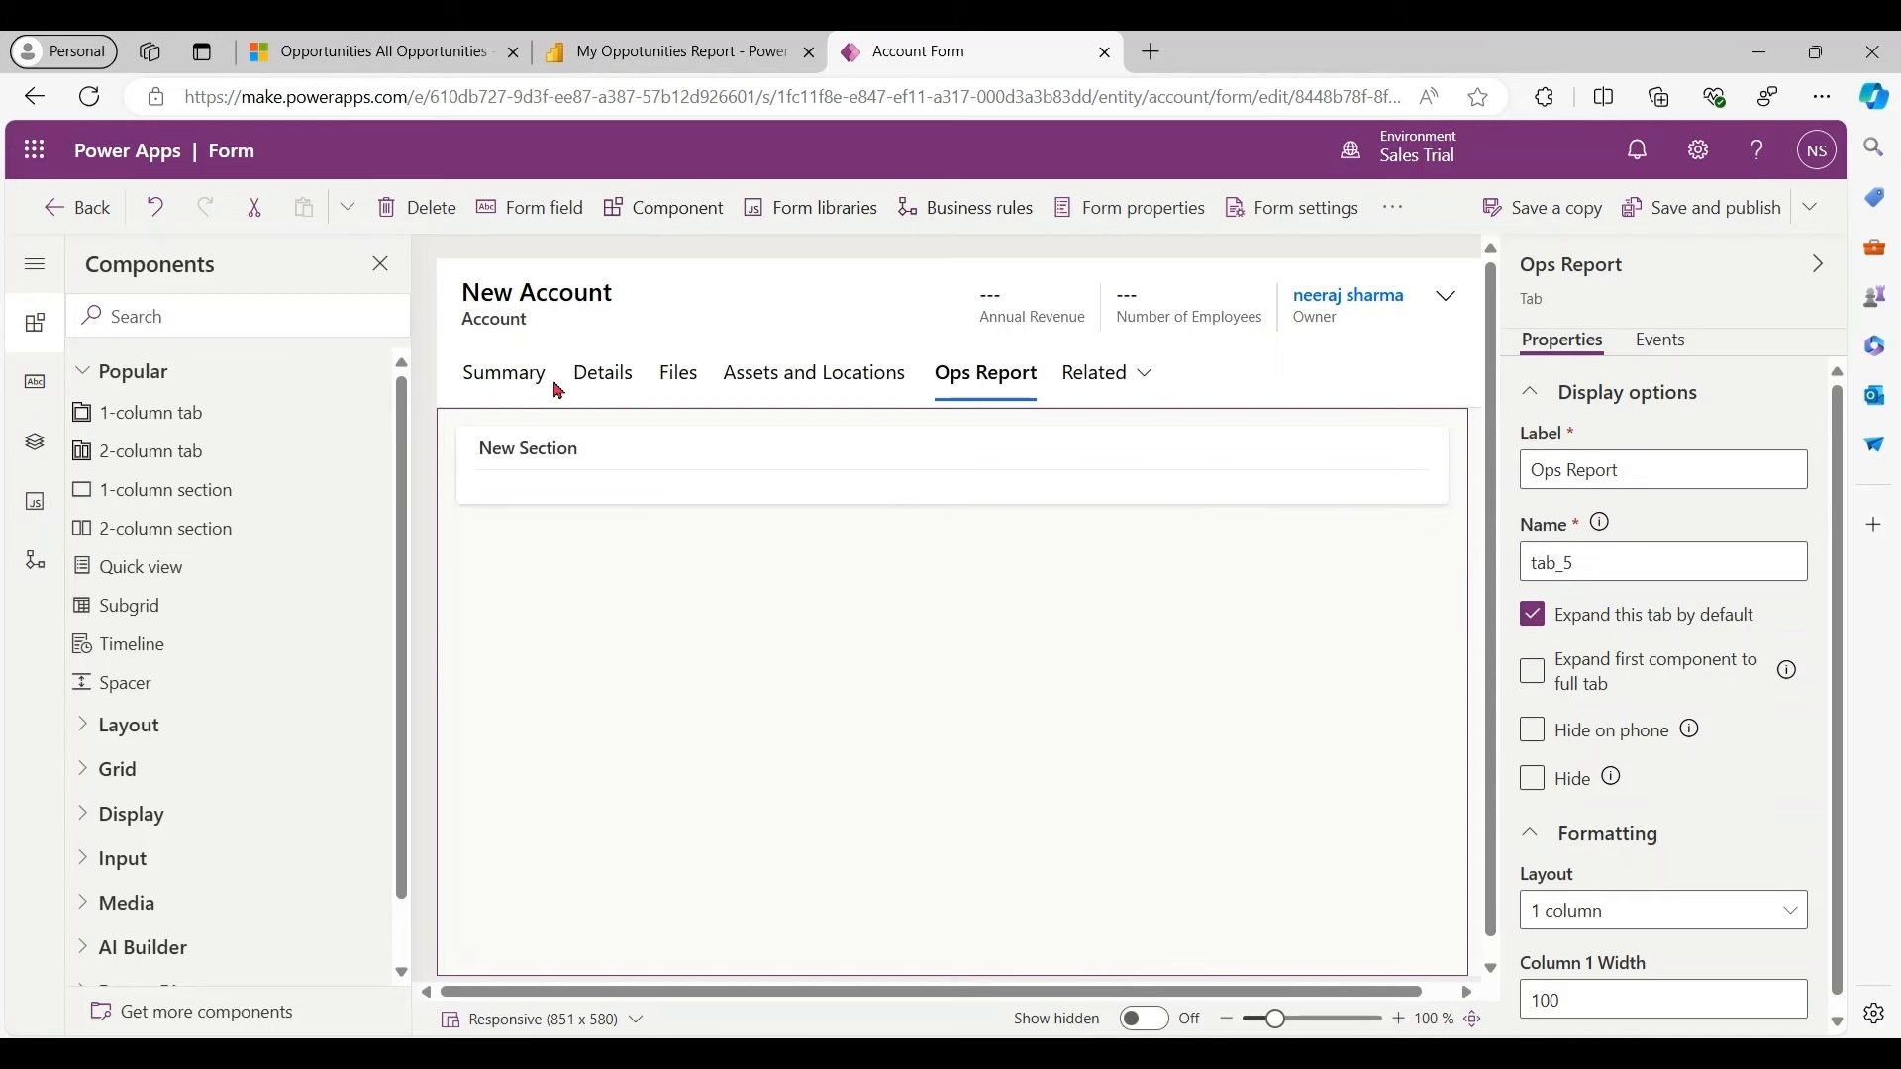
{"action": "type", "text": "power"}
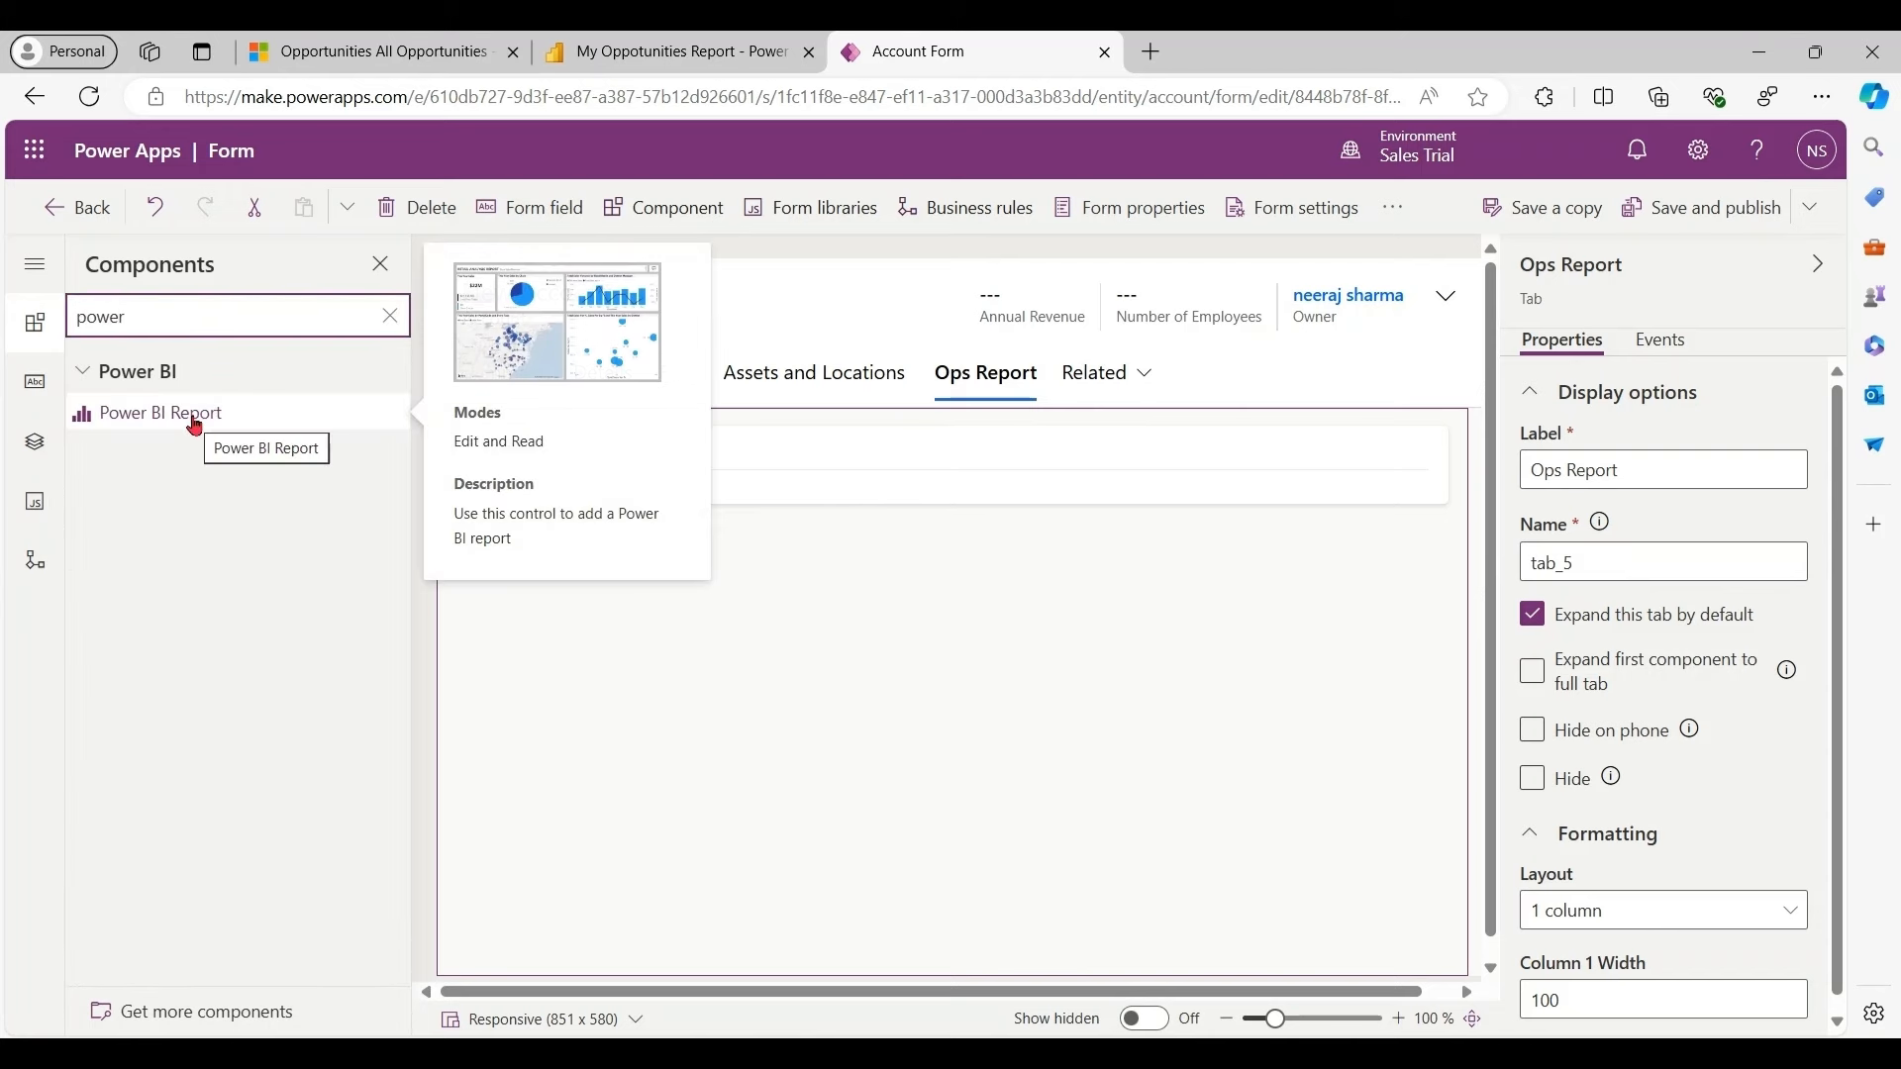
{"action": "left_click", "coordinate": [159, 412]}
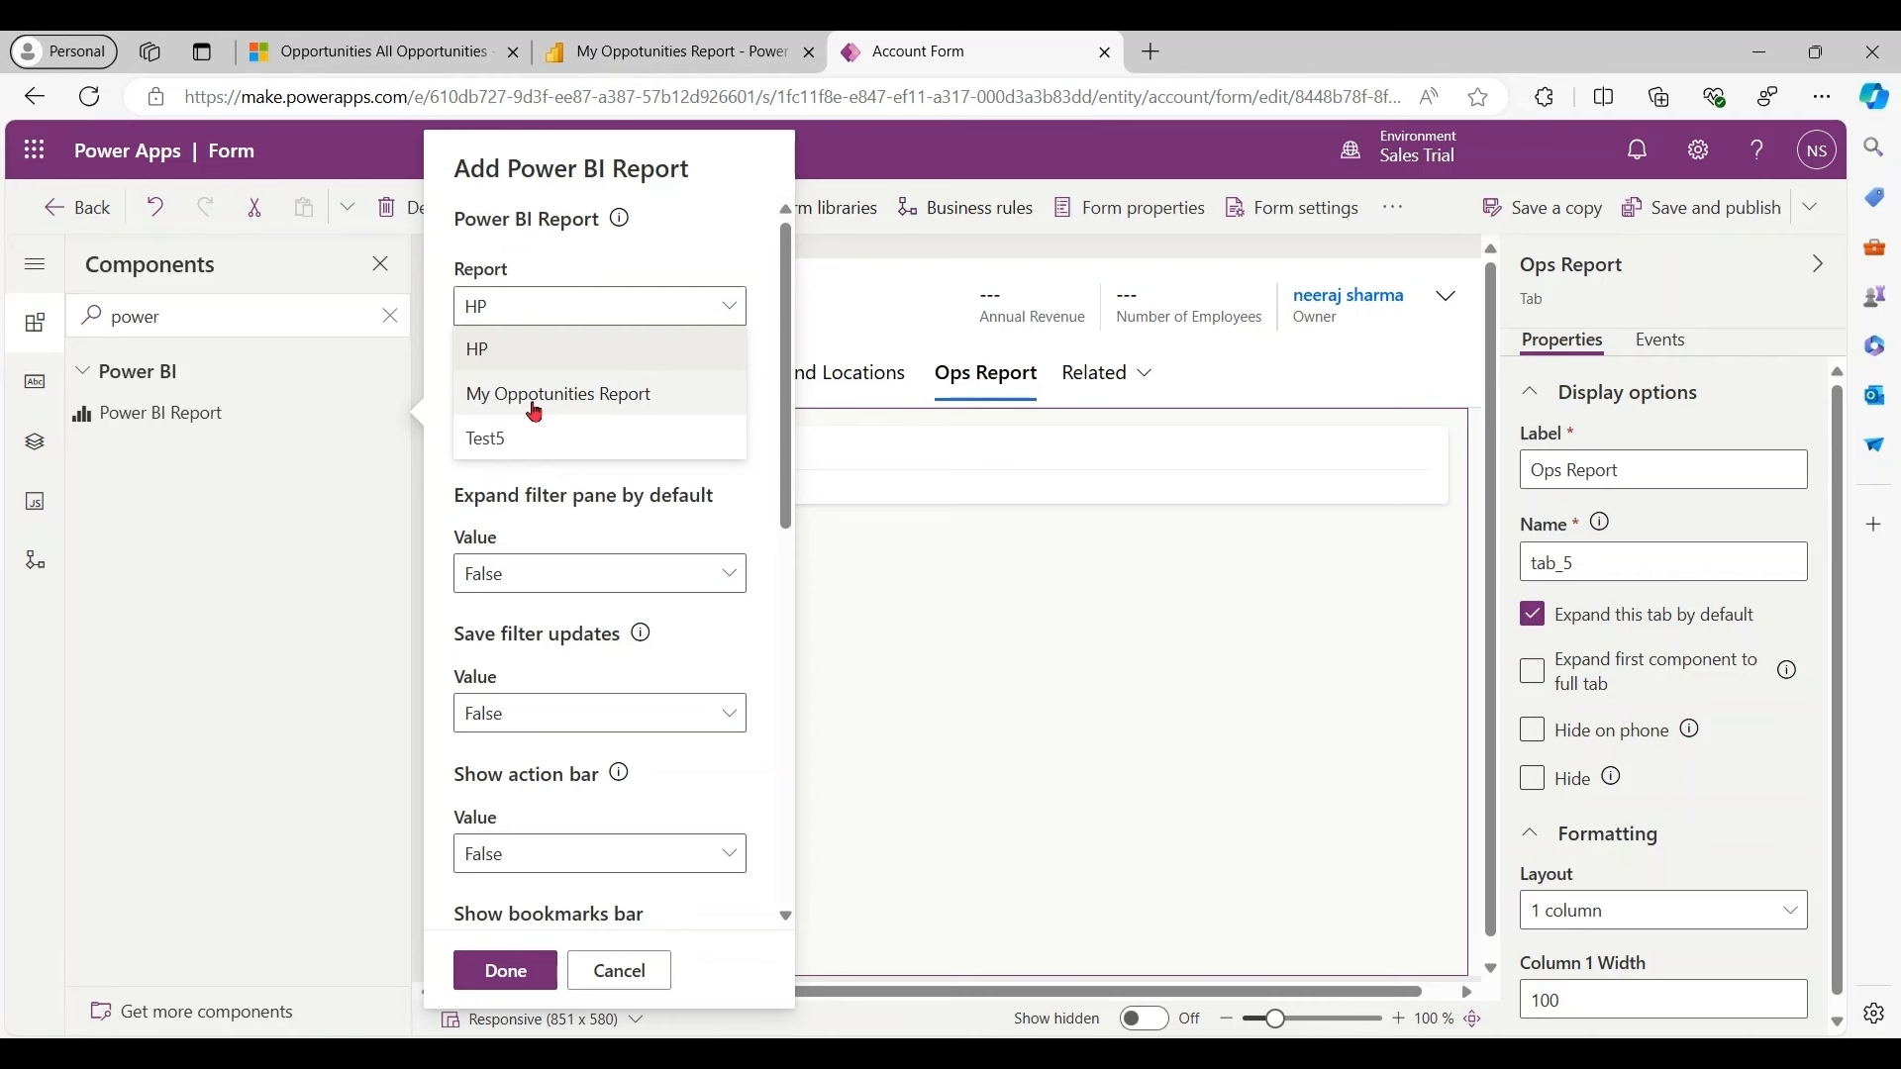
Choose My Oppotunities Report as the report embedded in the Ops Report tab
{"action": "left_click", "coordinate": [558, 392]}
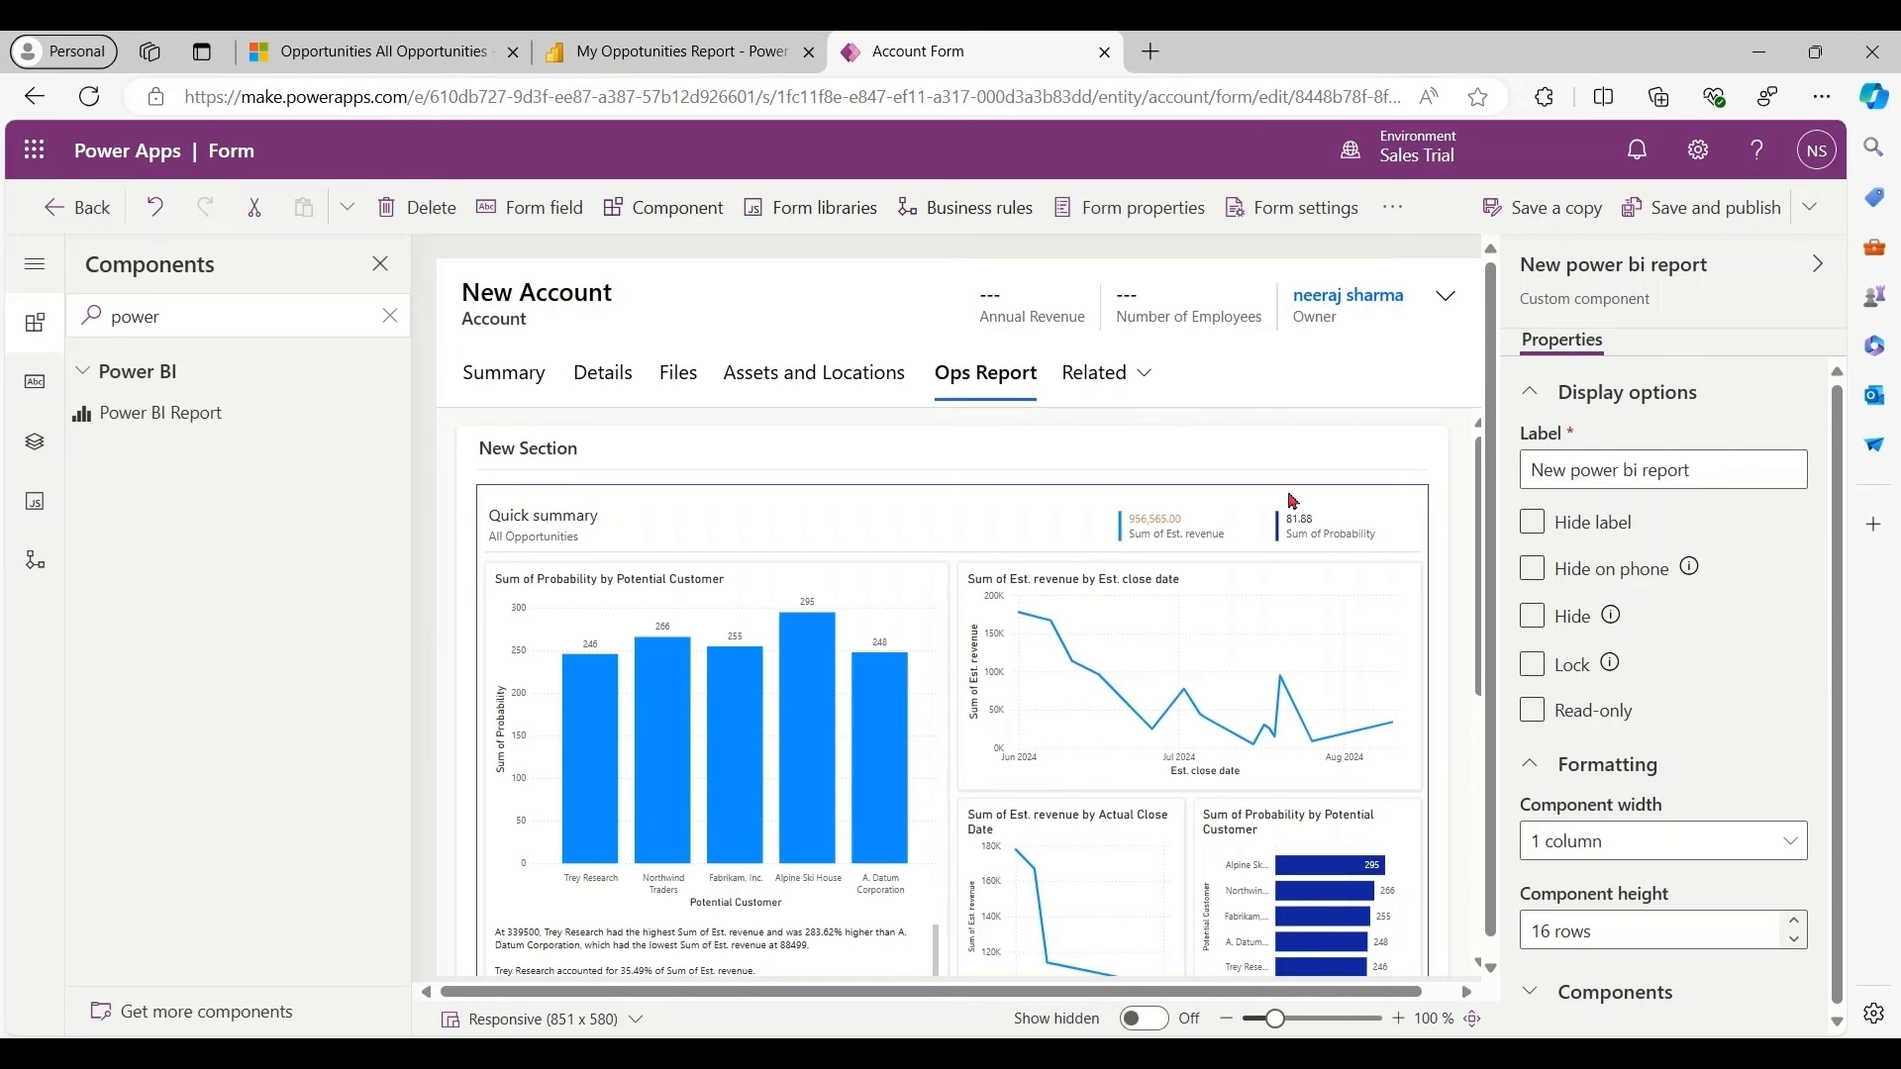
{"action": "mouse_move", "coordinate": [741, 501]}
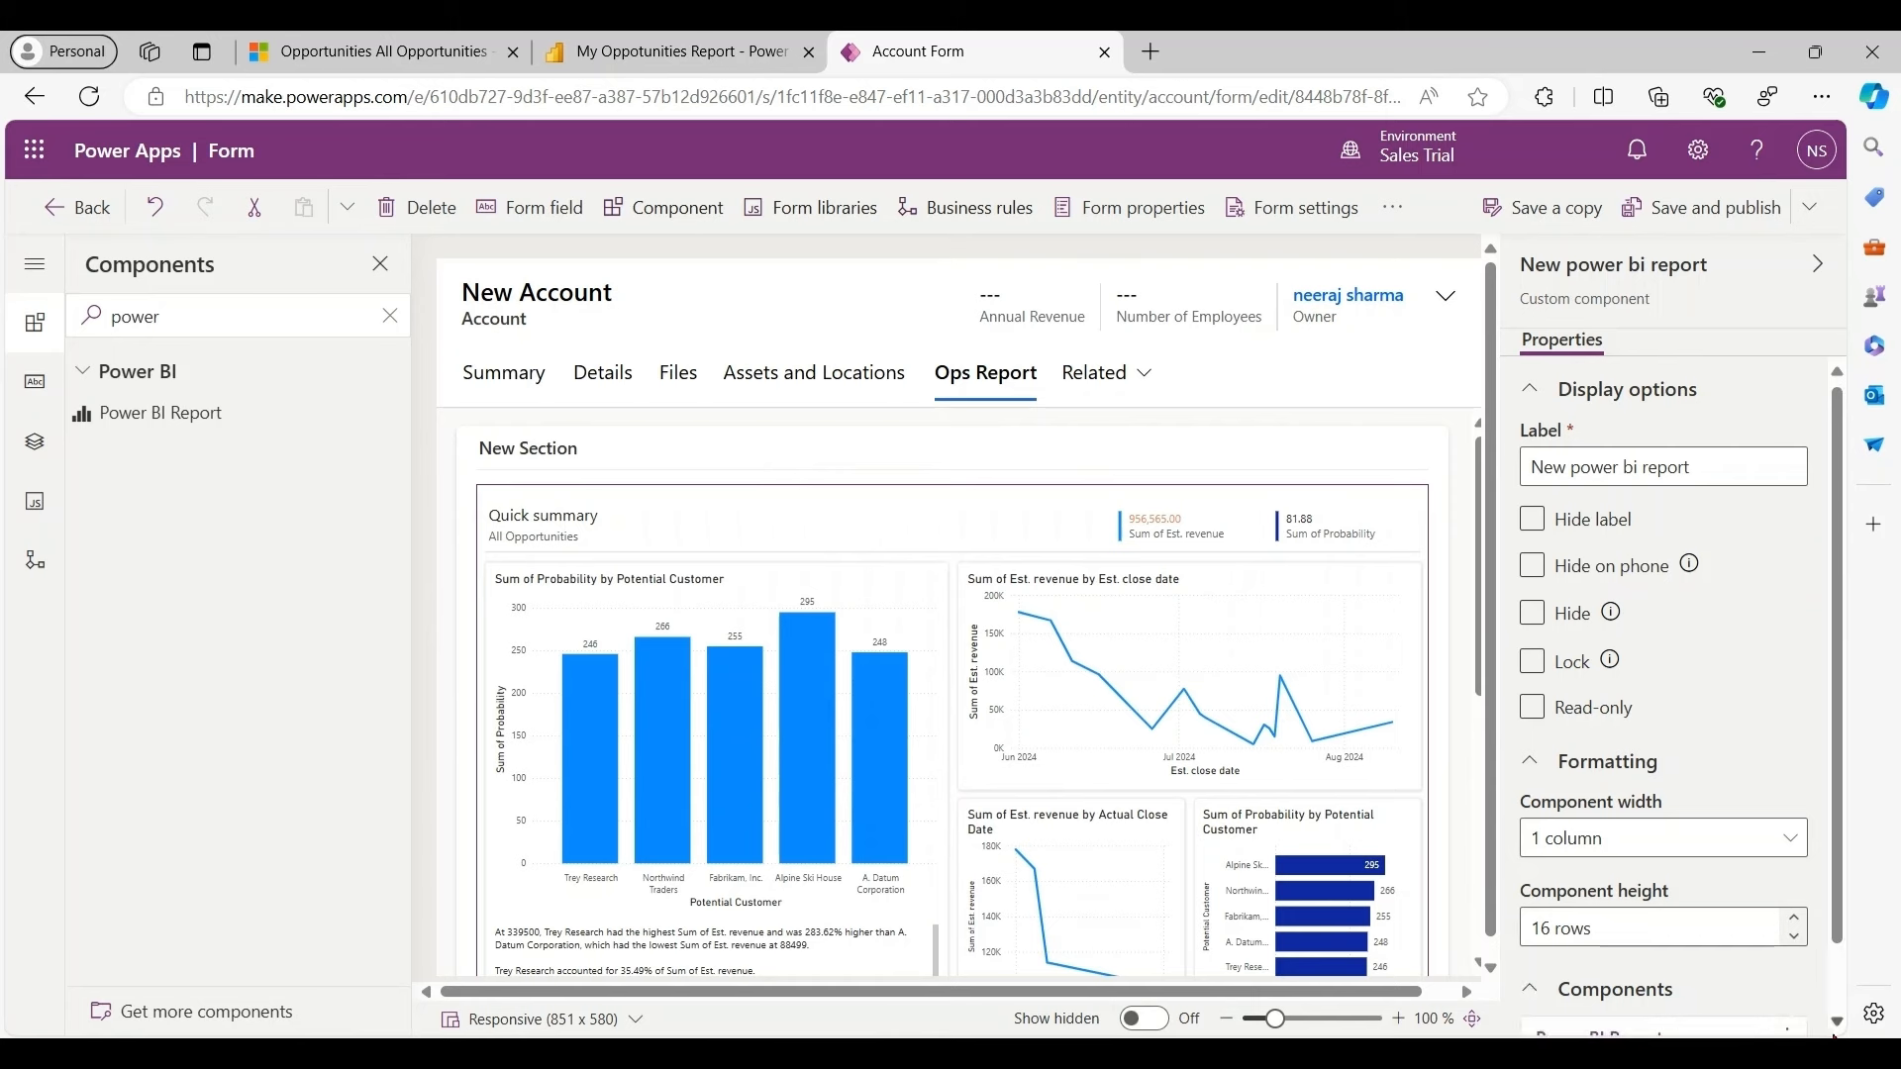
Edit the Power BI Report component to set Show filter pane and Show action bar to True
{"action": "left_click", "coordinate": [1786, 962]}
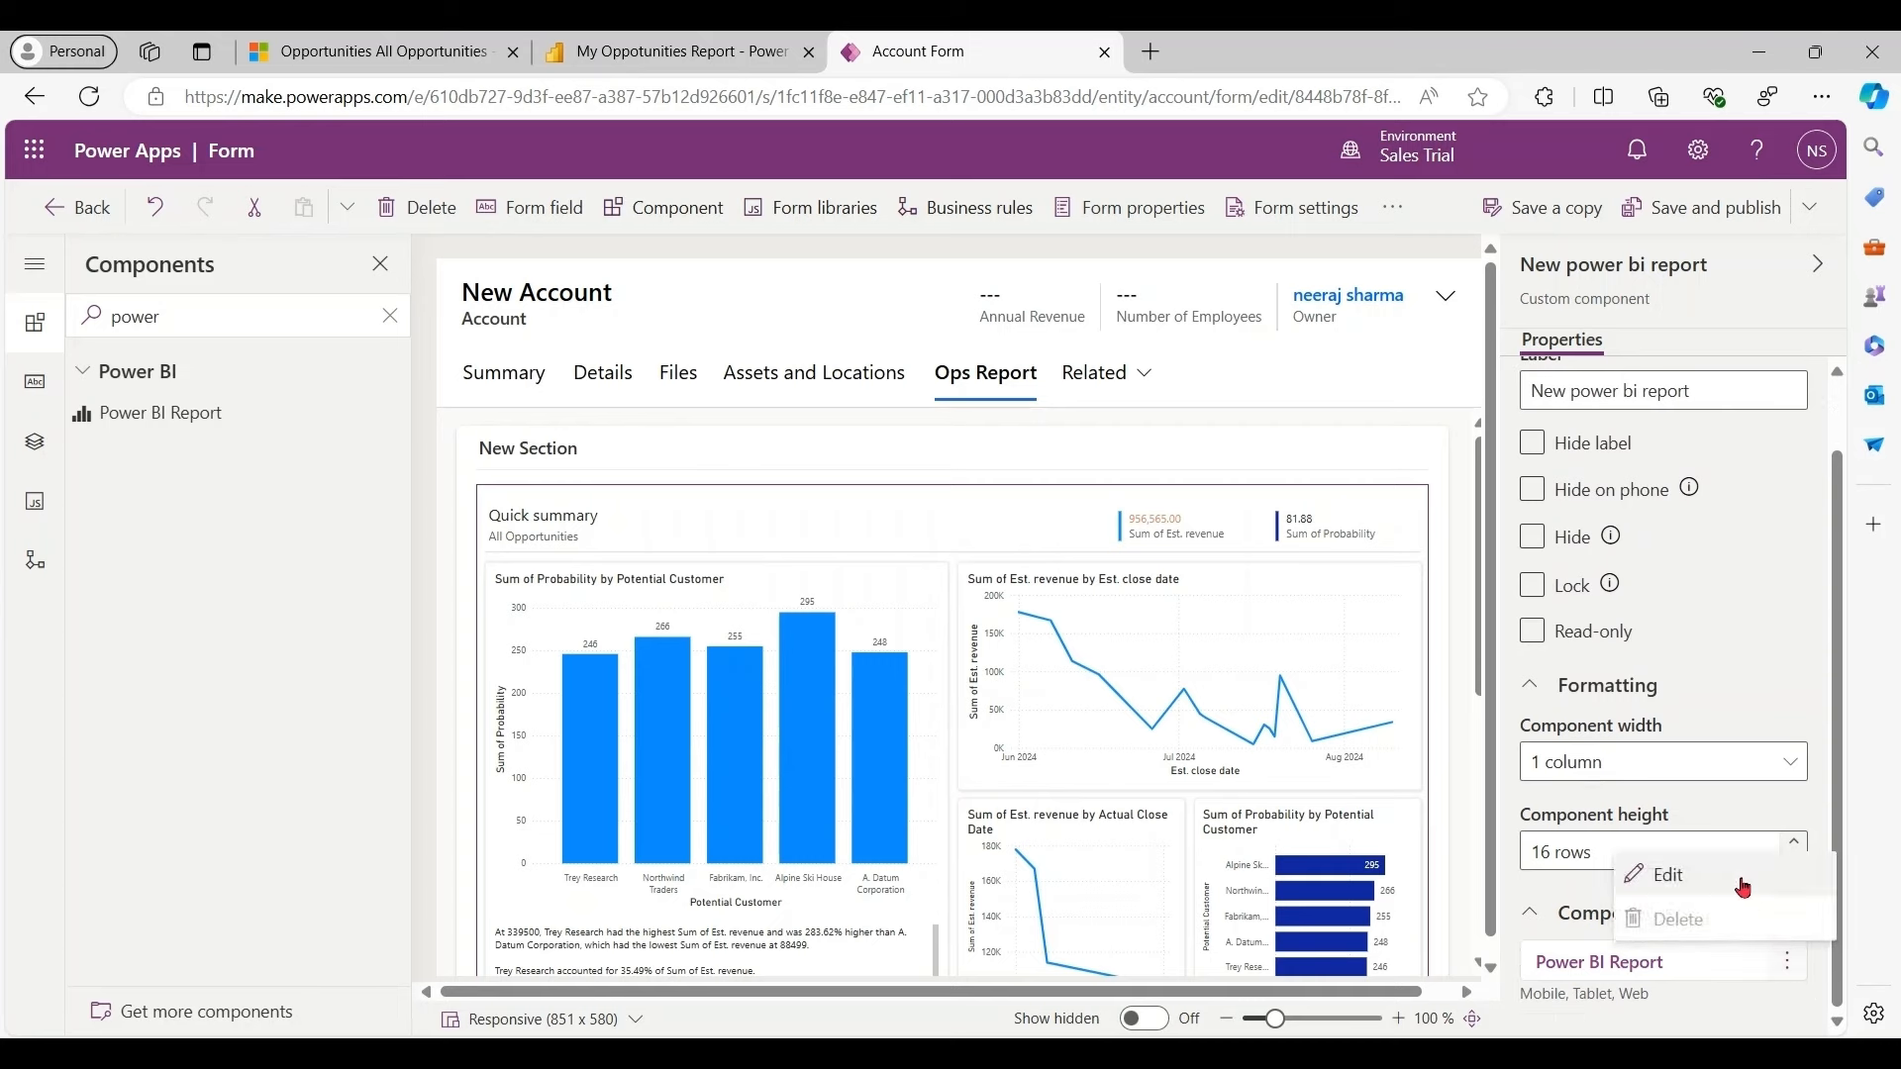
{"action": "left_click", "coordinate": [1667, 873]}
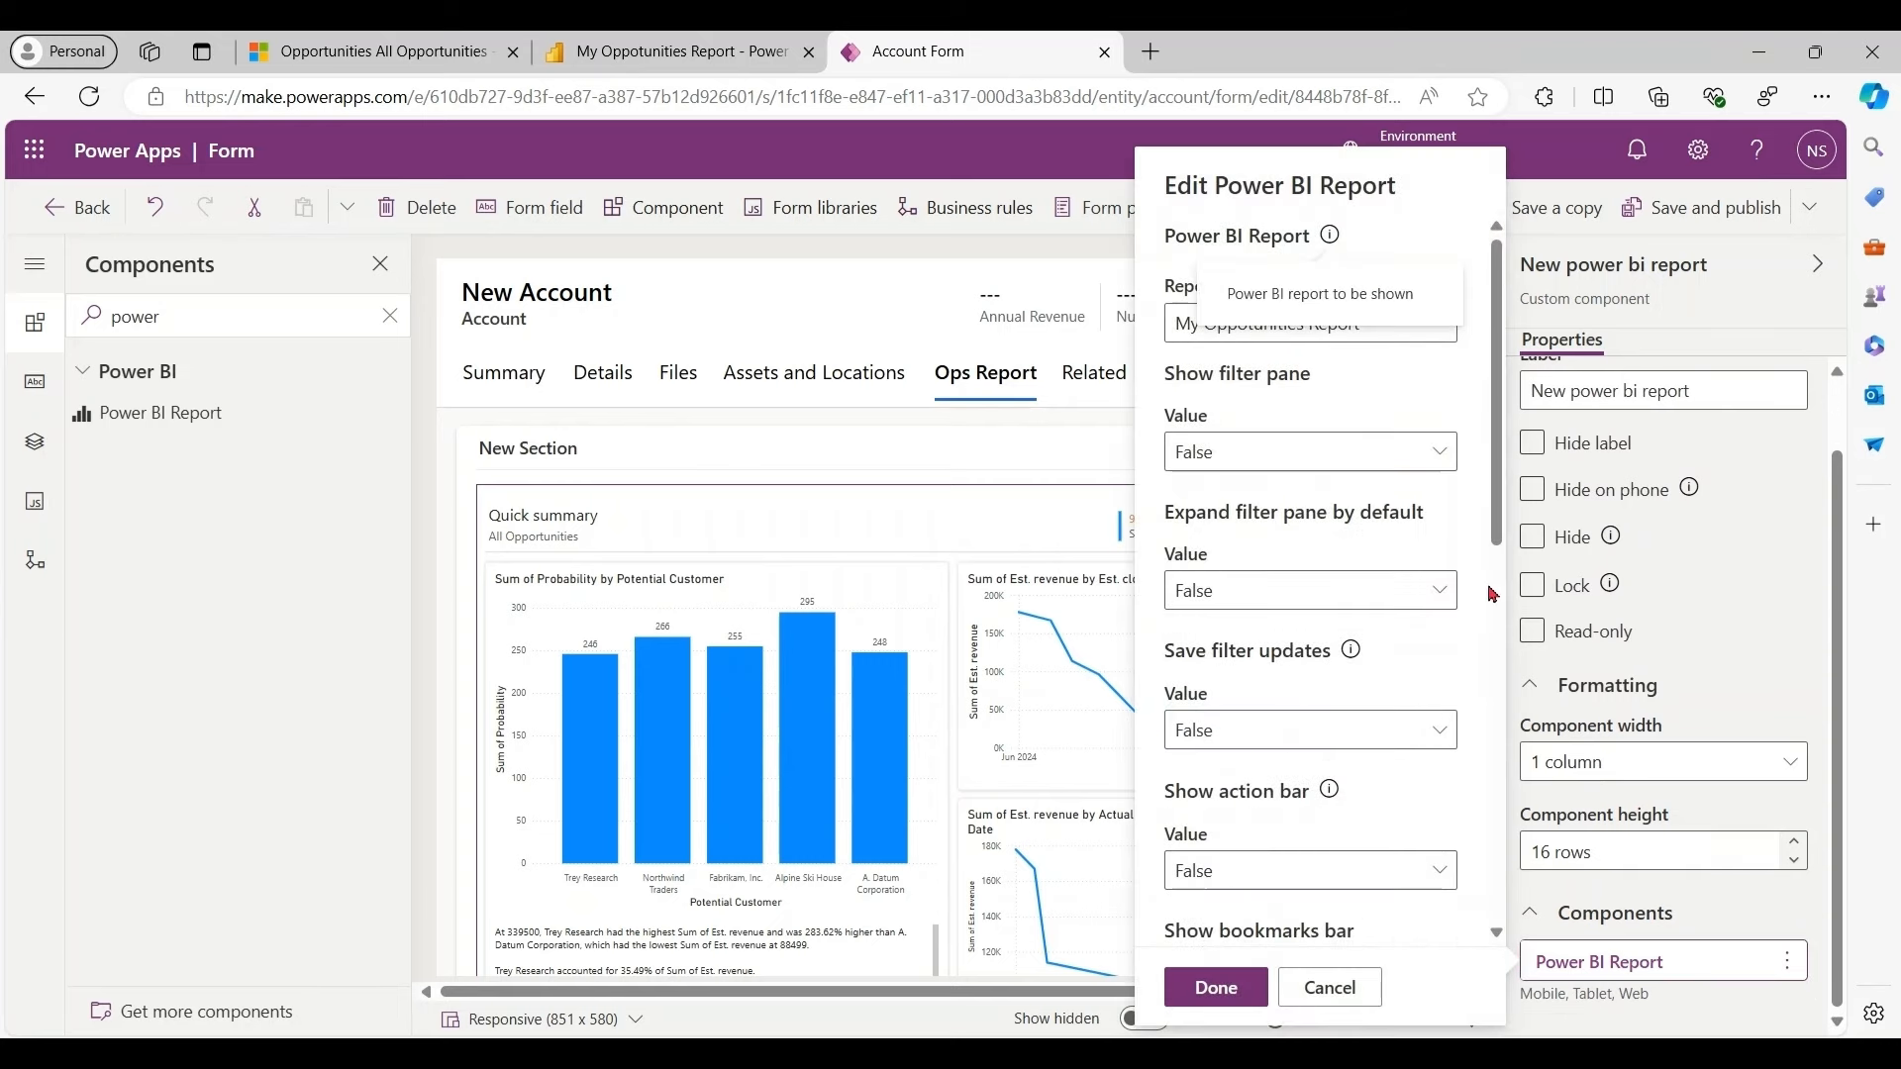
{"action": "left_click", "coordinate": [1308, 451]}
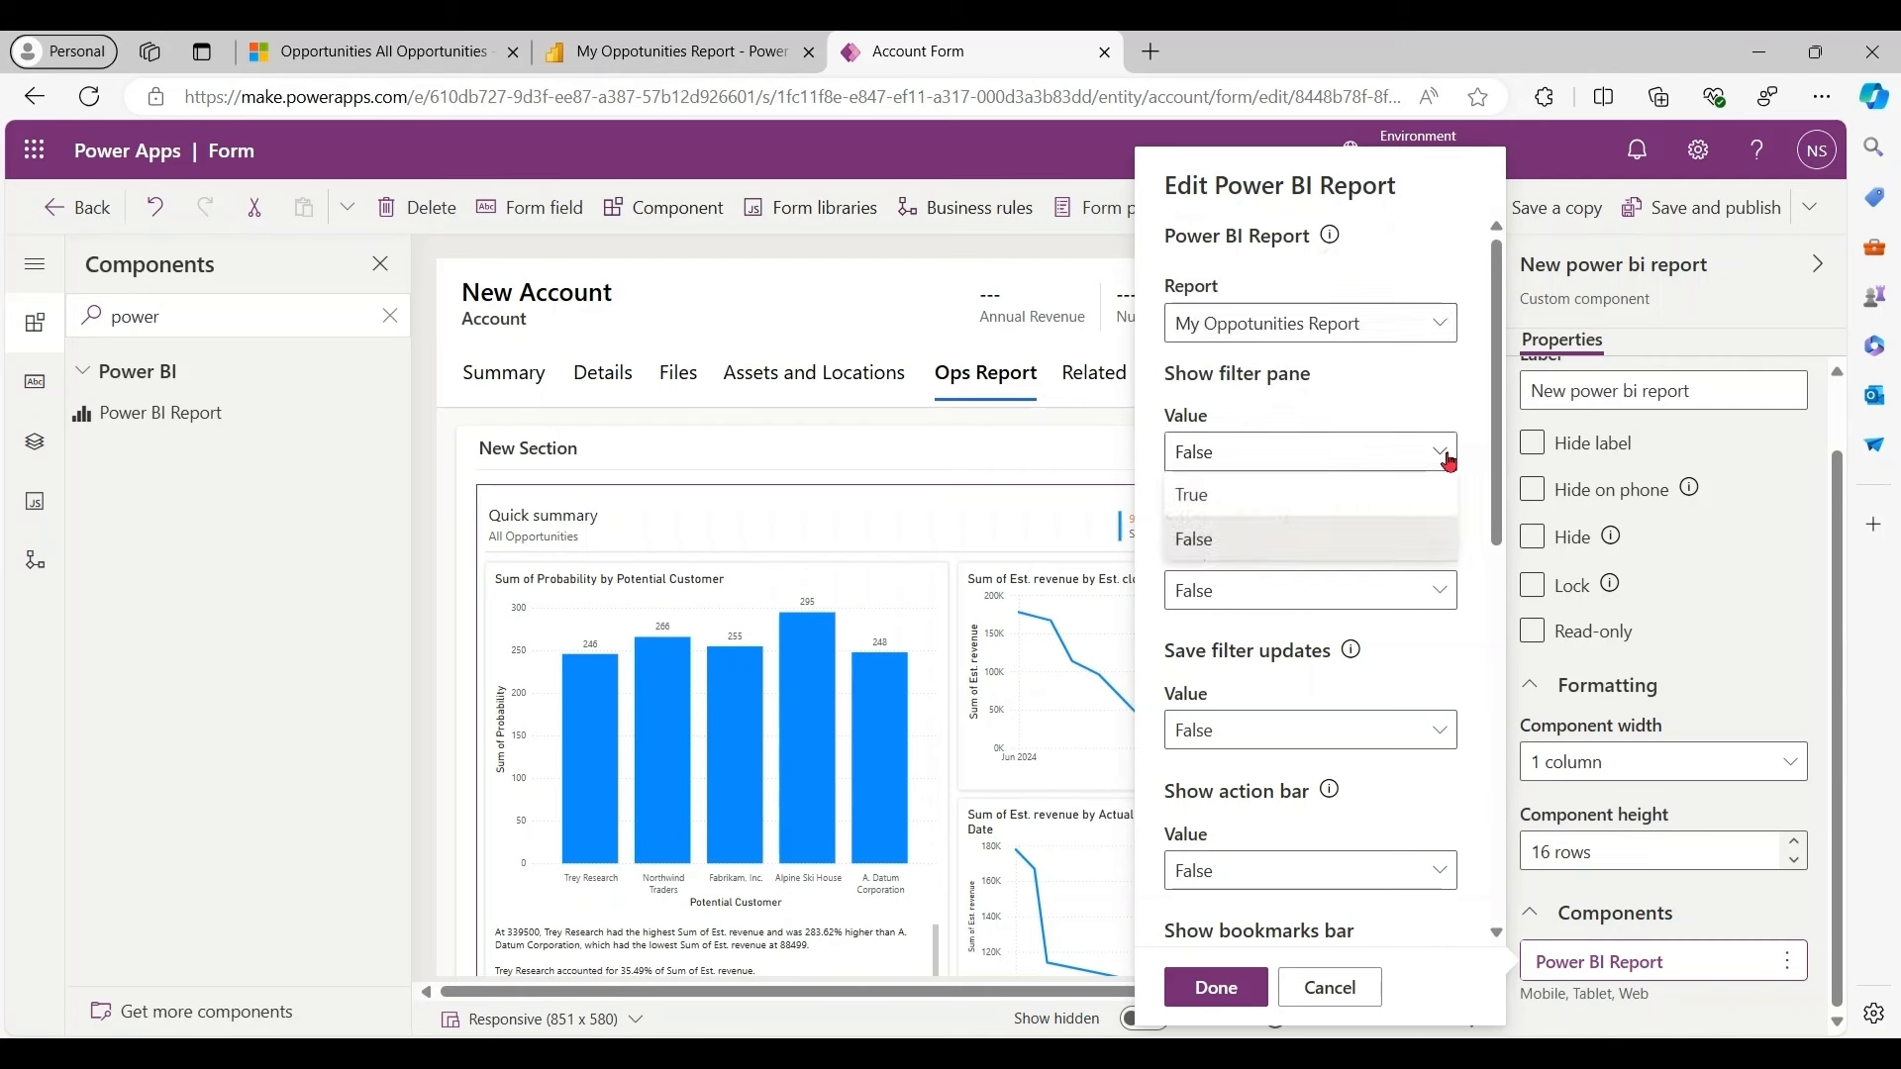
{"action": "left_click", "coordinate": [1192, 495]}
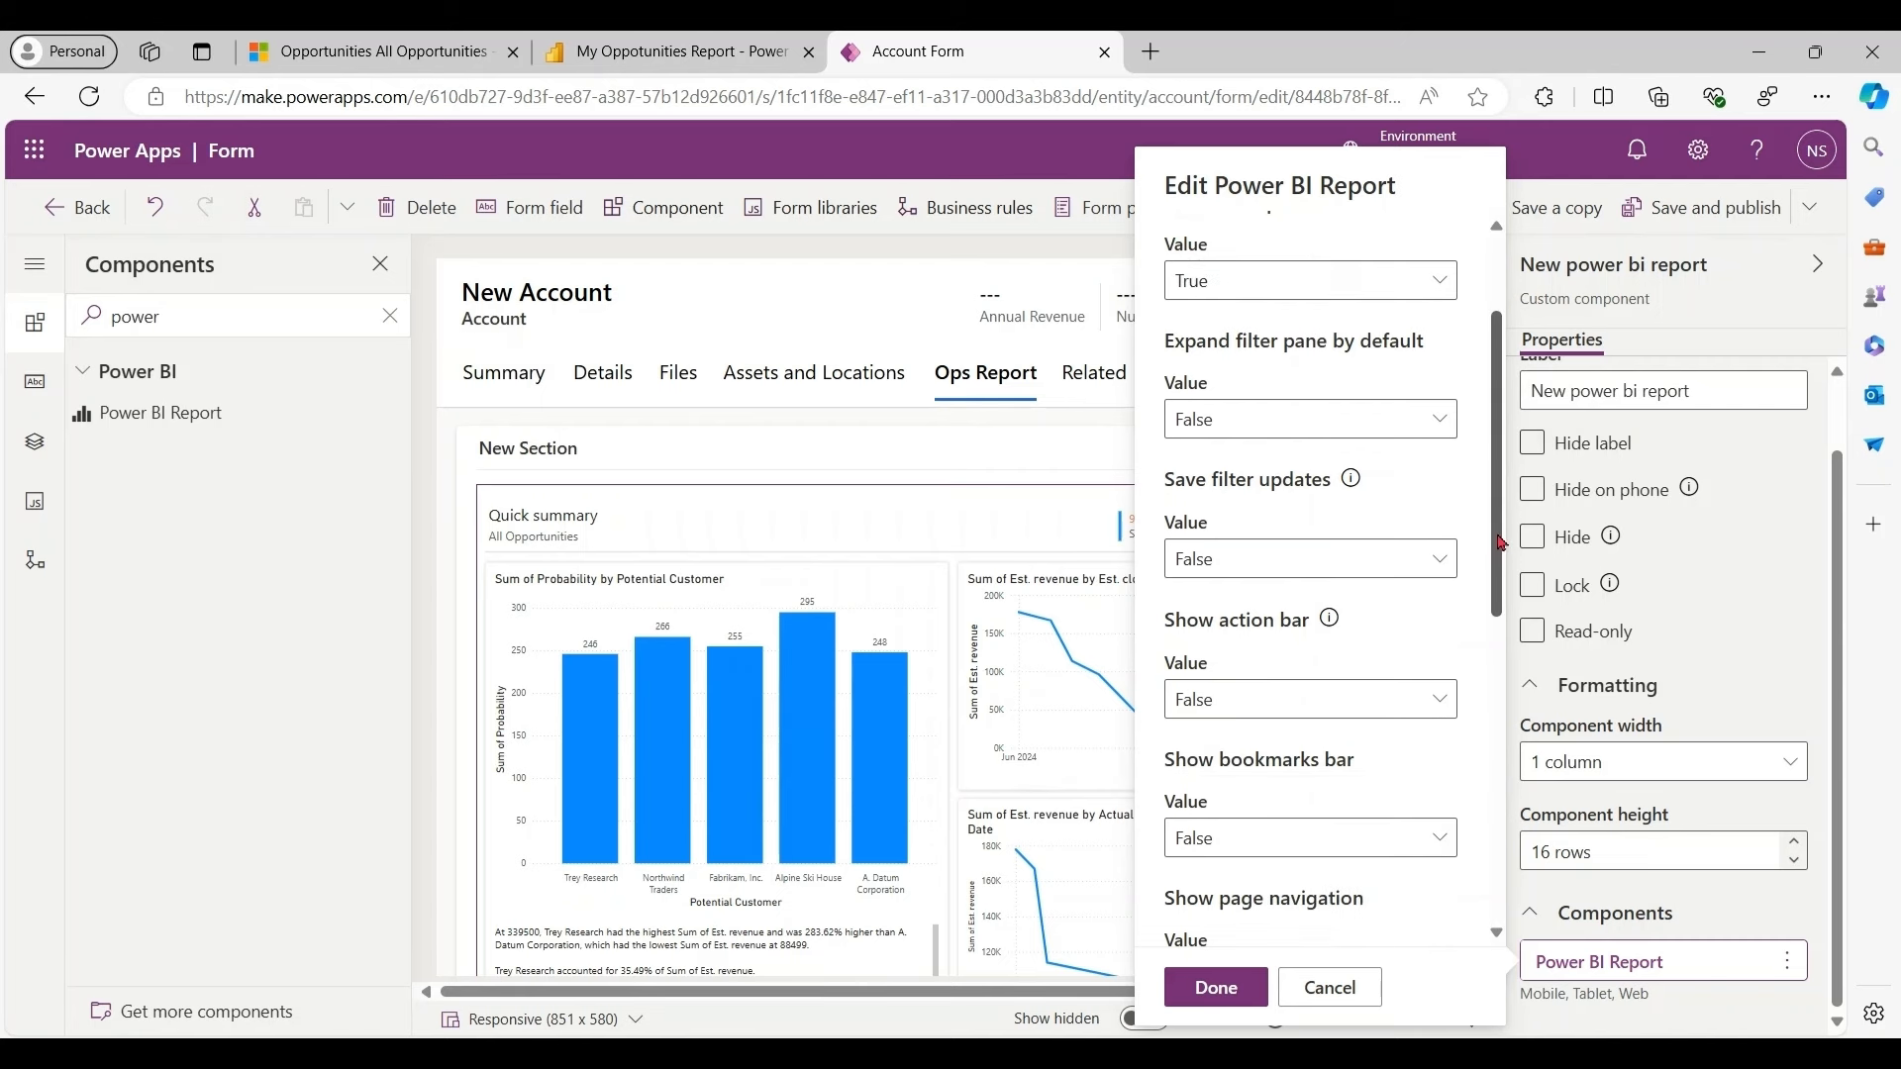
{"action": "scroll", "scroll_direction": "down", "scroll_amount": 3}
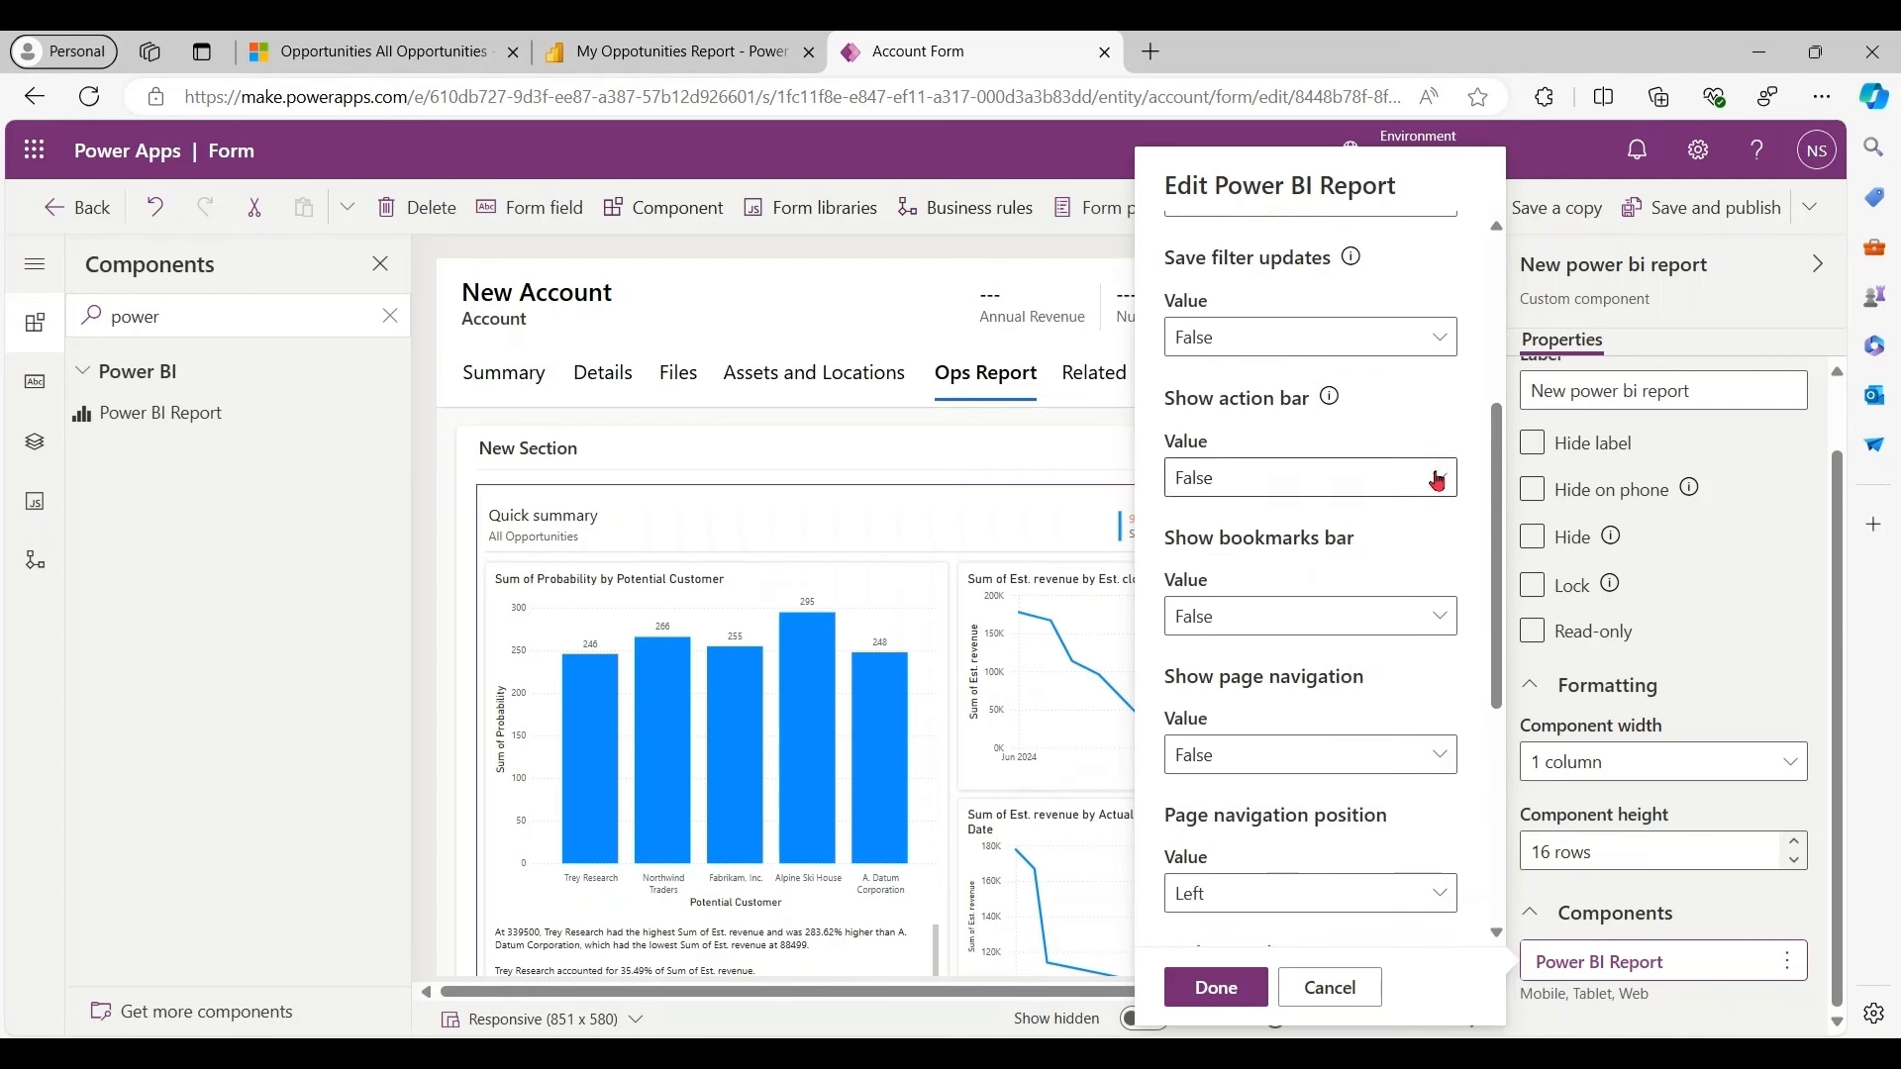
{"action": "left_click", "coordinate": [1309, 477]}
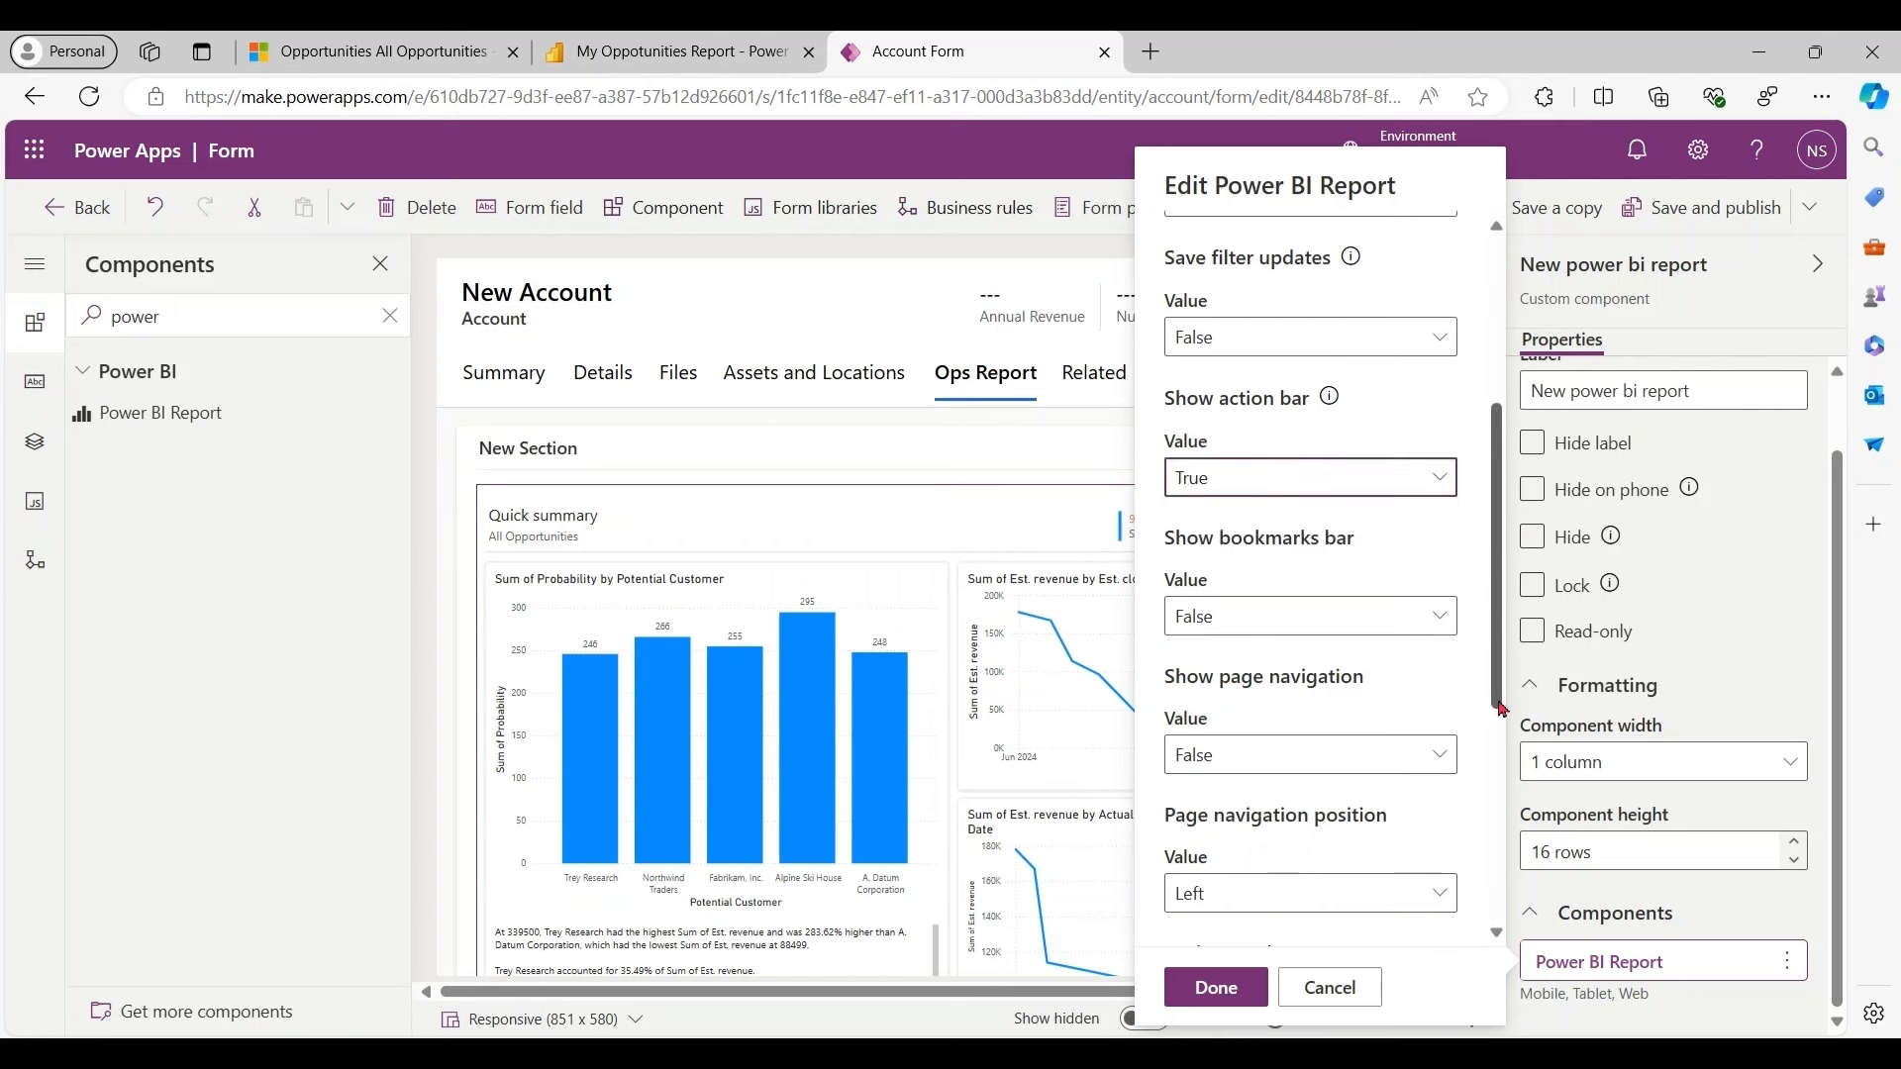
{"action": "scroll", "scroll_direction": "down", "scroll_amount": 3}
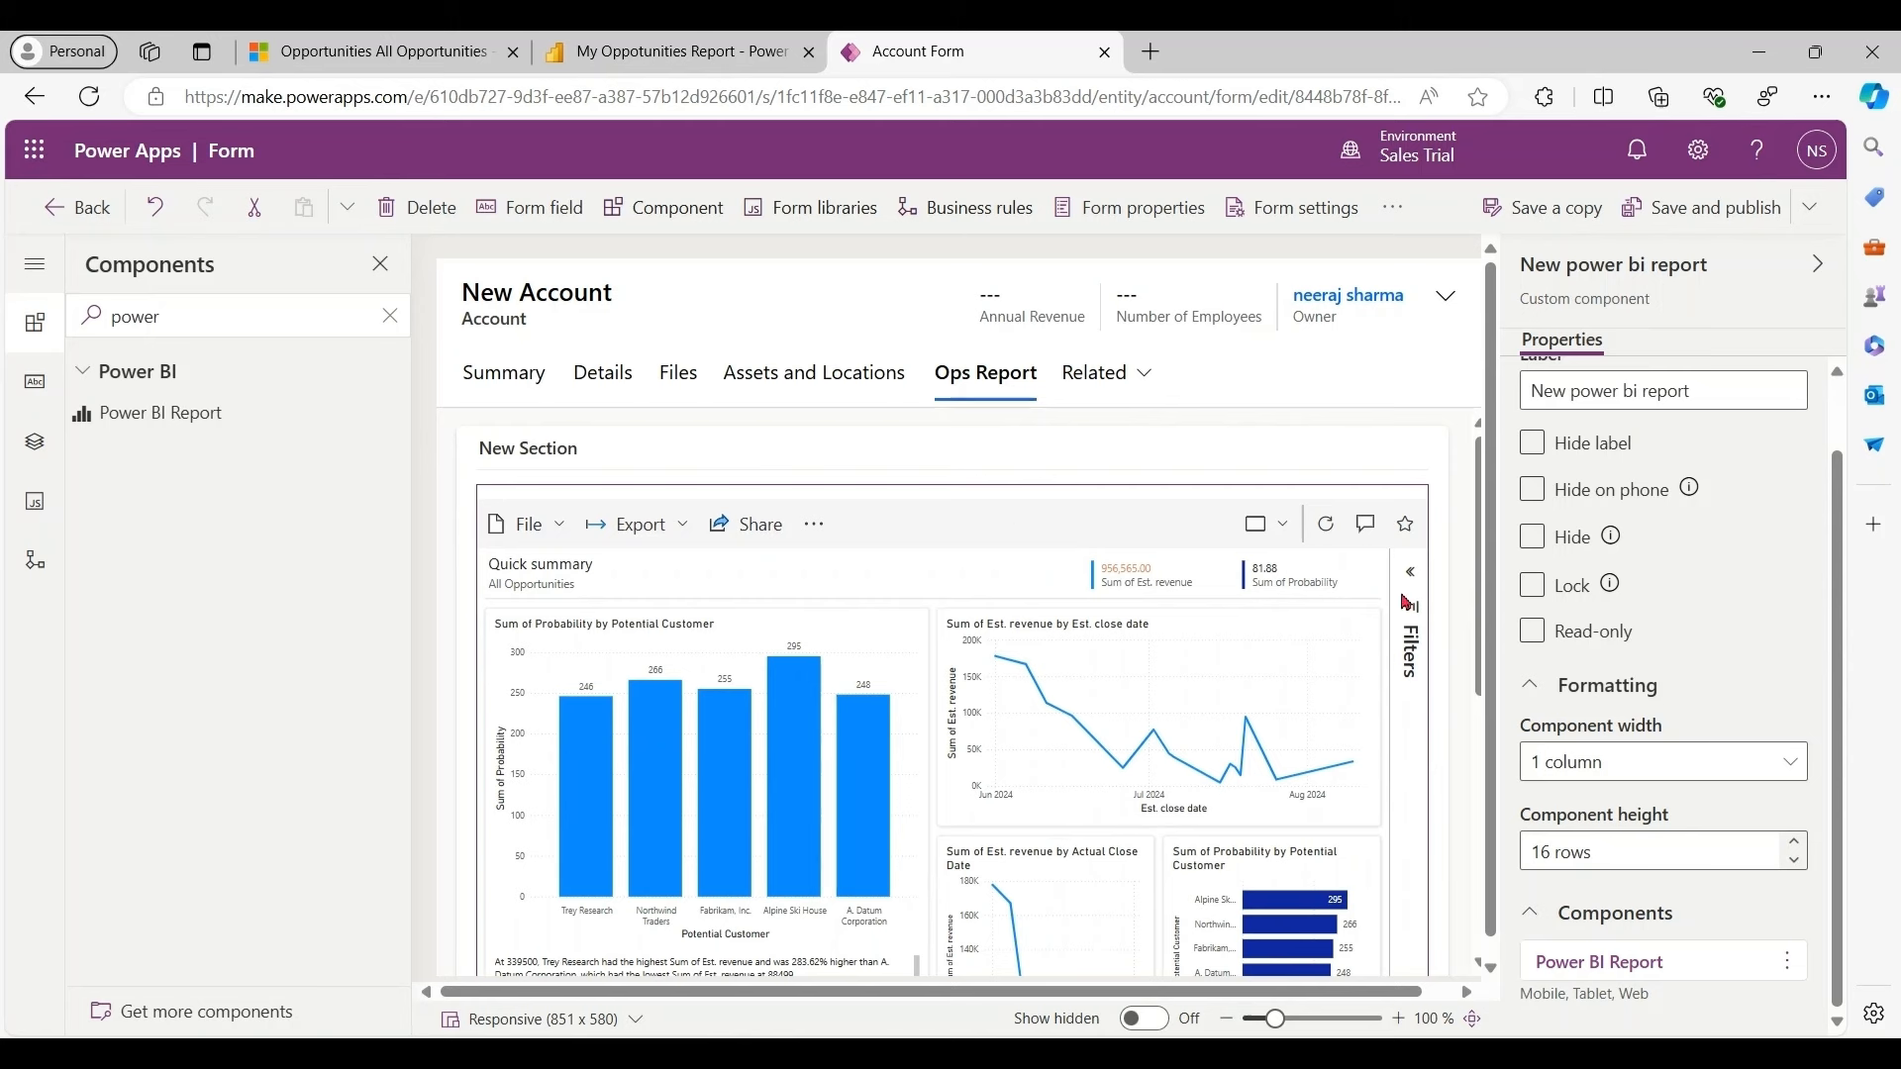
{"action": "mouse_move", "coordinate": [1714, 208]}
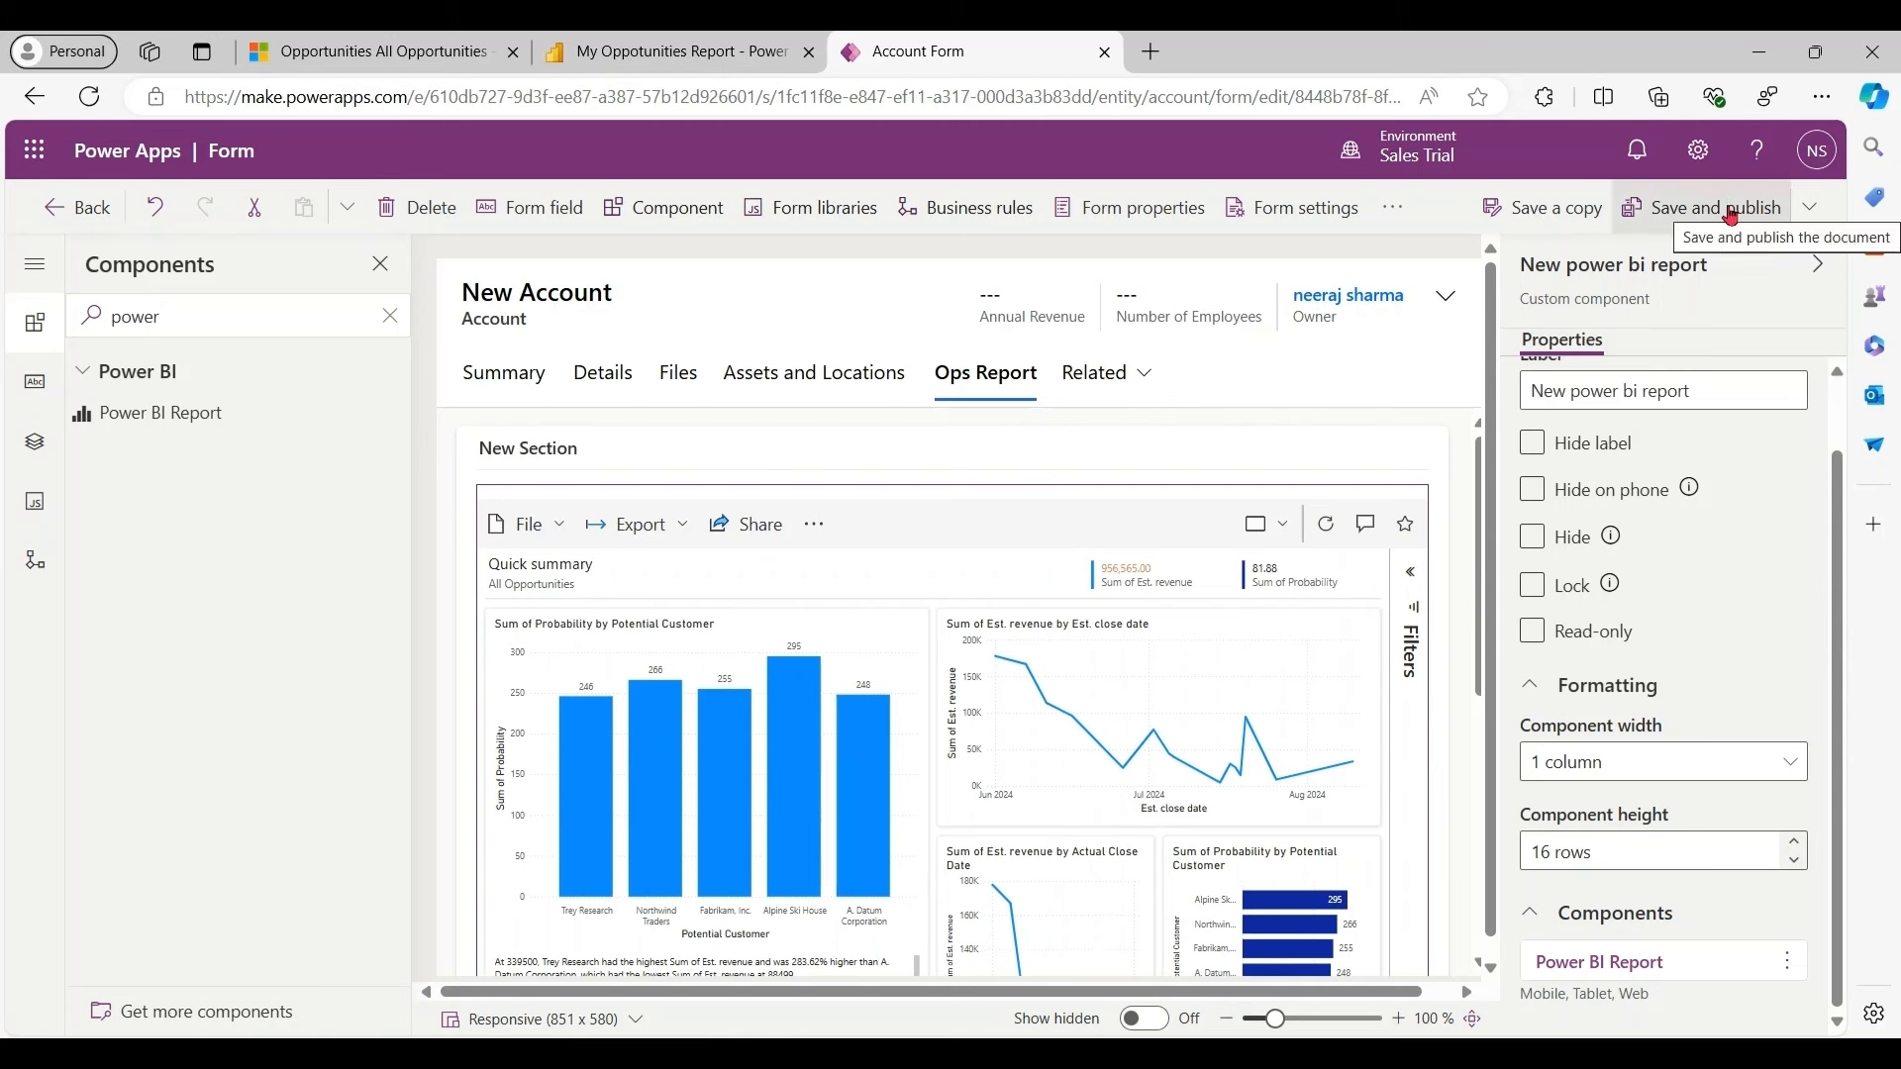
{"action": "mouse_move", "coordinate": [1792, 352]}
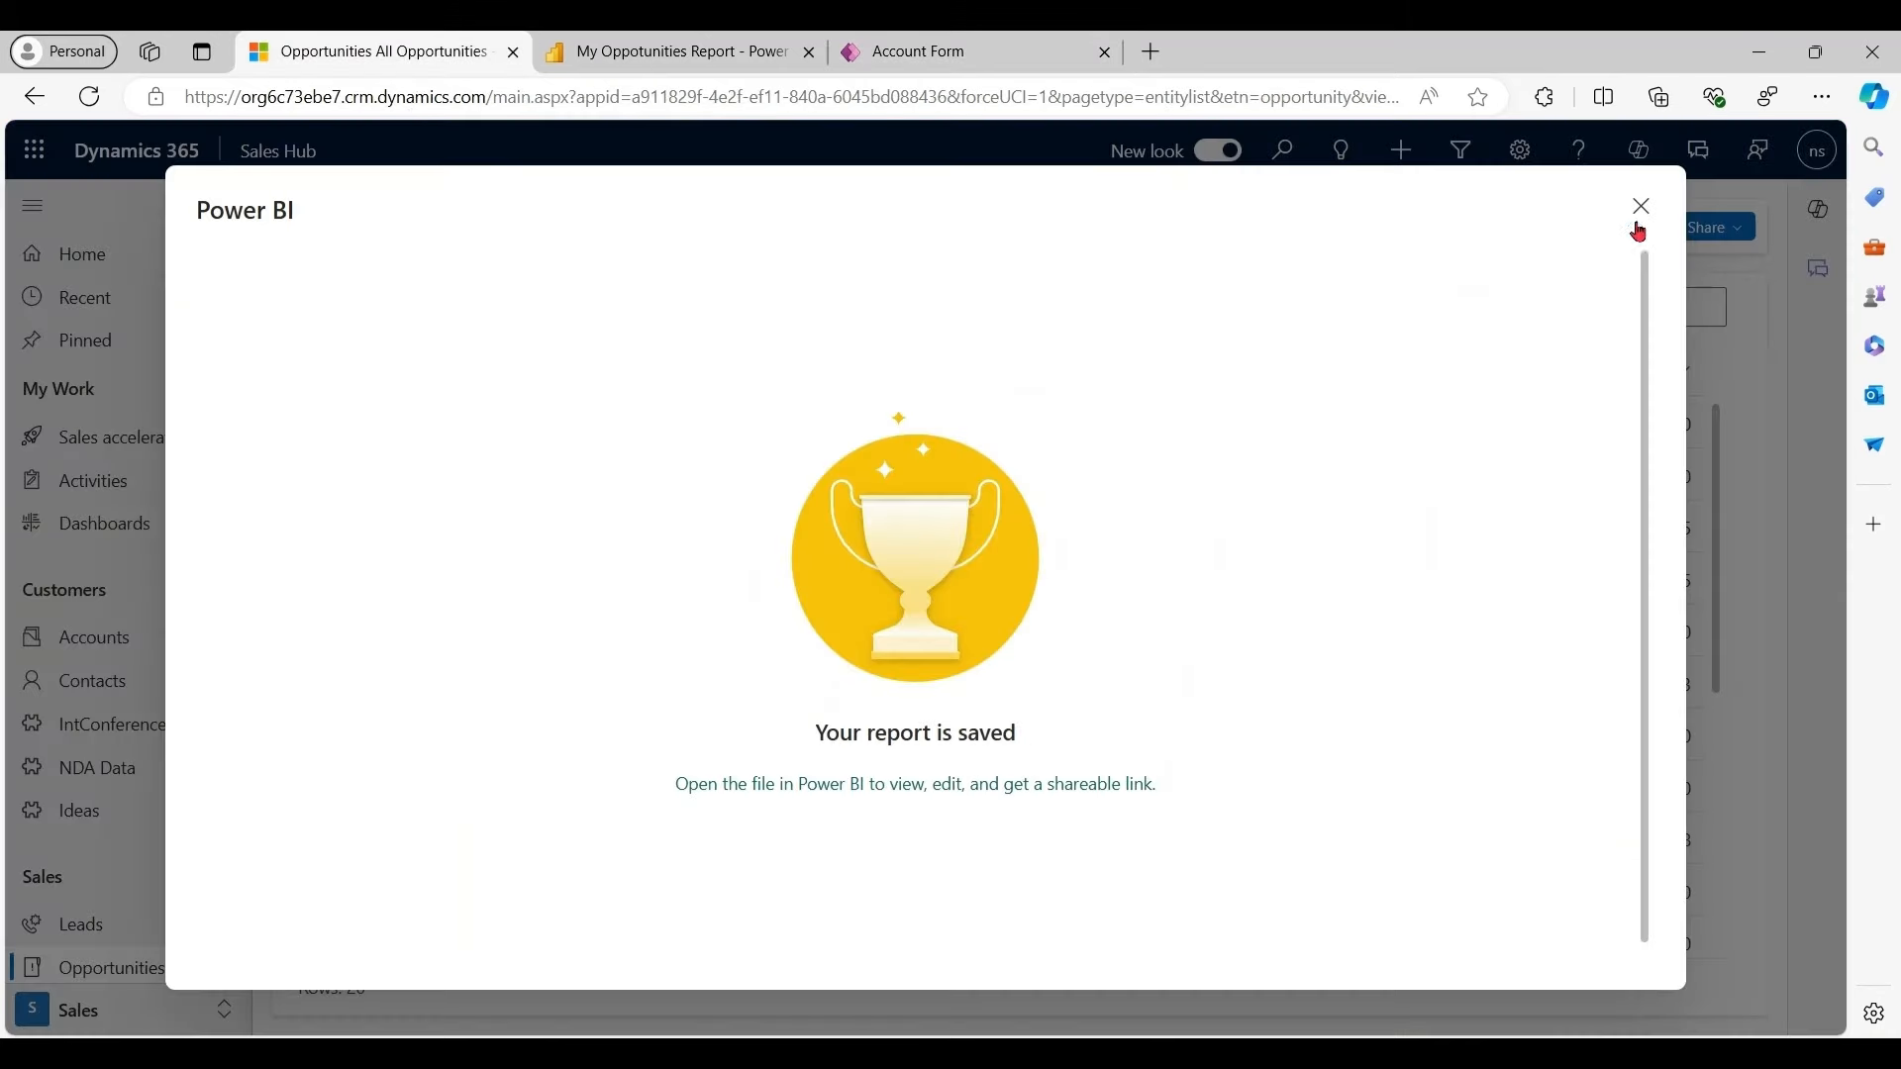
Open the Disney account from Accounts and view its Ops Report tab with the embedded report
{"action": "left_click", "coordinate": [1640, 206]}
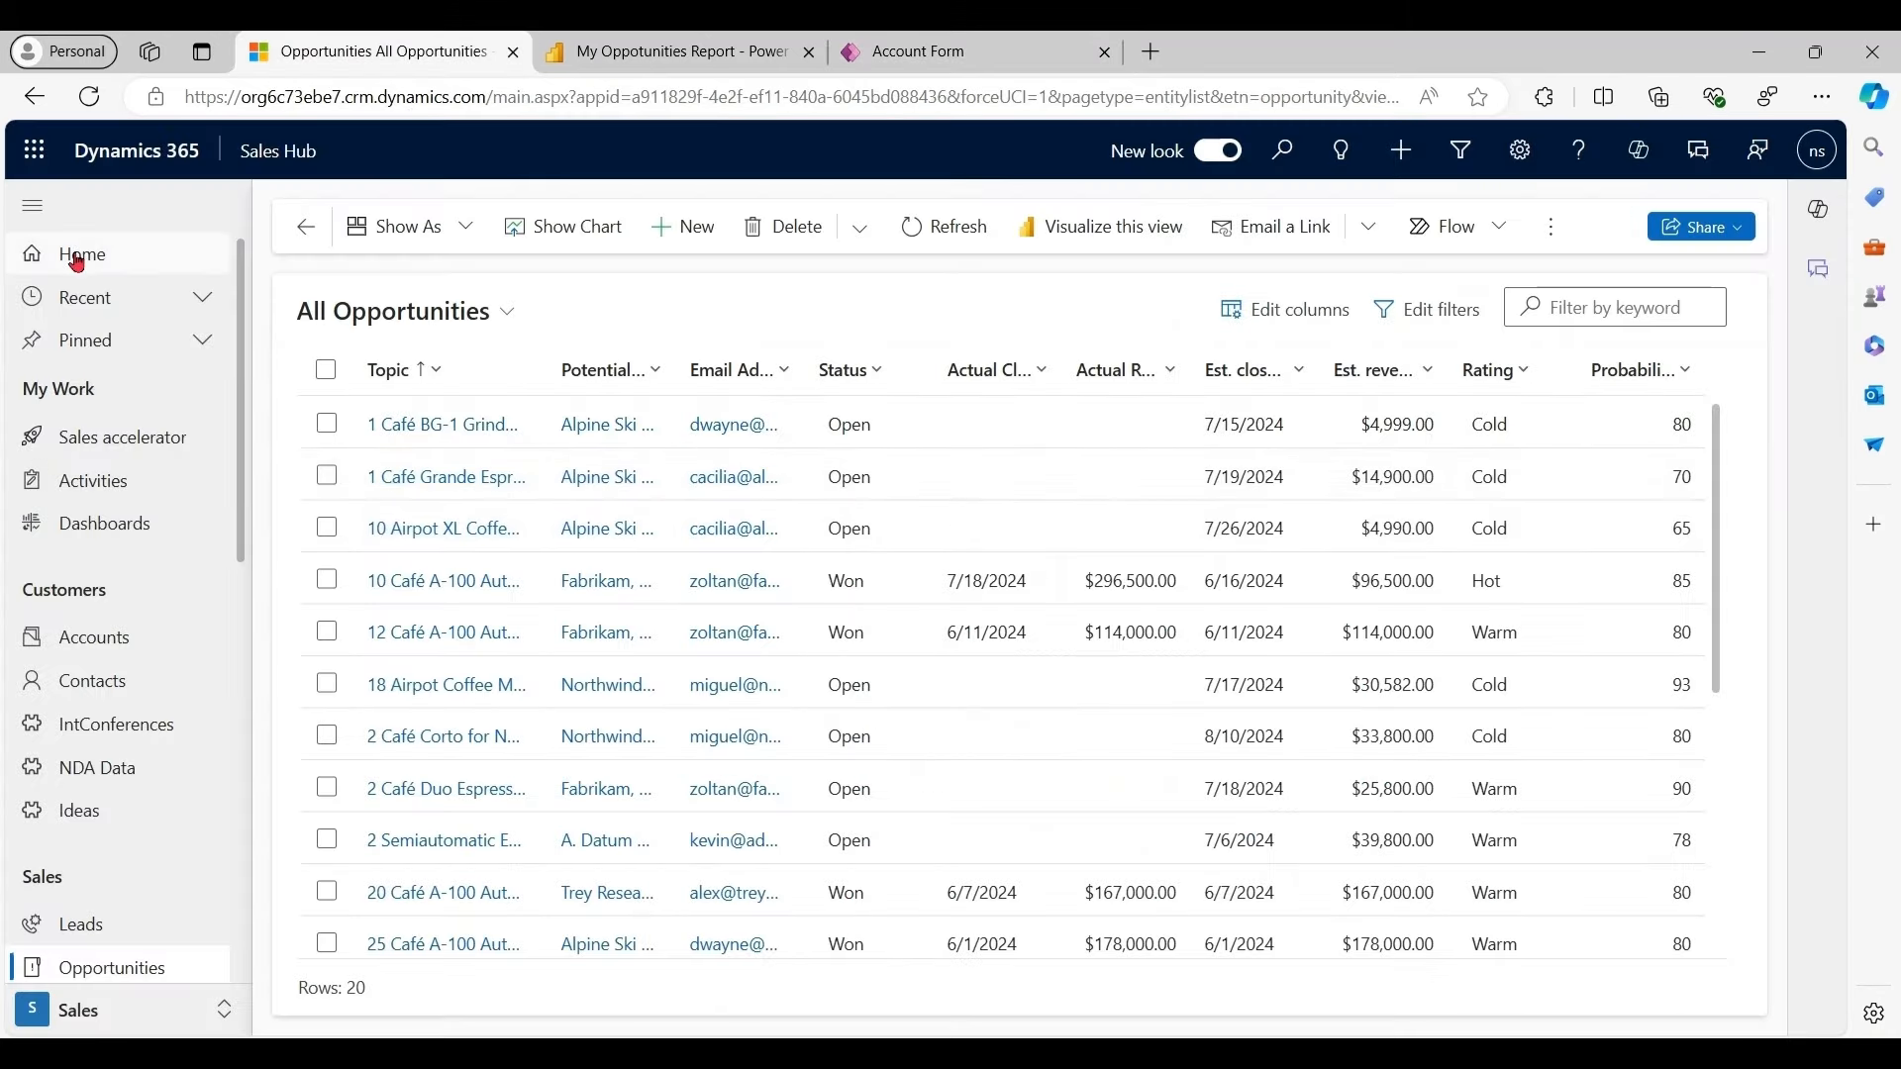
{"action": "left_click", "coordinate": [121, 435]}
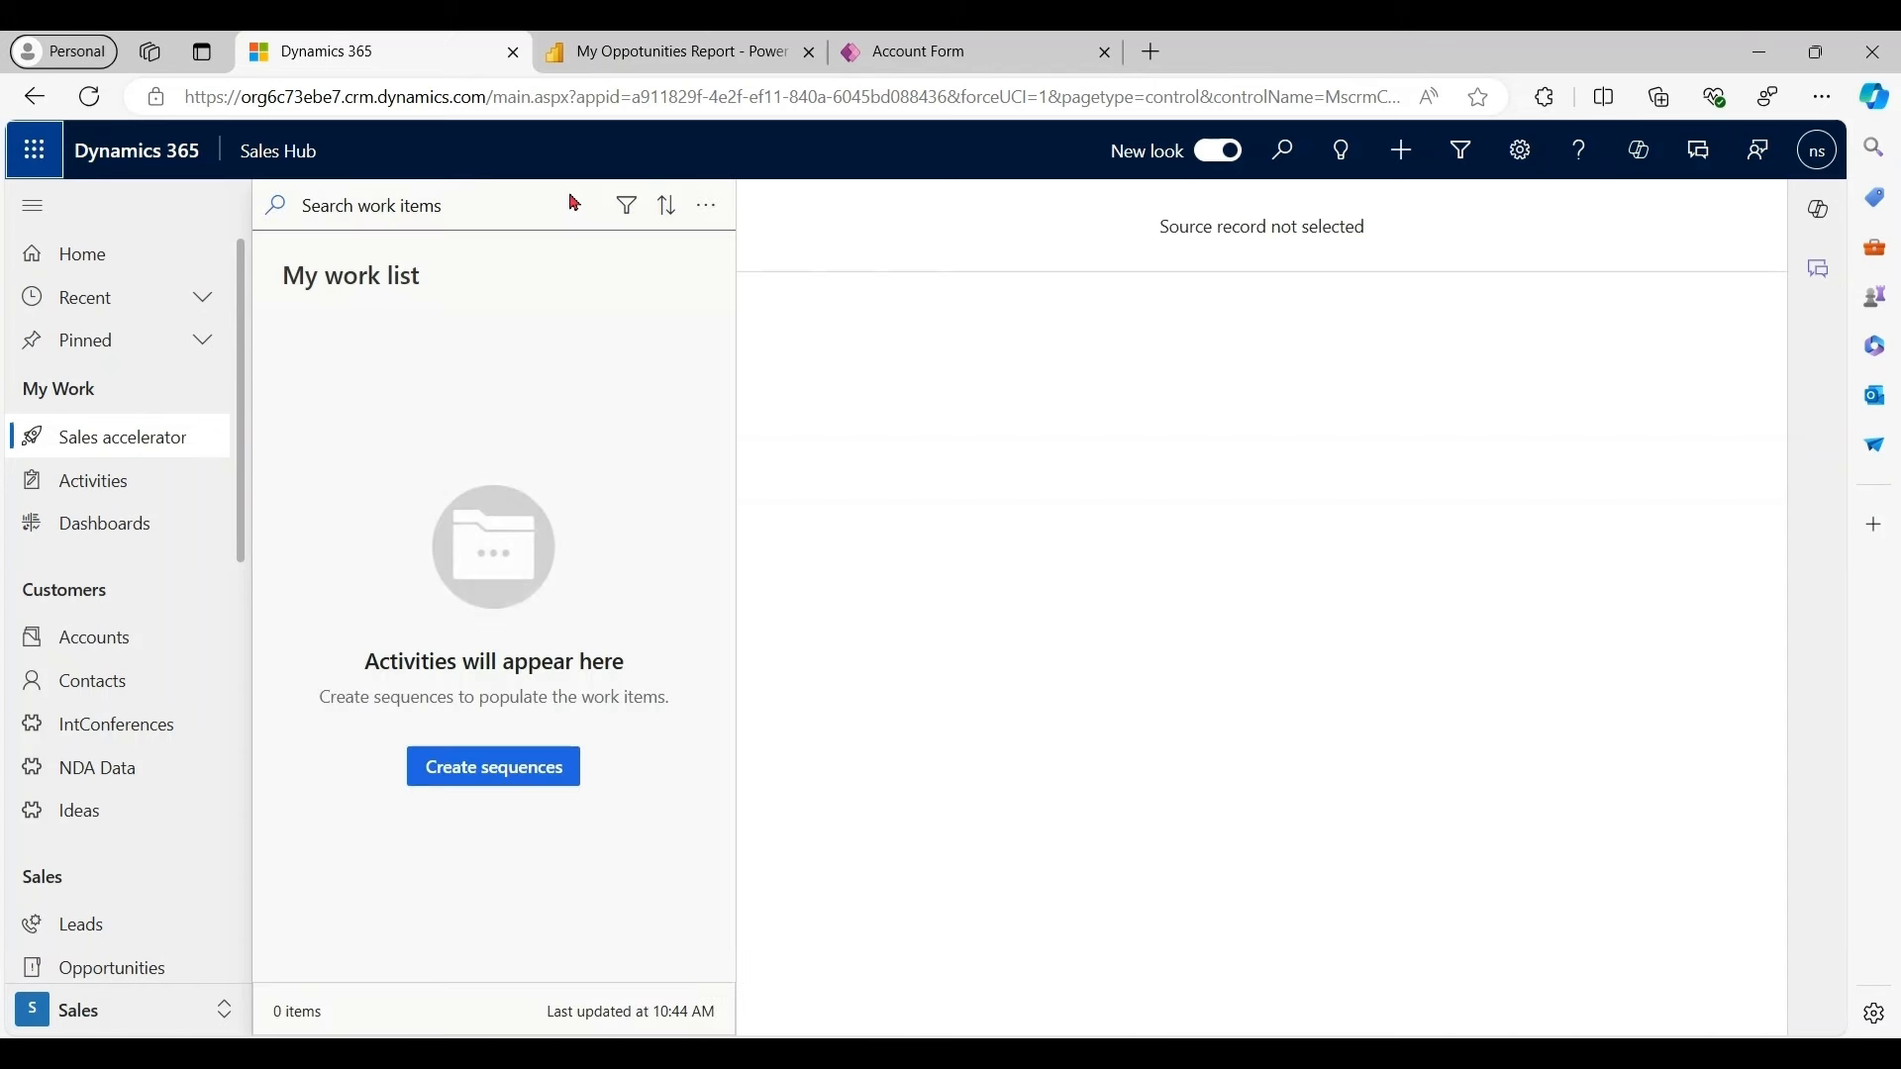
{"action": "left_click", "coordinate": [93, 636]}
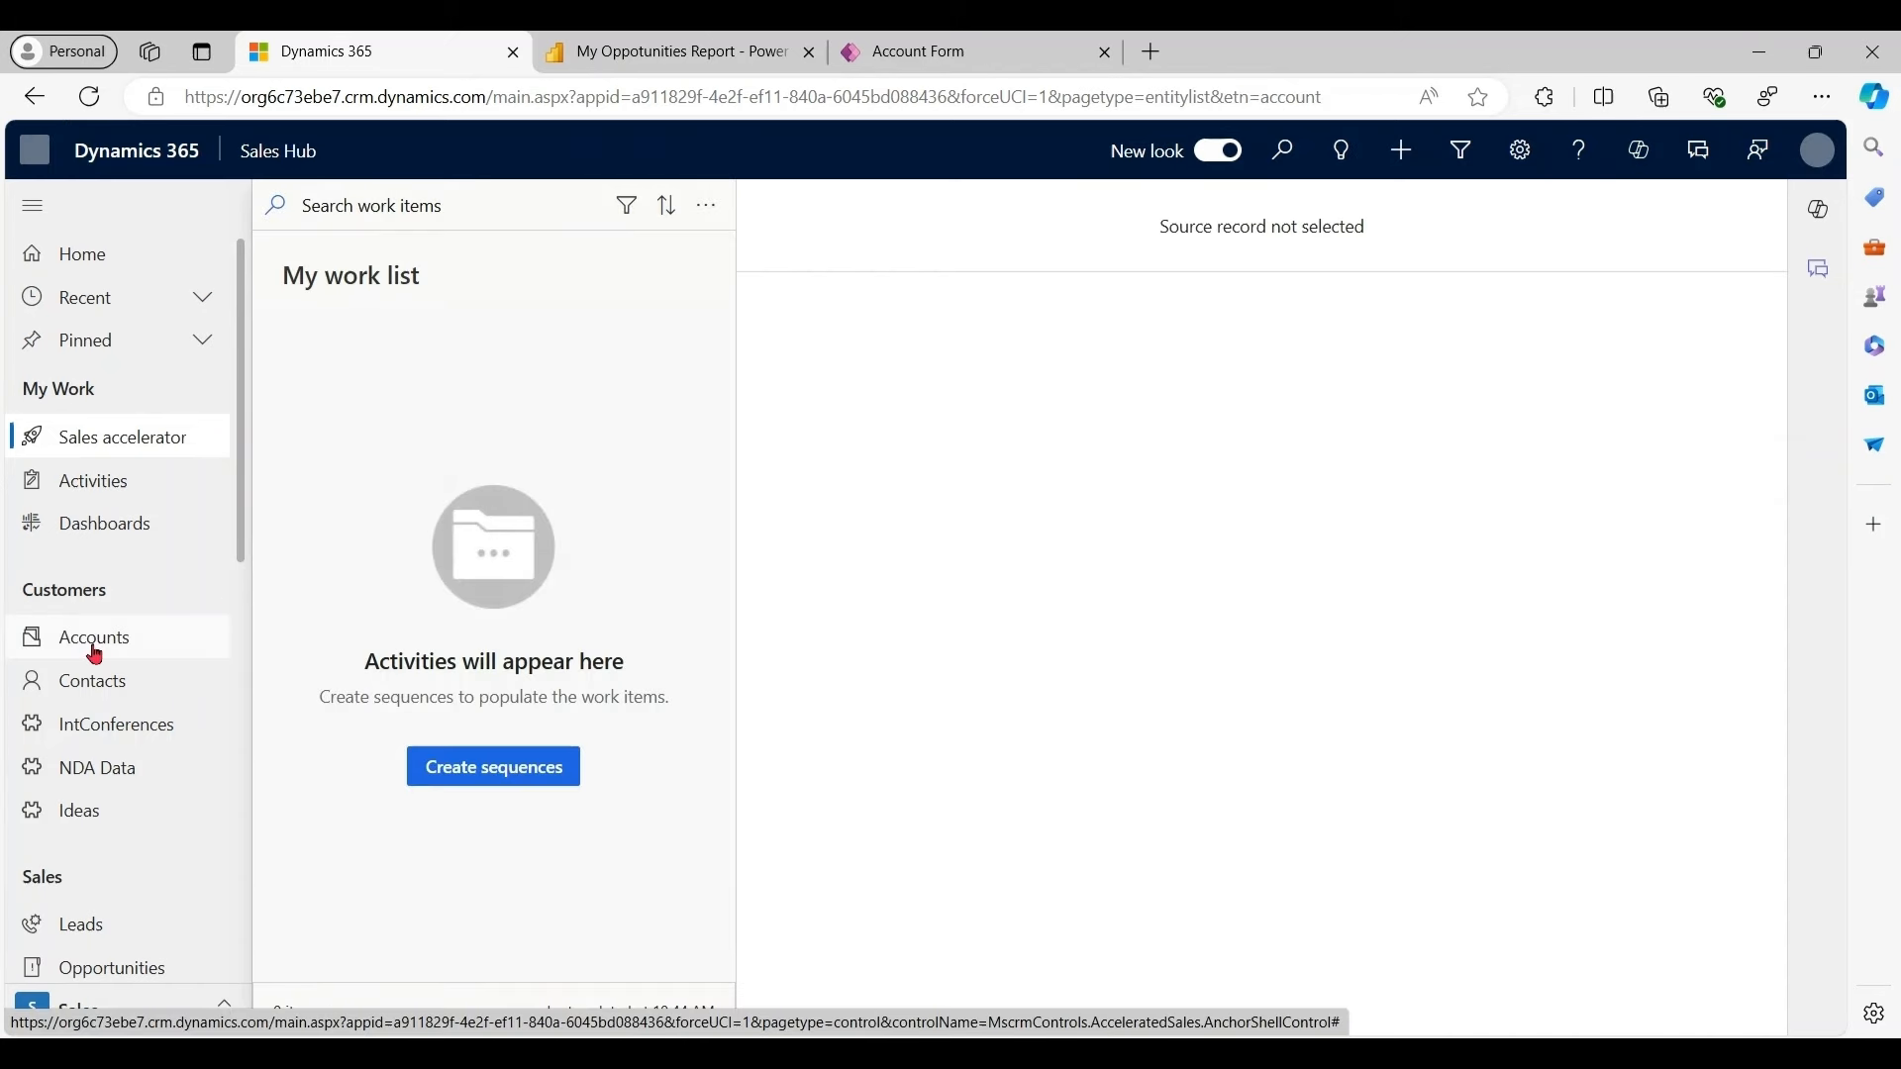
{"action": "left_click", "coordinate": [93, 636]}
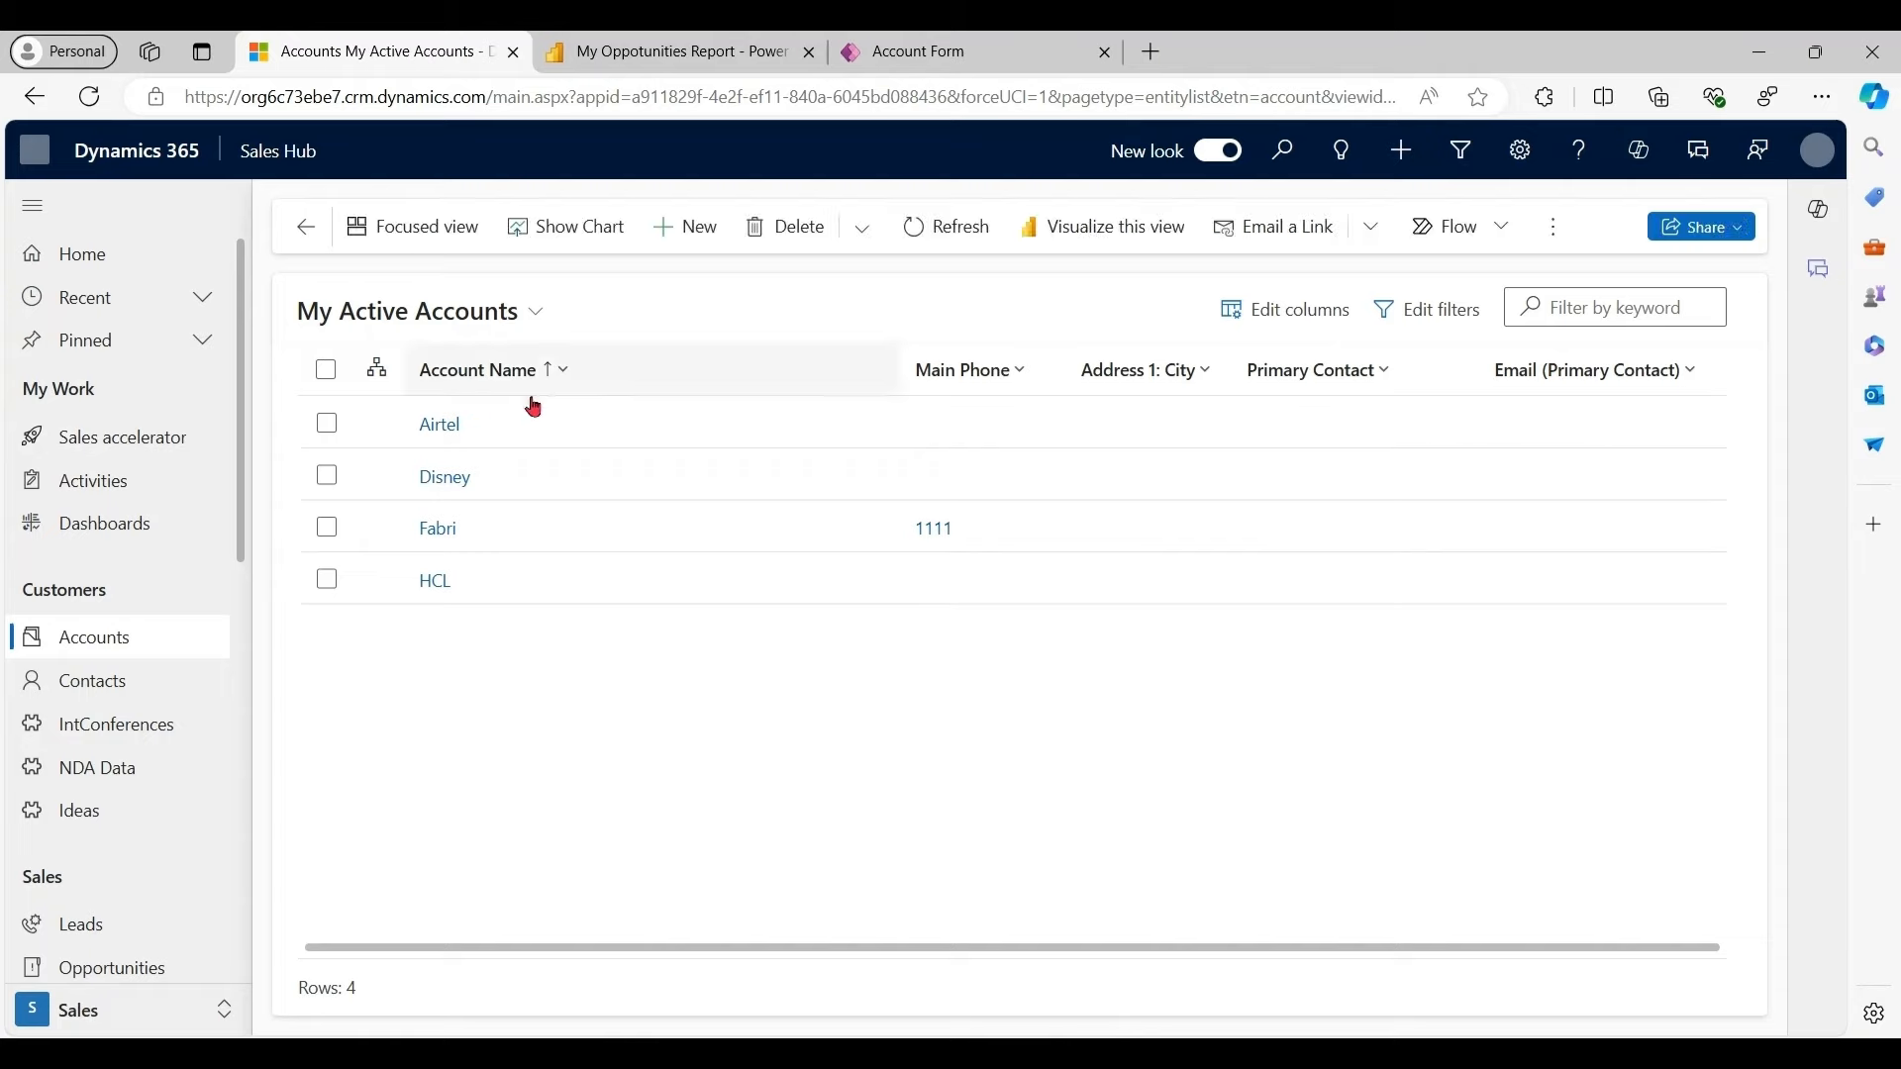
{"action": "left_click", "coordinate": [446, 475]}
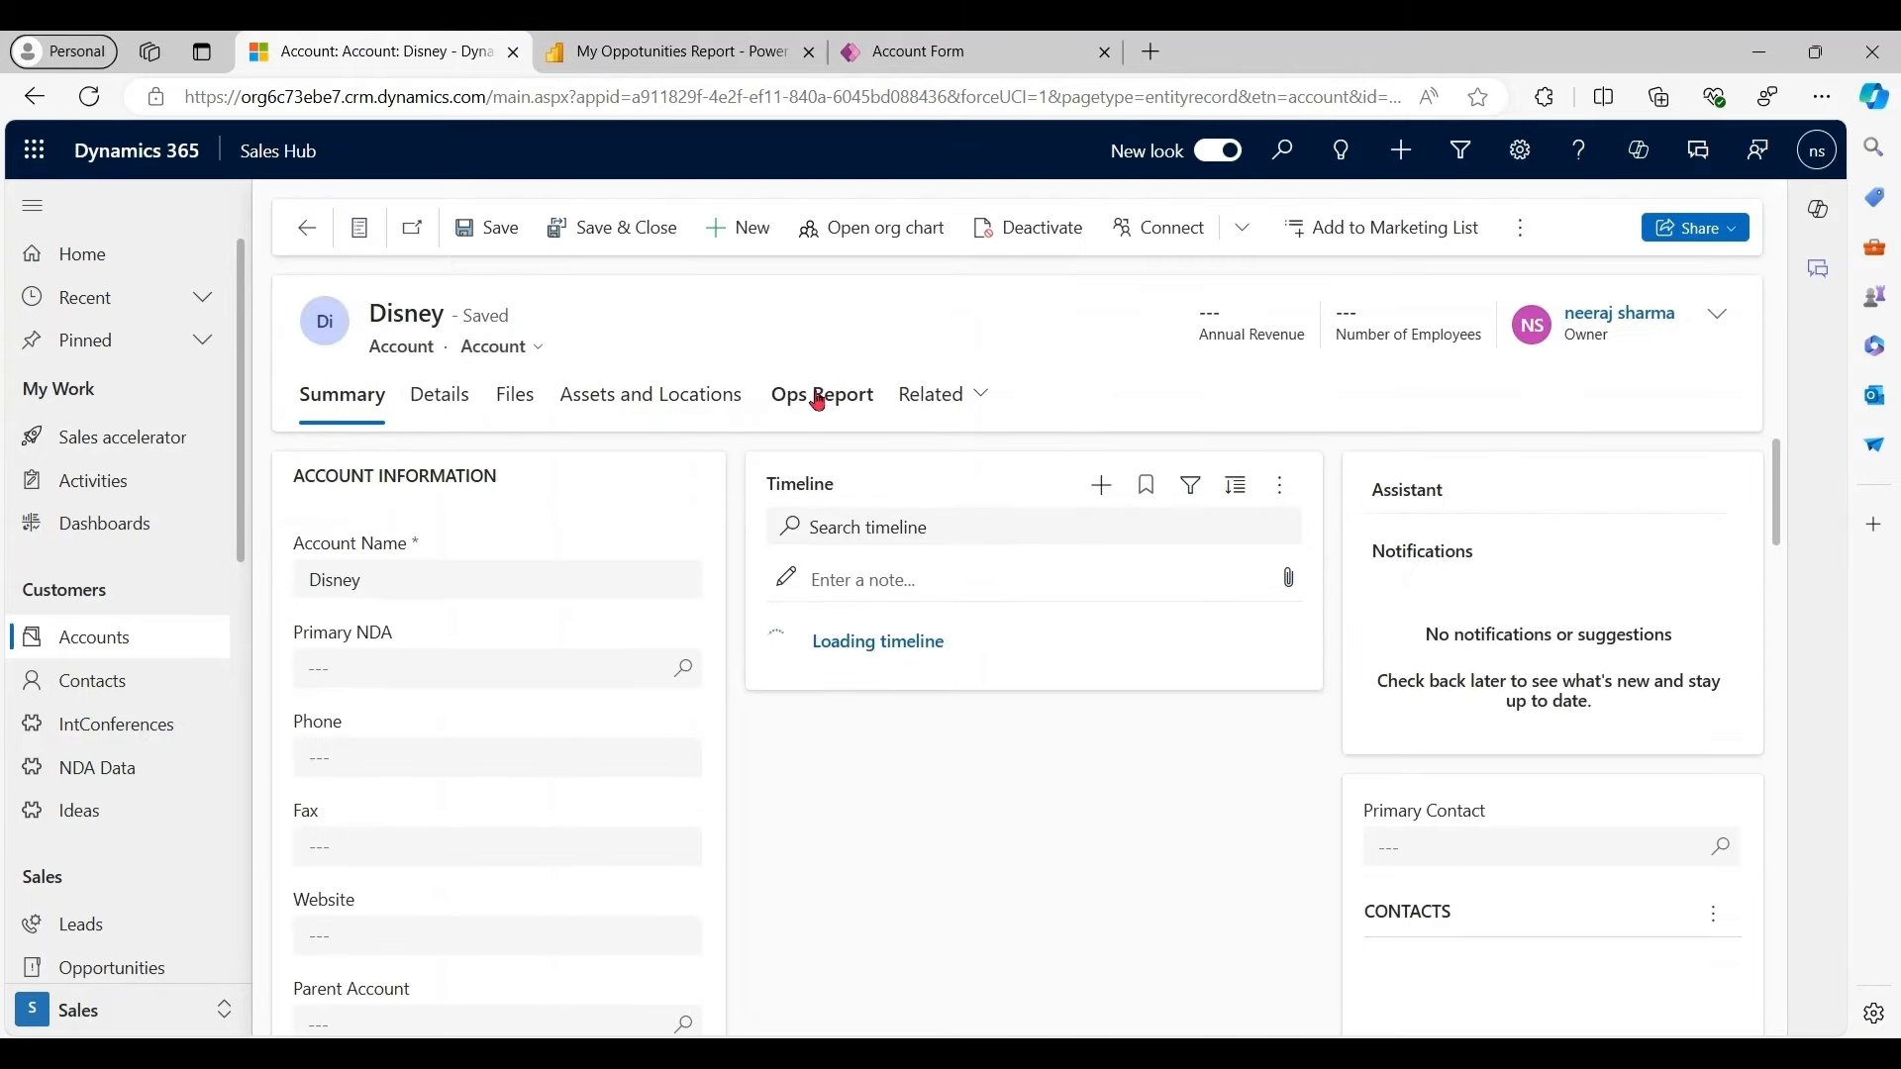
{"action": "left_click", "coordinate": [820, 394]}
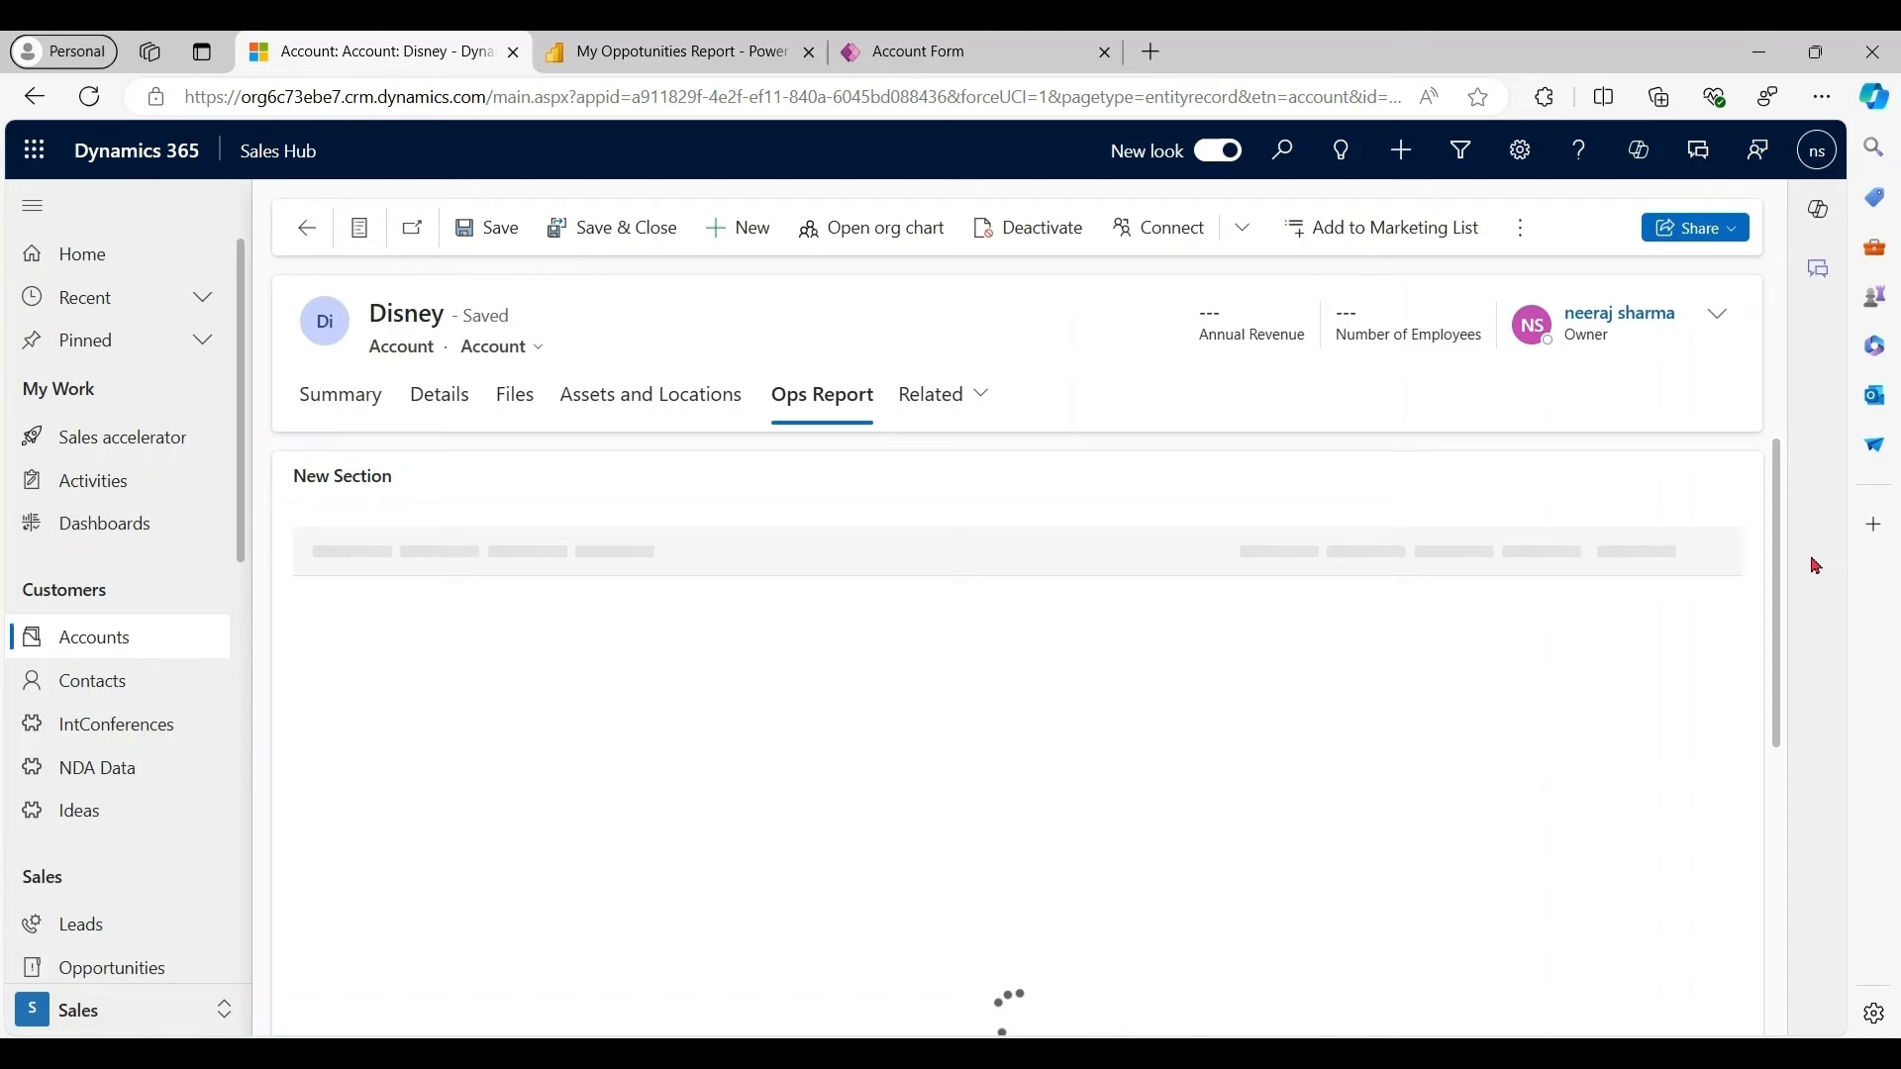
{"action": "mouse_move", "coordinate": [1784, 509]}
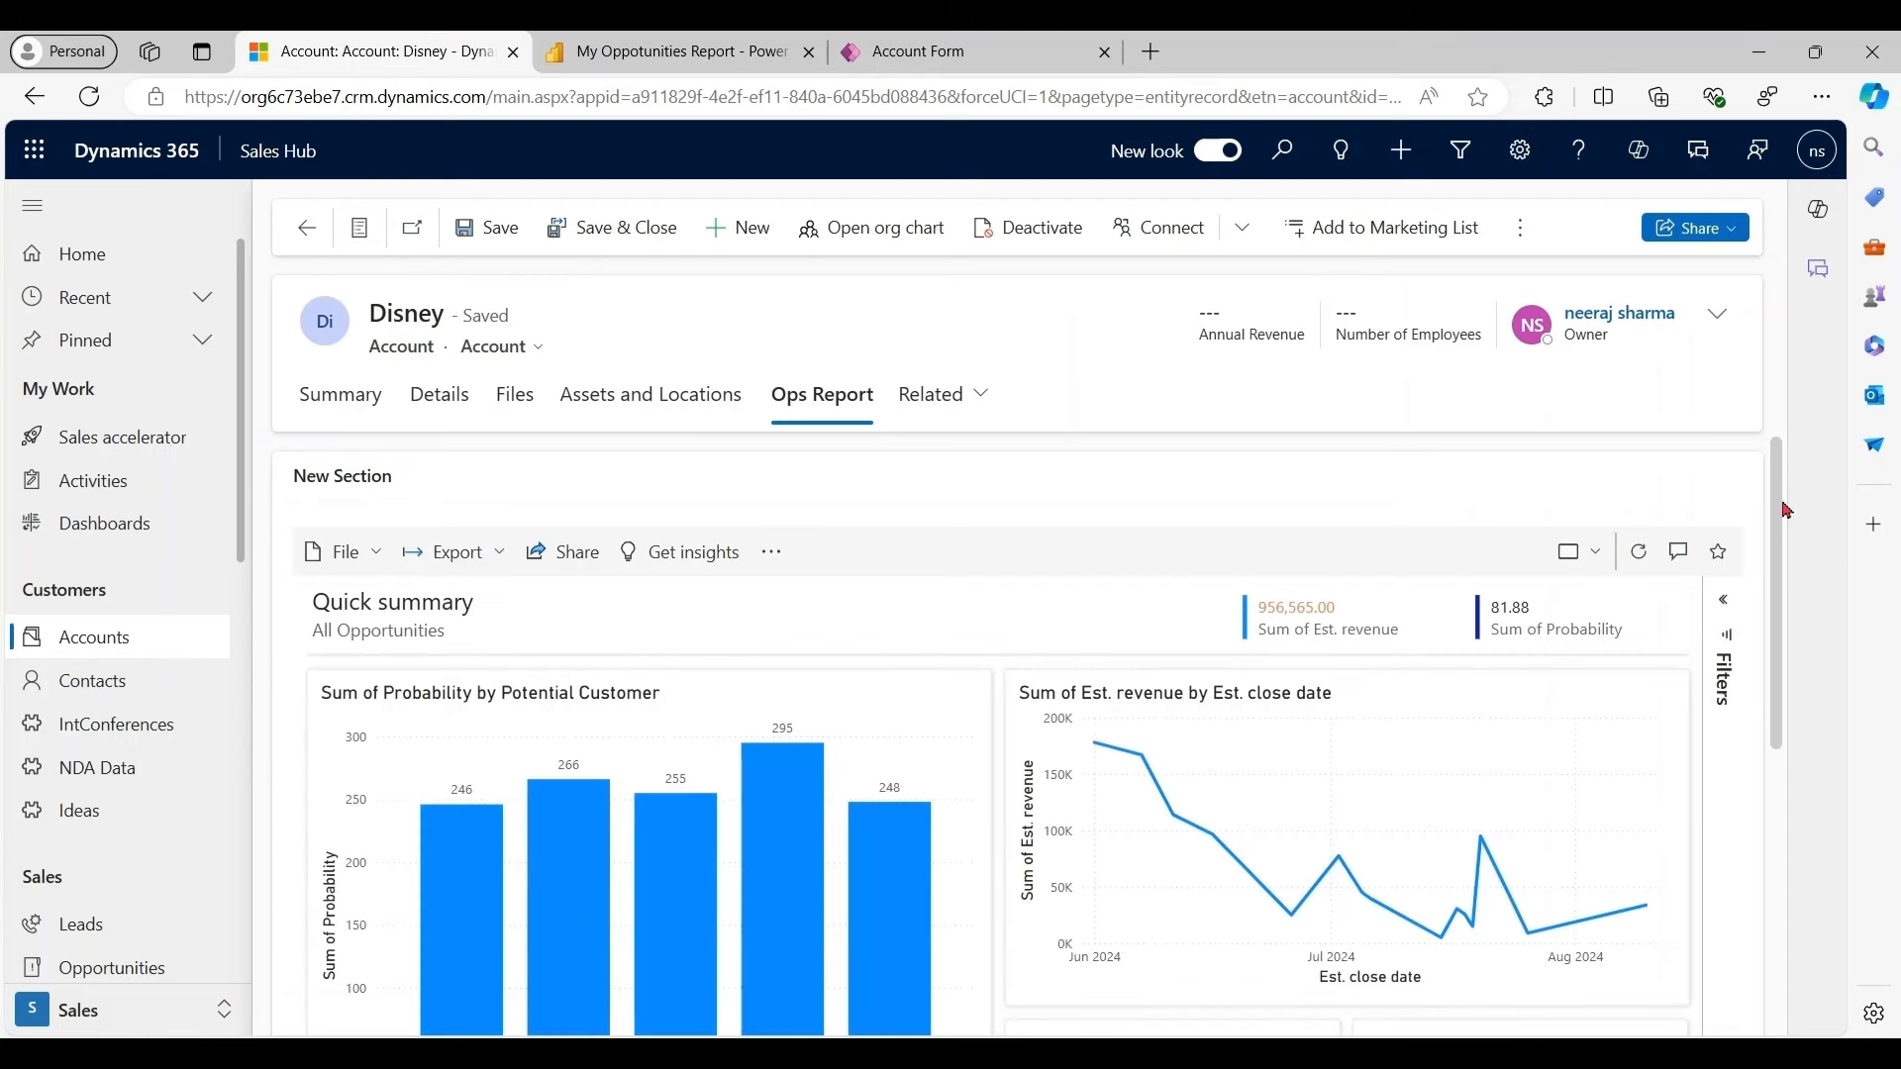
{"action": "scroll", "scroll_direction": "down", "scroll_amount": 3}
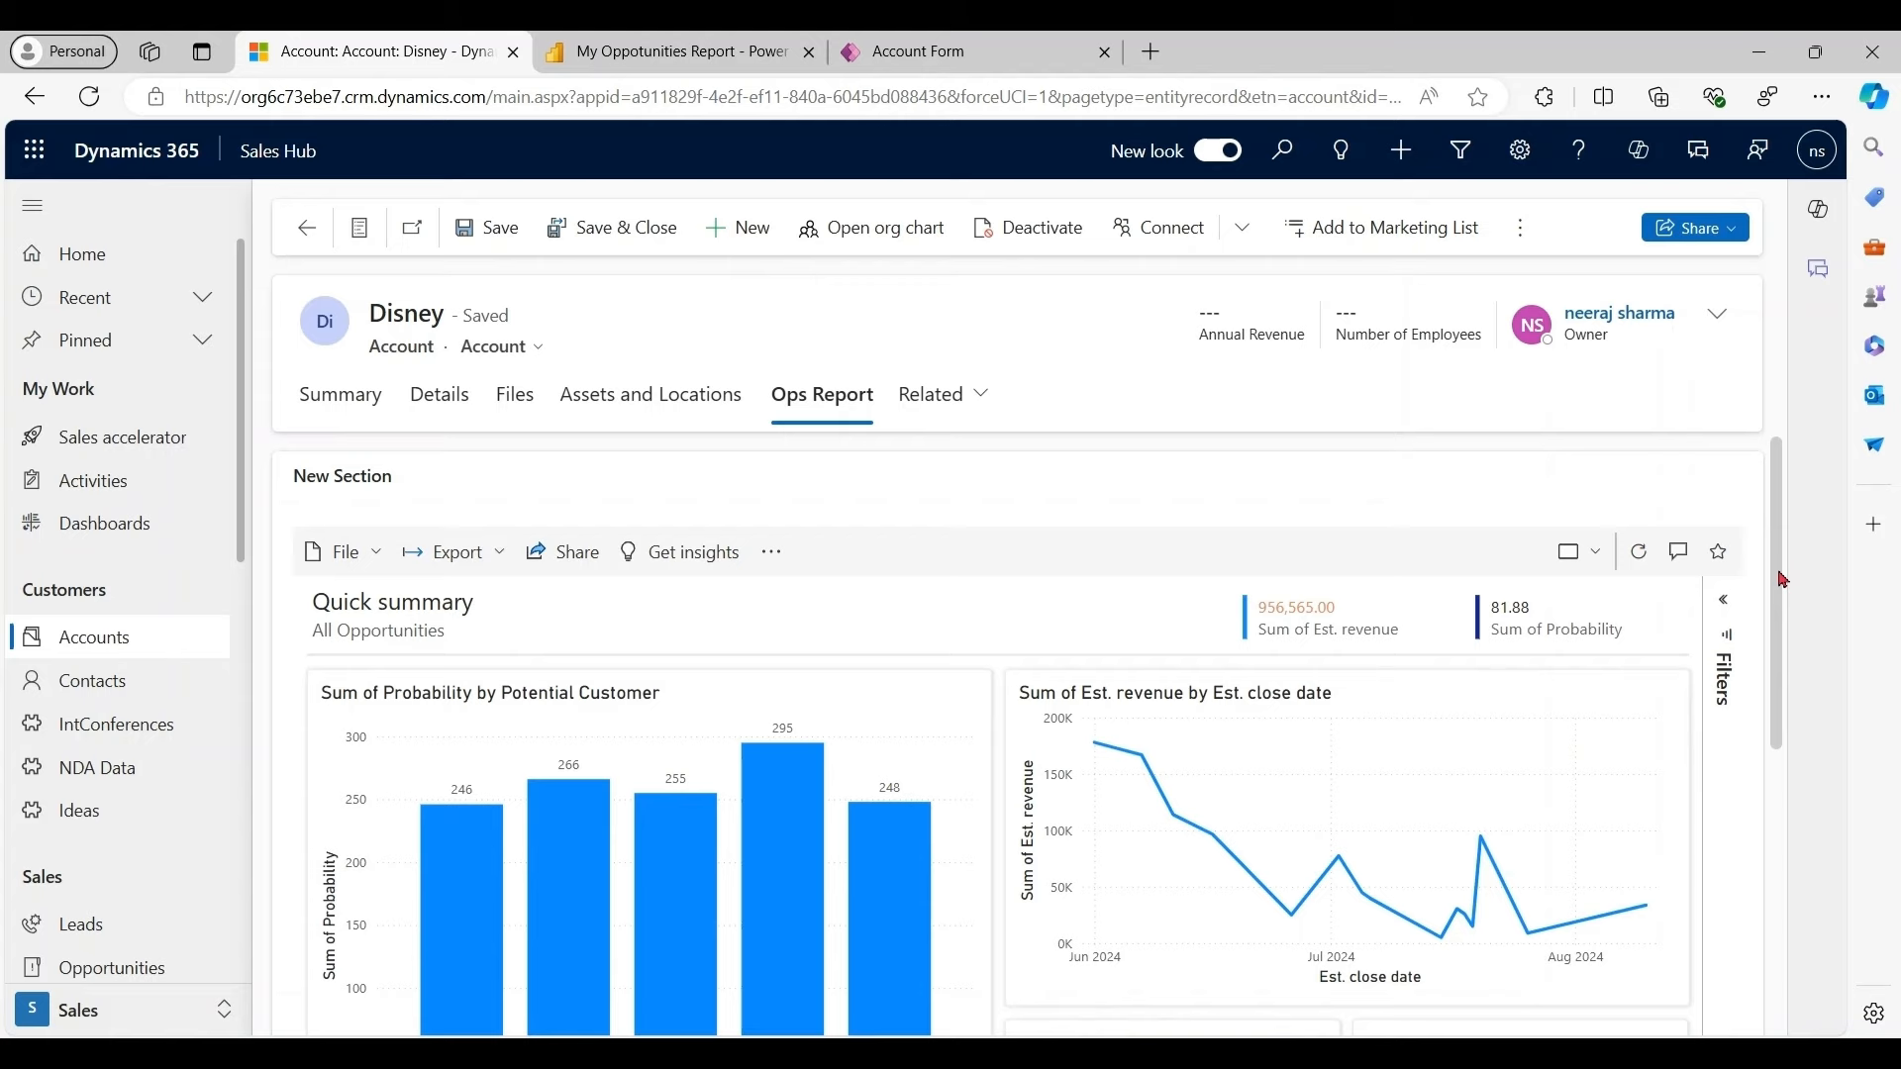
{"action": "scroll", "scroll_direction": "down", "scroll_amount": 3}
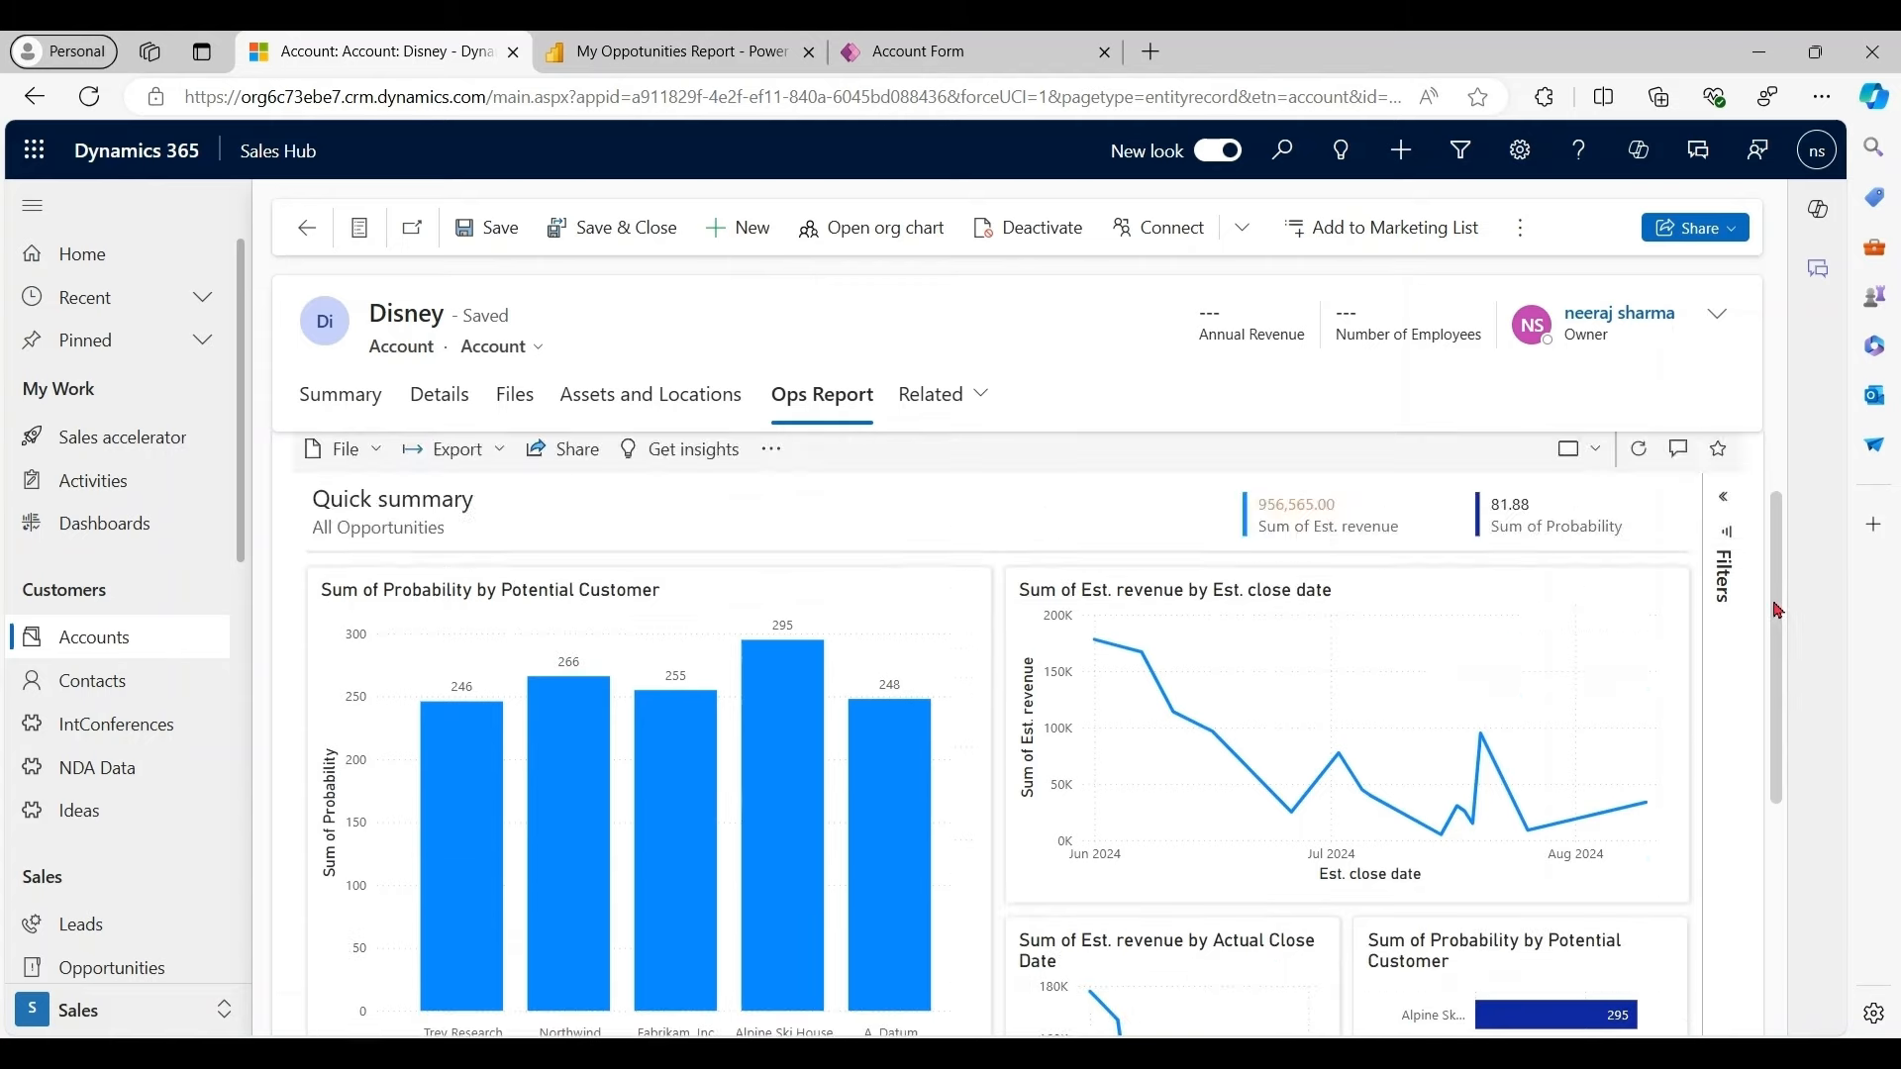